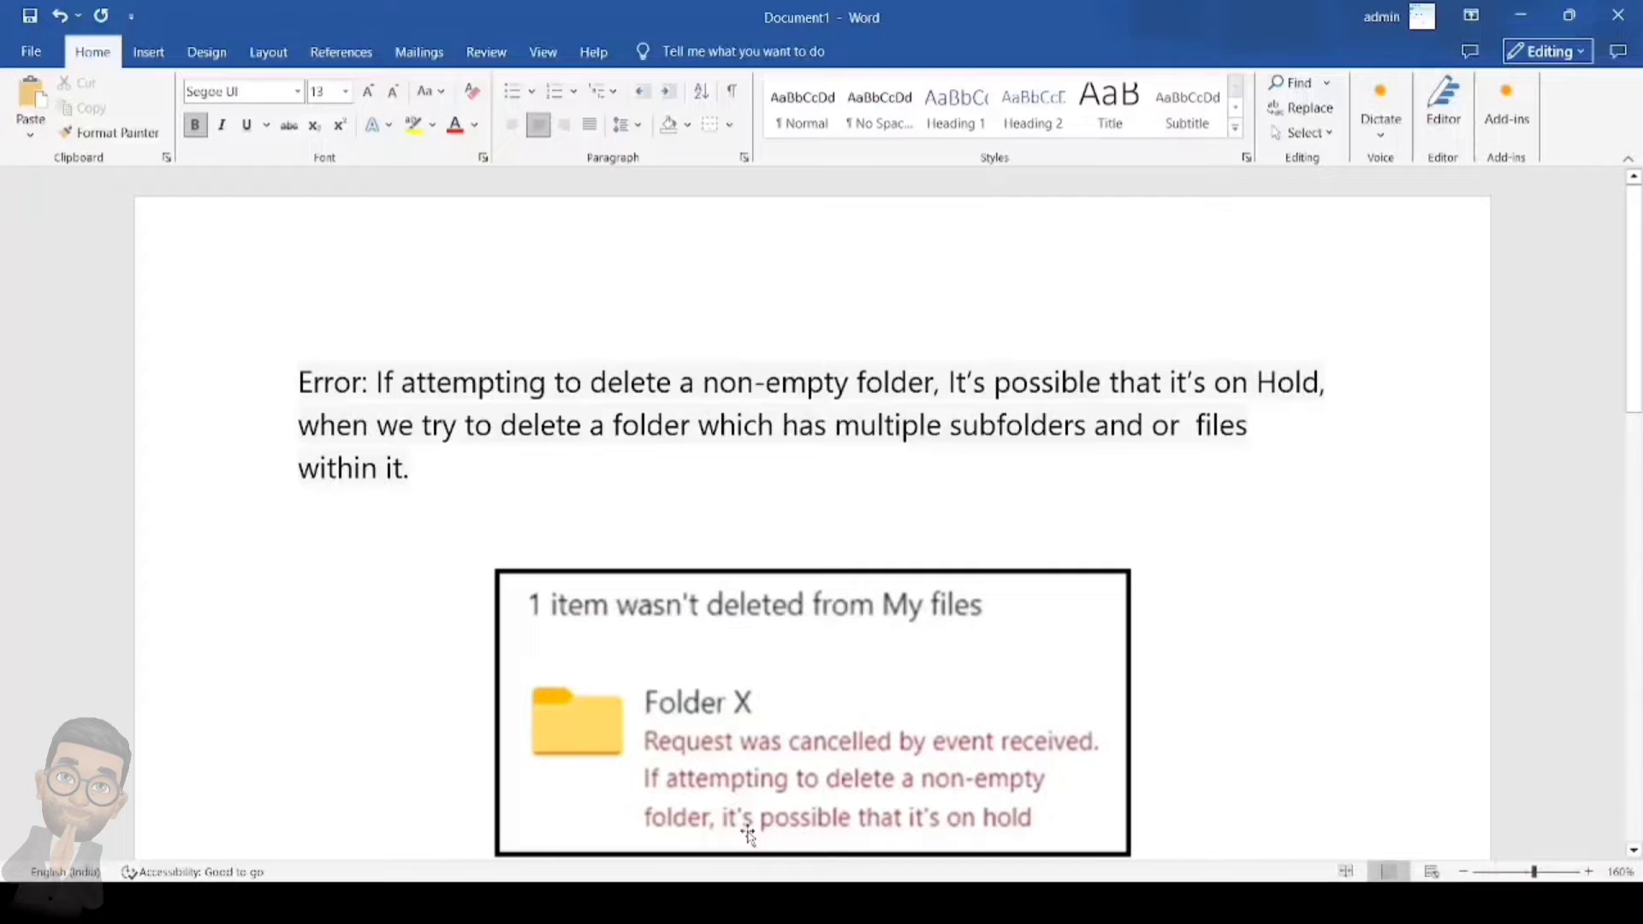
{"action": "mouse_move", "coordinate": [1006, 830]}
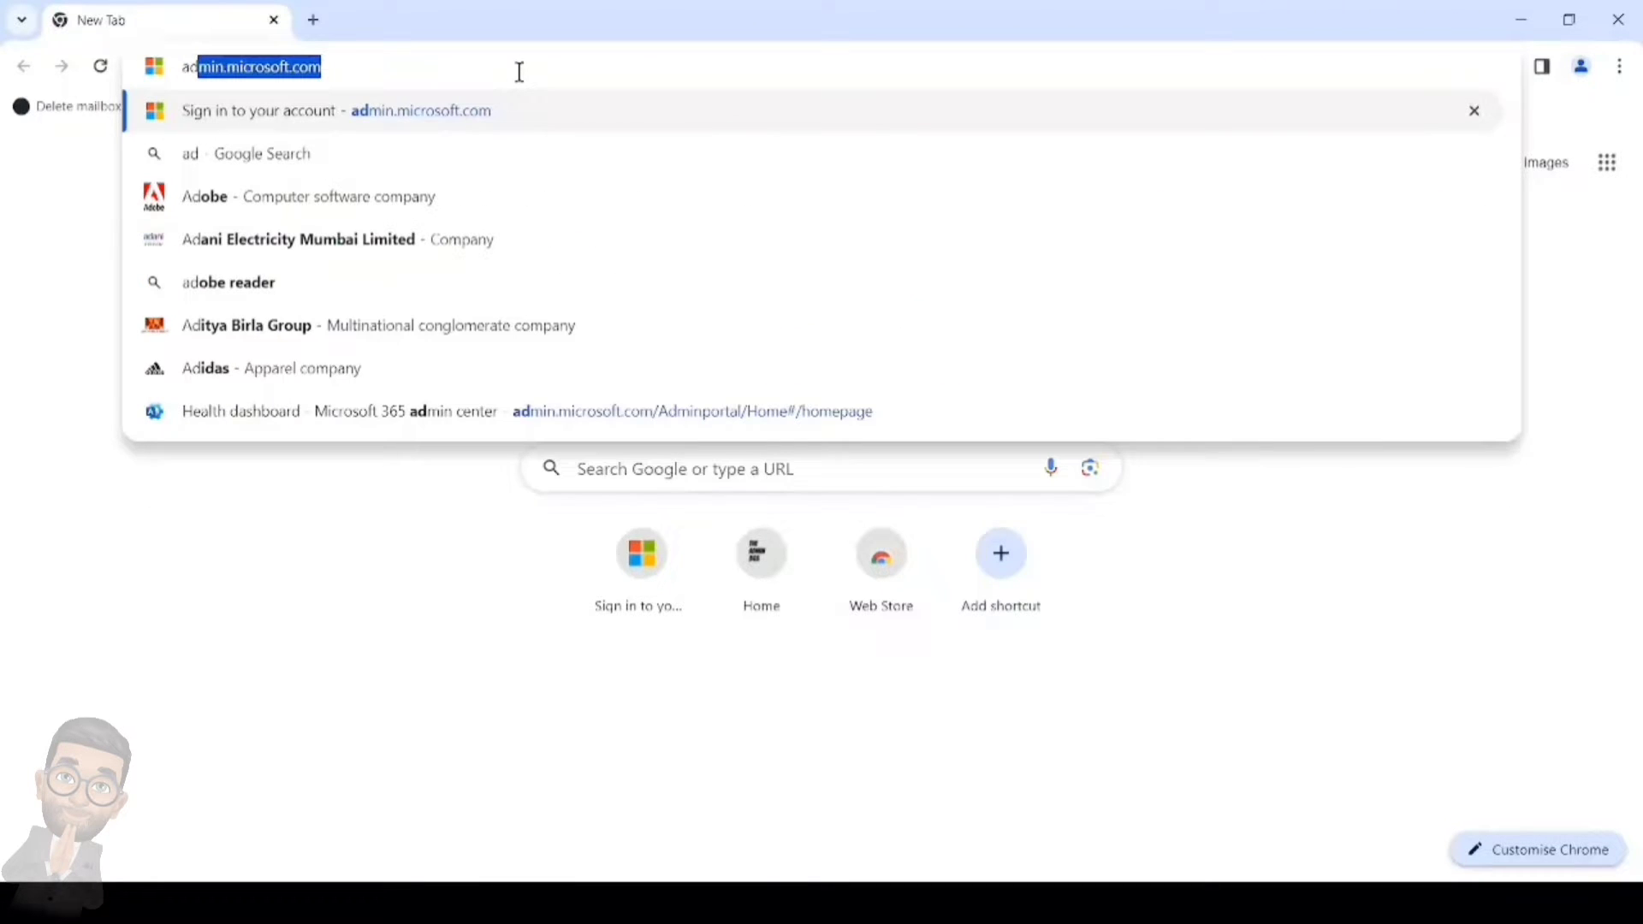
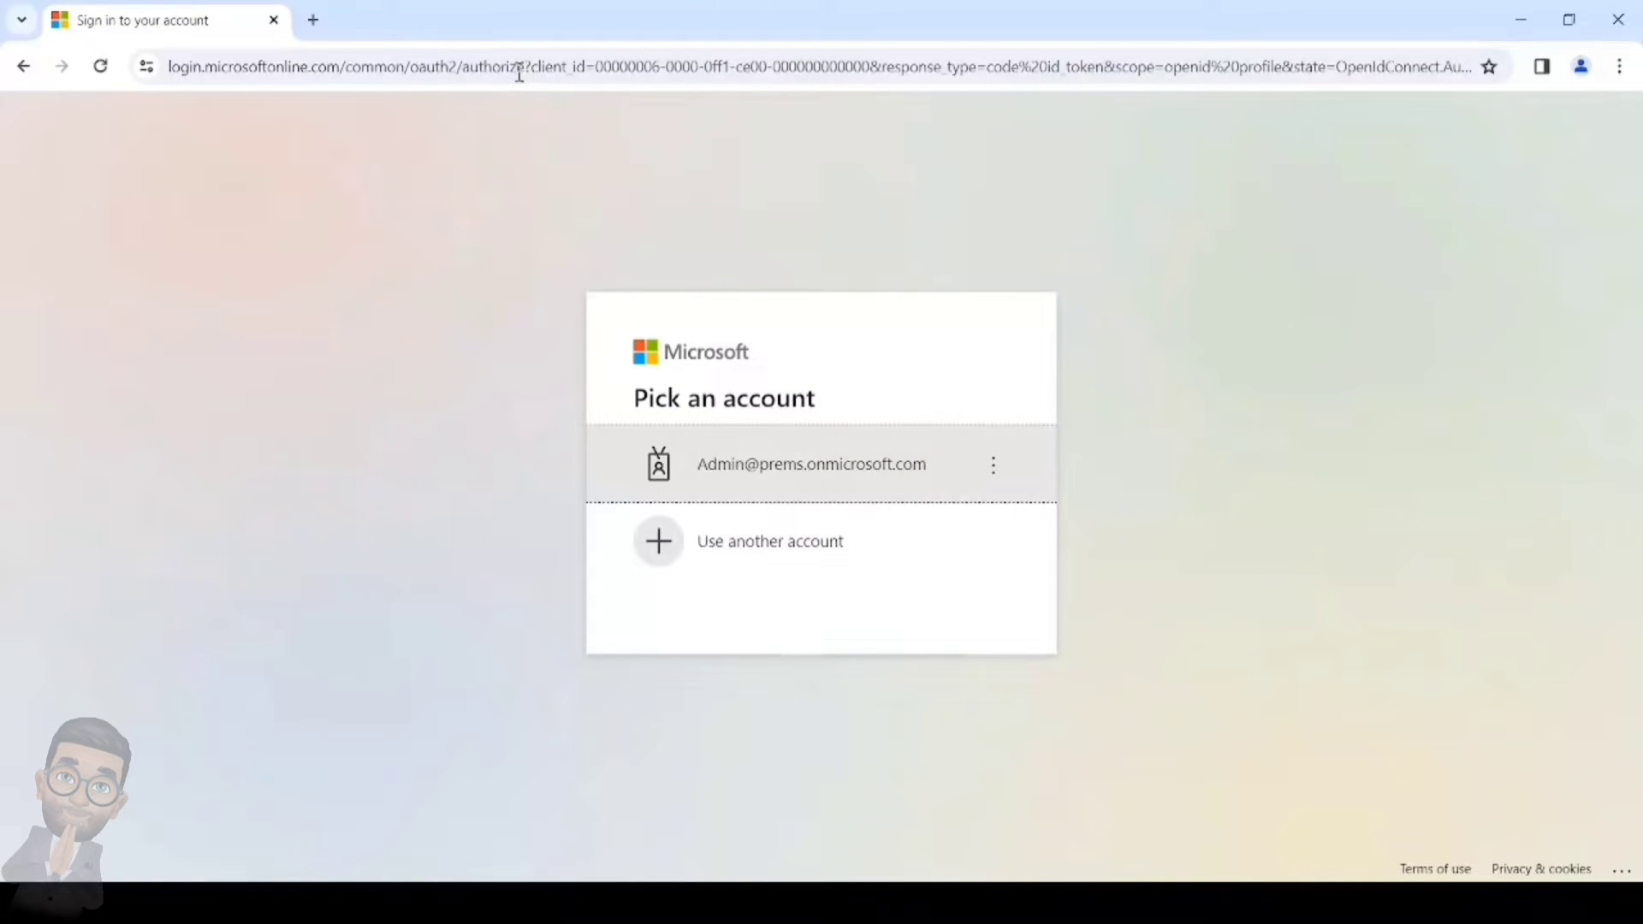
Go to admin.microsoft.com and sign in with the existing admin account and password
{"action": "left_click", "coordinate": [811, 464]}
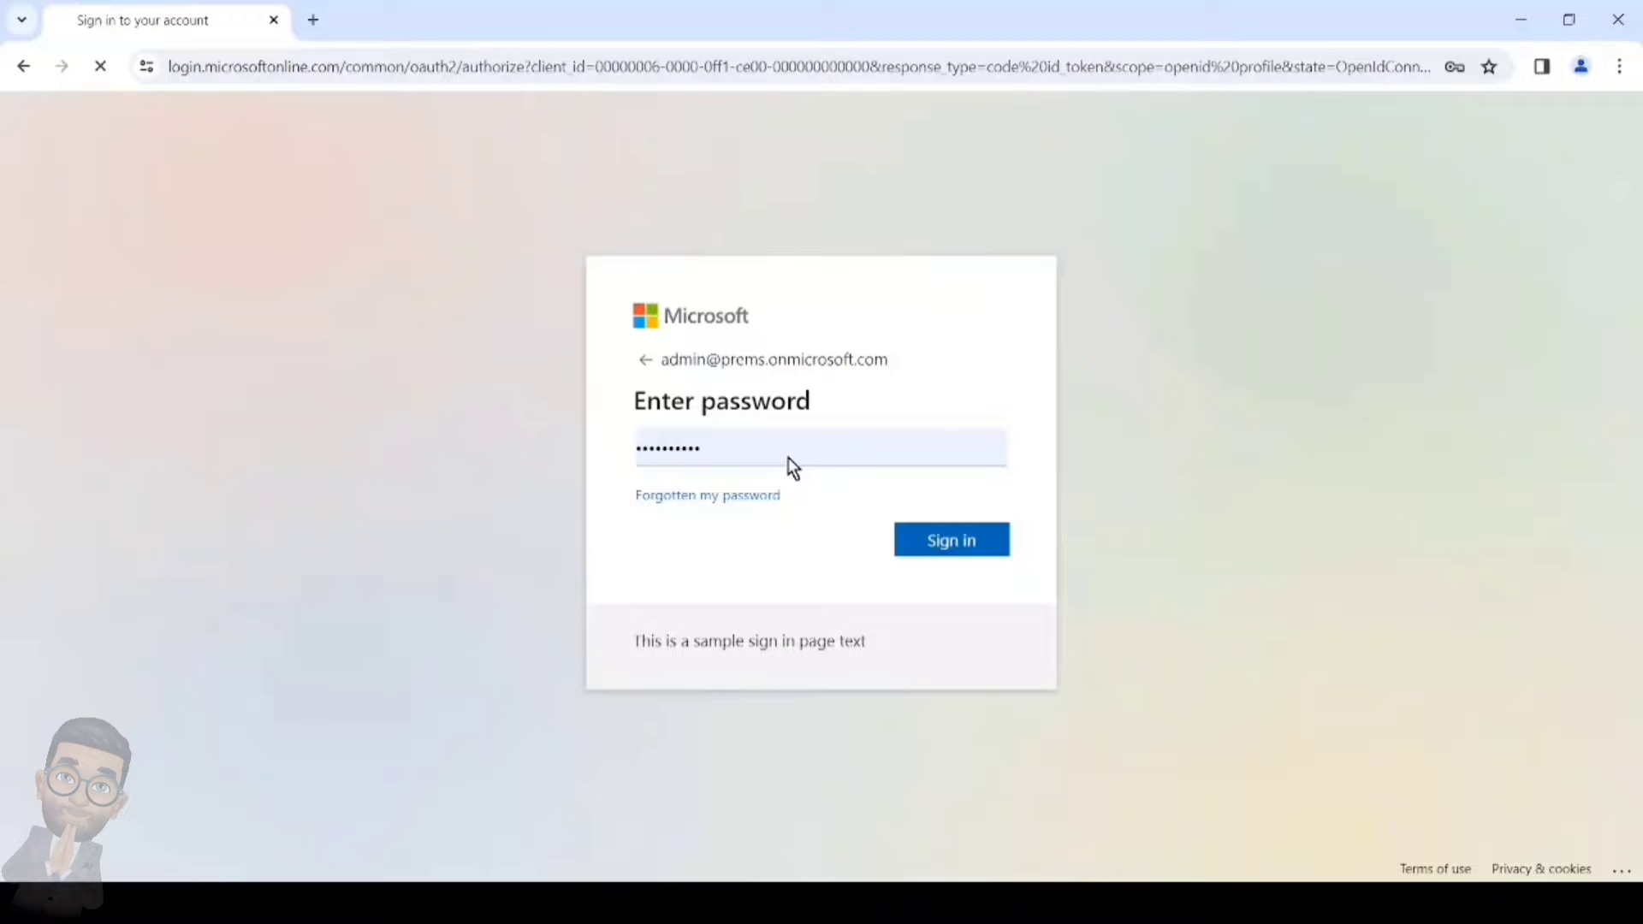
{"action": "left_click", "coordinate": [950, 540]}
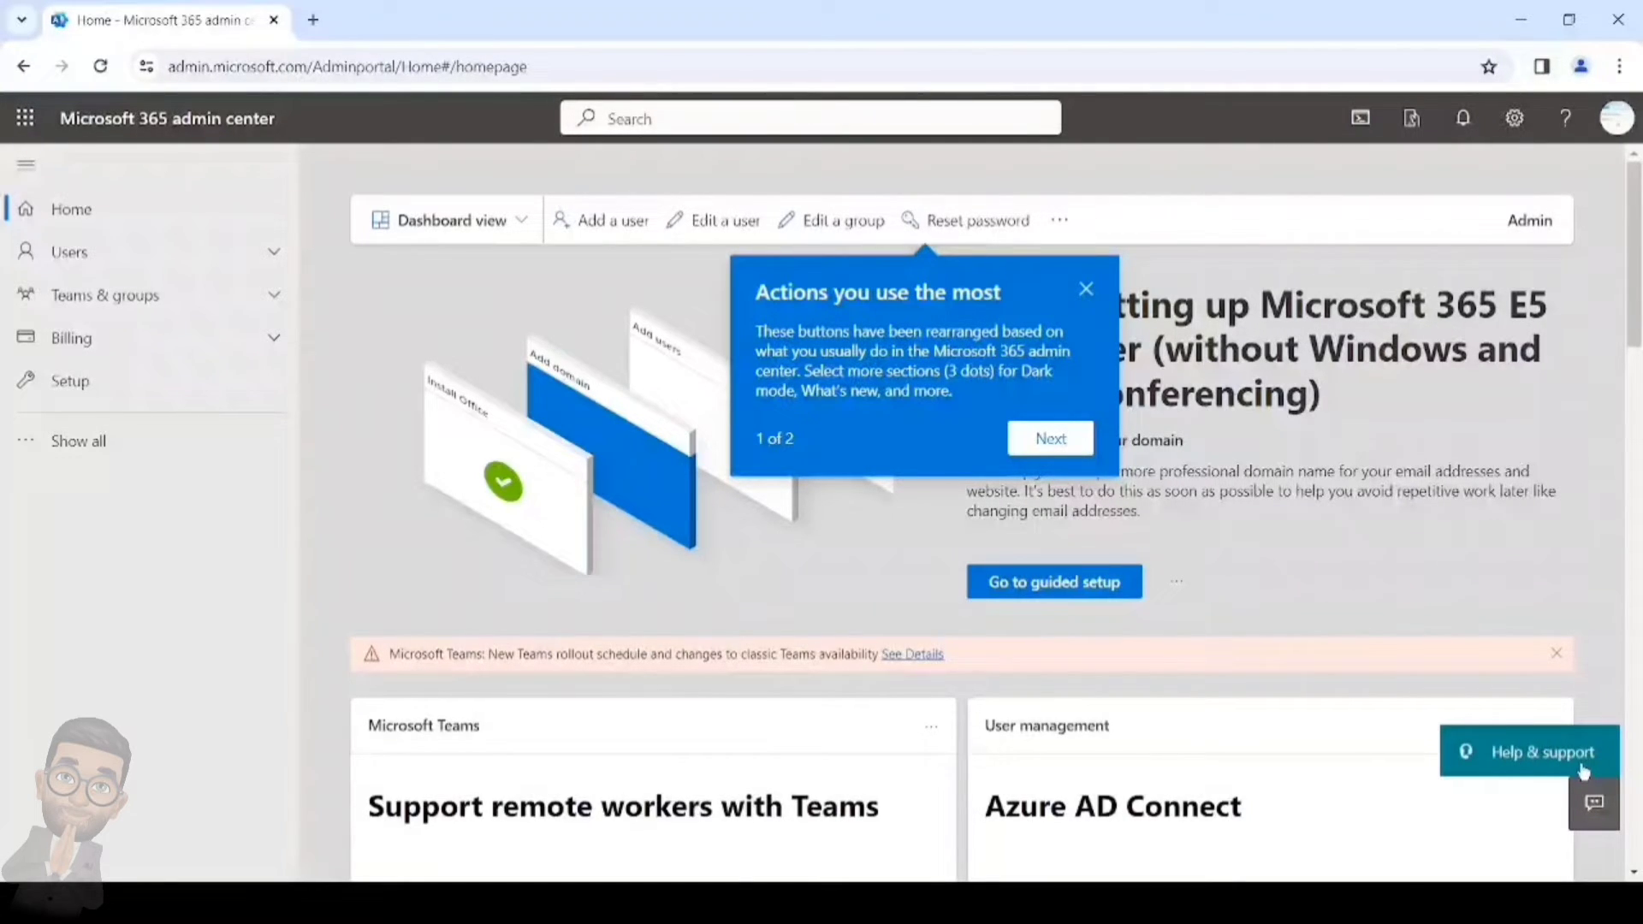
Run the 'Diag: Invalid retention policy for SharePoint or OneDrive' query from Help & support
{"action": "left_click", "coordinate": [1542, 753]}
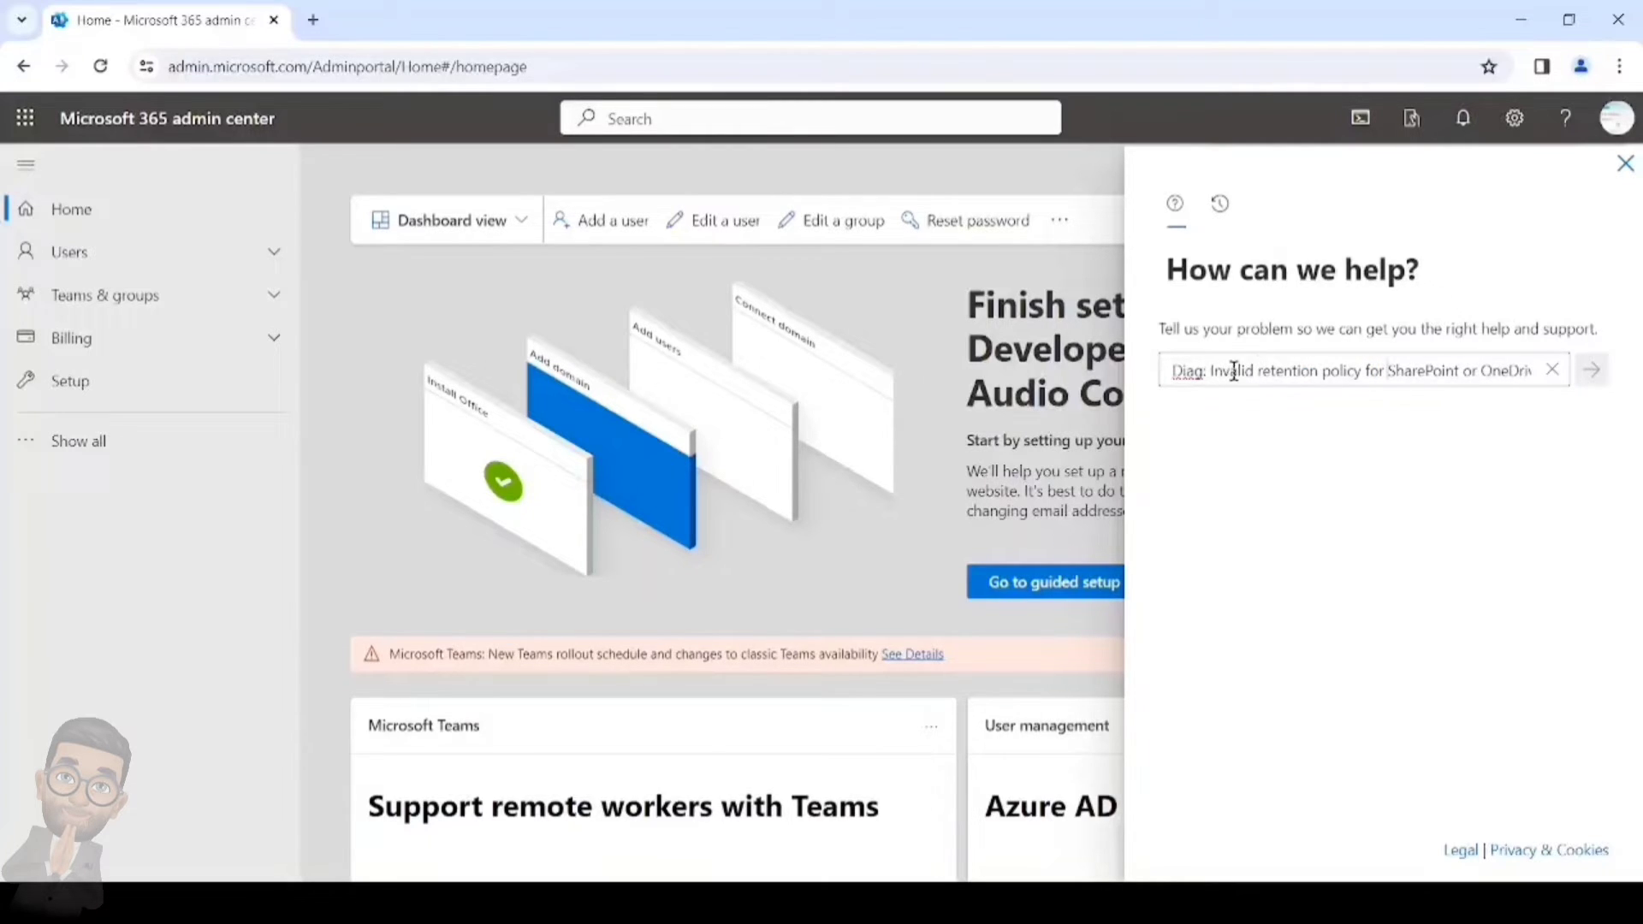
{"action": "mouse_move", "coordinate": [1252, 385]}
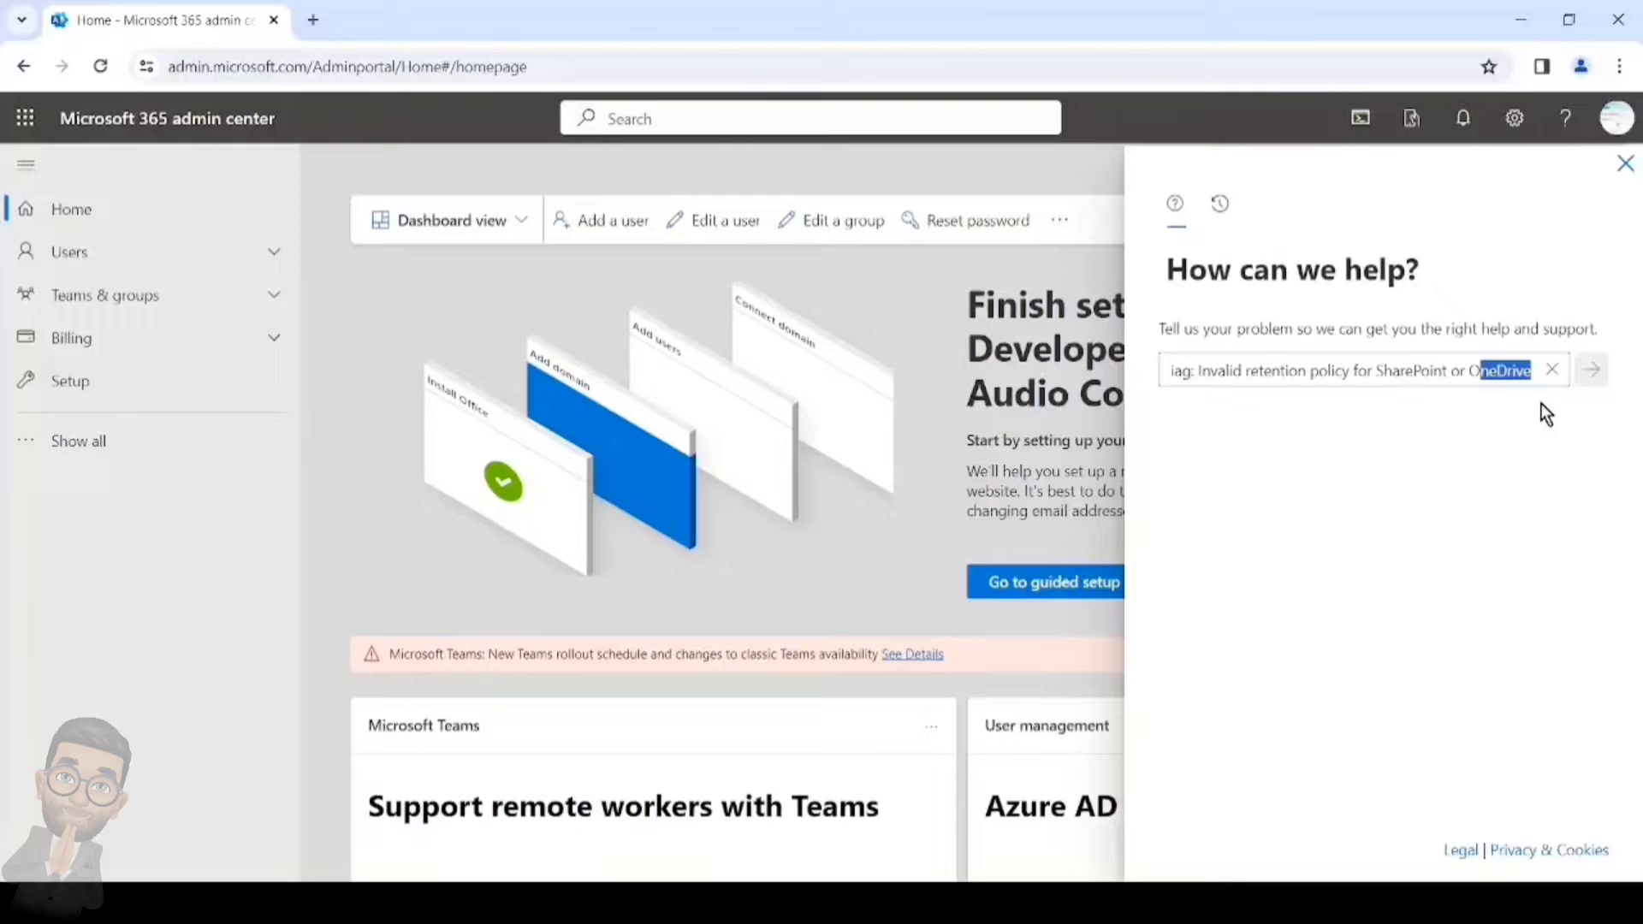
{"action": "left_click", "coordinate": [1590, 369]}
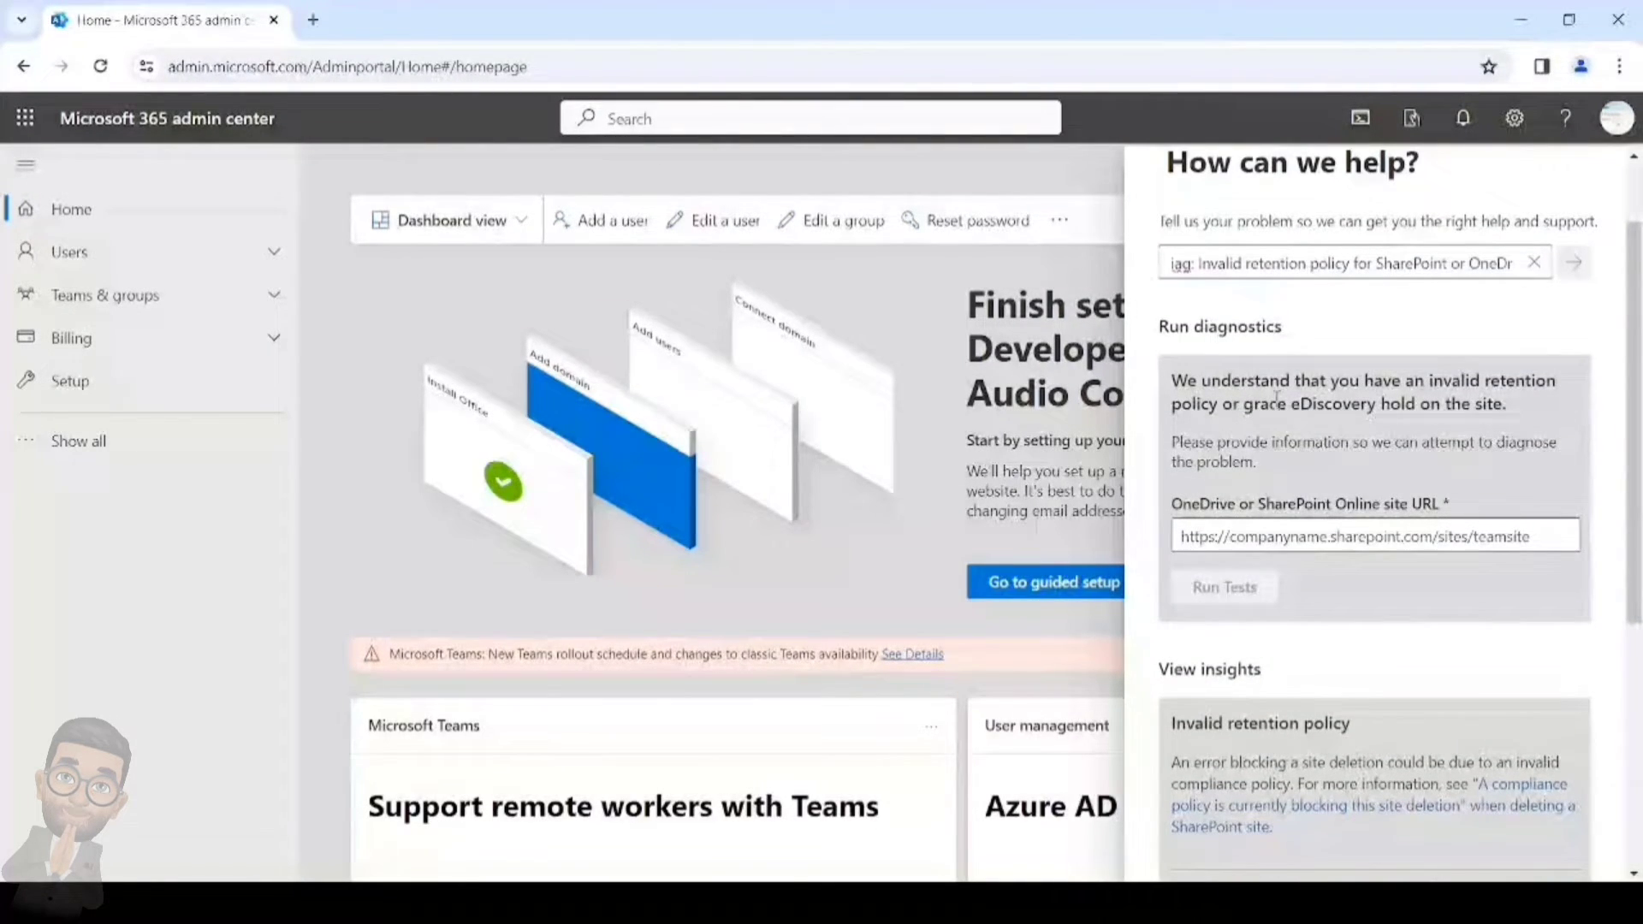
{"action": "mouse_move", "coordinate": [1300, 432]}
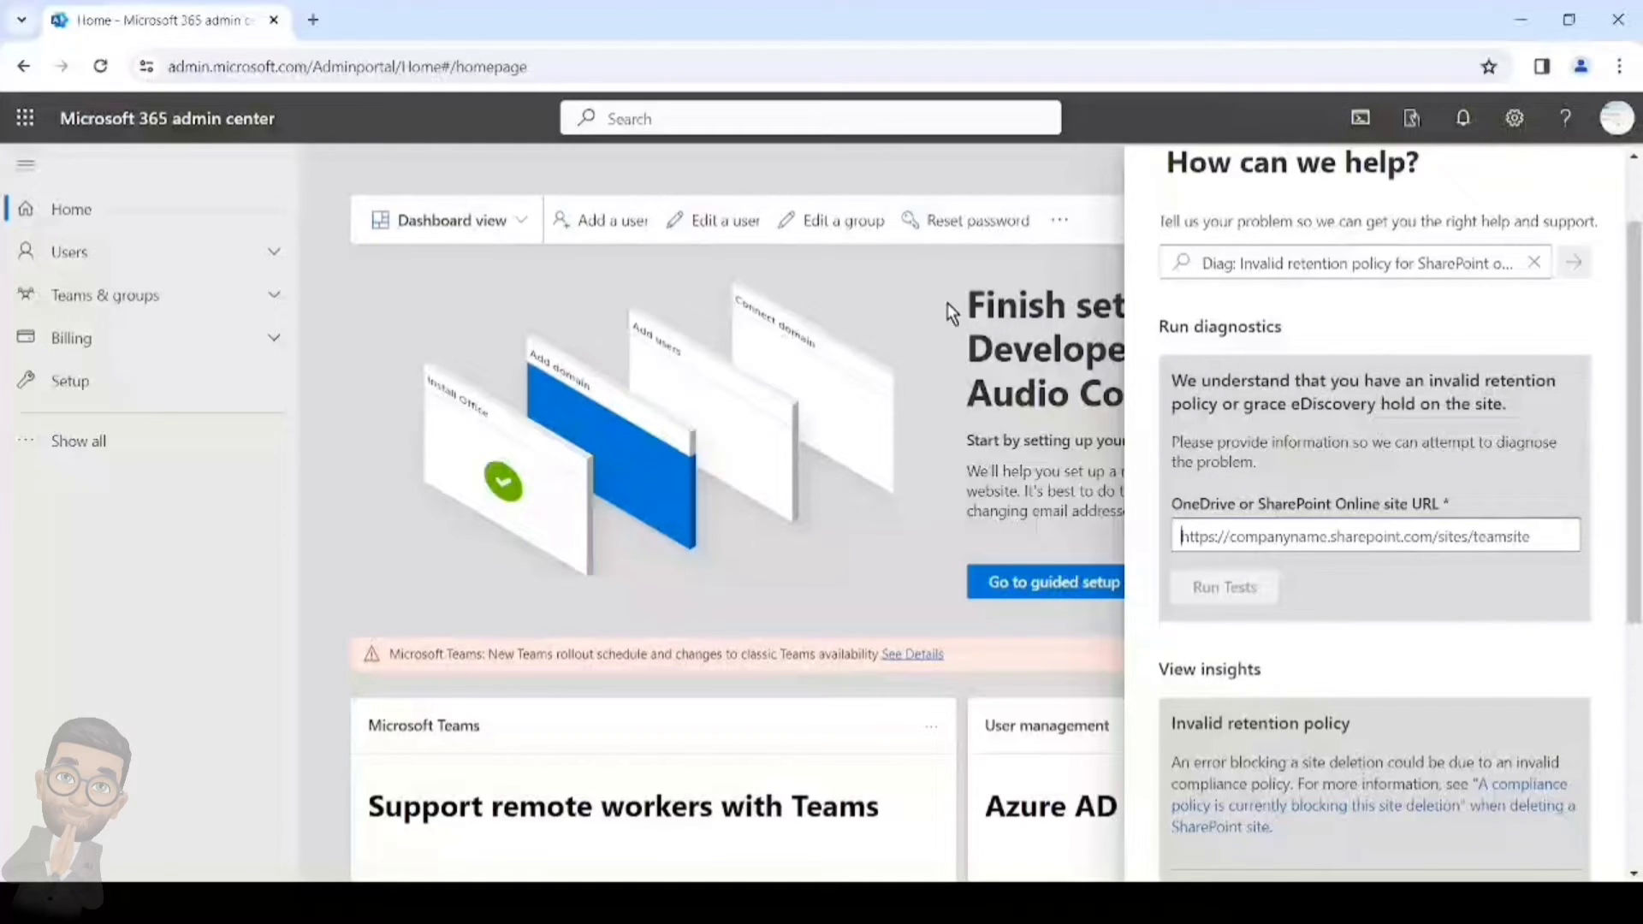
Open OneDrive in a new tab and return to the Microsoft 365 admin center
{"action": "left_click", "coordinate": [312, 21]}
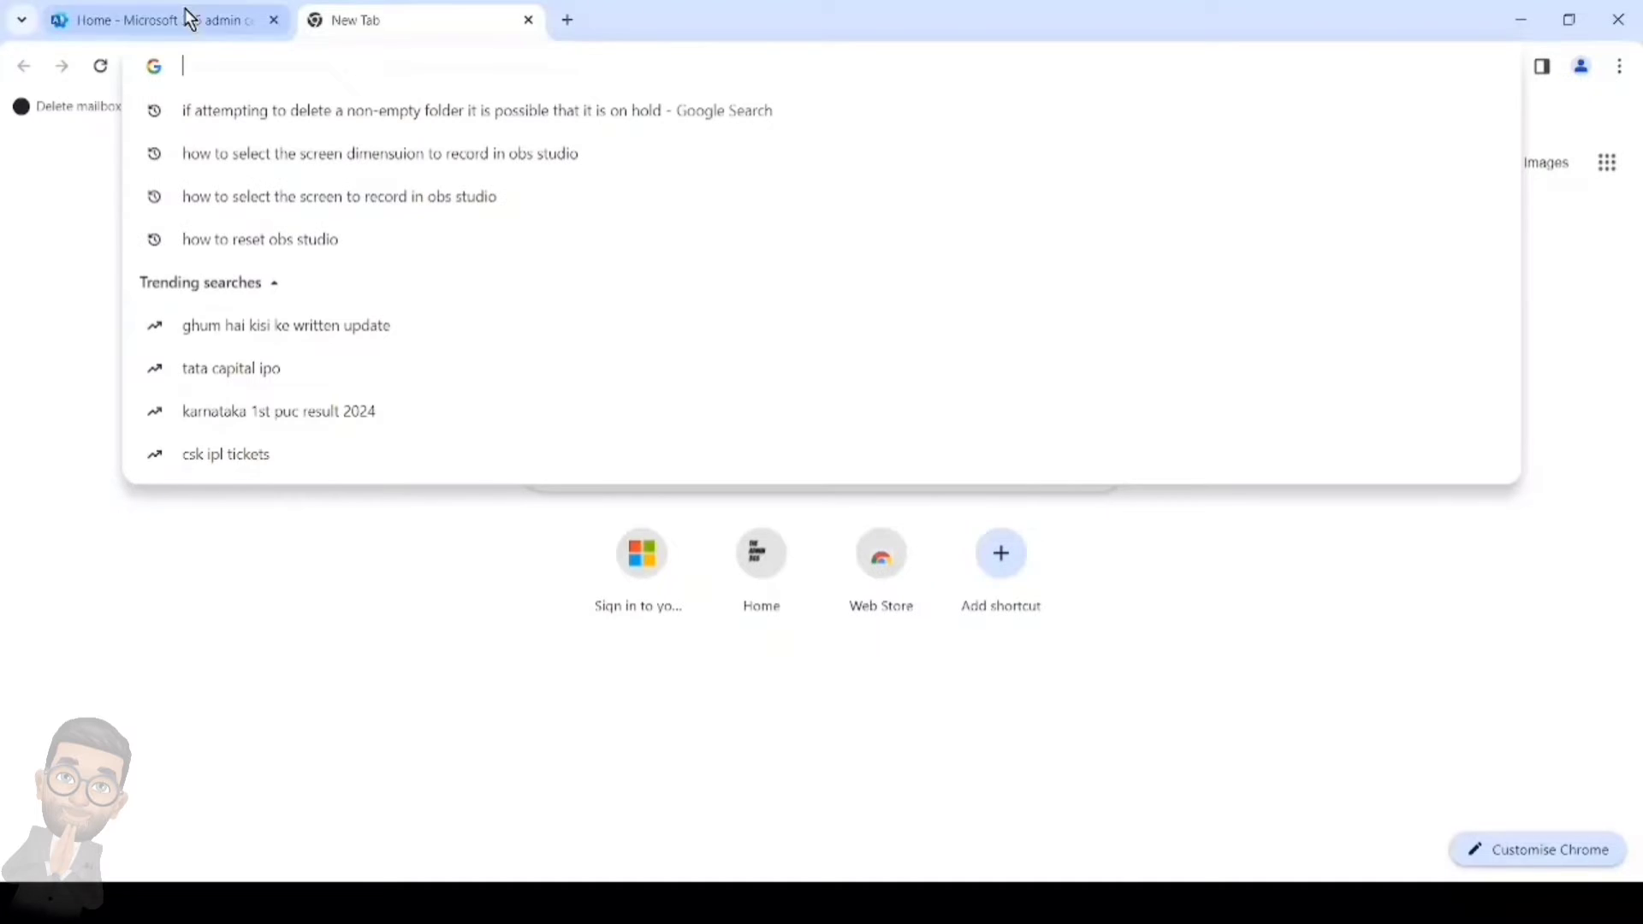
{"action": "left_click", "coordinate": [157, 20]}
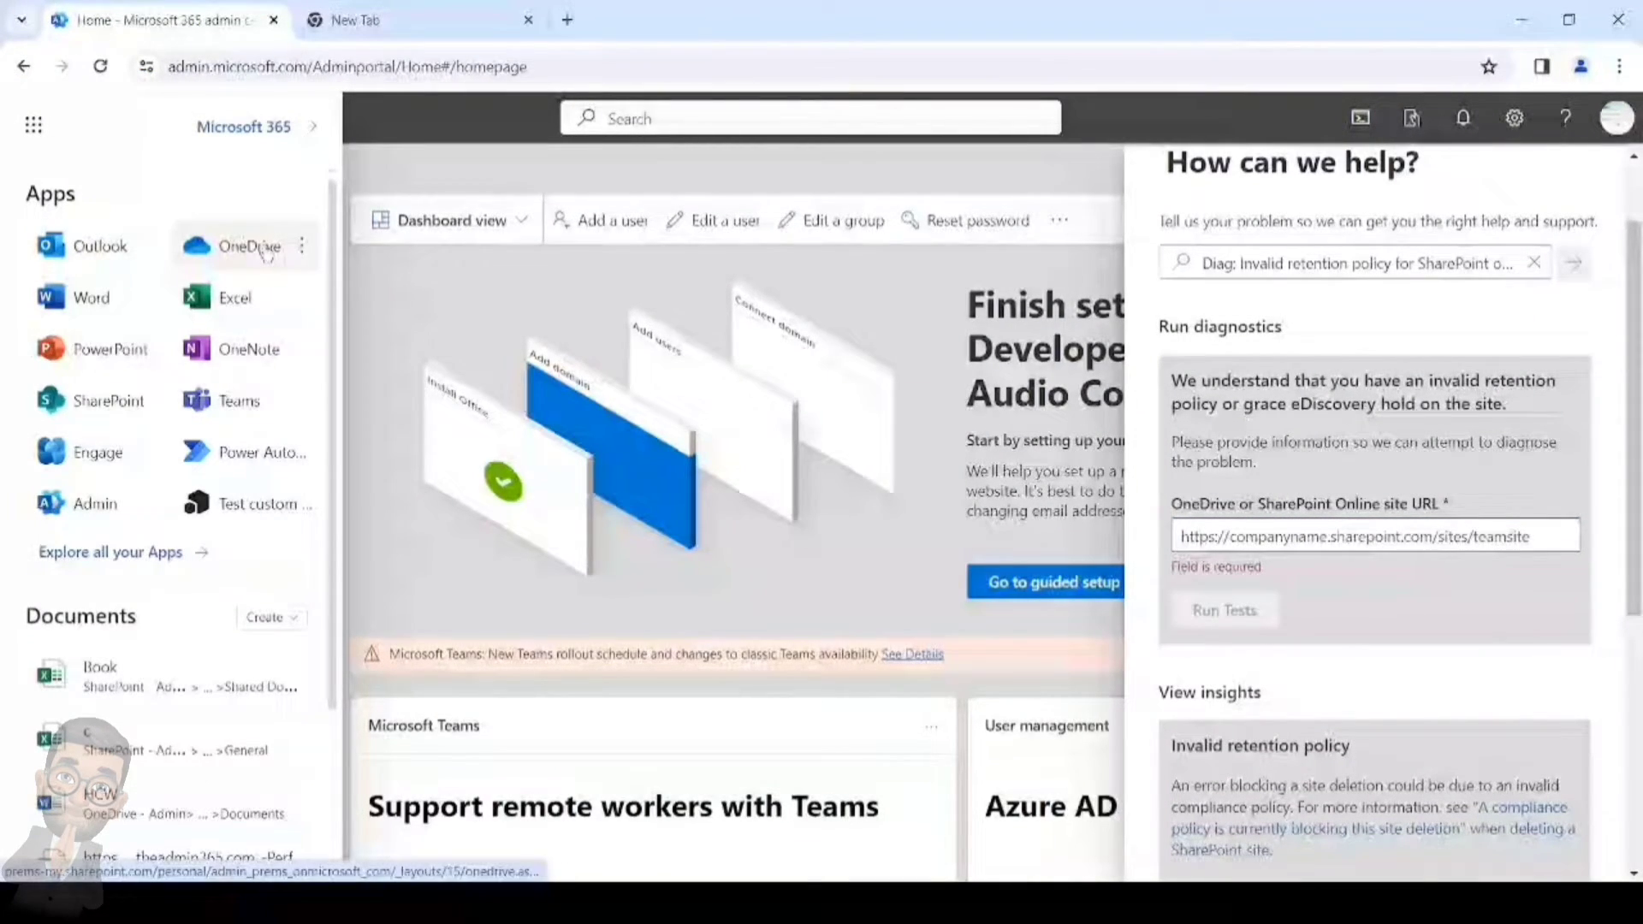
{"action": "left_click", "coordinate": [250, 245]}
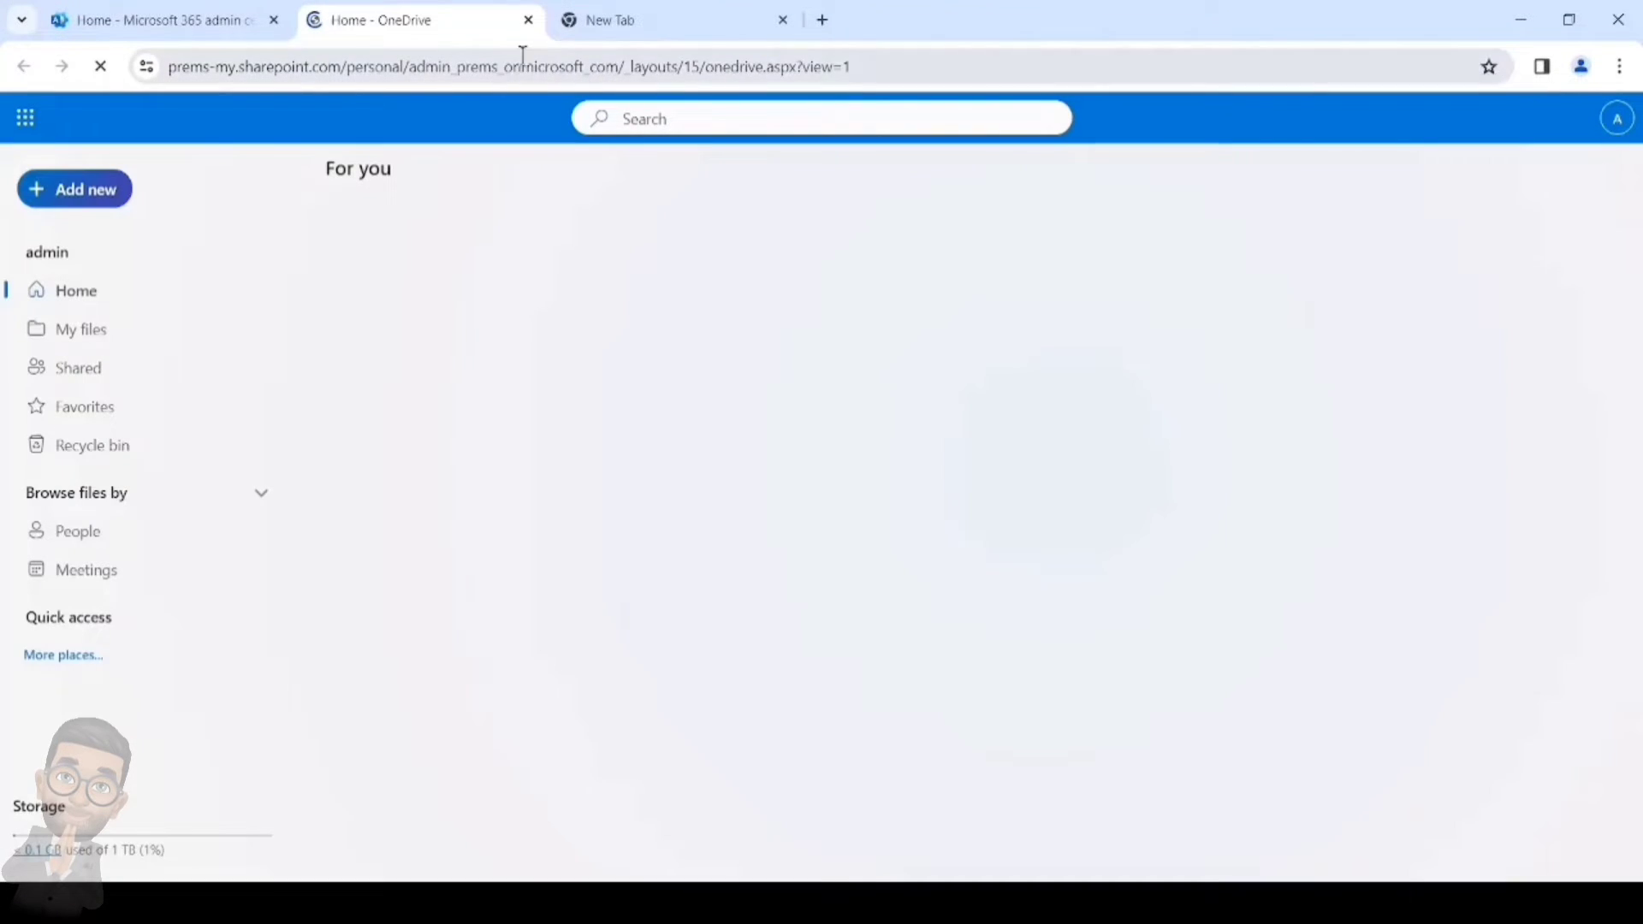
{"action": "left_click", "coordinate": [157, 19]}
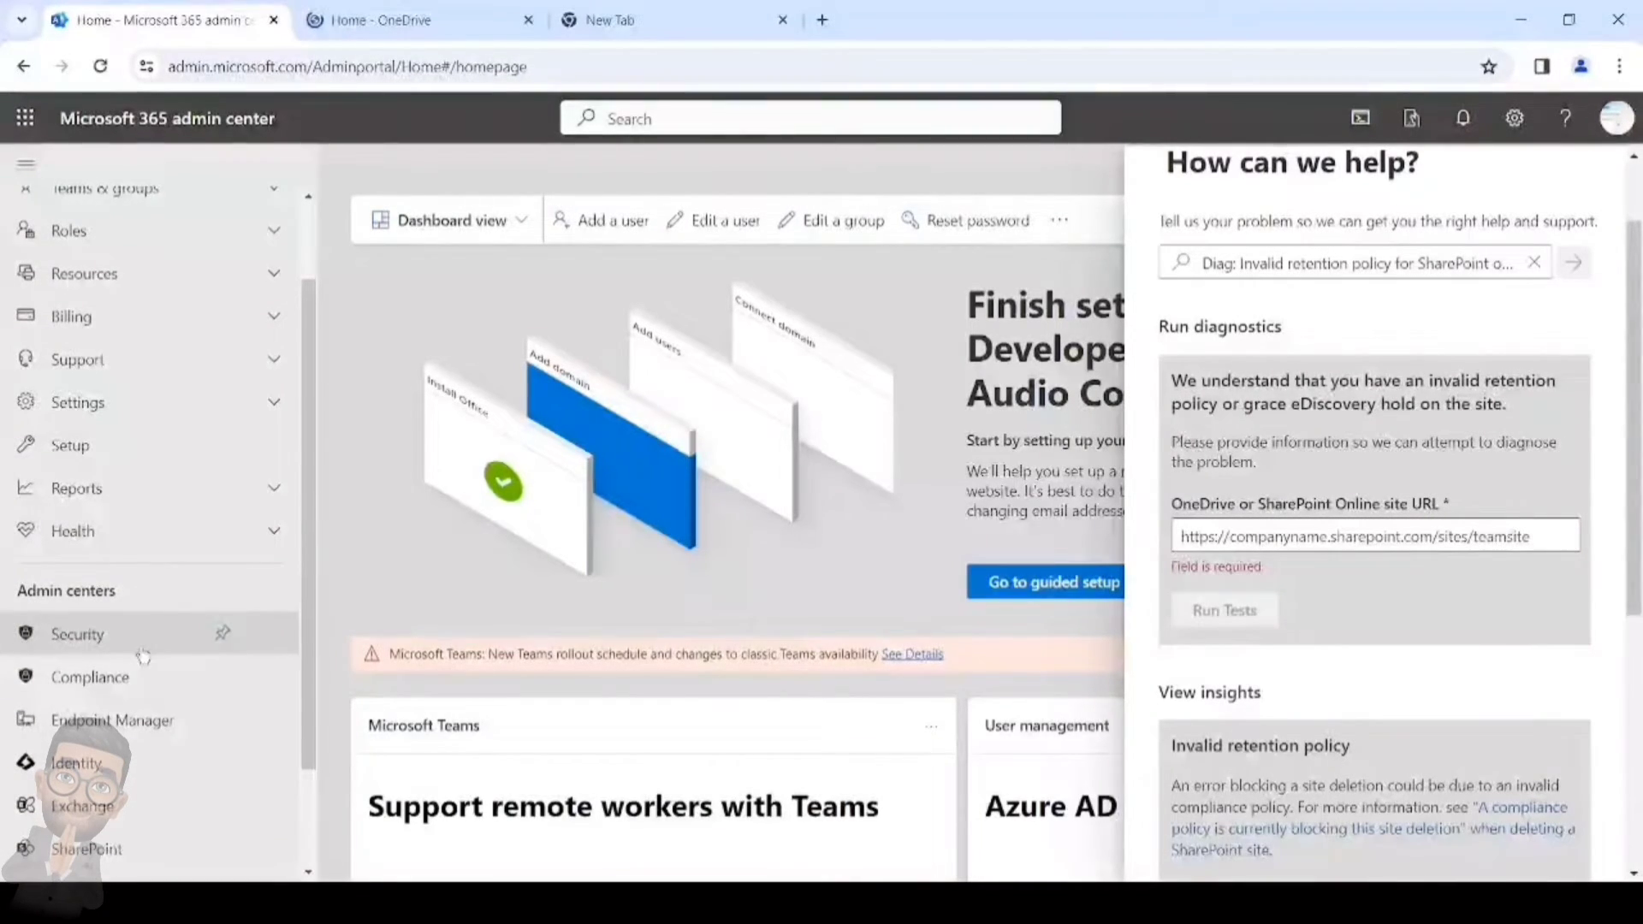
{"action": "mouse_move", "coordinate": [75, 764]}
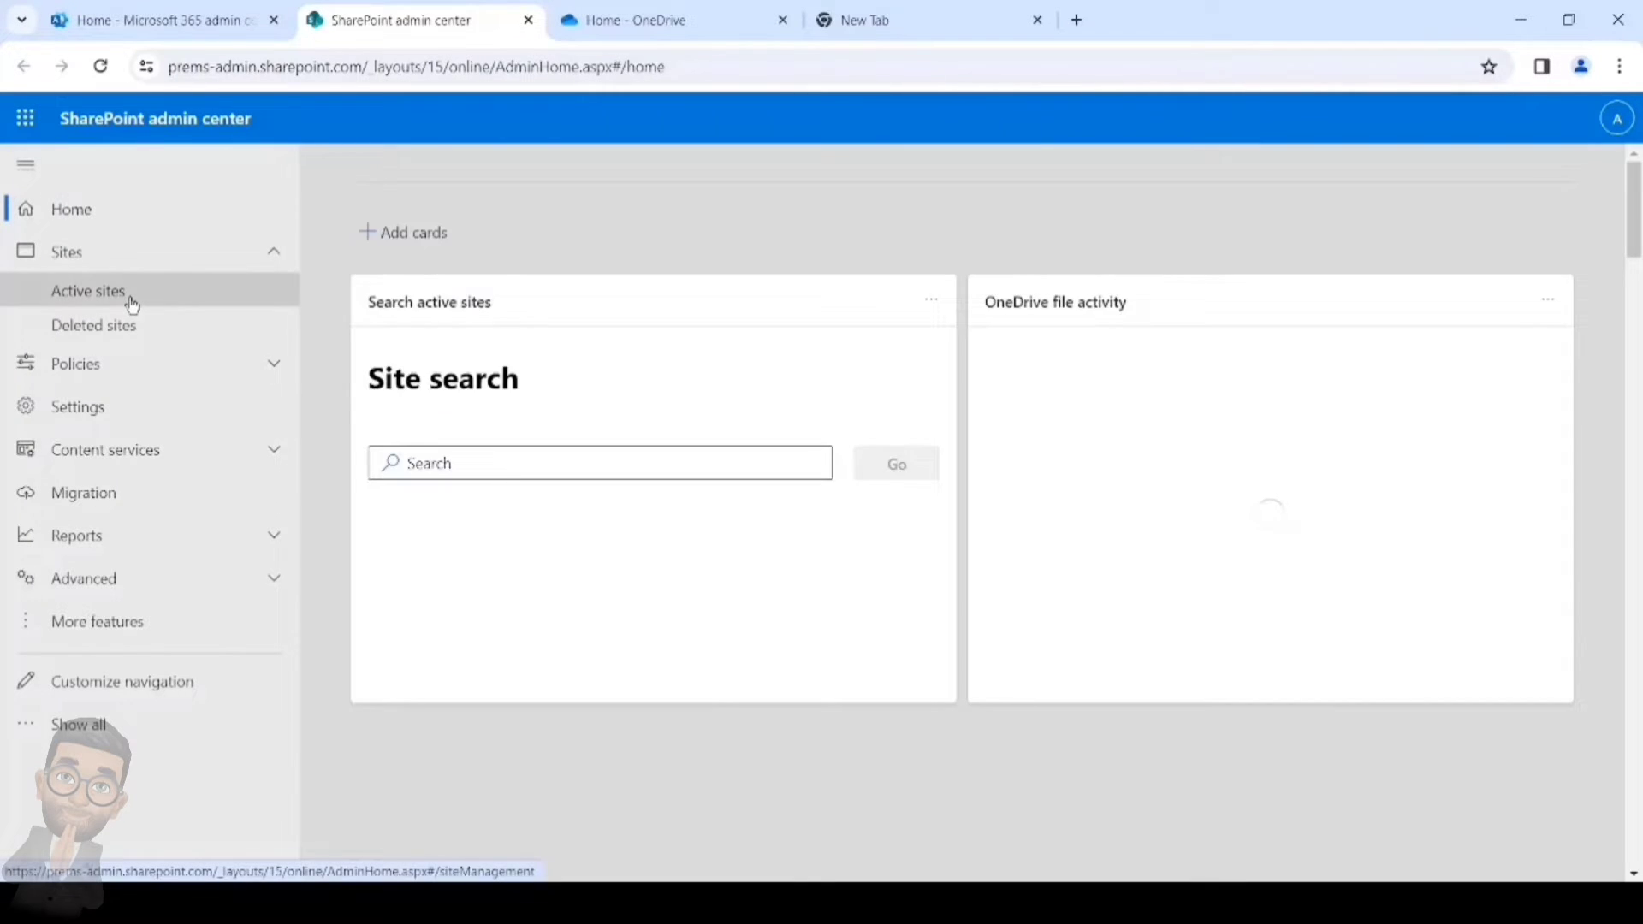
From SharePoint admin center's Active sites, open the 365 group site
{"action": "left_click", "coordinate": [87, 291]}
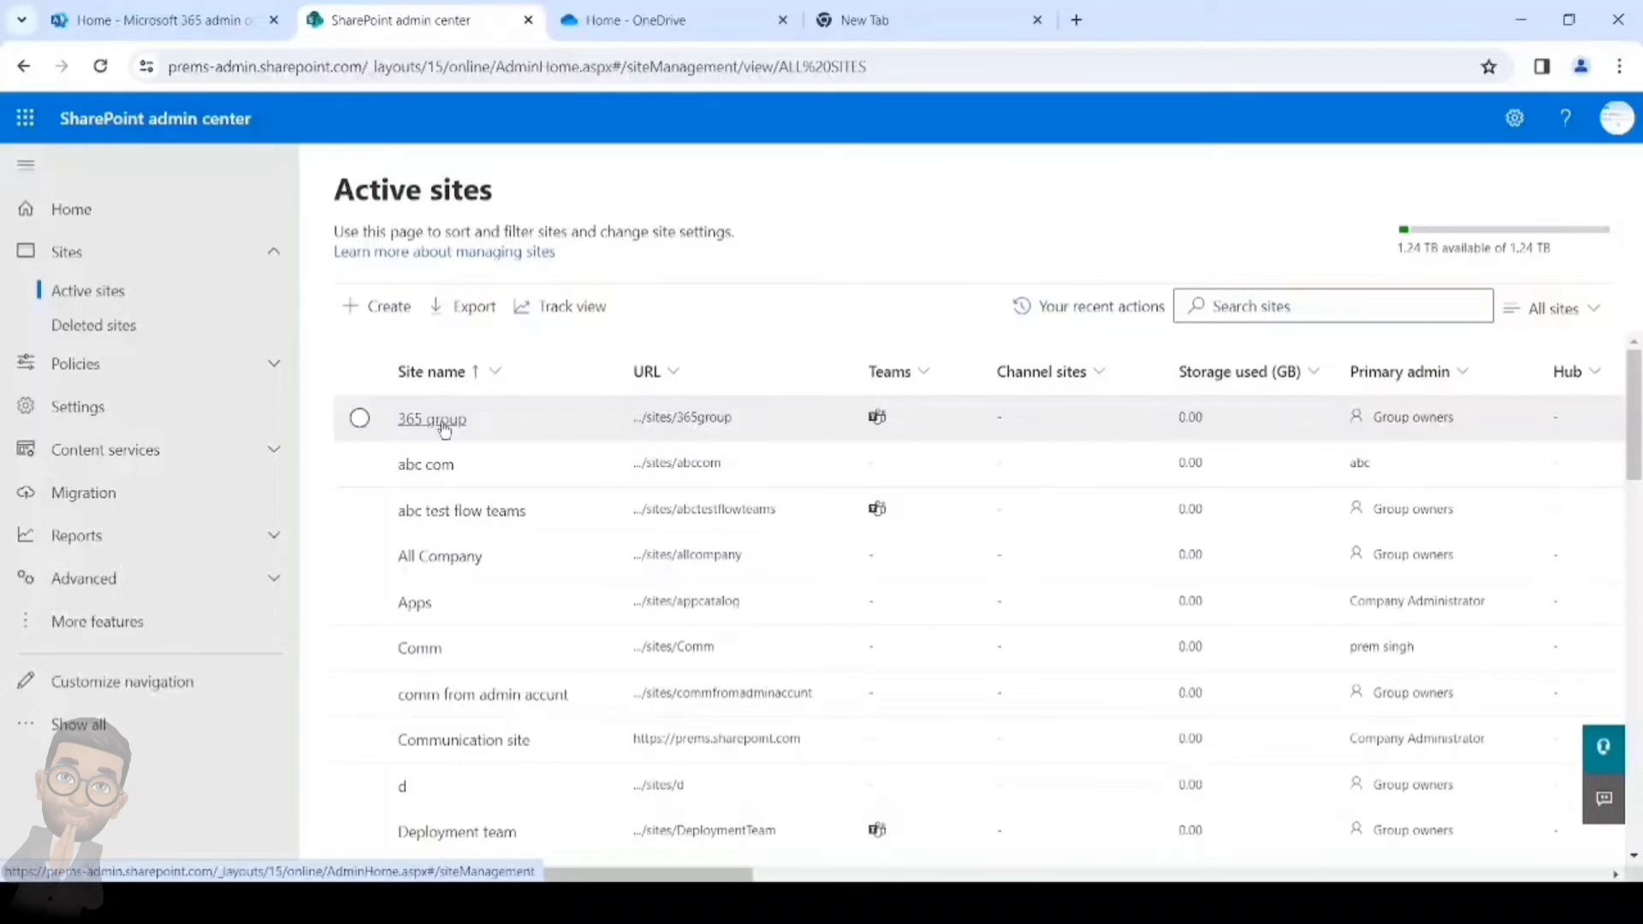
{"action": "left_click", "coordinate": [431, 418]}
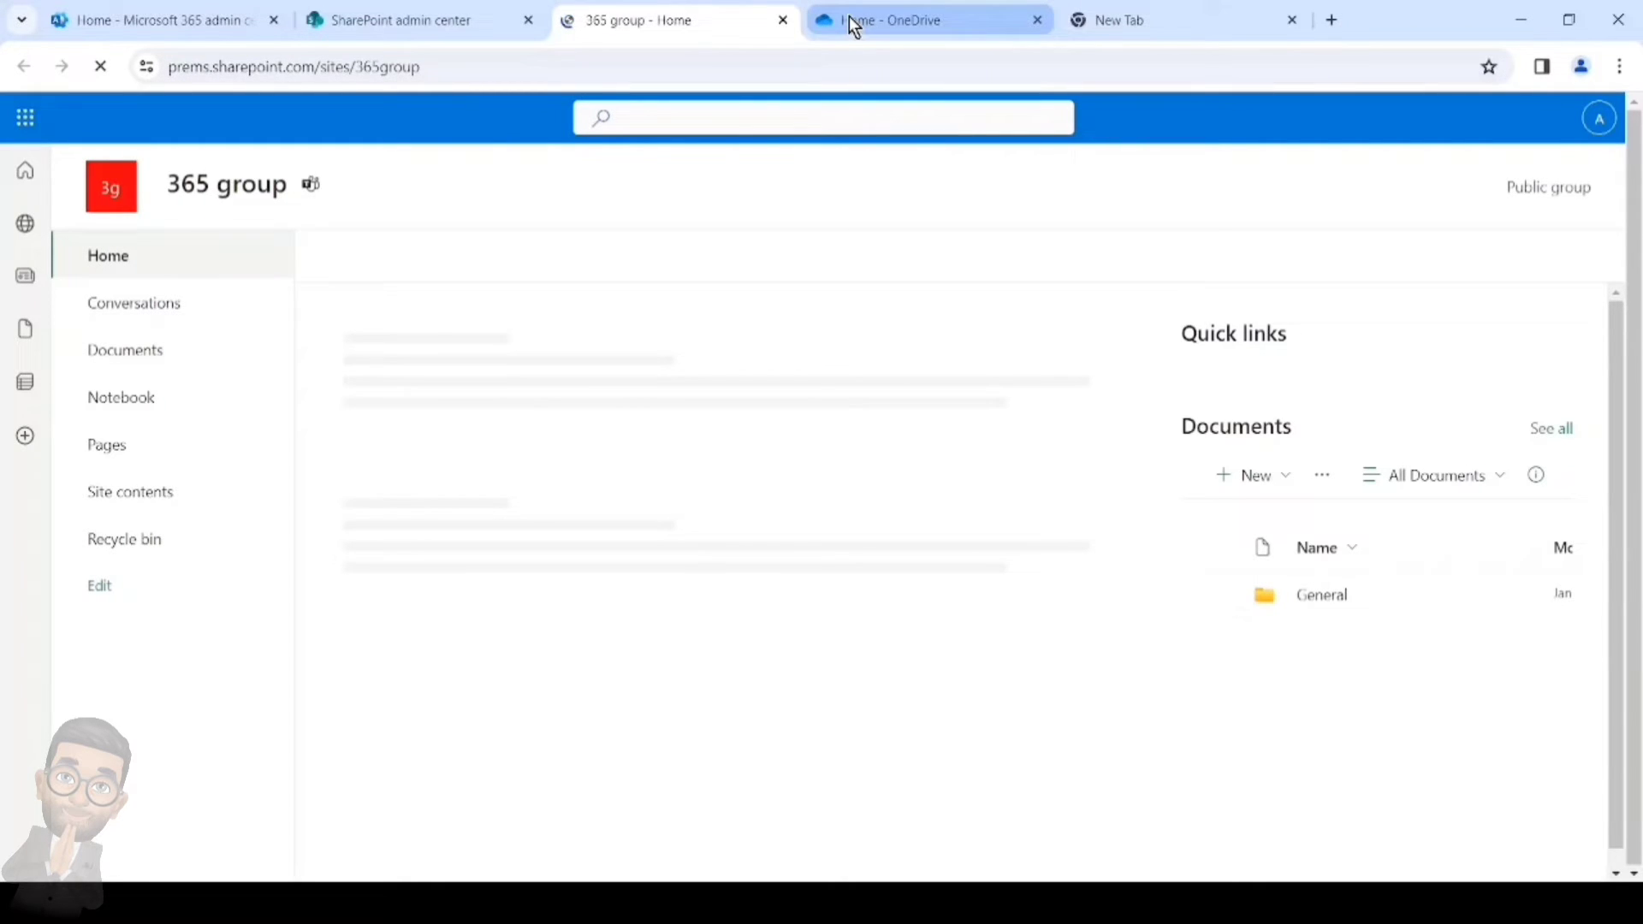
{"action": "left_click", "coordinate": [927, 19]}
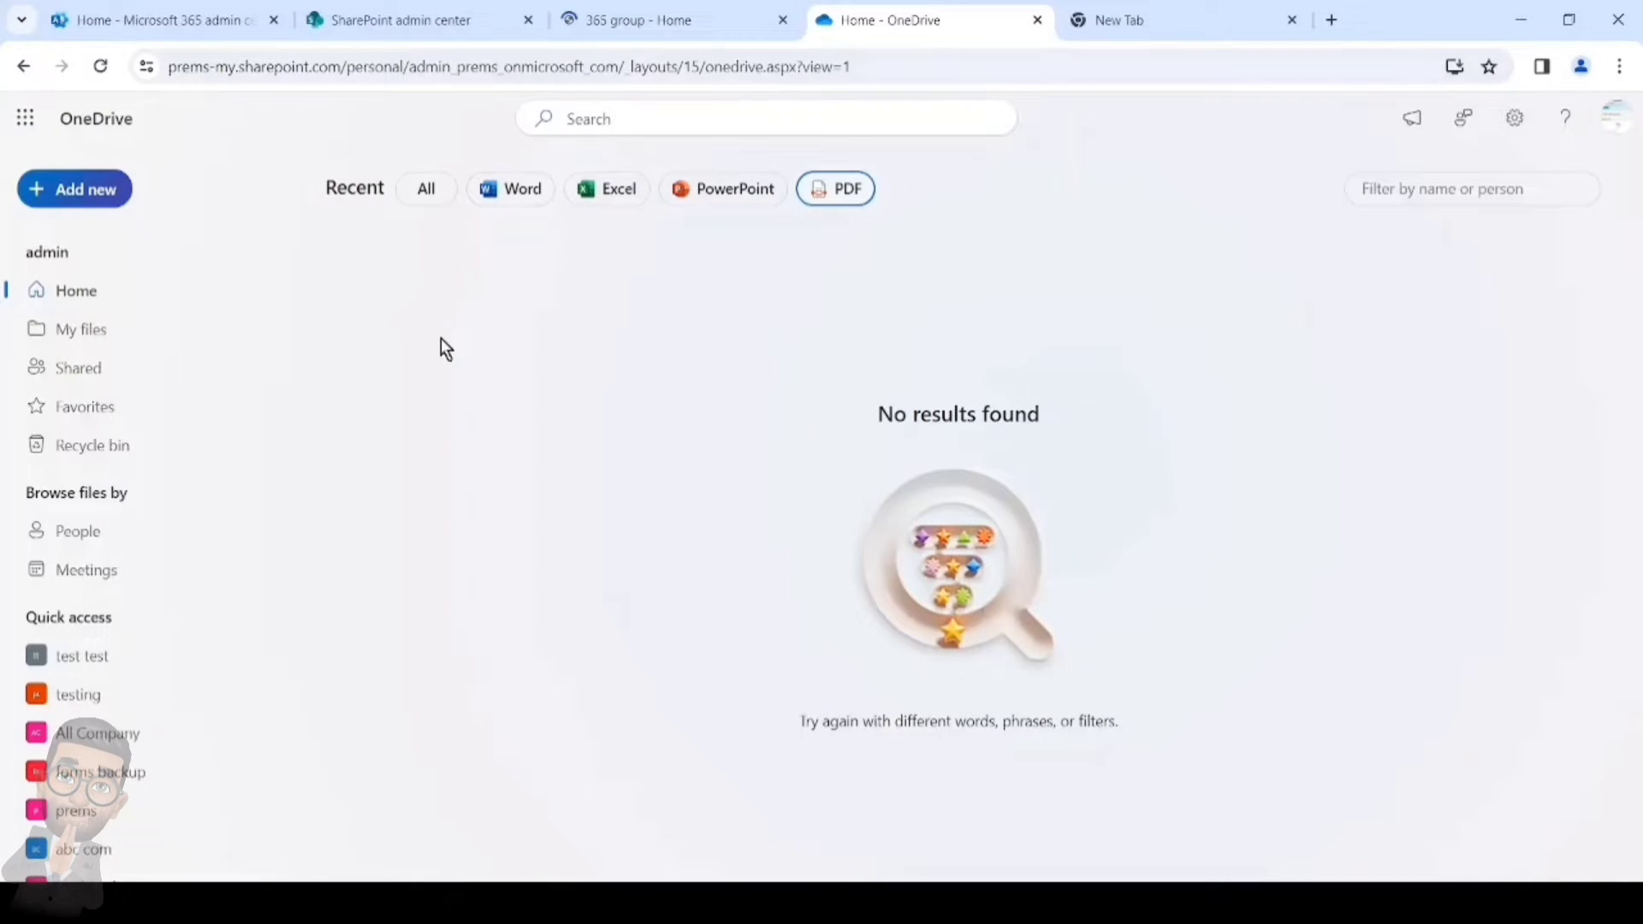
{"action": "mouse_move", "coordinate": [409, 125]}
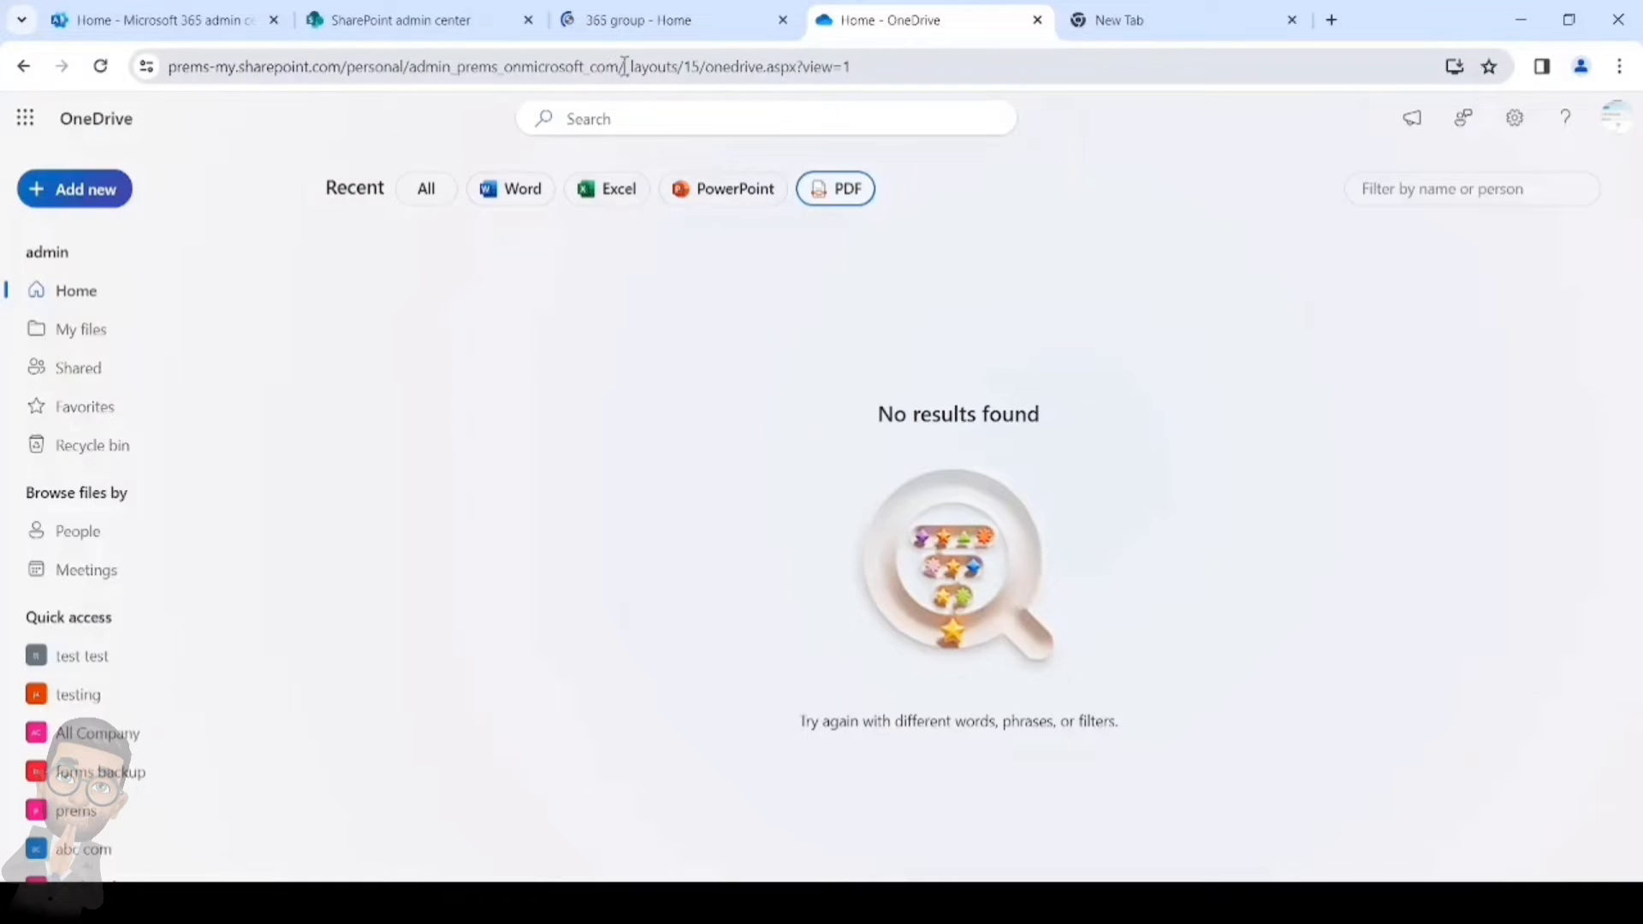
{"action": "left_click", "coordinate": [508, 67]}
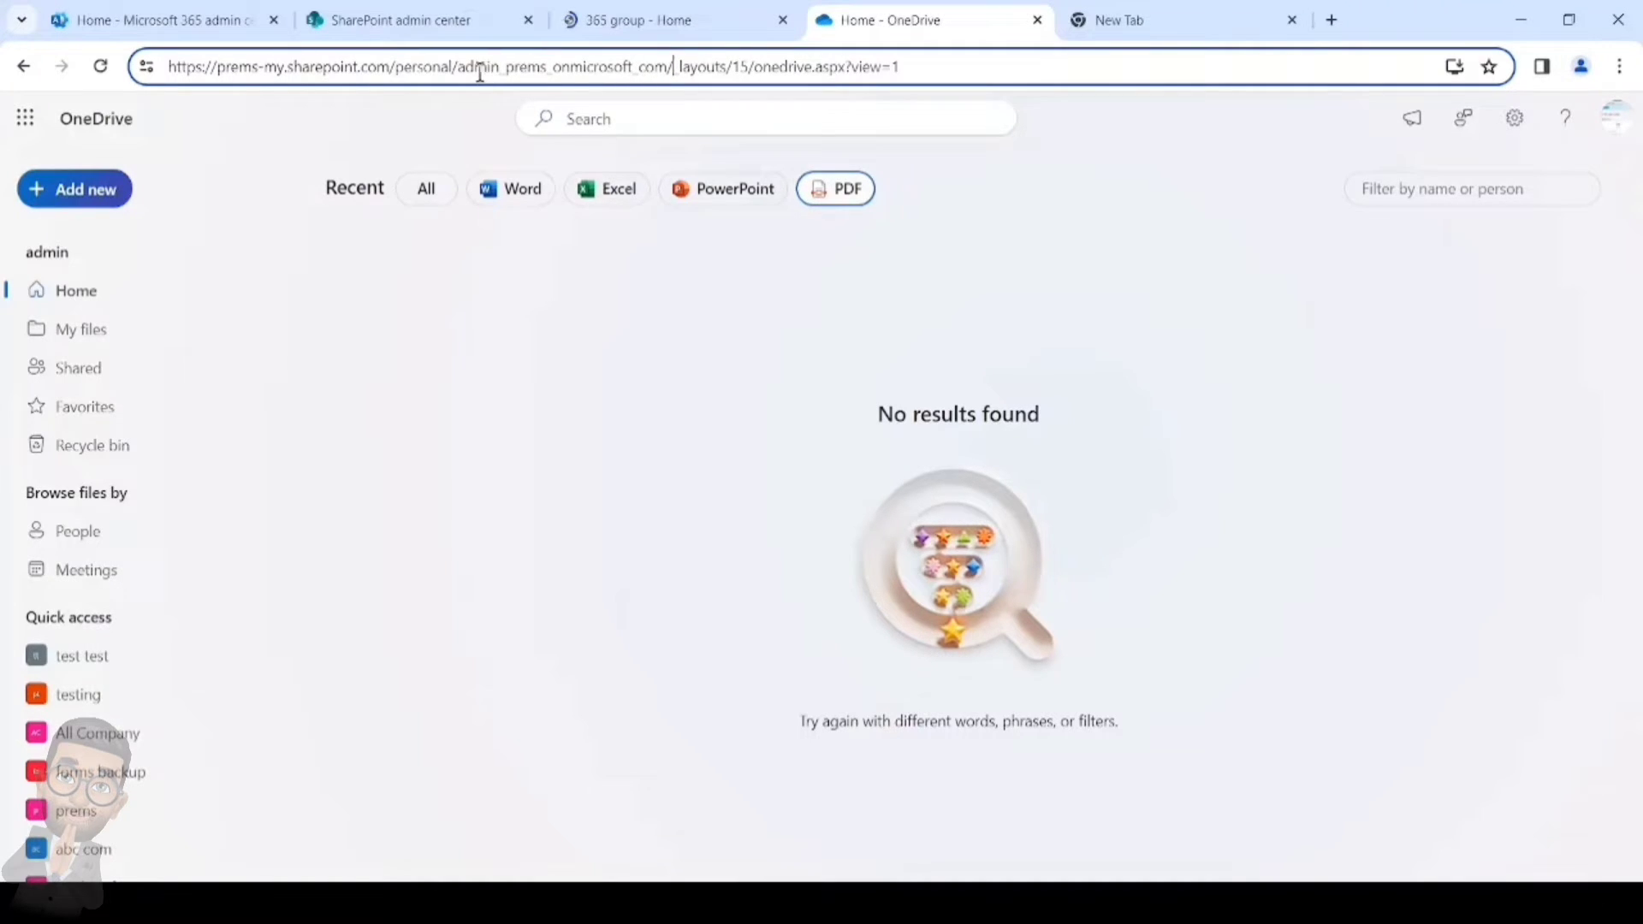
{"action": "double_click", "coordinate": [514, 67]}
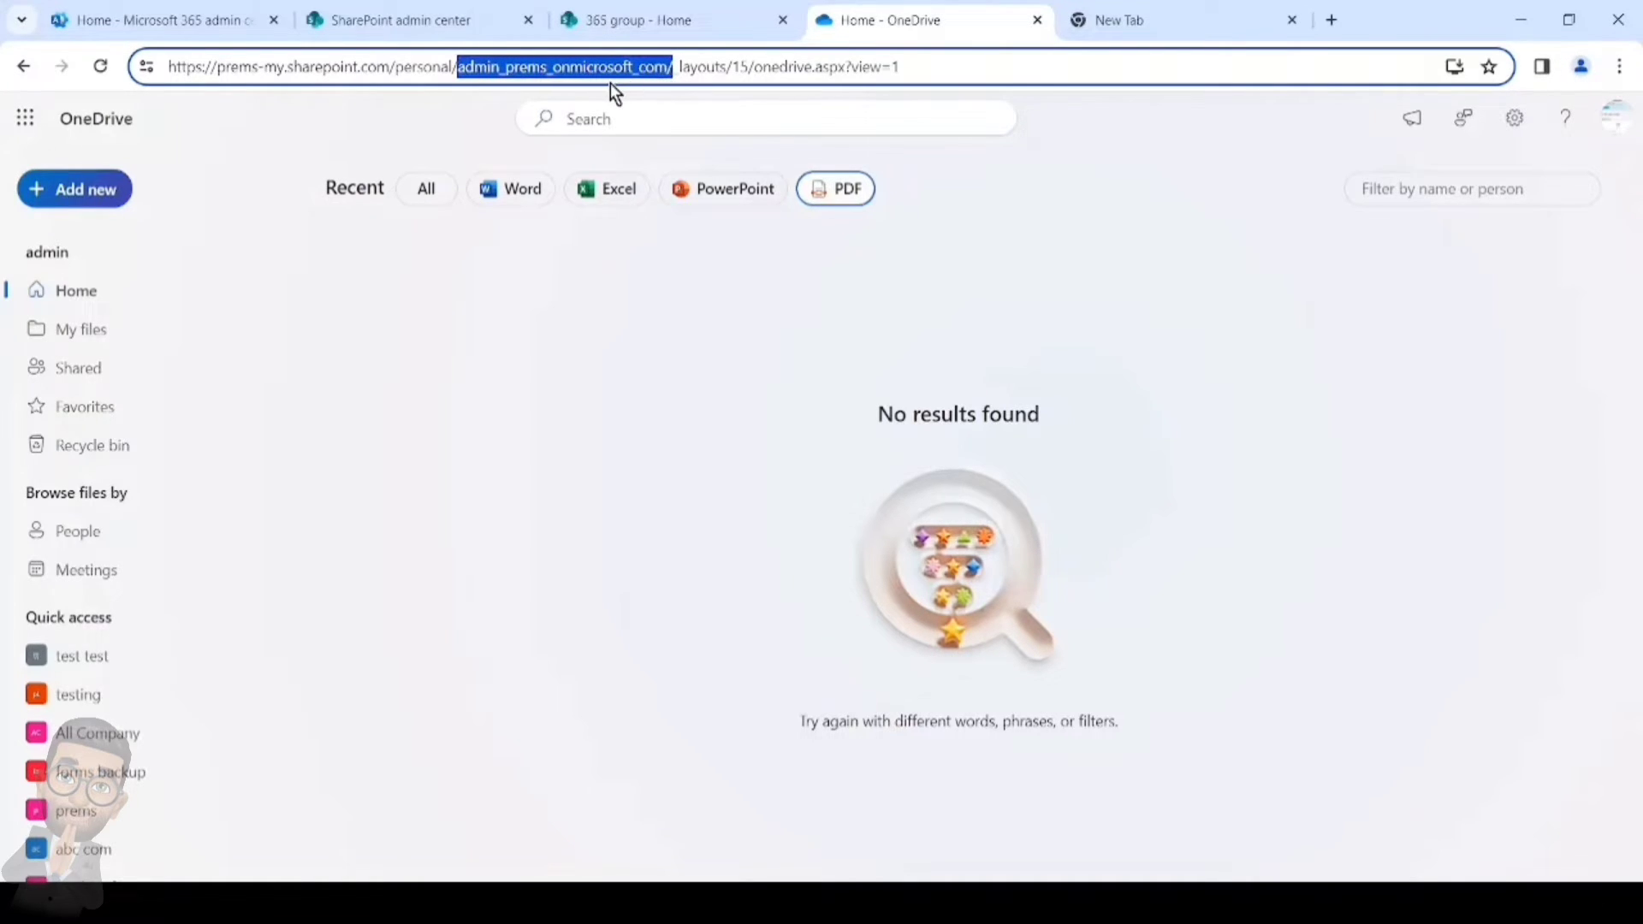
{"action": "mouse_move", "coordinate": [487, 94]}
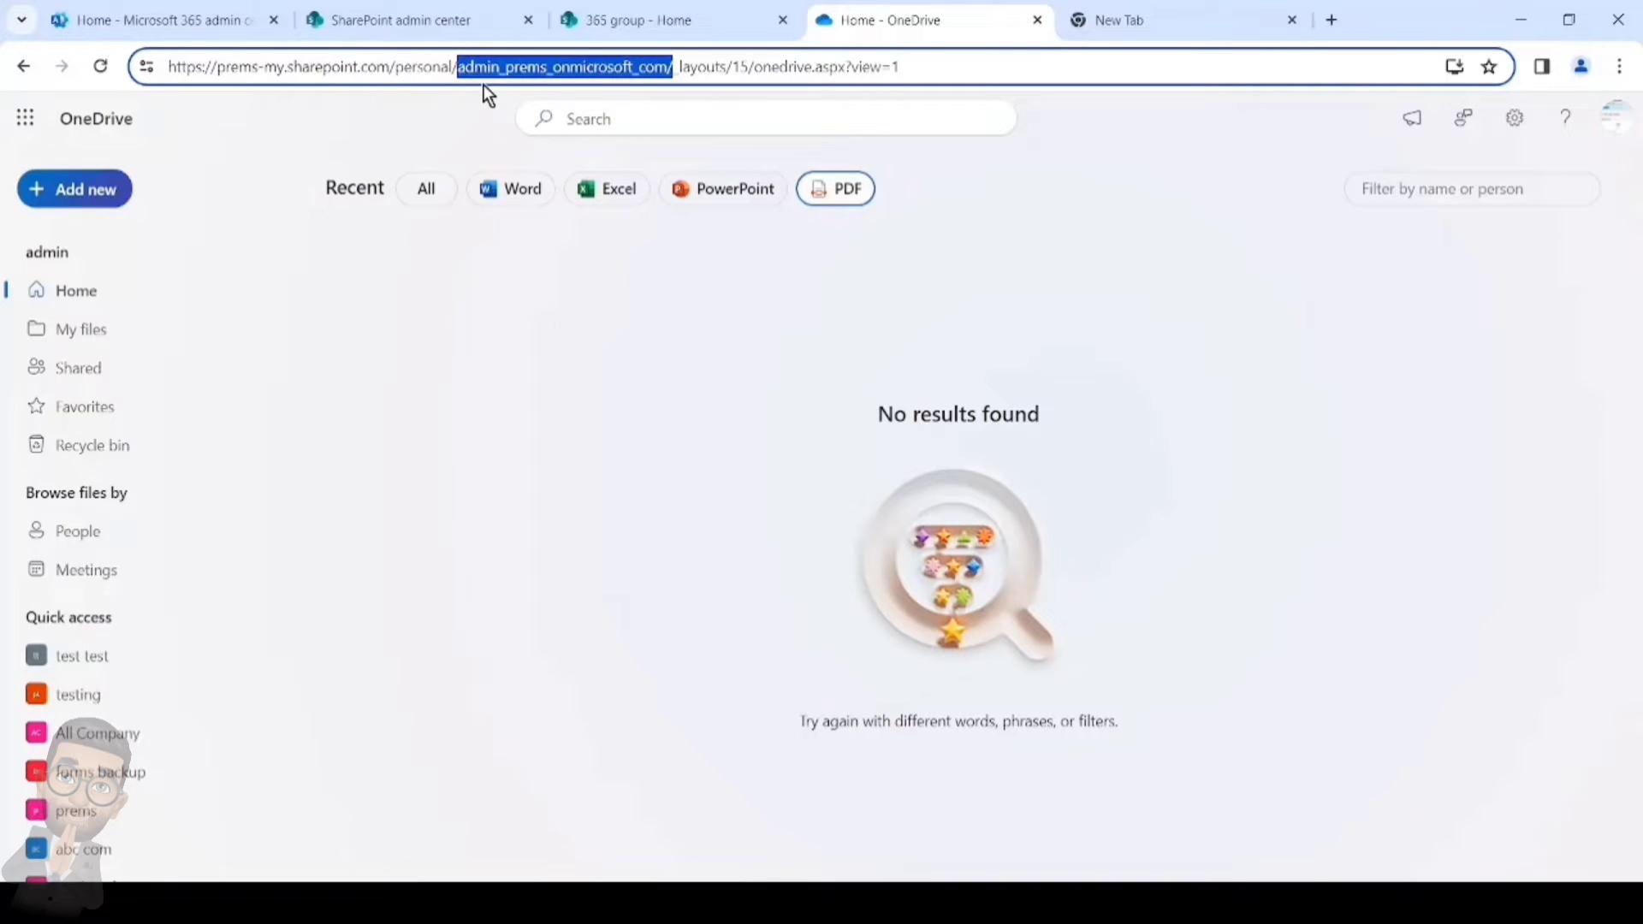
{"action": "mouse_move", "coordinate": [498, 85]}
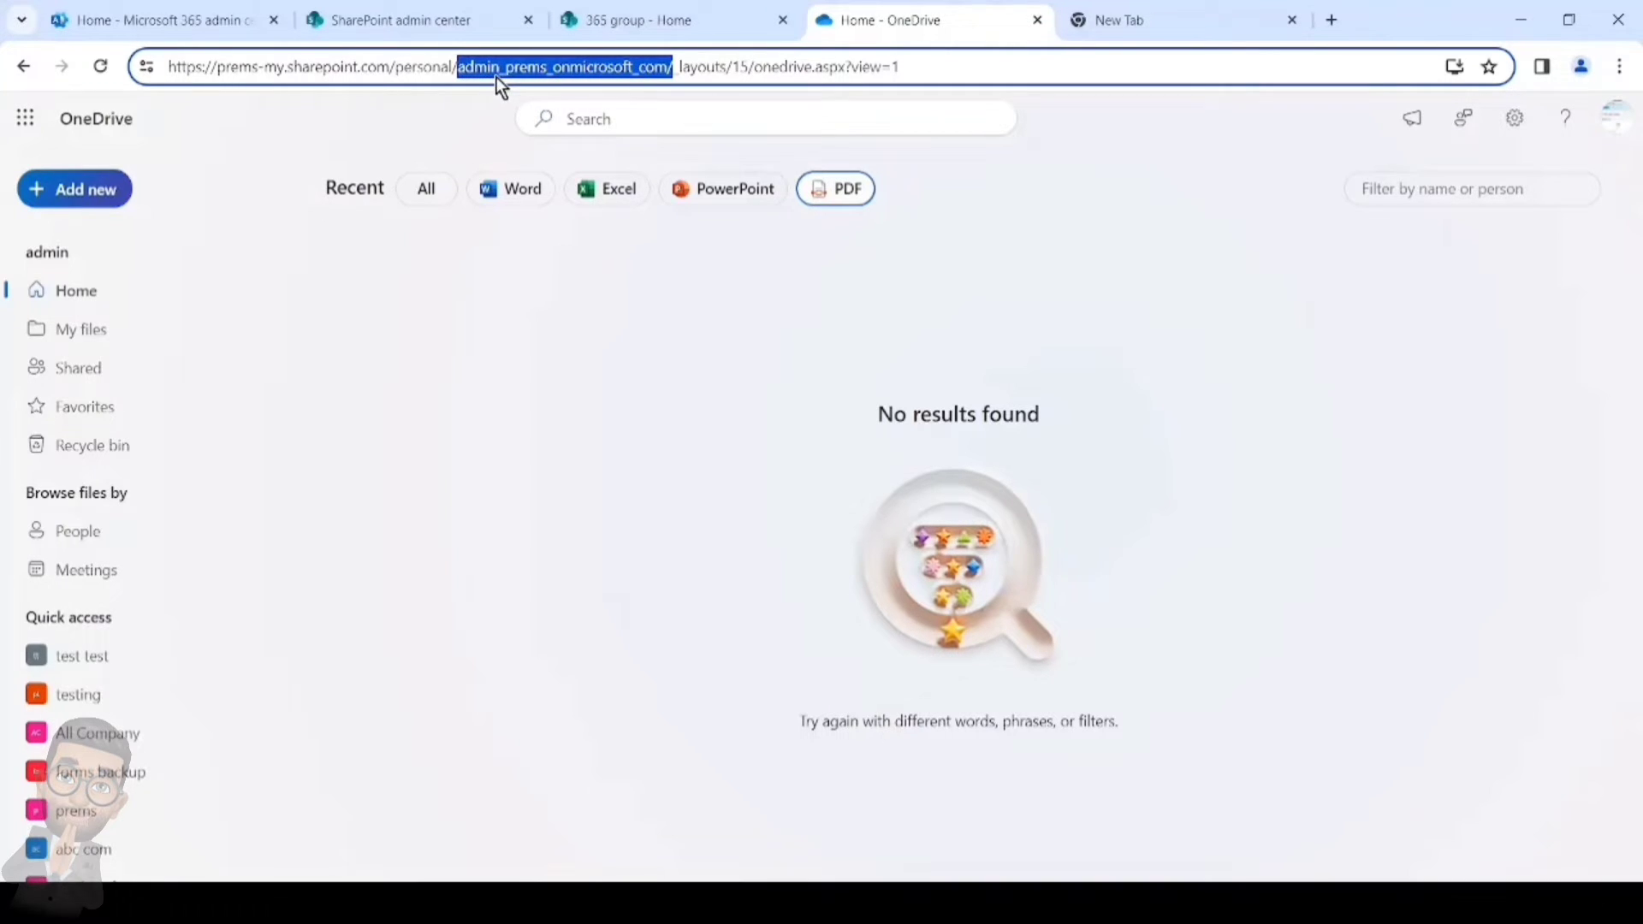
{"action": "left_click", "coordinate": [508, 67]}
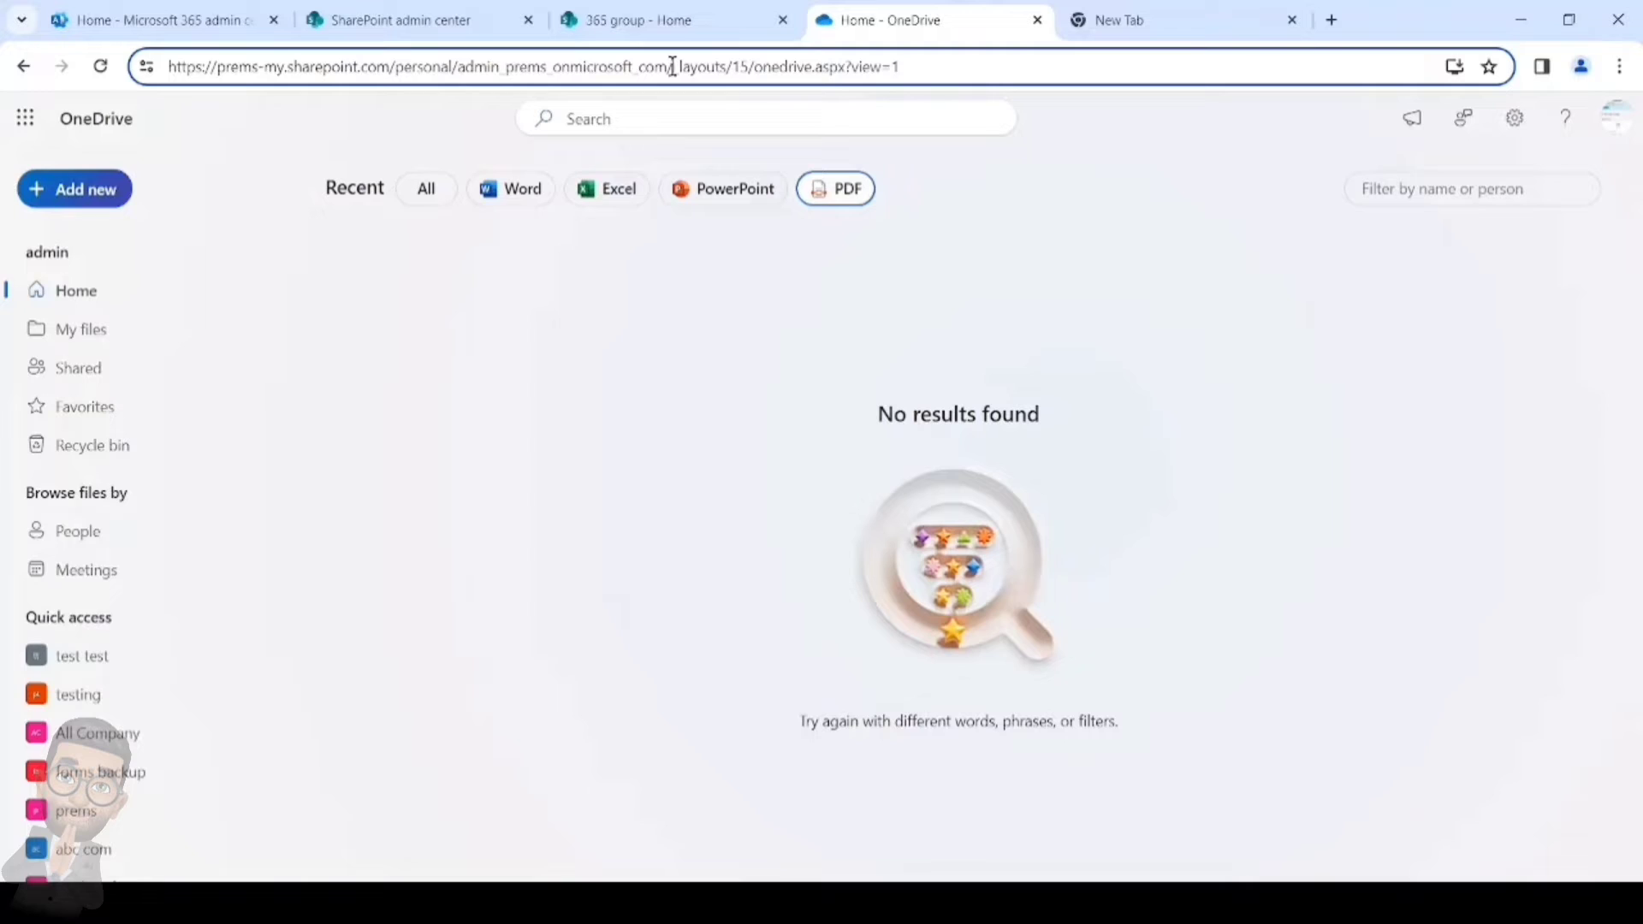
{"action": "left_click", "coordinate": [420, 67]}
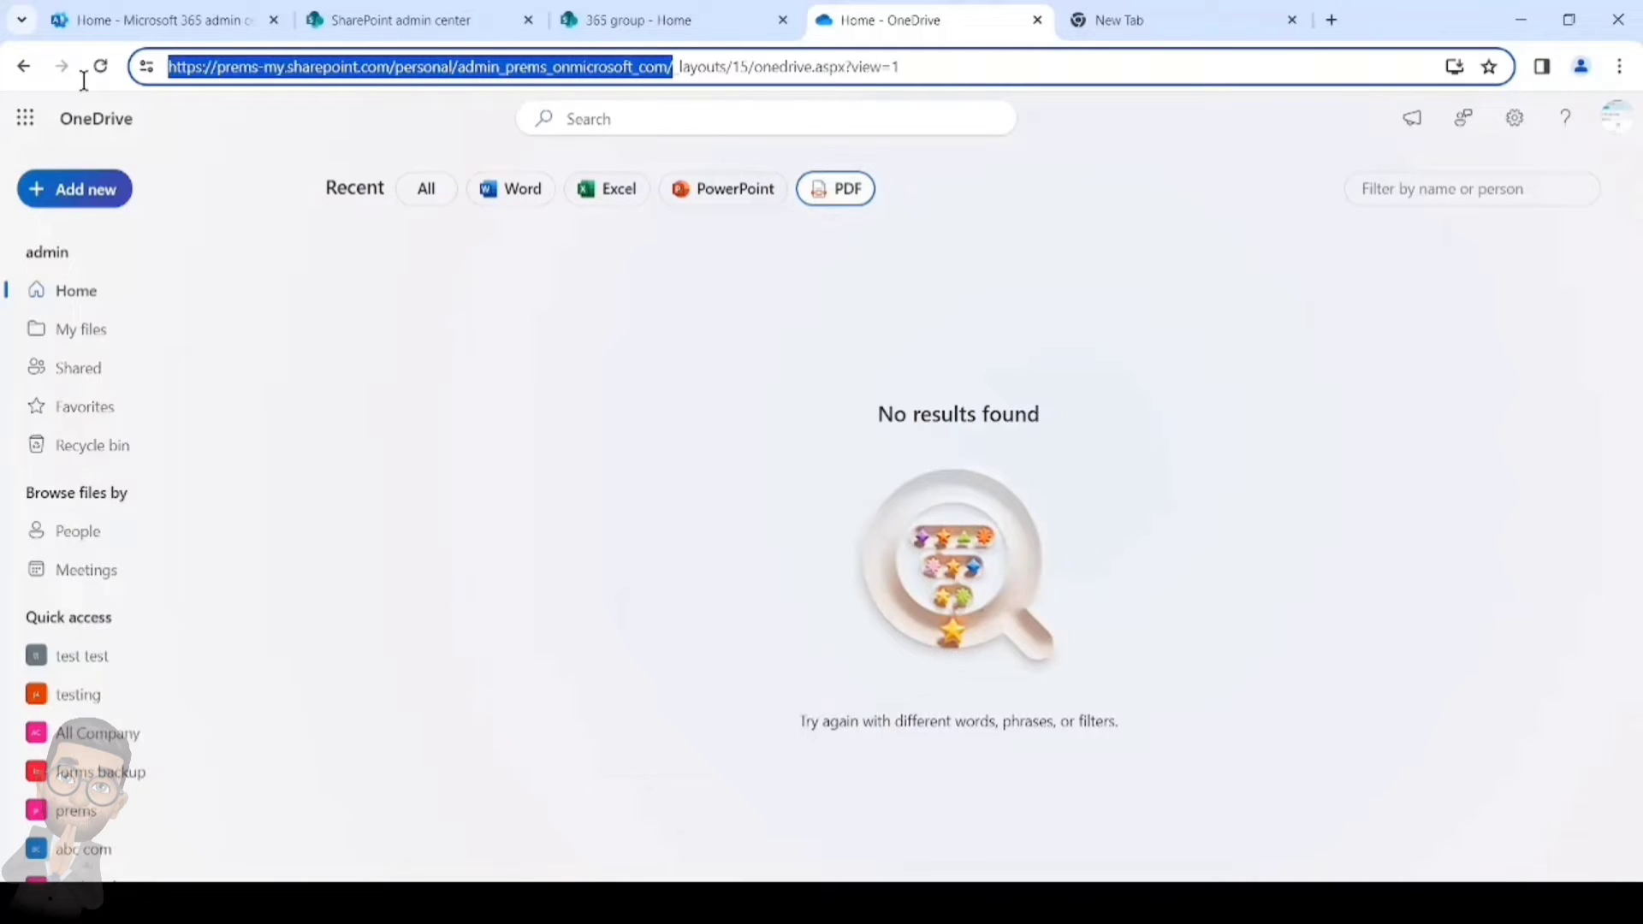
{"action": "mouse_move", "coordinate": [370, 98]}
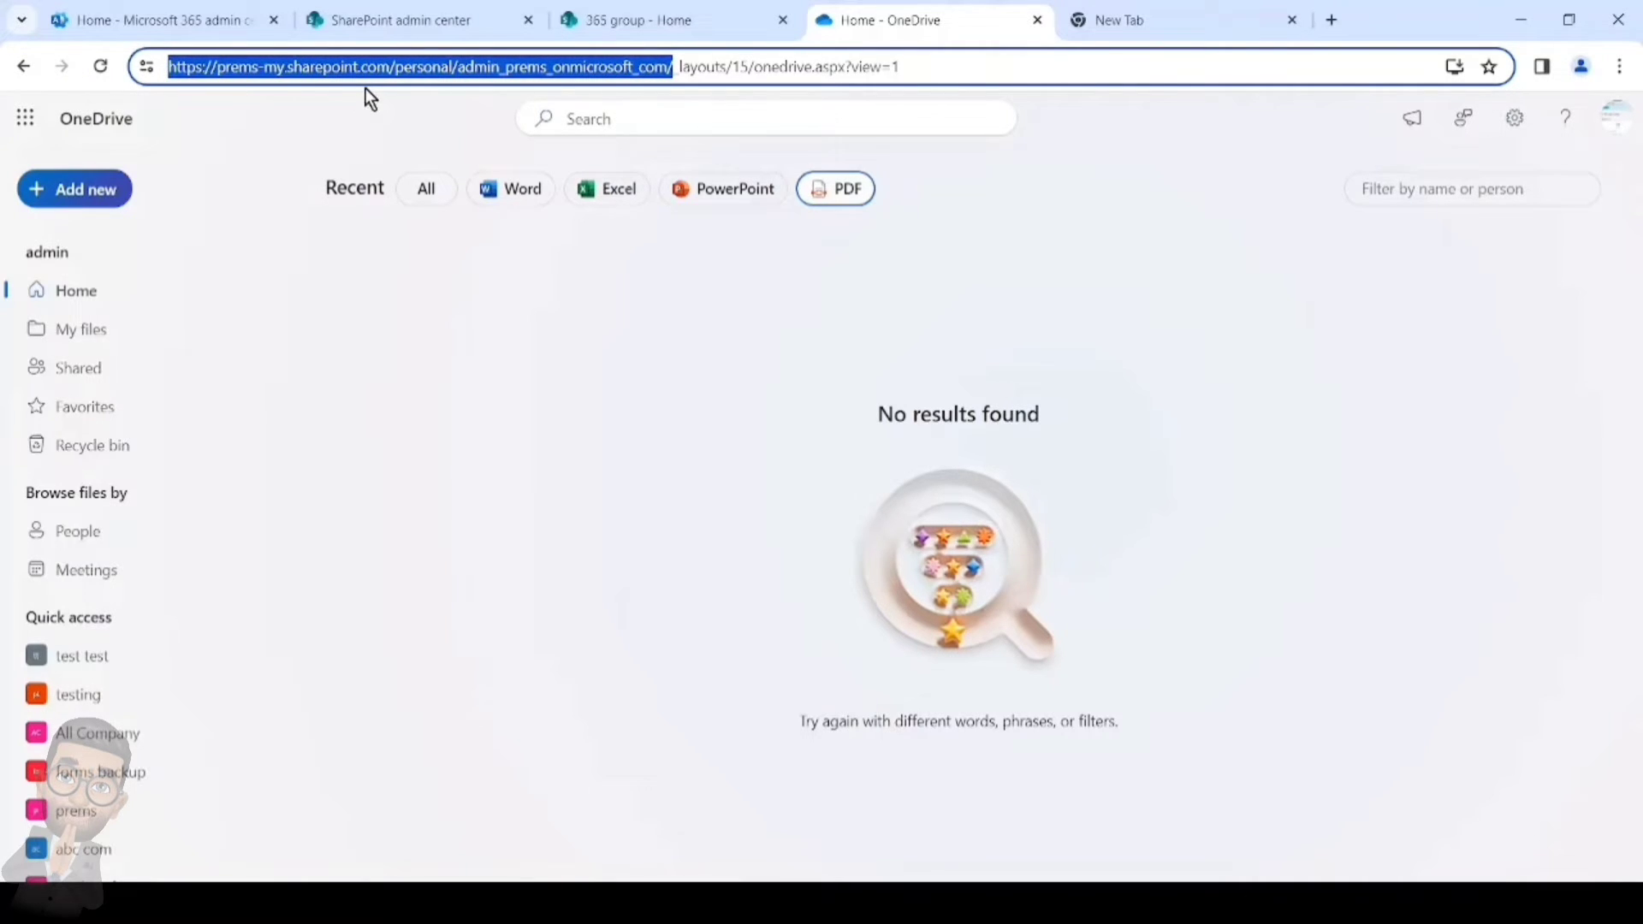
Paste the OneDrive URL into the diagnostic and run the tests, detecting a site level hold
{"action": "left_click", "coordinate": [158, 19]}
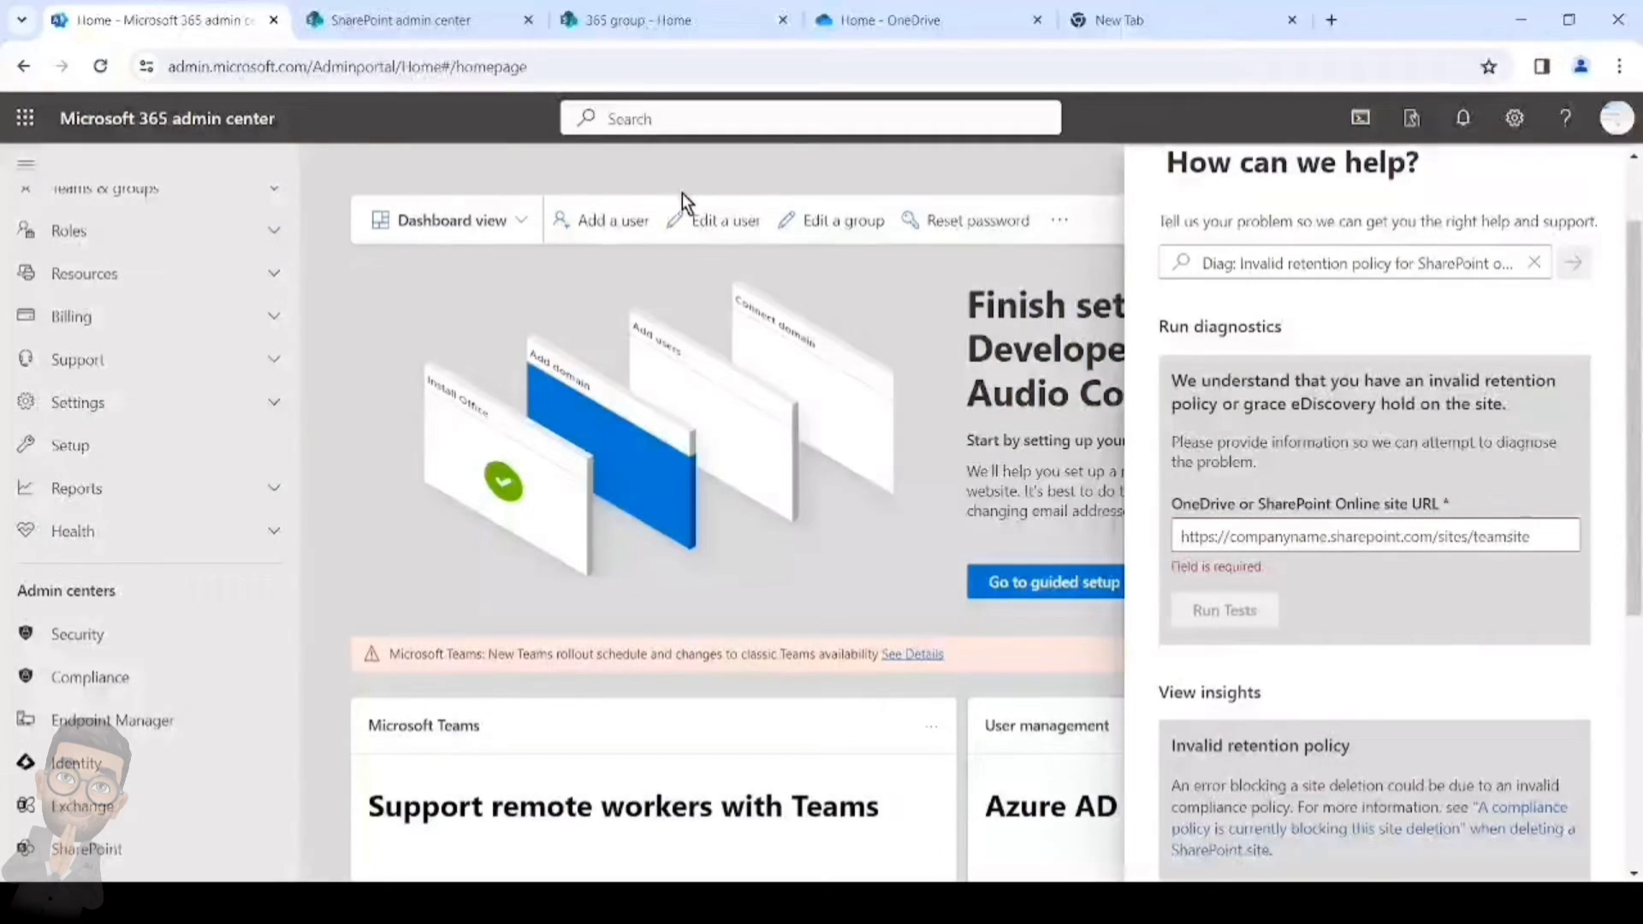
{"action": "mouse_move", "coordinate": [1212, 520]}
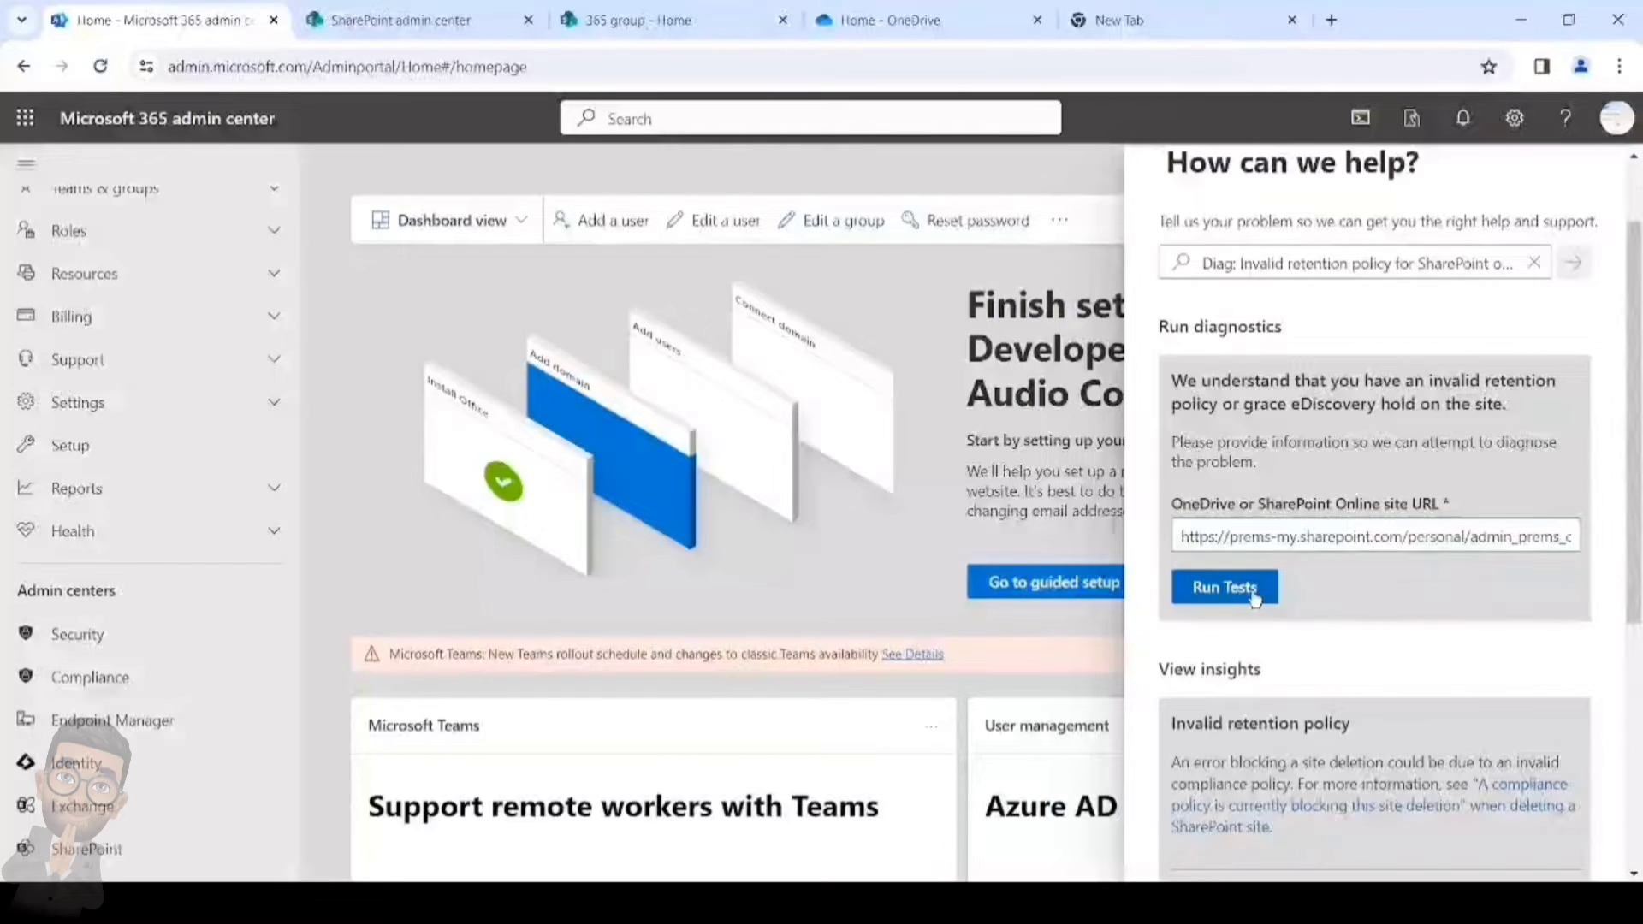
{"action": "left_click", "coordinate": [1222, 587]}
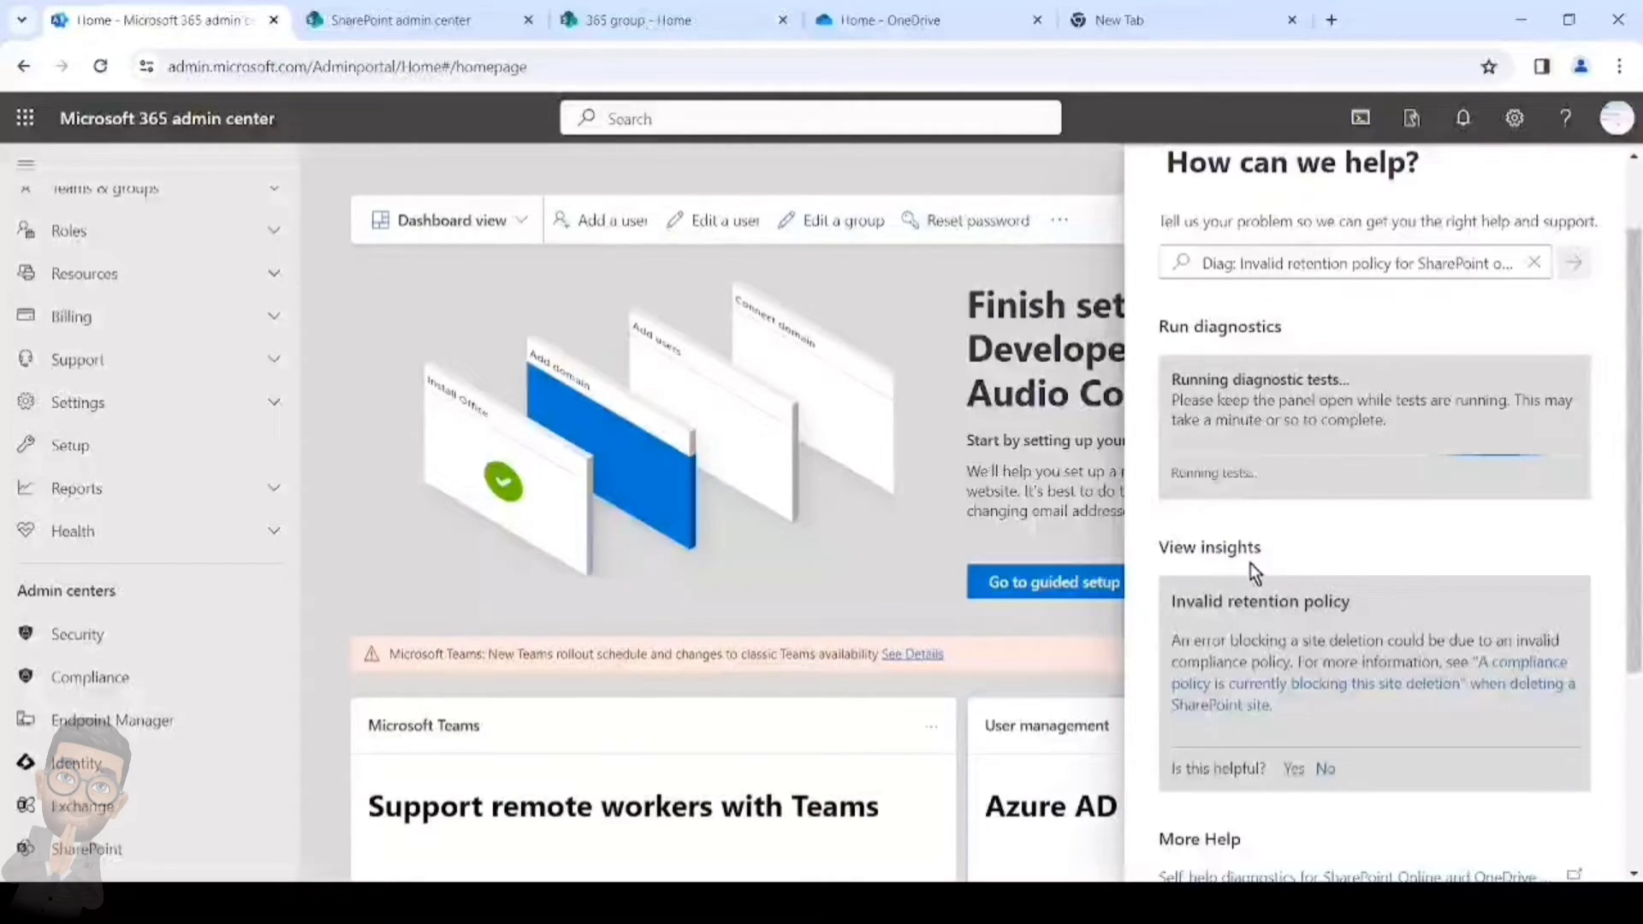
Select the 365 group site address to copy and return to the admin center diagnostics
{"action": "left_click", "coordinate": [674, 19]}
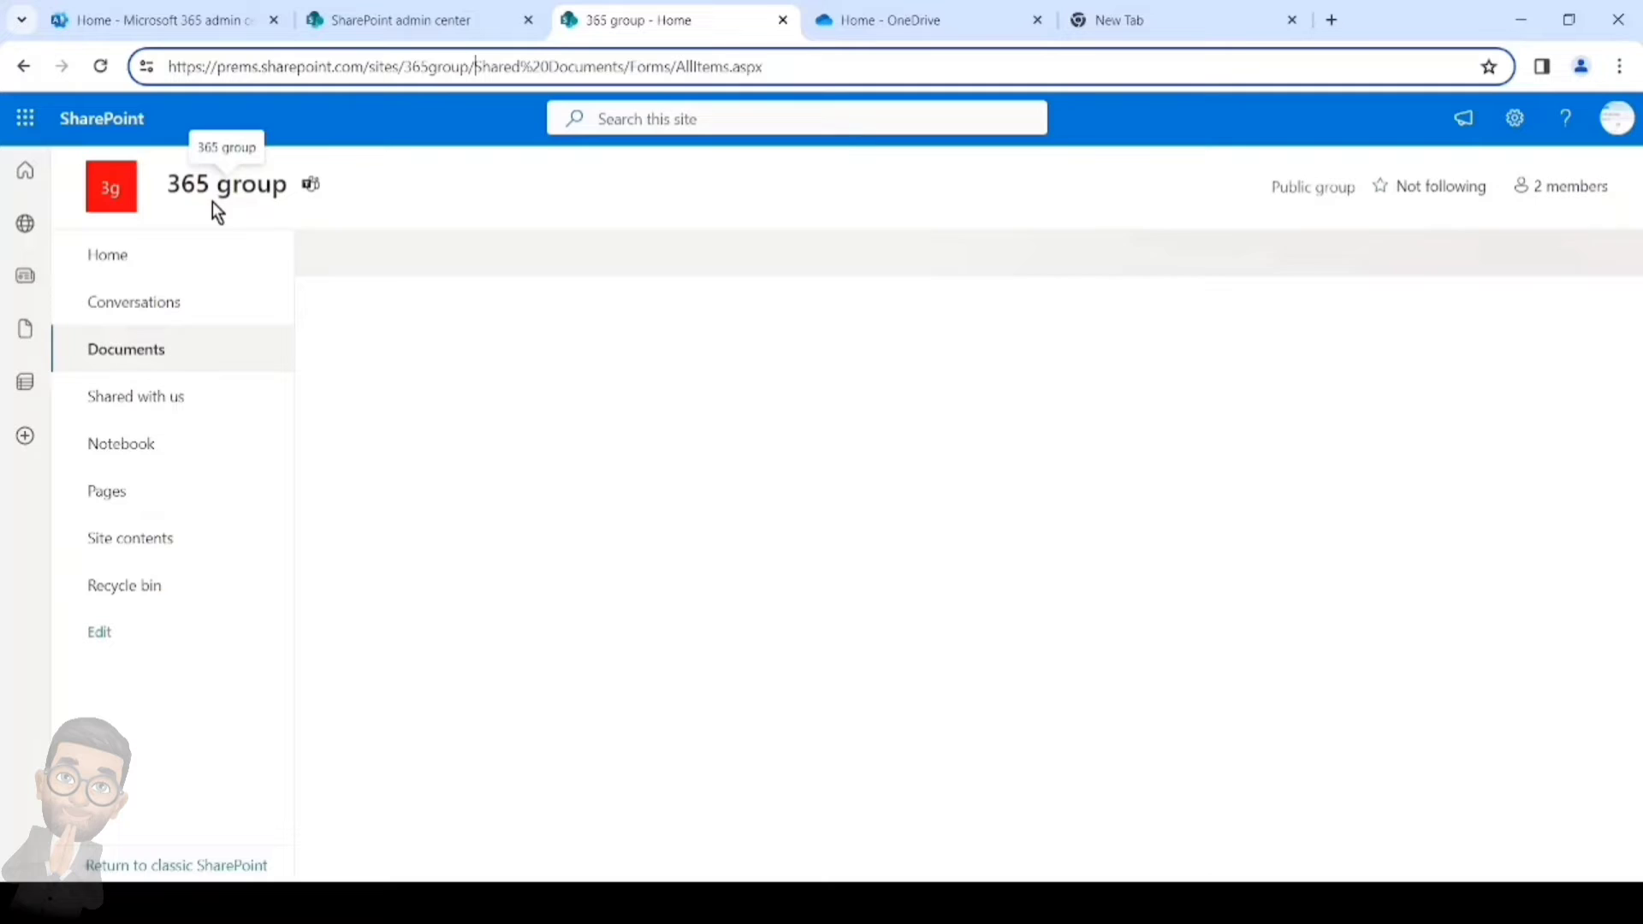
{"action": "mouse_move", "coordinate": [452, 101]}
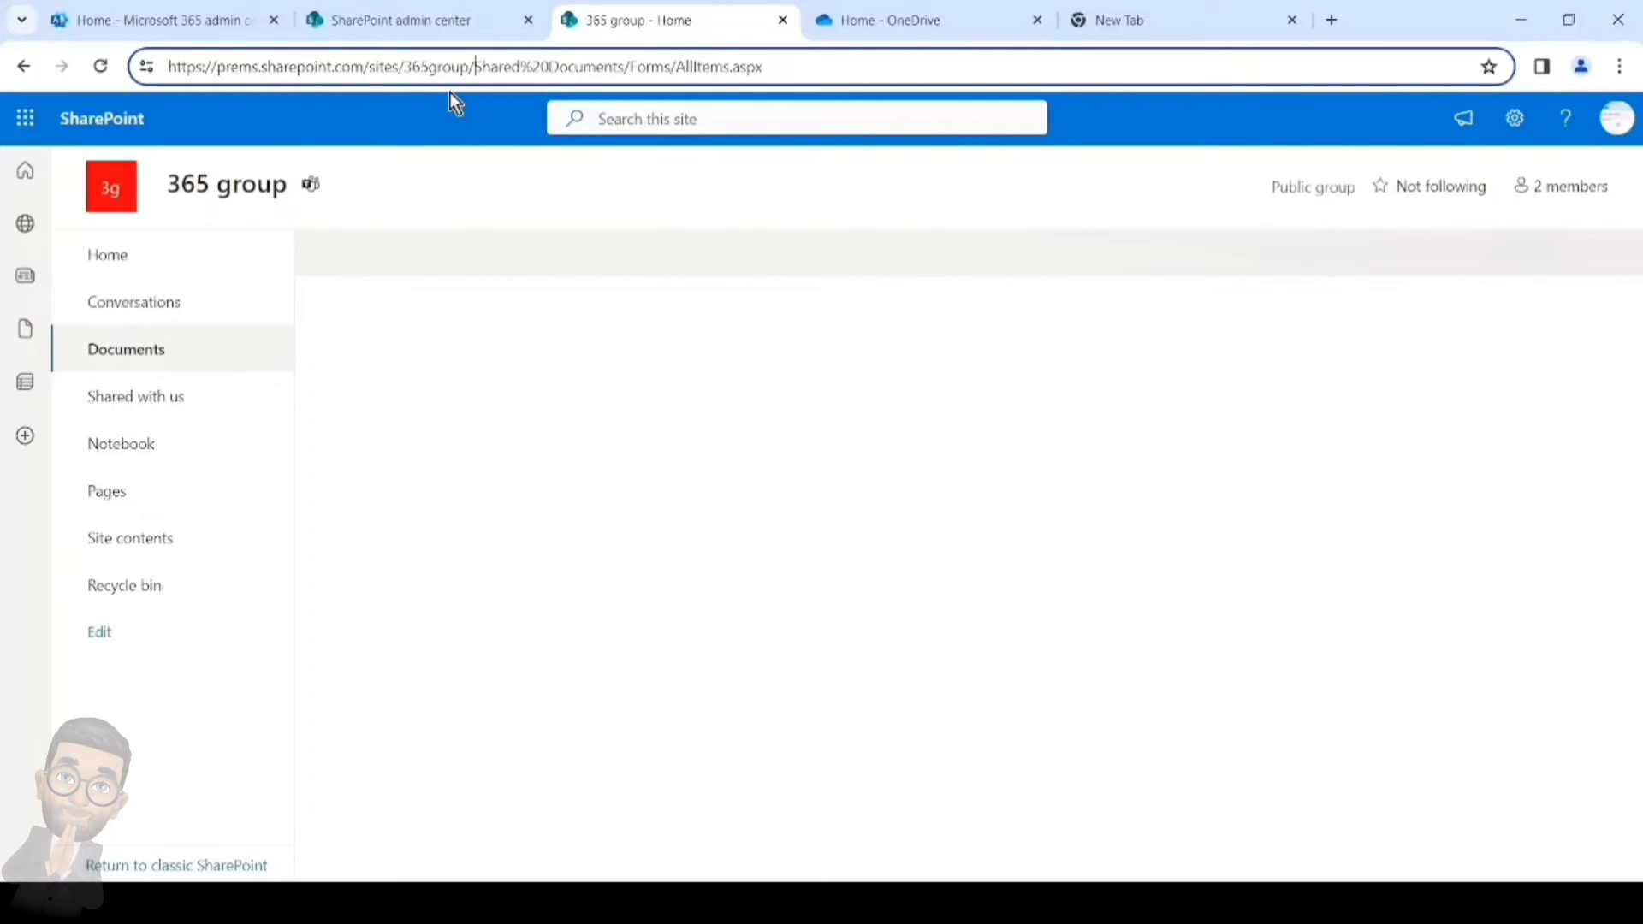
{"action": "double_click", "coordinate": [435, 66]}
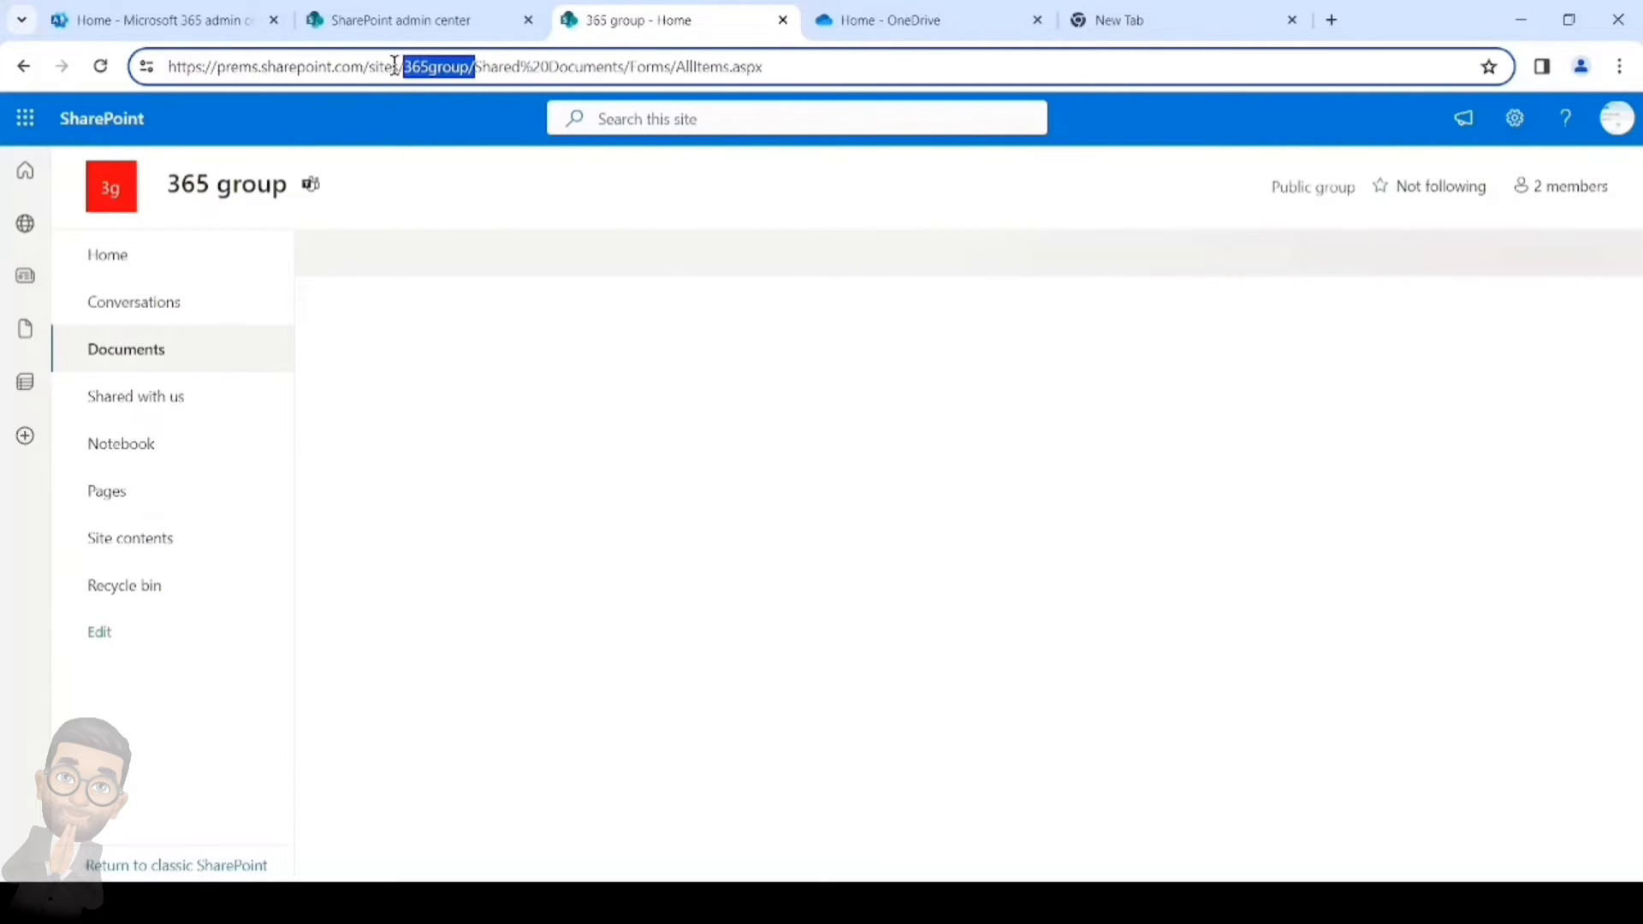
{"action": "triple_click", "coordinate": [419, 66]}
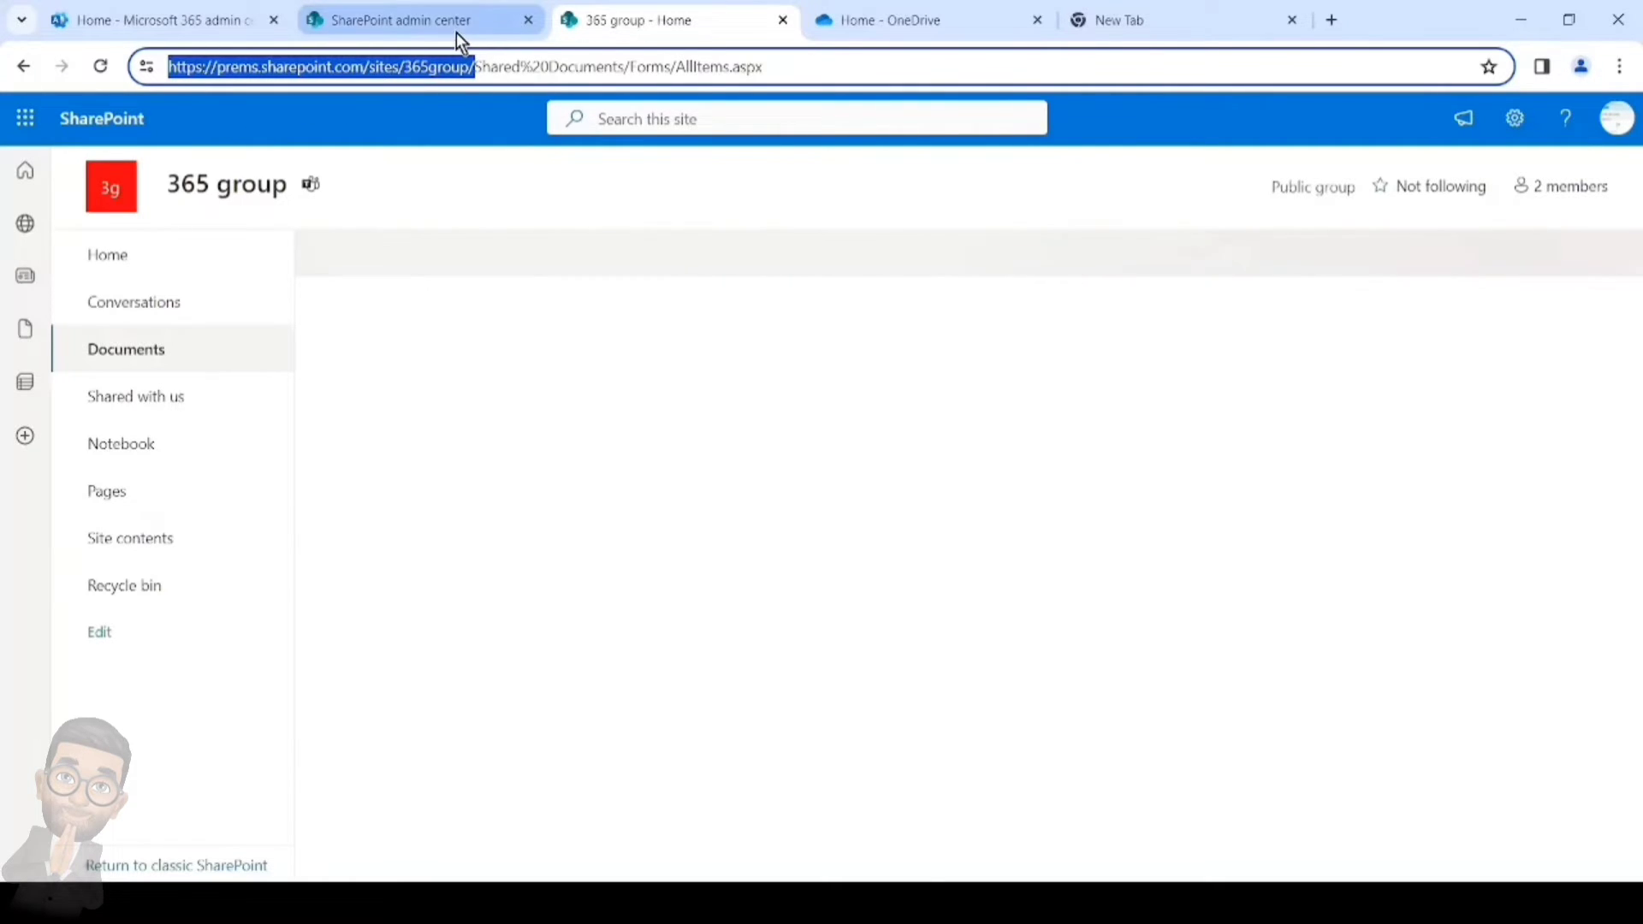
{"action": "left_click", "coordinate": [158, 20]}
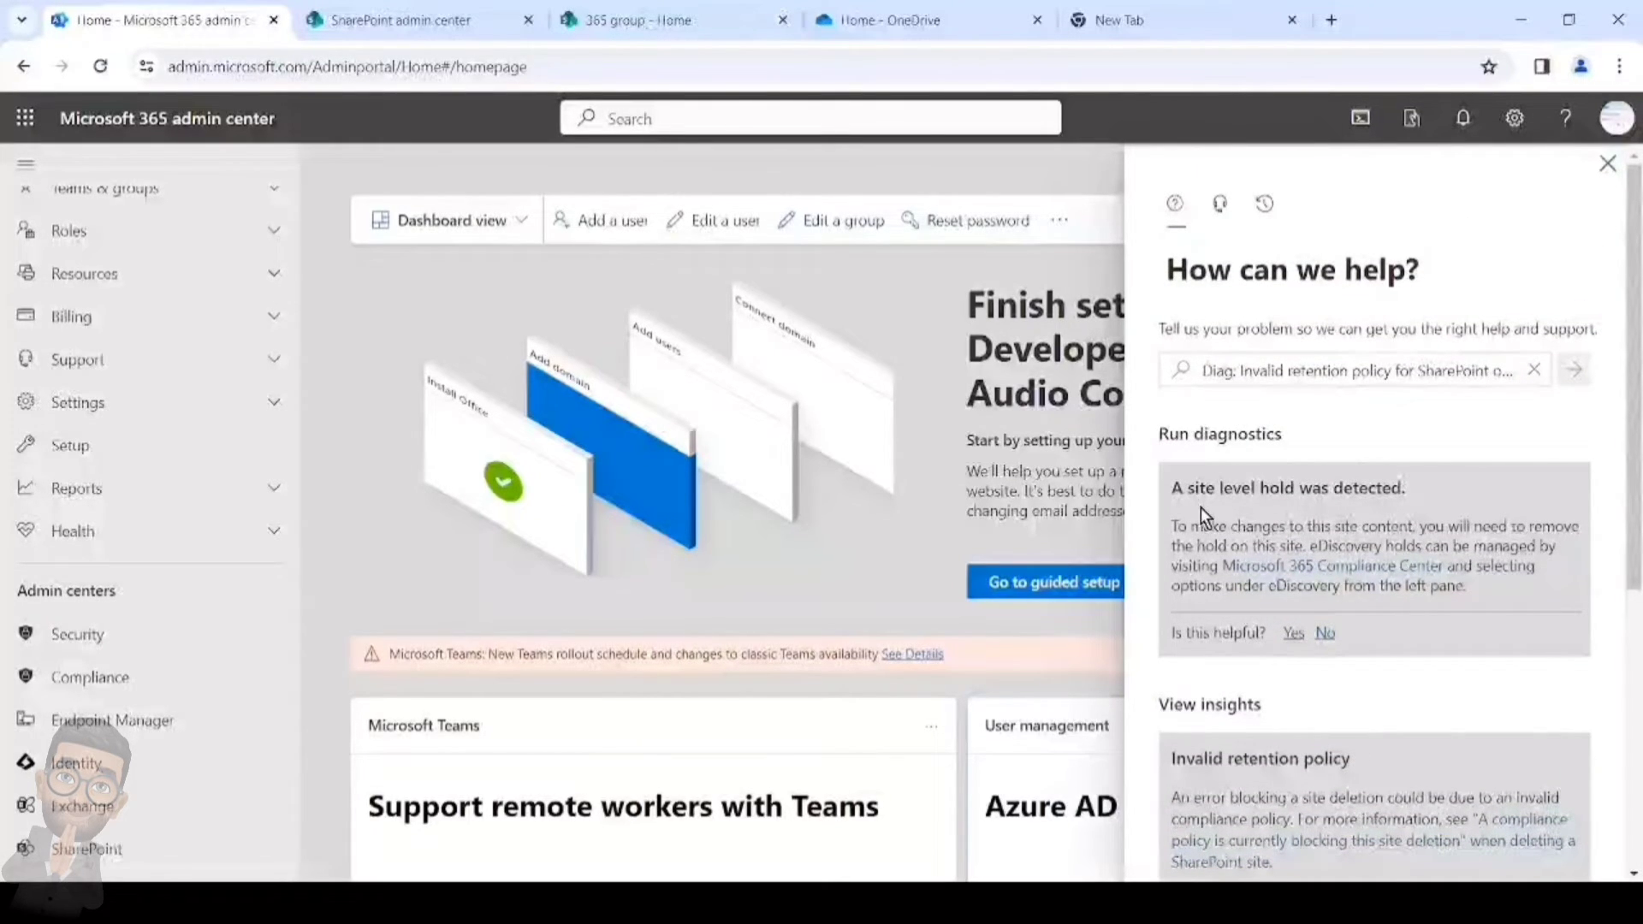
{"action": "mouse_move", "coordinate": [1398, 519]}
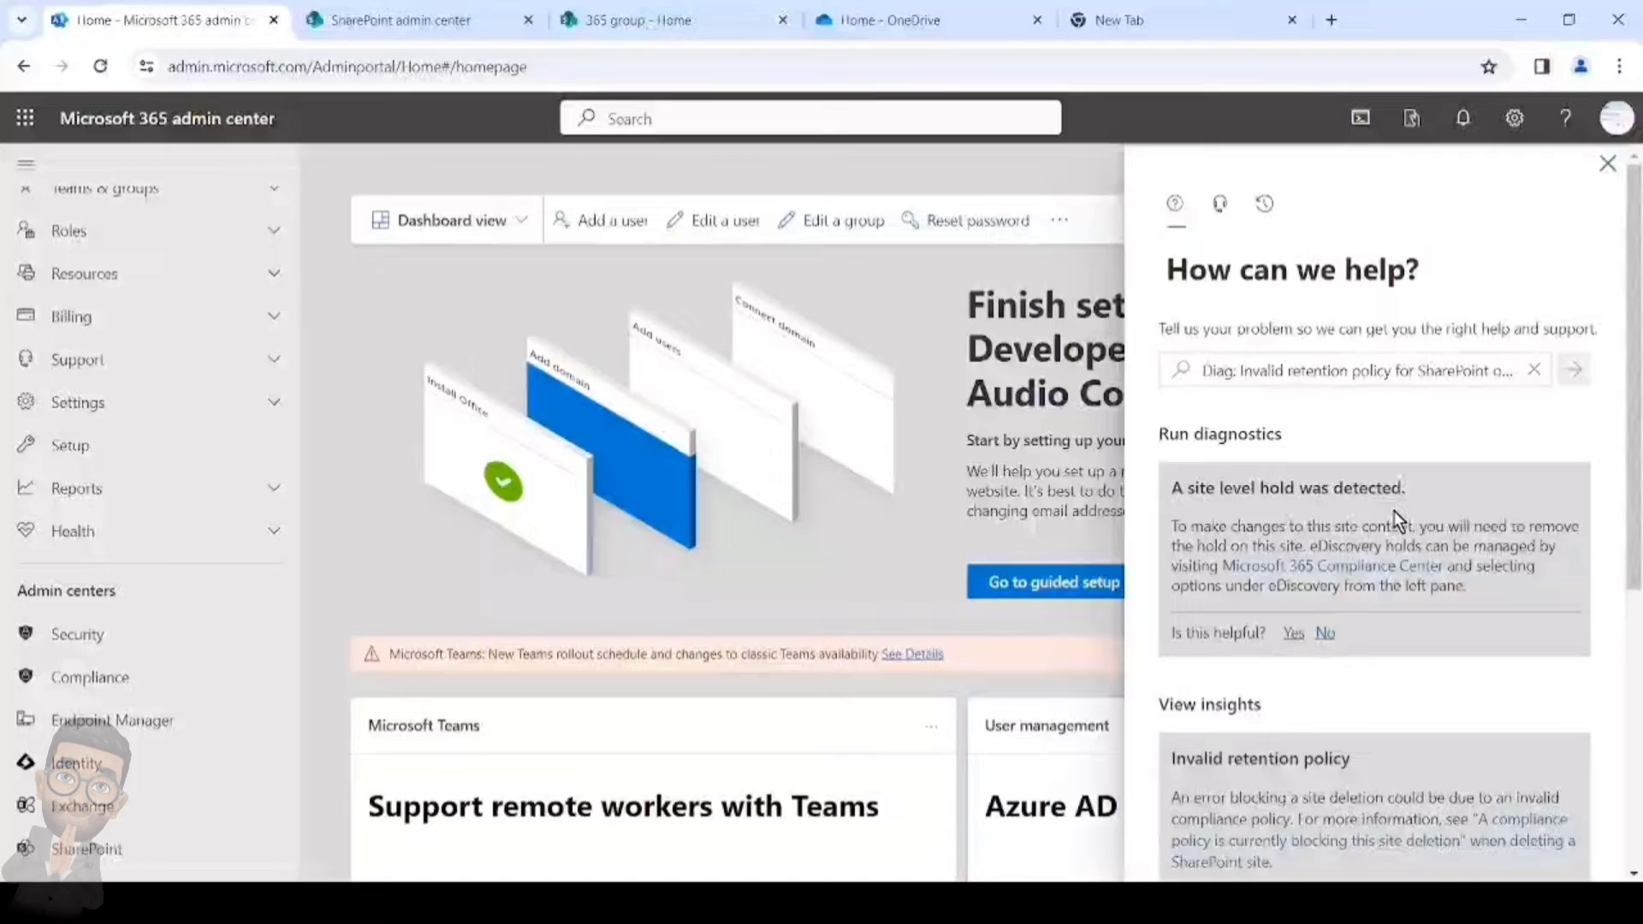
{"action": "mouse_move", "coordinate": [1357, 523]}
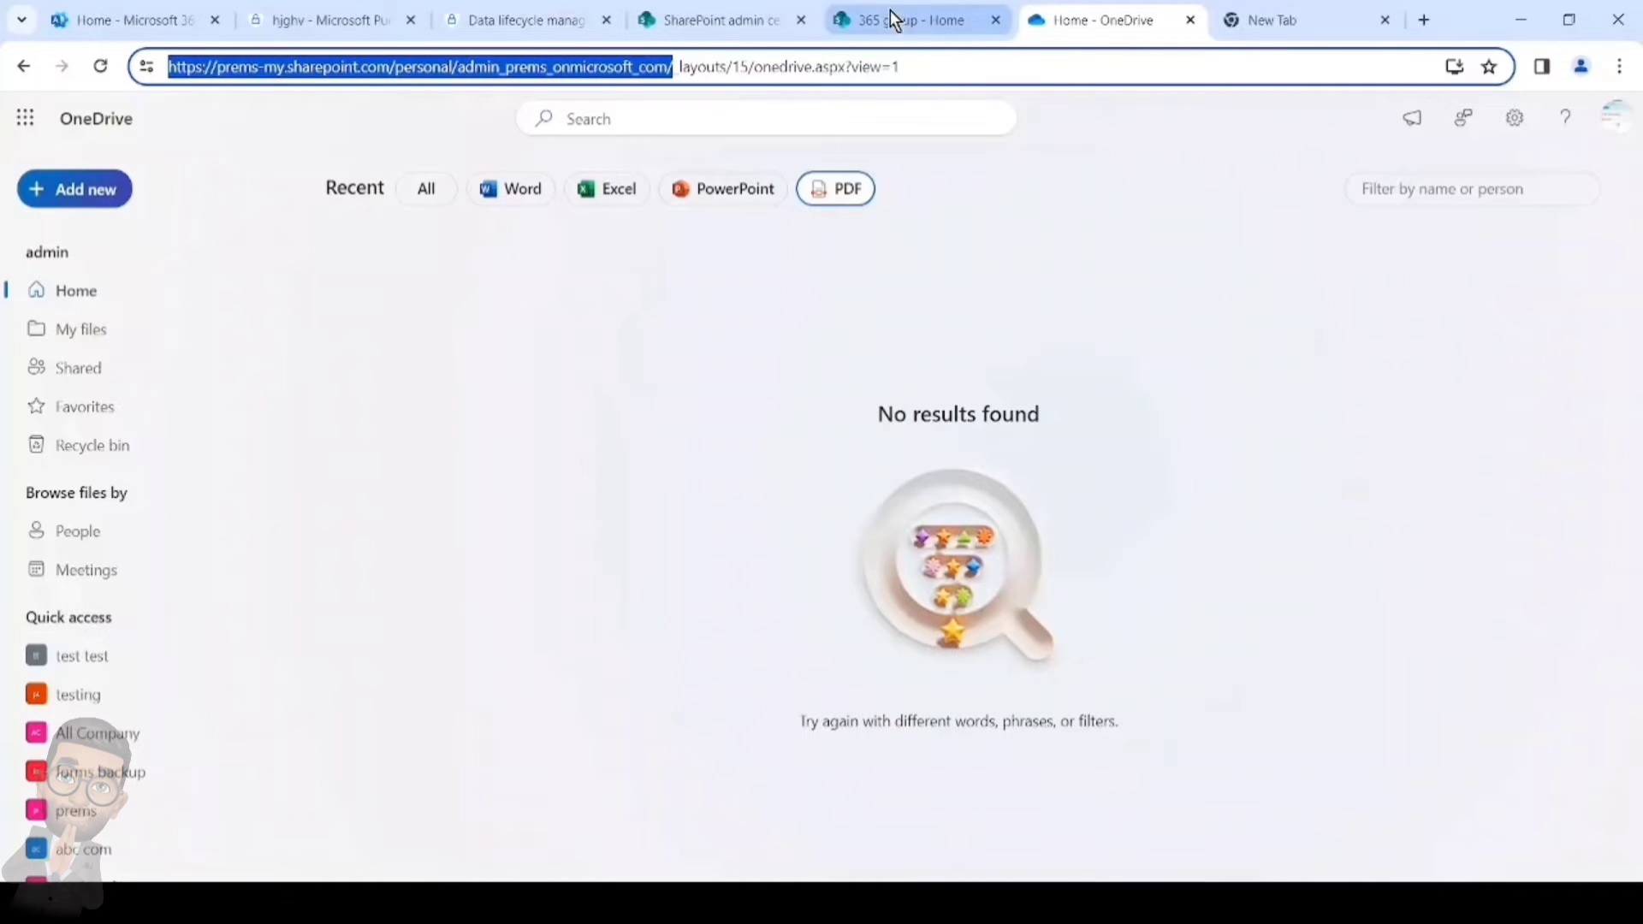
Finish the retention policy success page and expand eDiscovery in the Purview navigation
{"action": "left_click", "coordinate": [917, 19]}
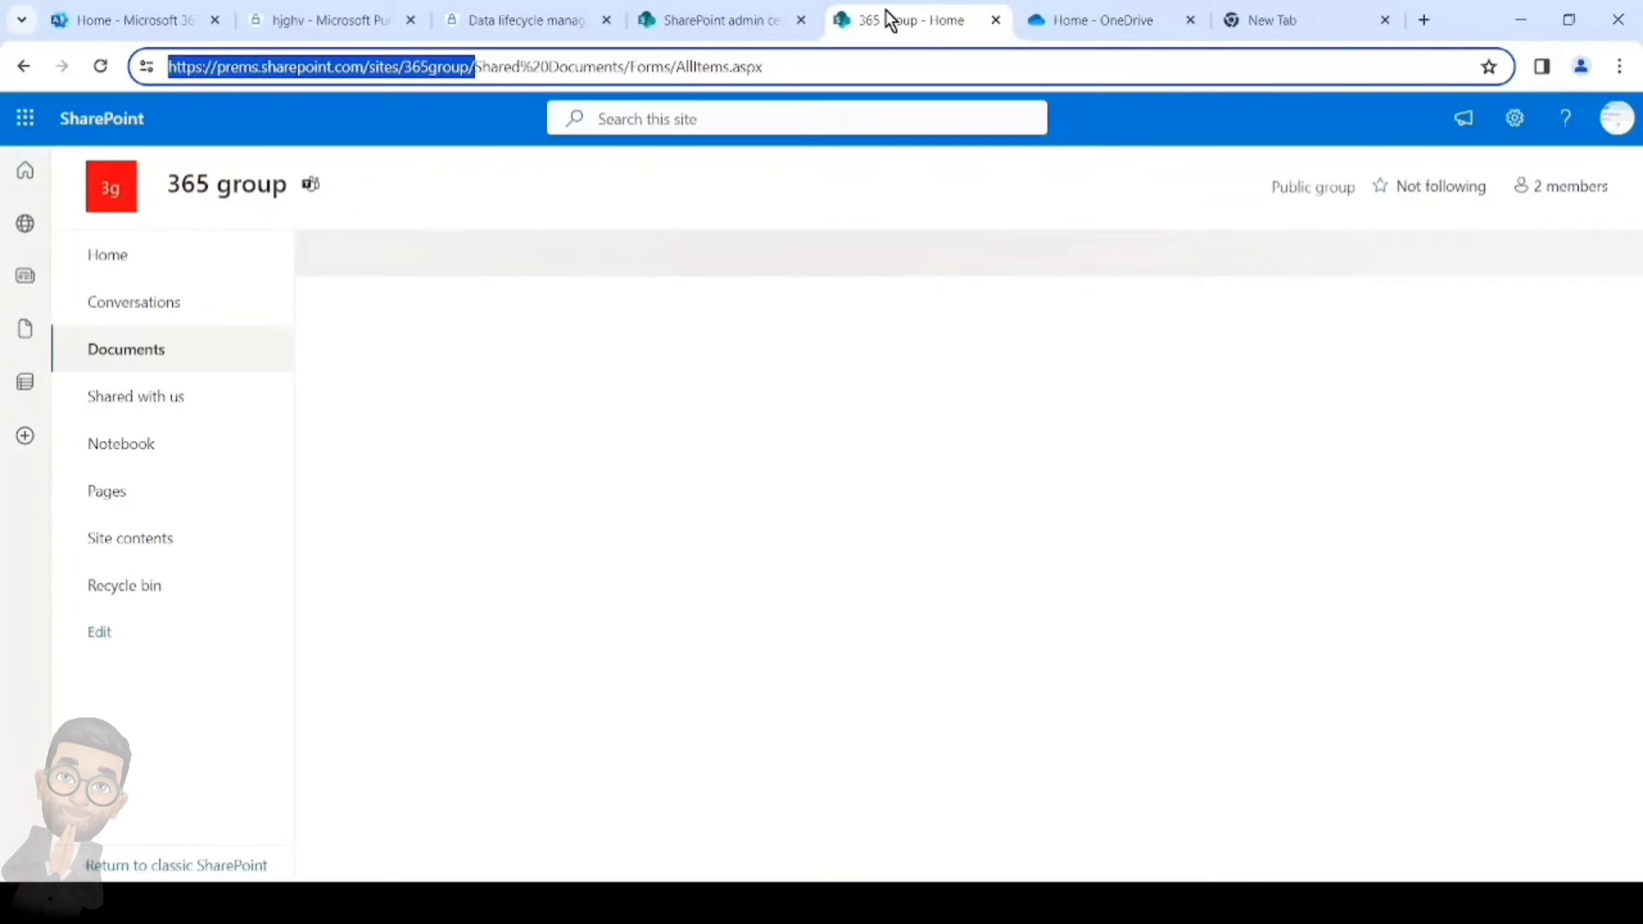
{"action": "left_click", "coordinate": [527, 19]}
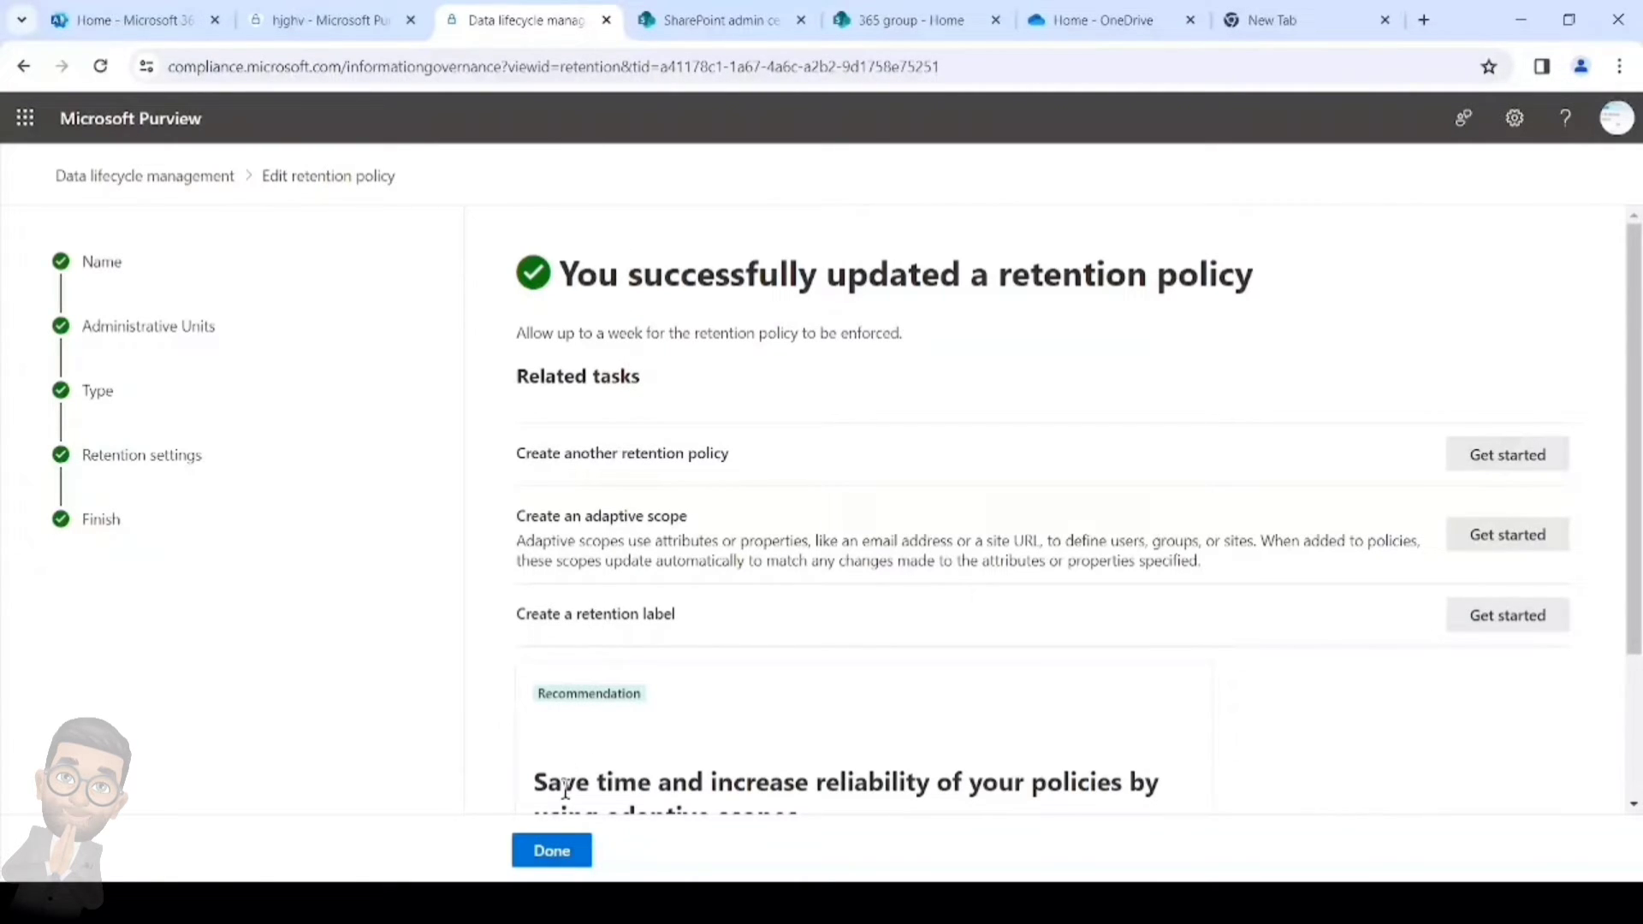
{"action": "left_click", "coordinate": [551, 851]}
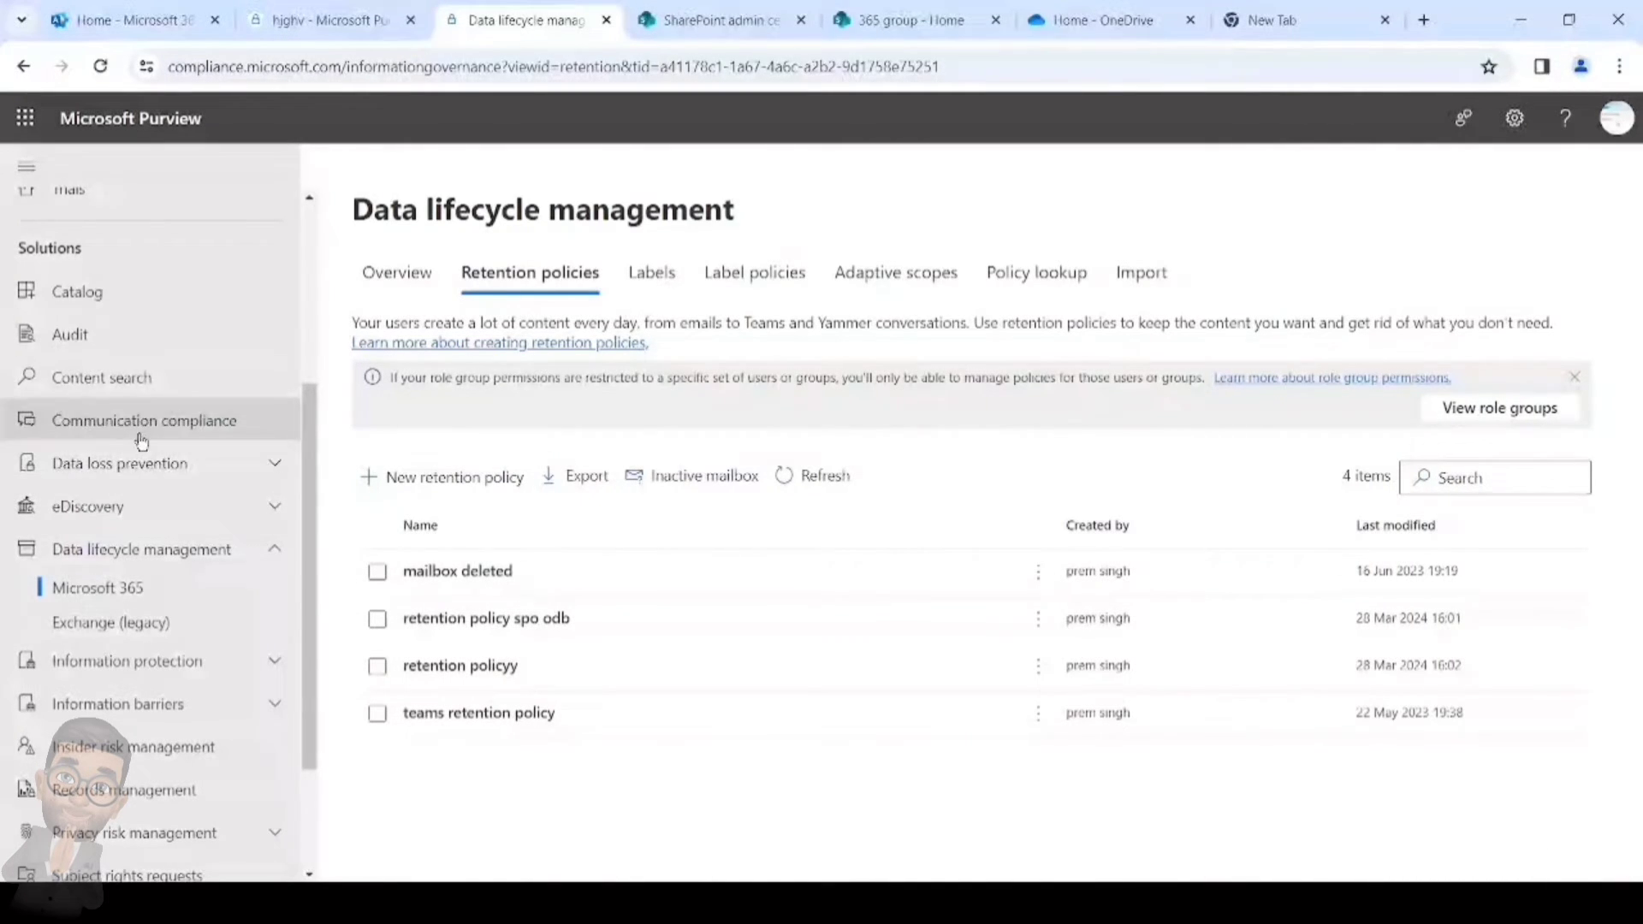
{"action": "mouse_move", "coordinate": [178, 696]}
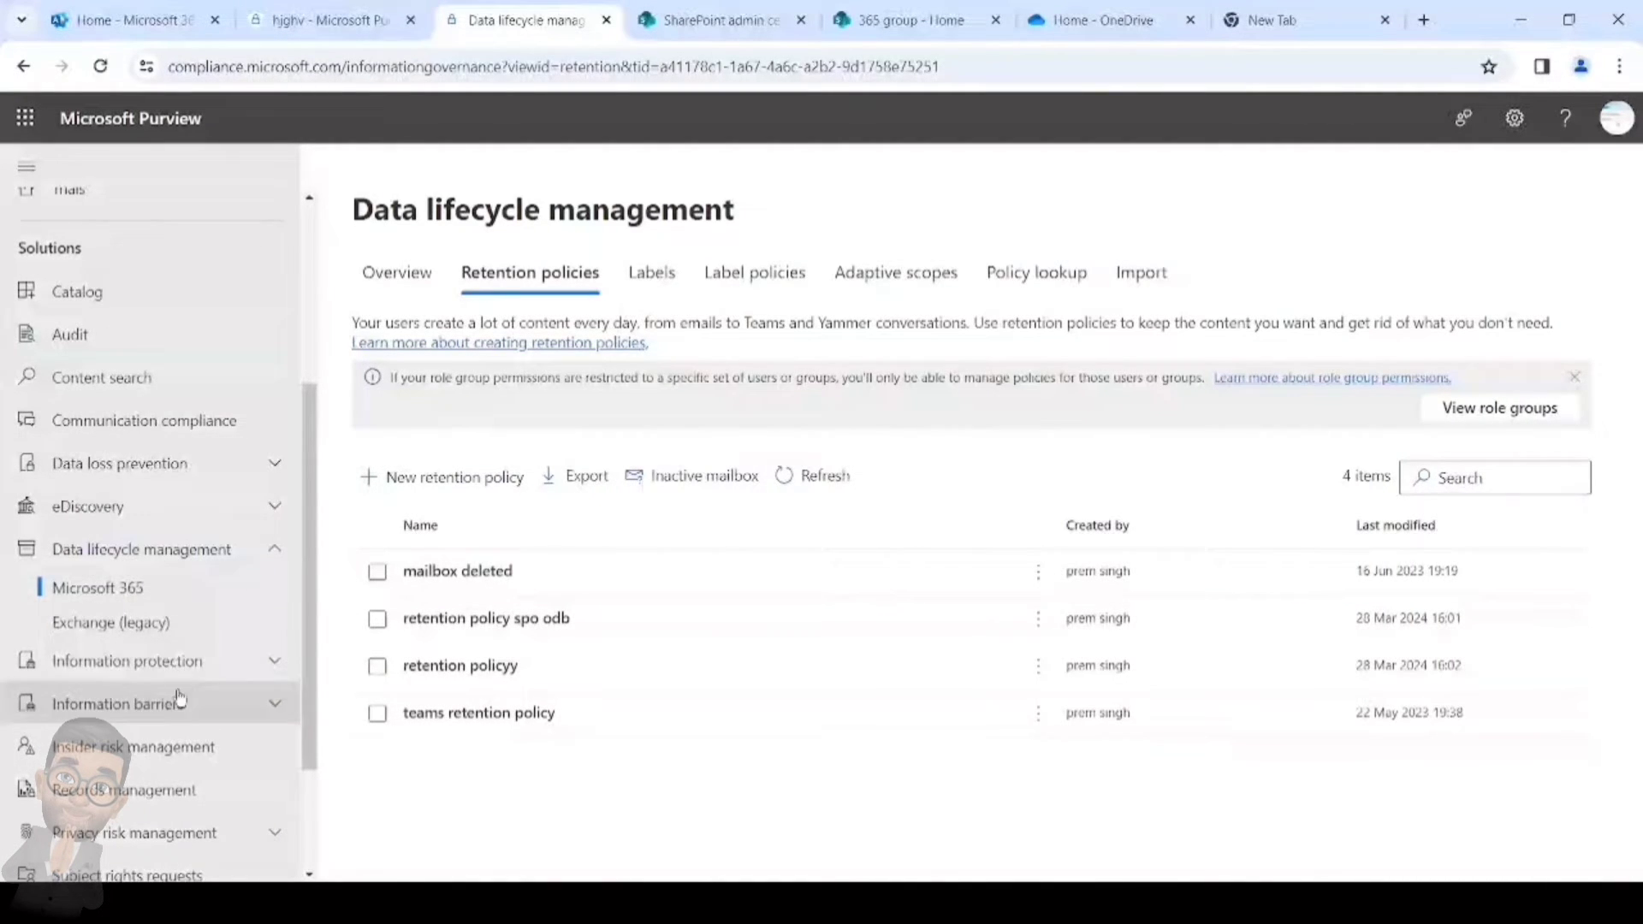
{"action": "left_click", "coordinate": [87, 507]}
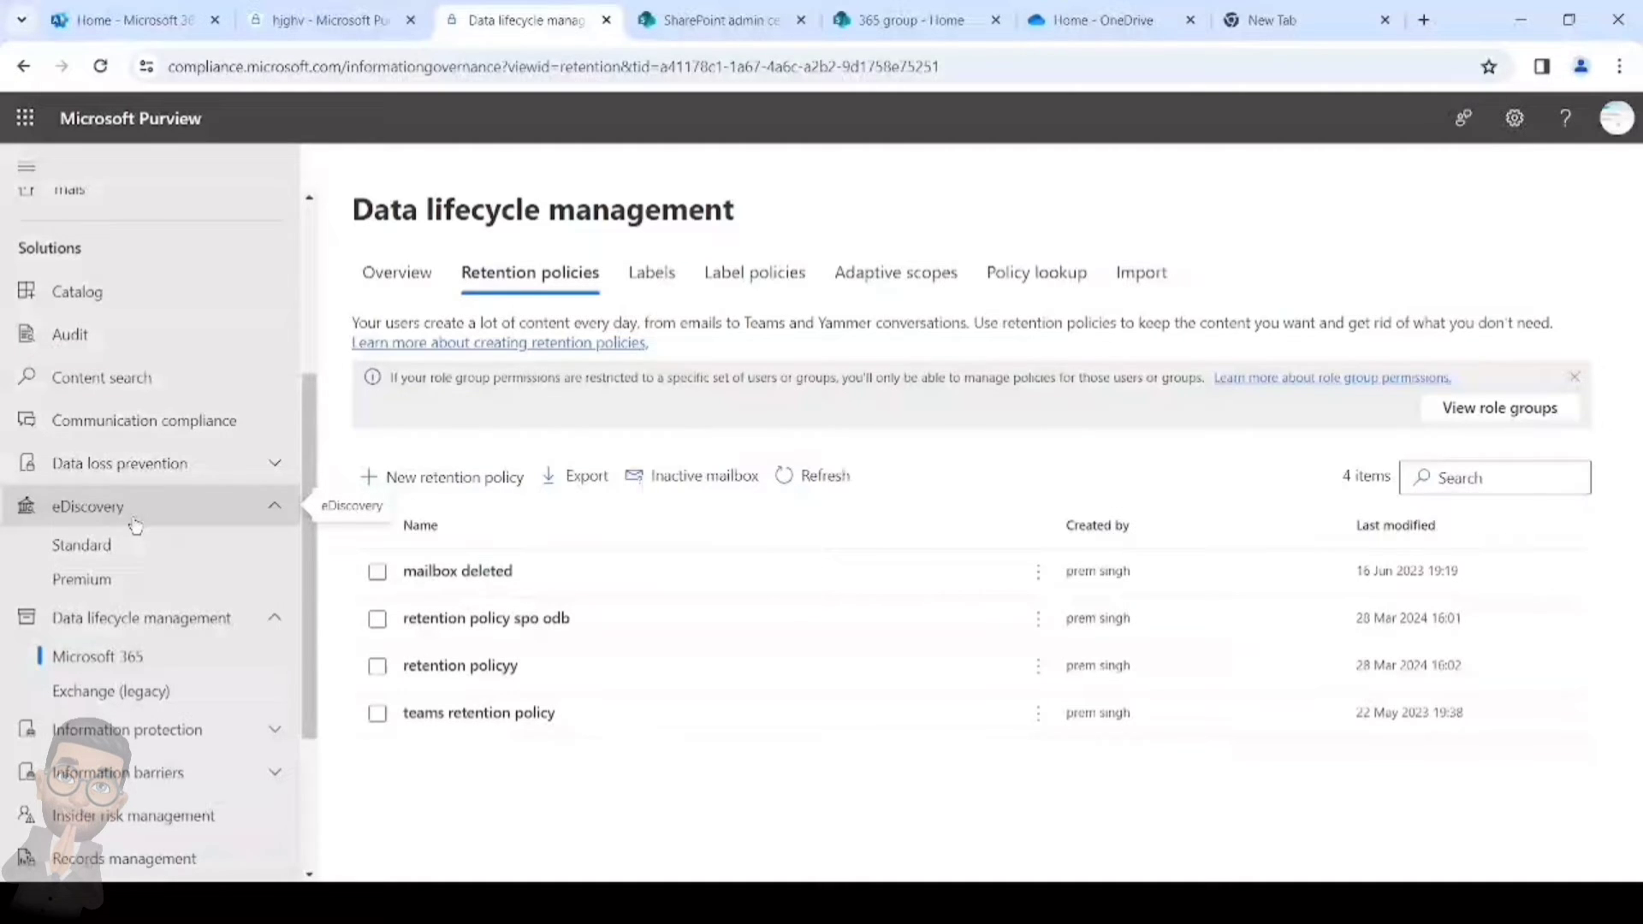
Open the core ediscovery case's hold 1 details (1 mailbox, 0 sites), close them and go back
{"action": "left_click", "coordinate": [80, 544]}
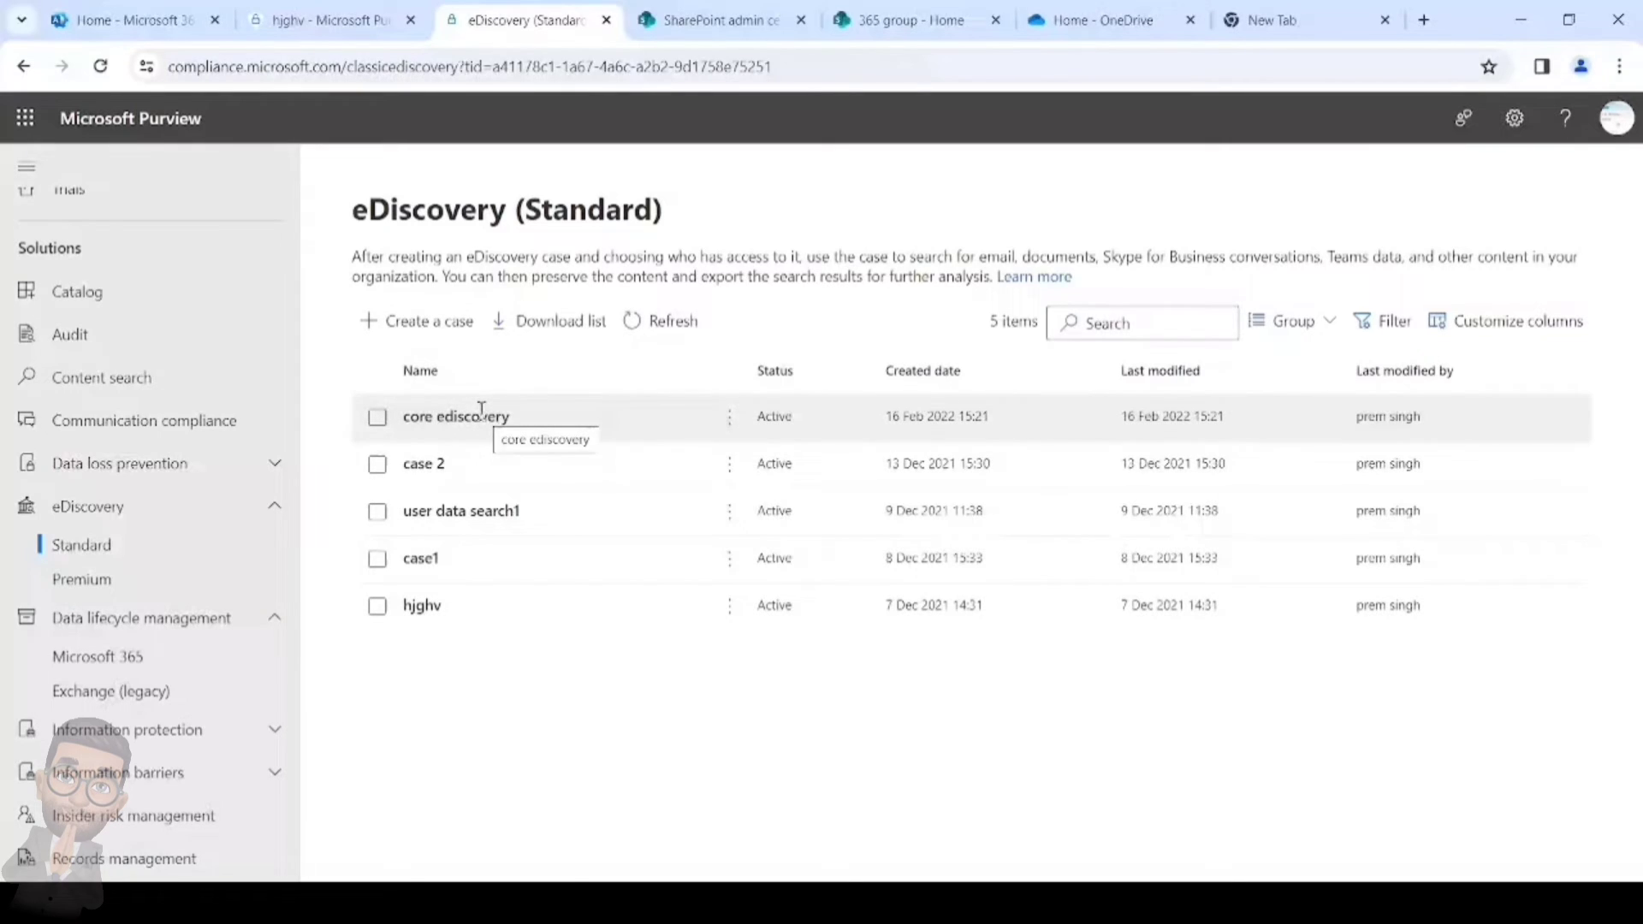
{"action": "left_click", "coordinate": [456, 416]}
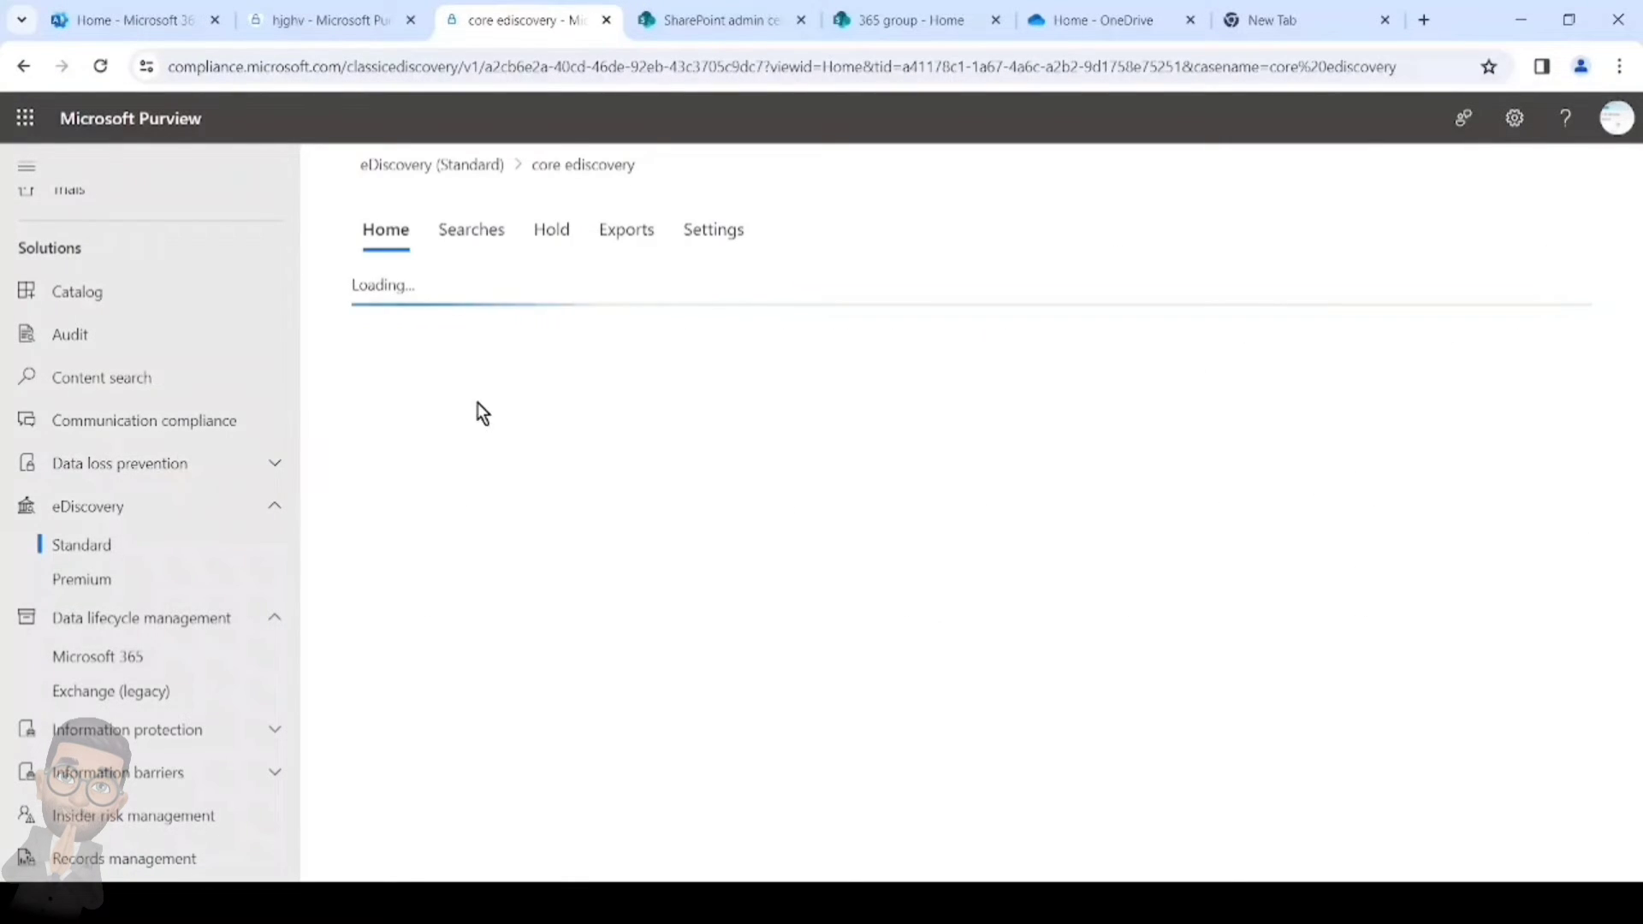
{"action": "left_click", "coordinate": [551, 230]}
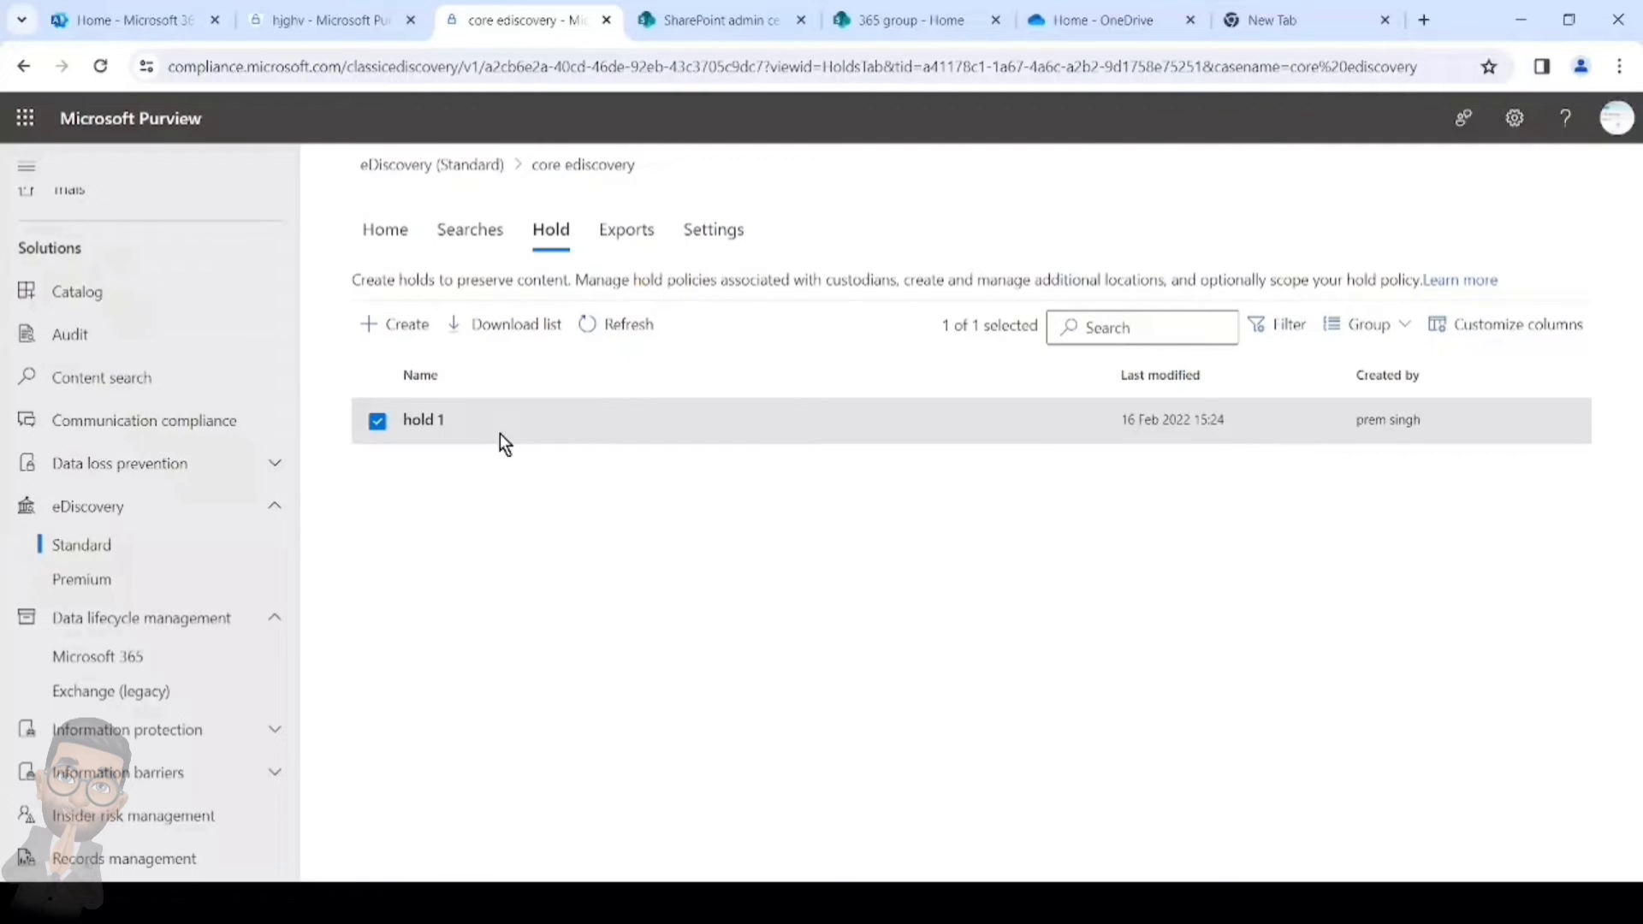
{"action": "left_click", "coordinate": [423, 419]}
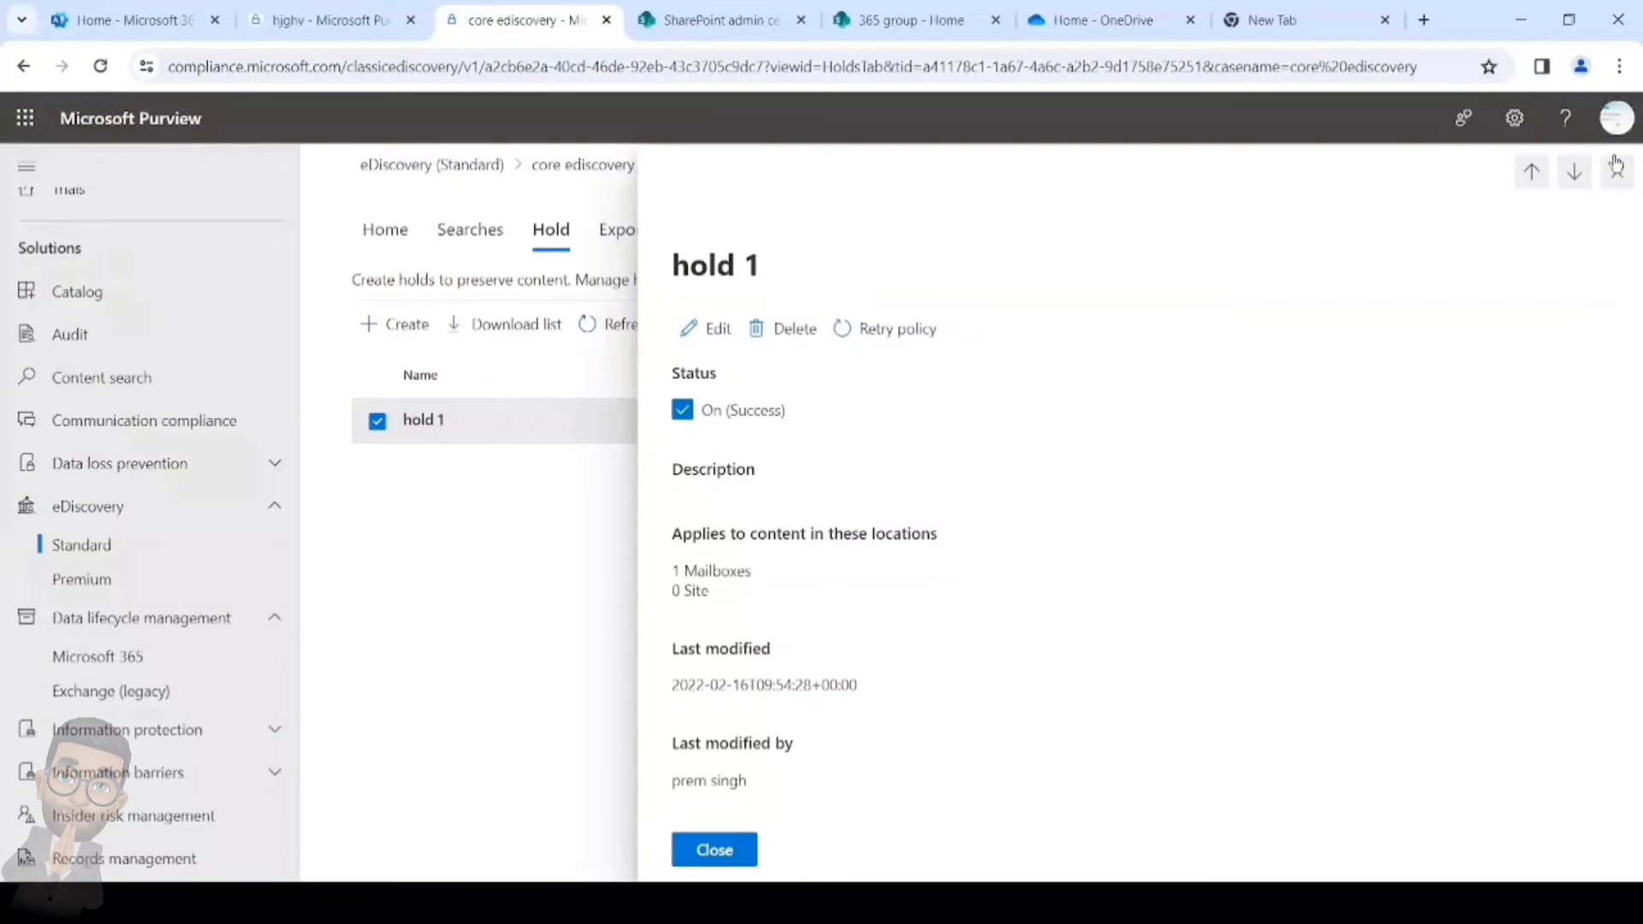
{"action": "left_click", "coordinate": [714, 850]}
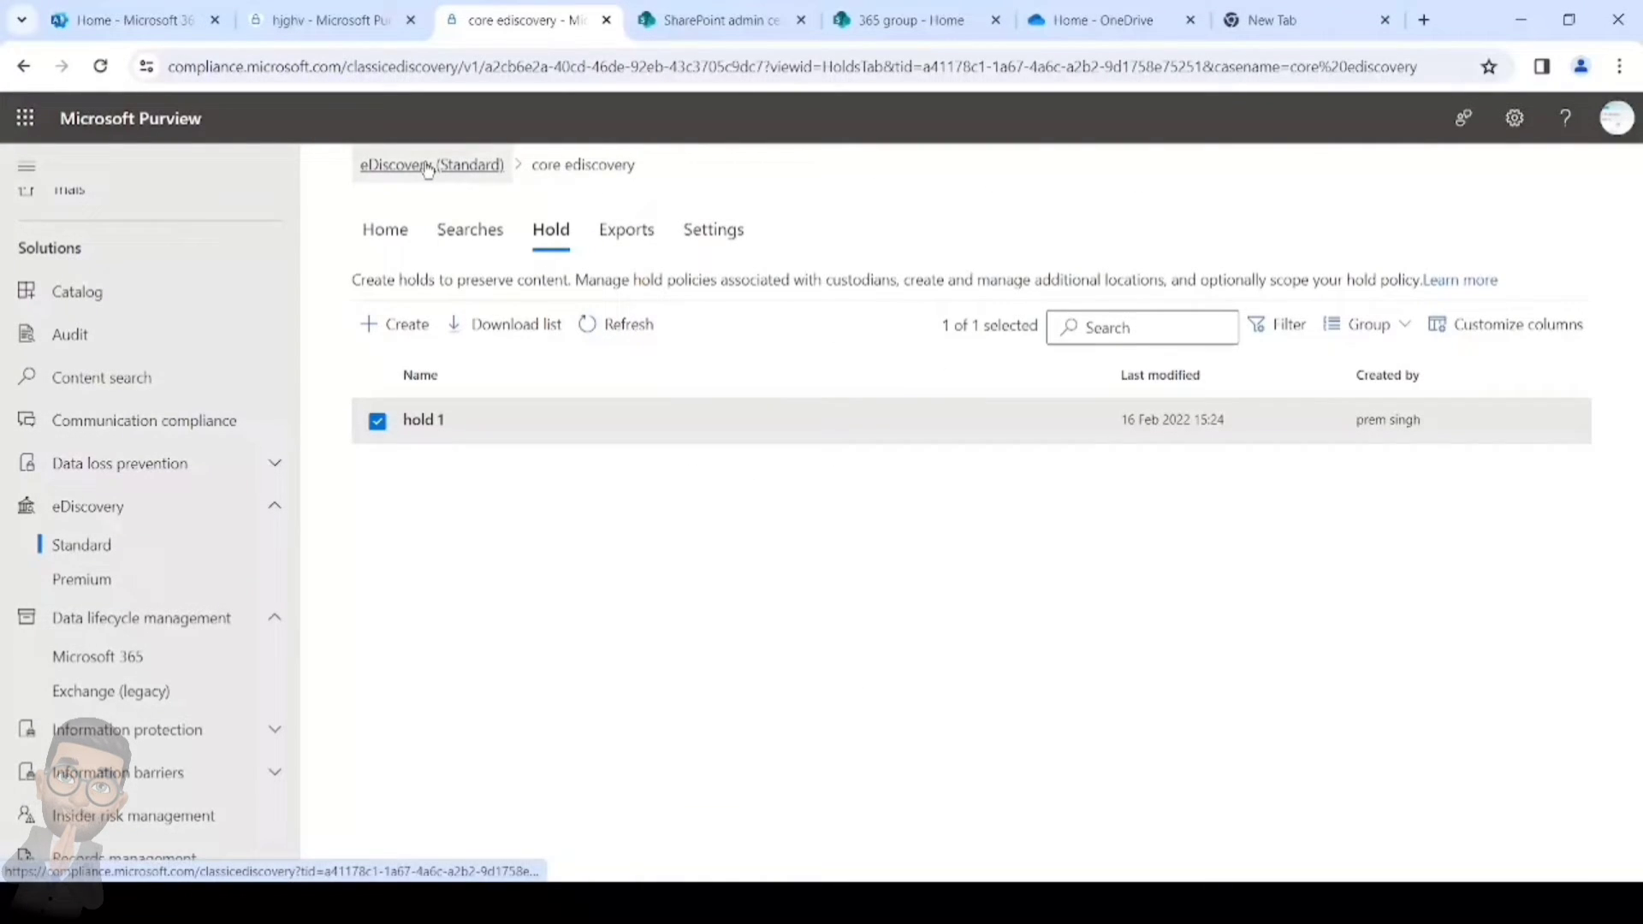
{"action": "left_click", "coordinate": [409, 164]}
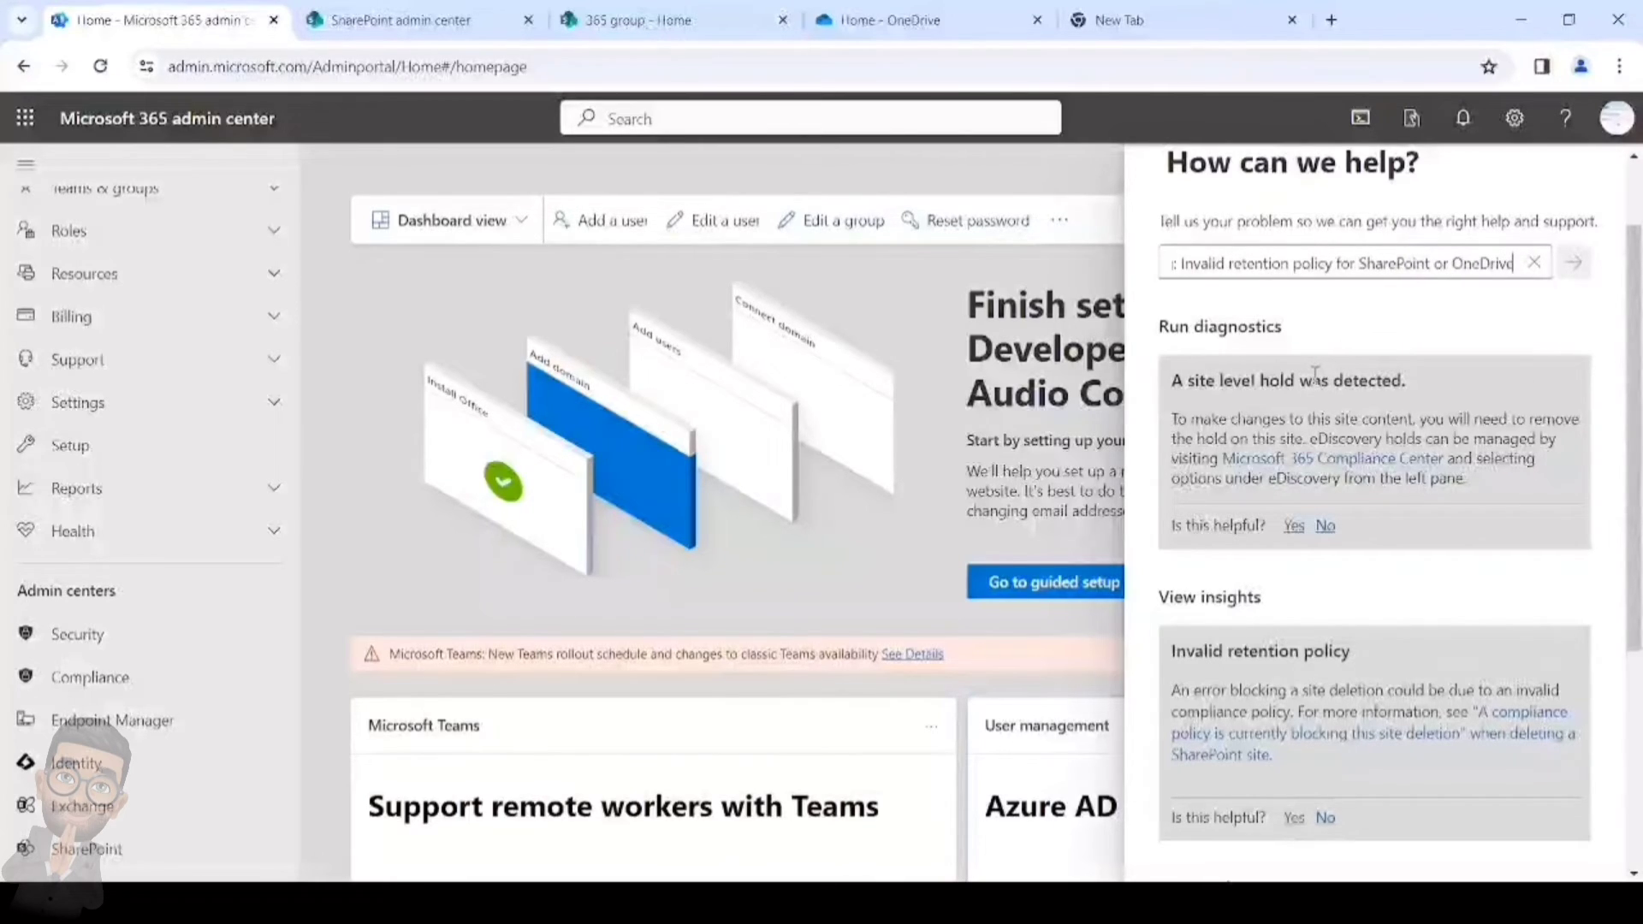
Rerun the diagnostic with the 365 group site URL
{"action": "left_click", "coordinate": [1574, 264]}
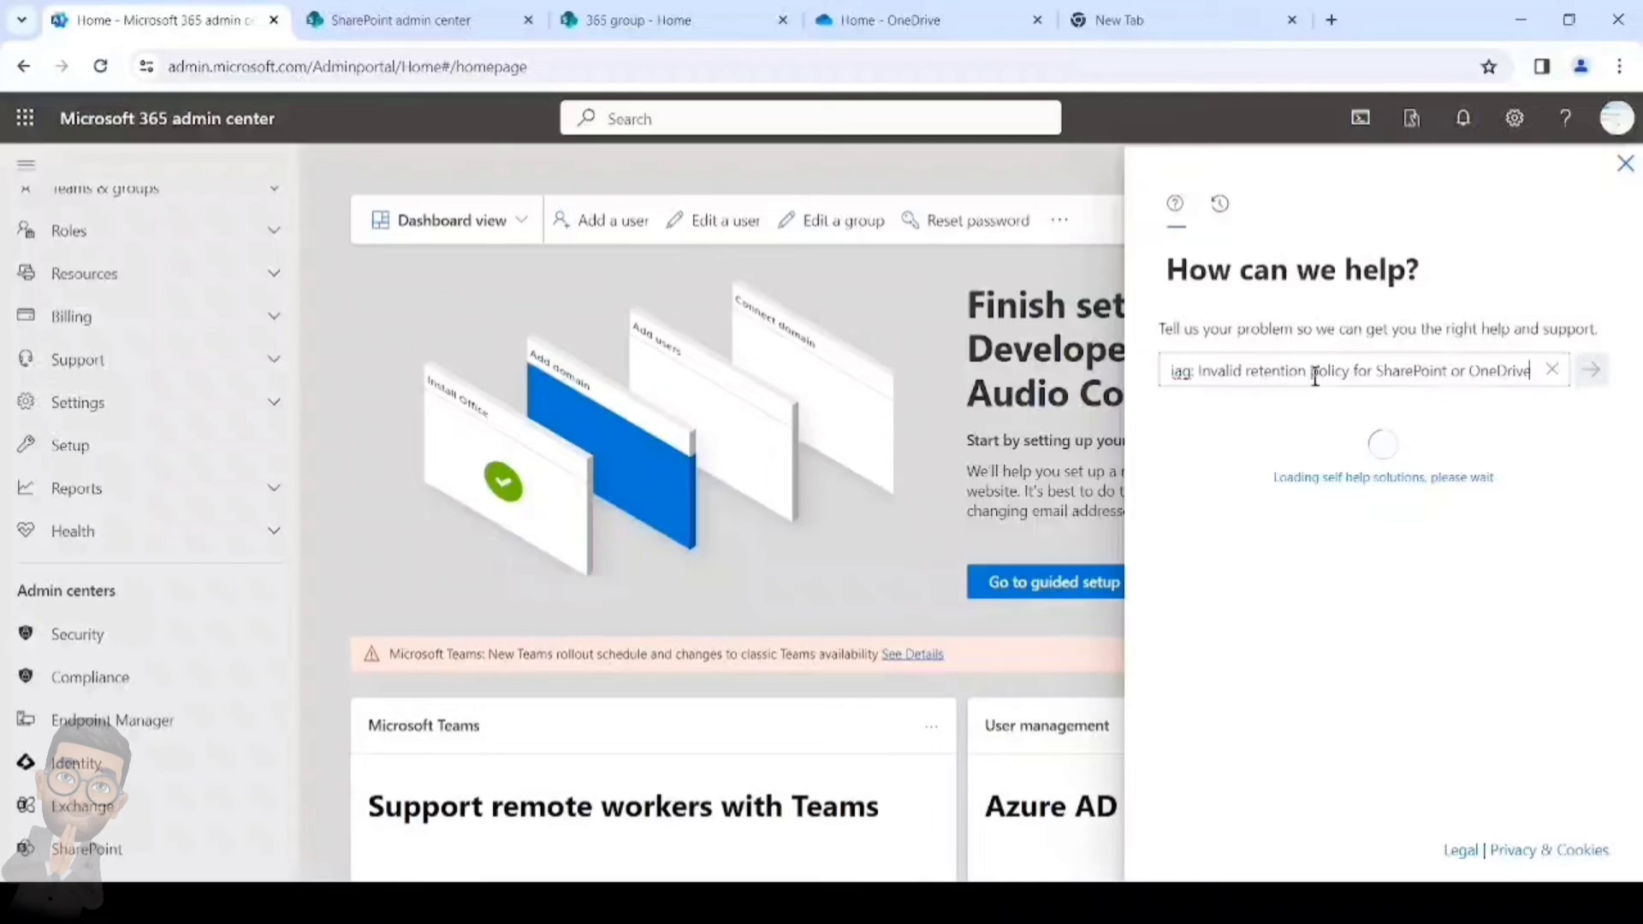
{"action": "left_click", "coordinate": [1590, 370]}
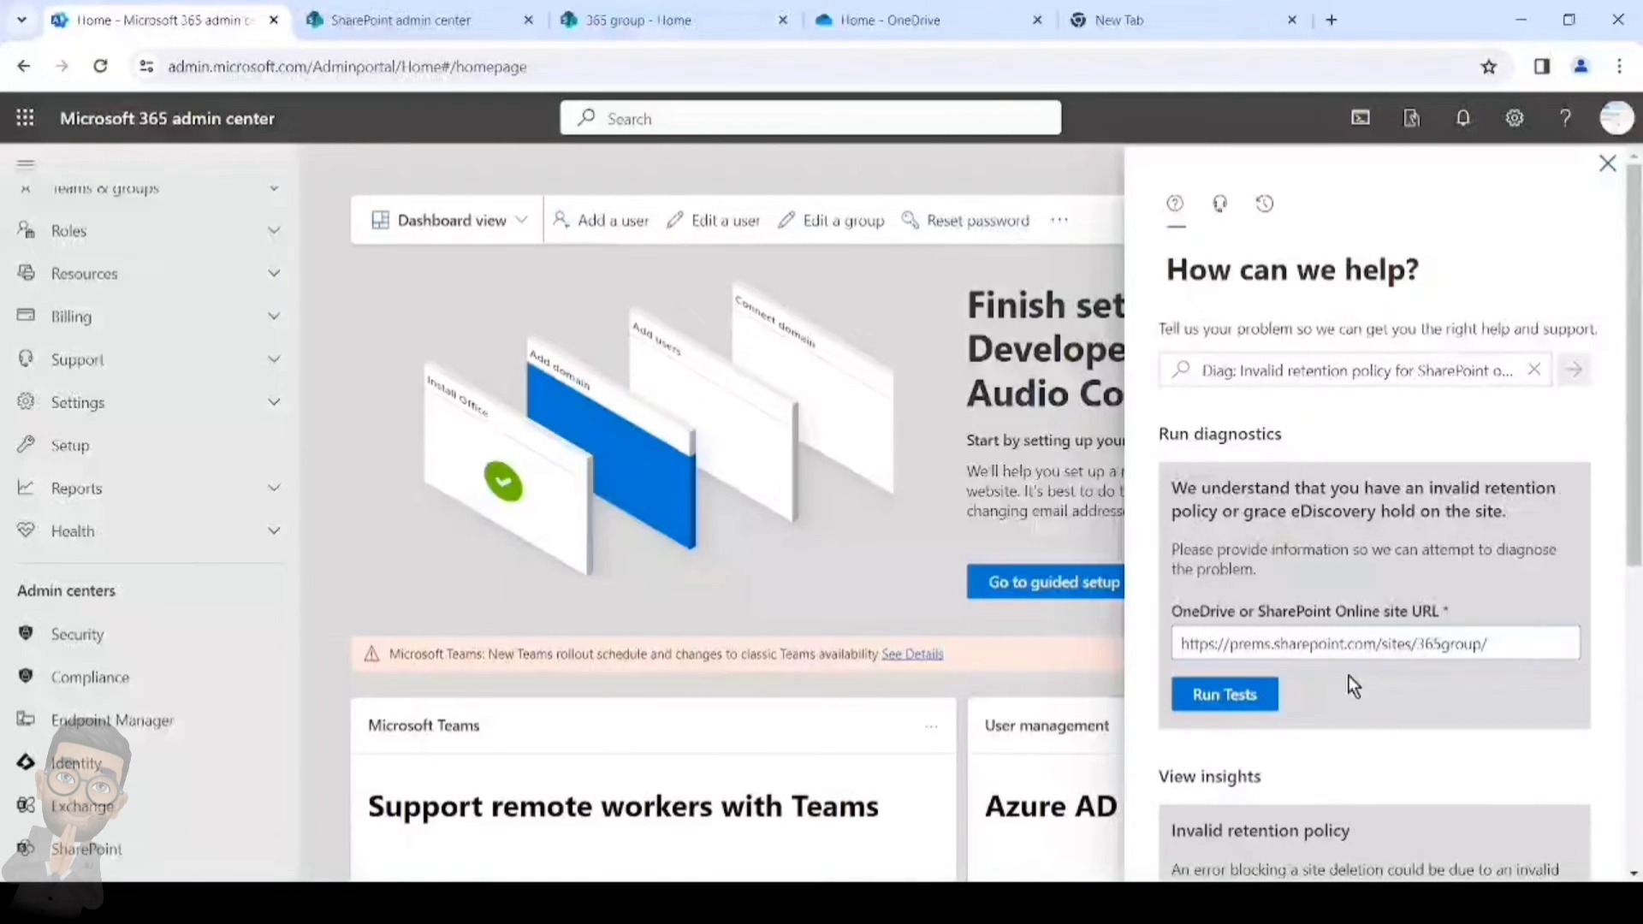
{"action": "mouse_move", "coordinate": [1224, 694]}
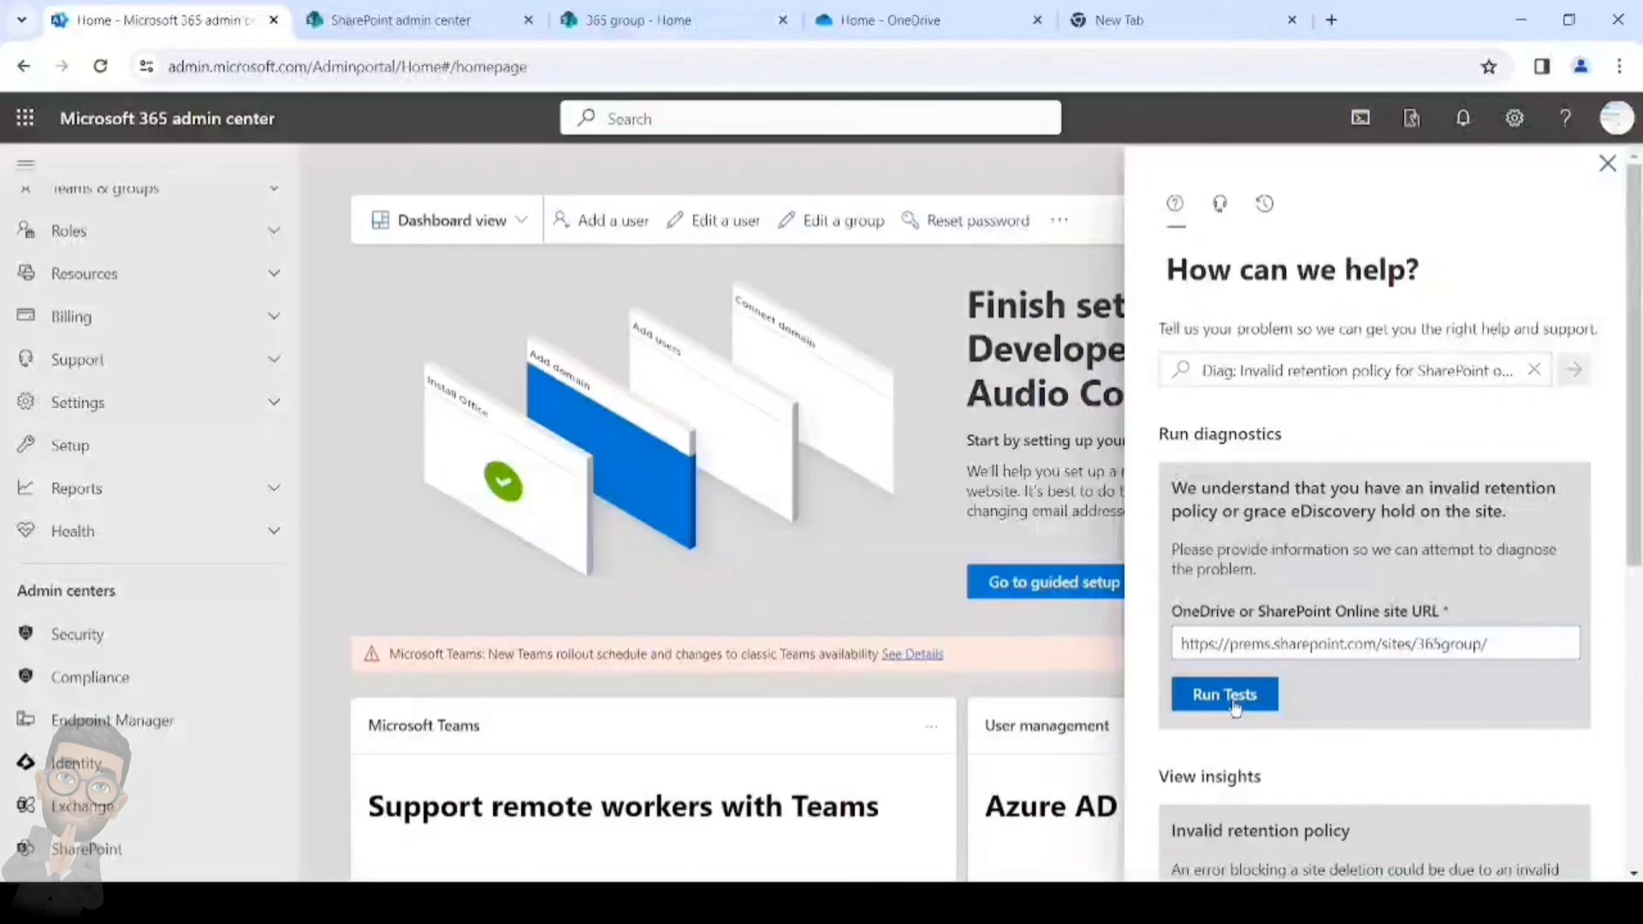
{"action": "left_click", "coordinate": [1224, 694]}
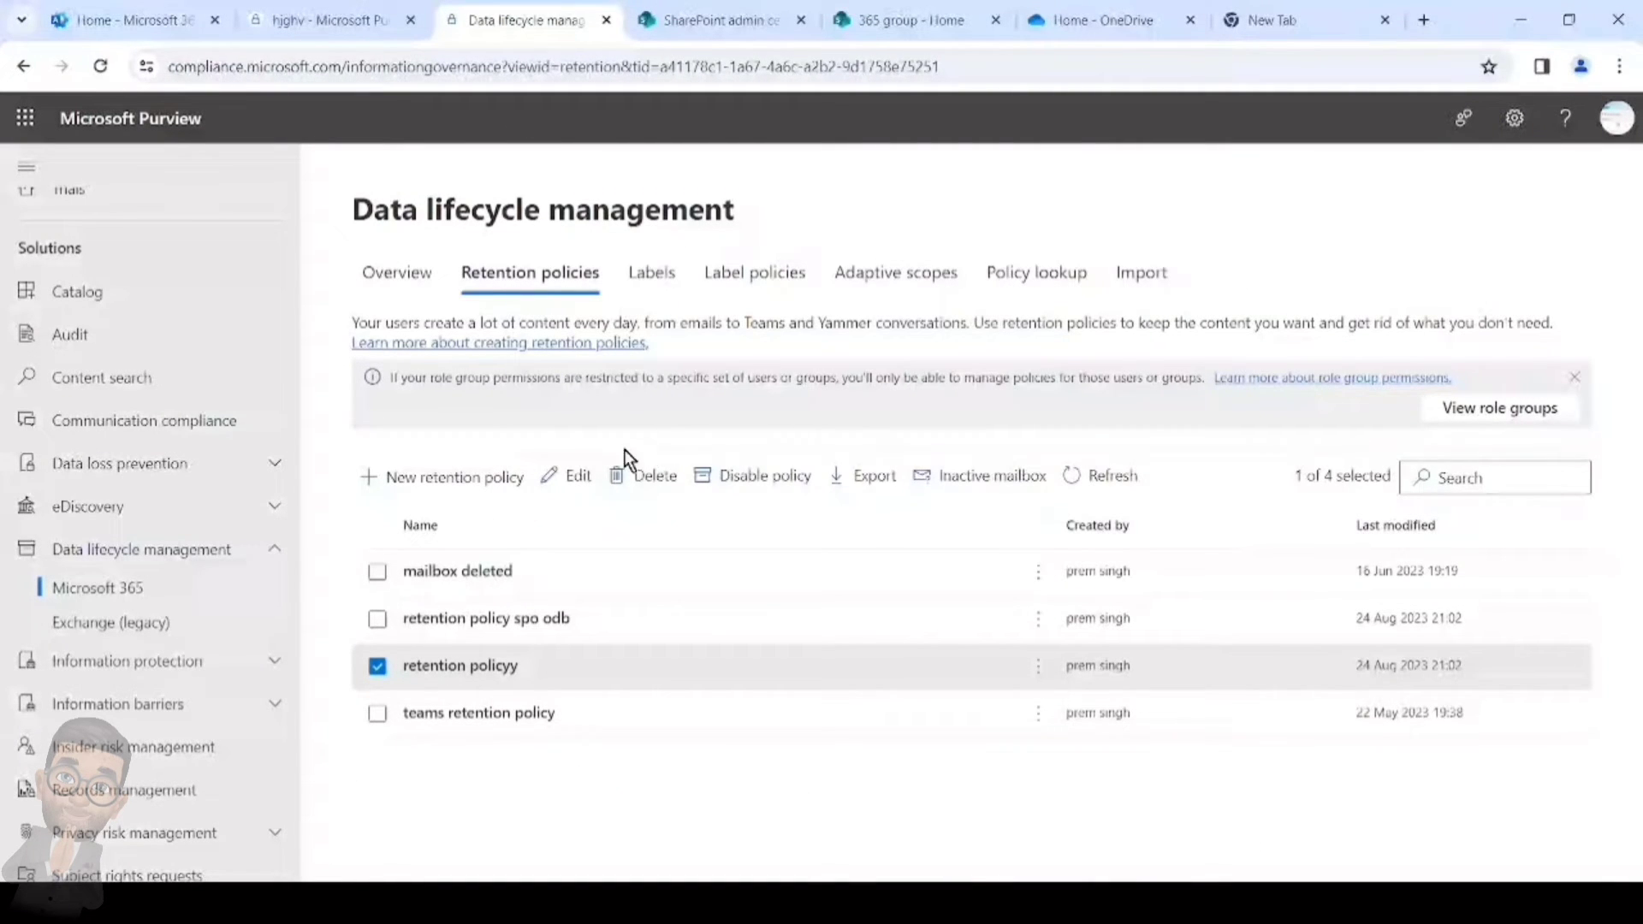
{"action": "mouse_move", "coordinate": [204, 555]}
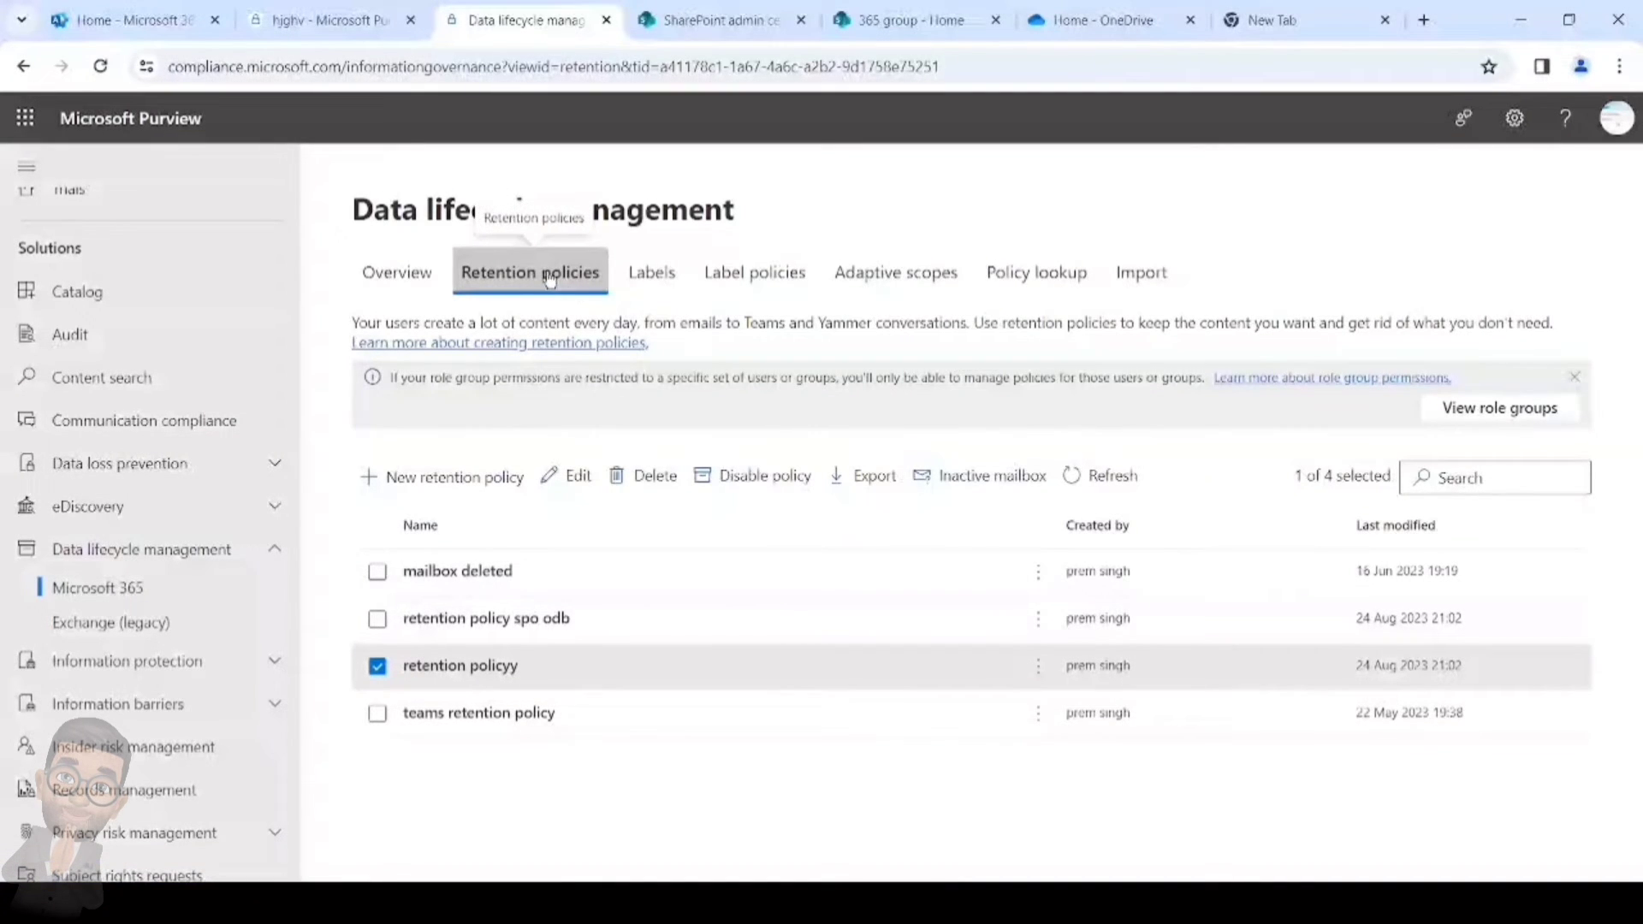
{"action": "mouse_move", "coordinate": [507, 89]}
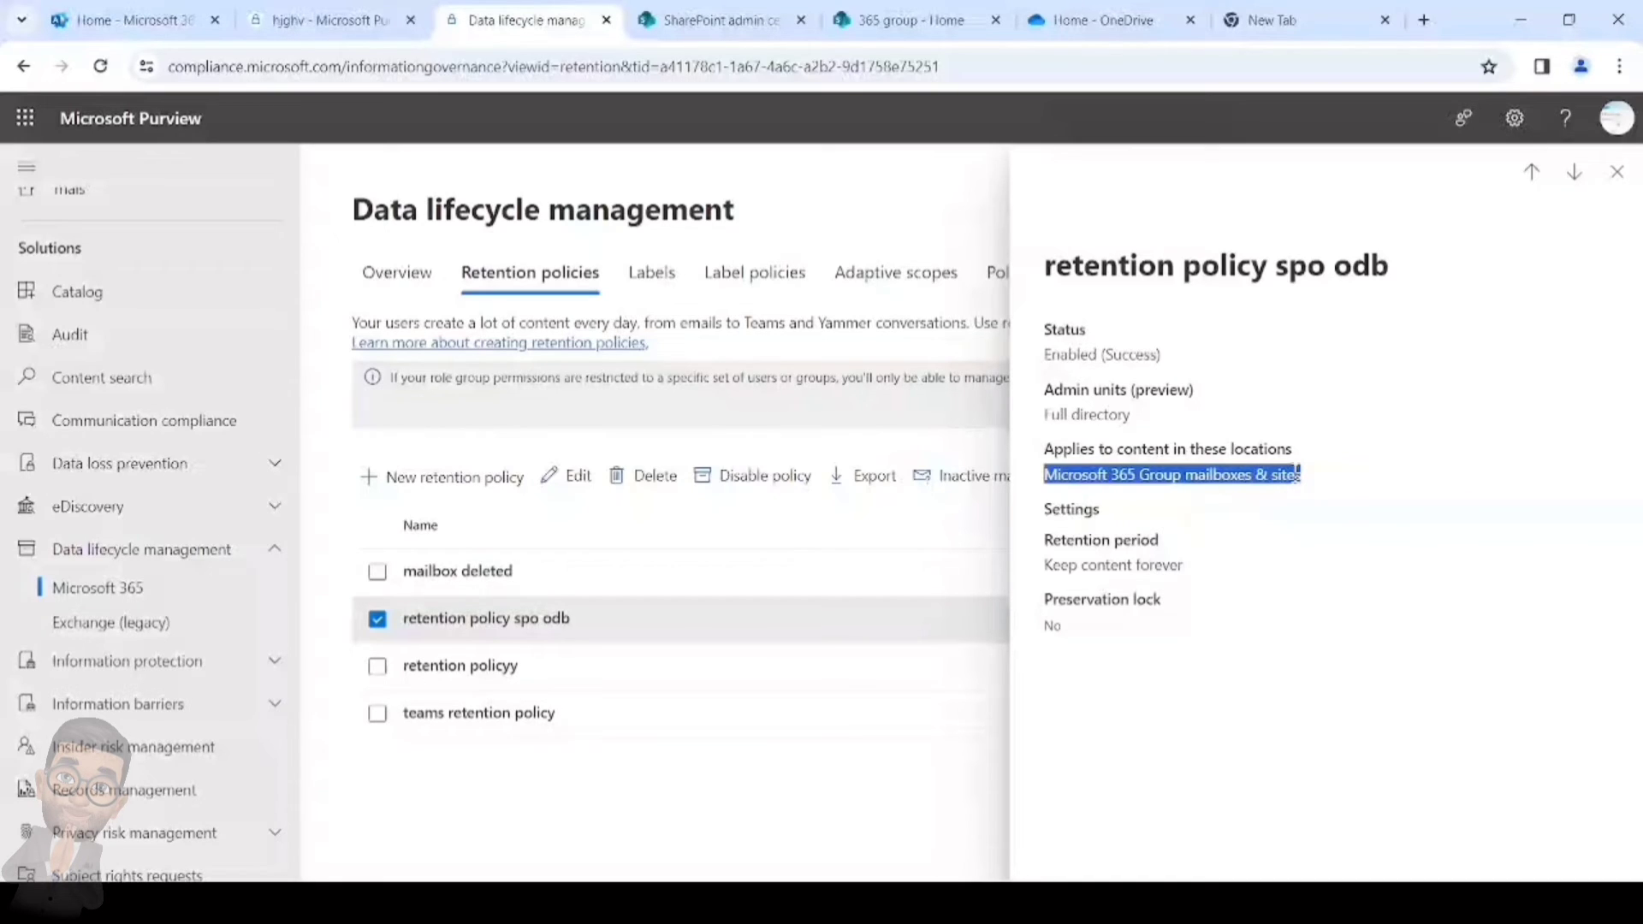
Review the applied locations of retention policyy, teams retention policy and mailbox deleted
{"action": "left_click", "coordinate": [460, 665]}
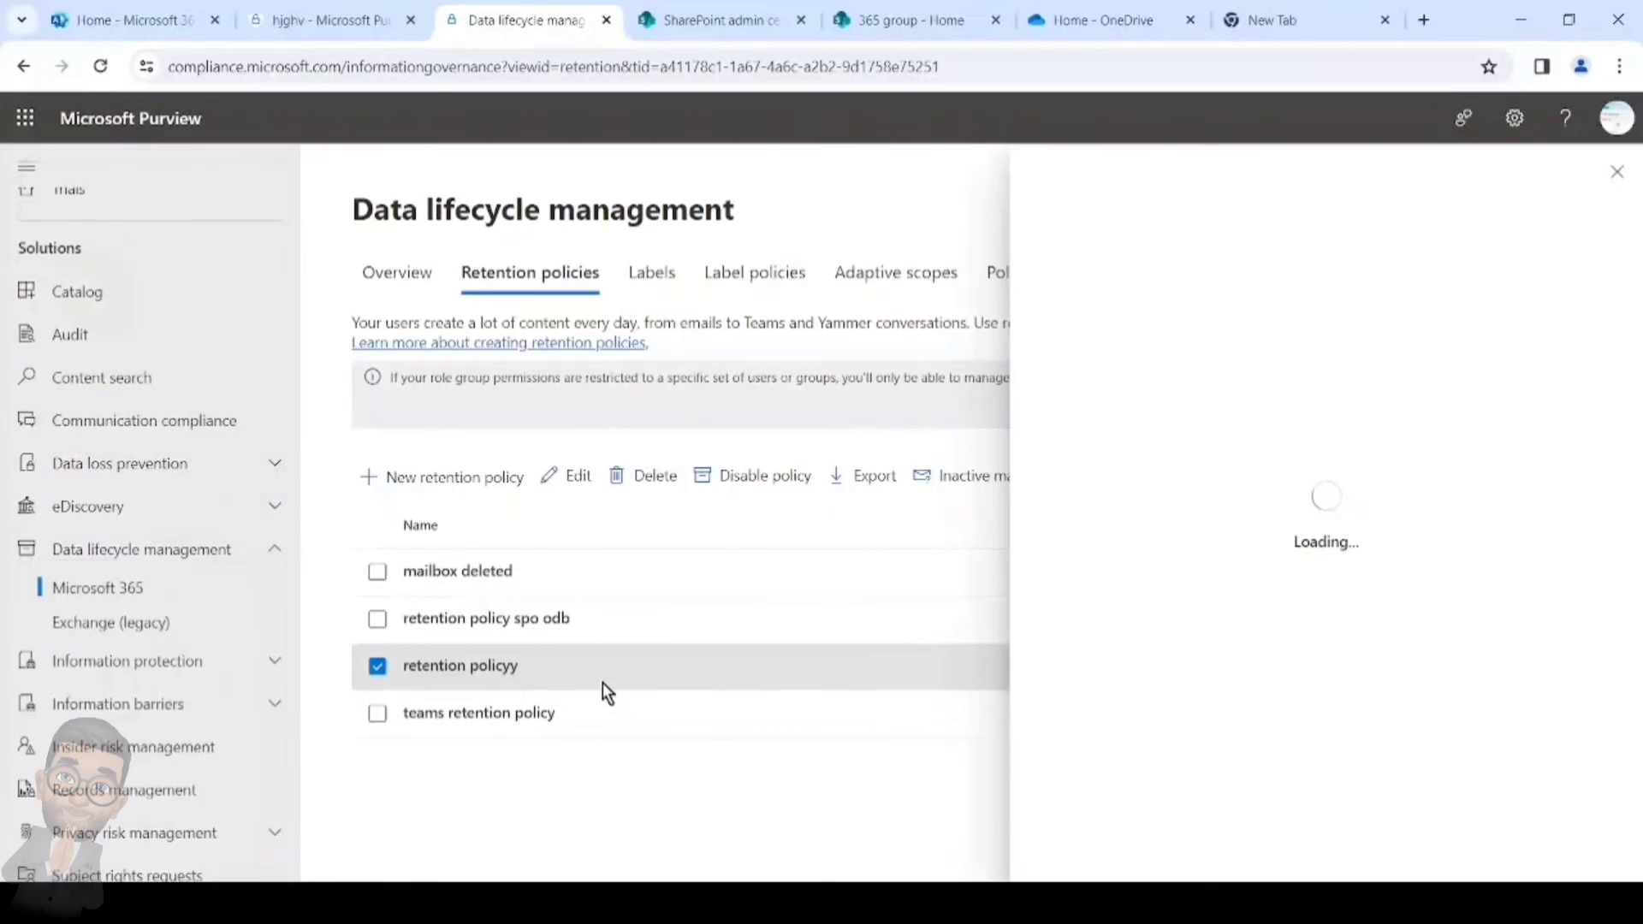
{"action": "mouse_move", "coordinate": [1199, 527]}
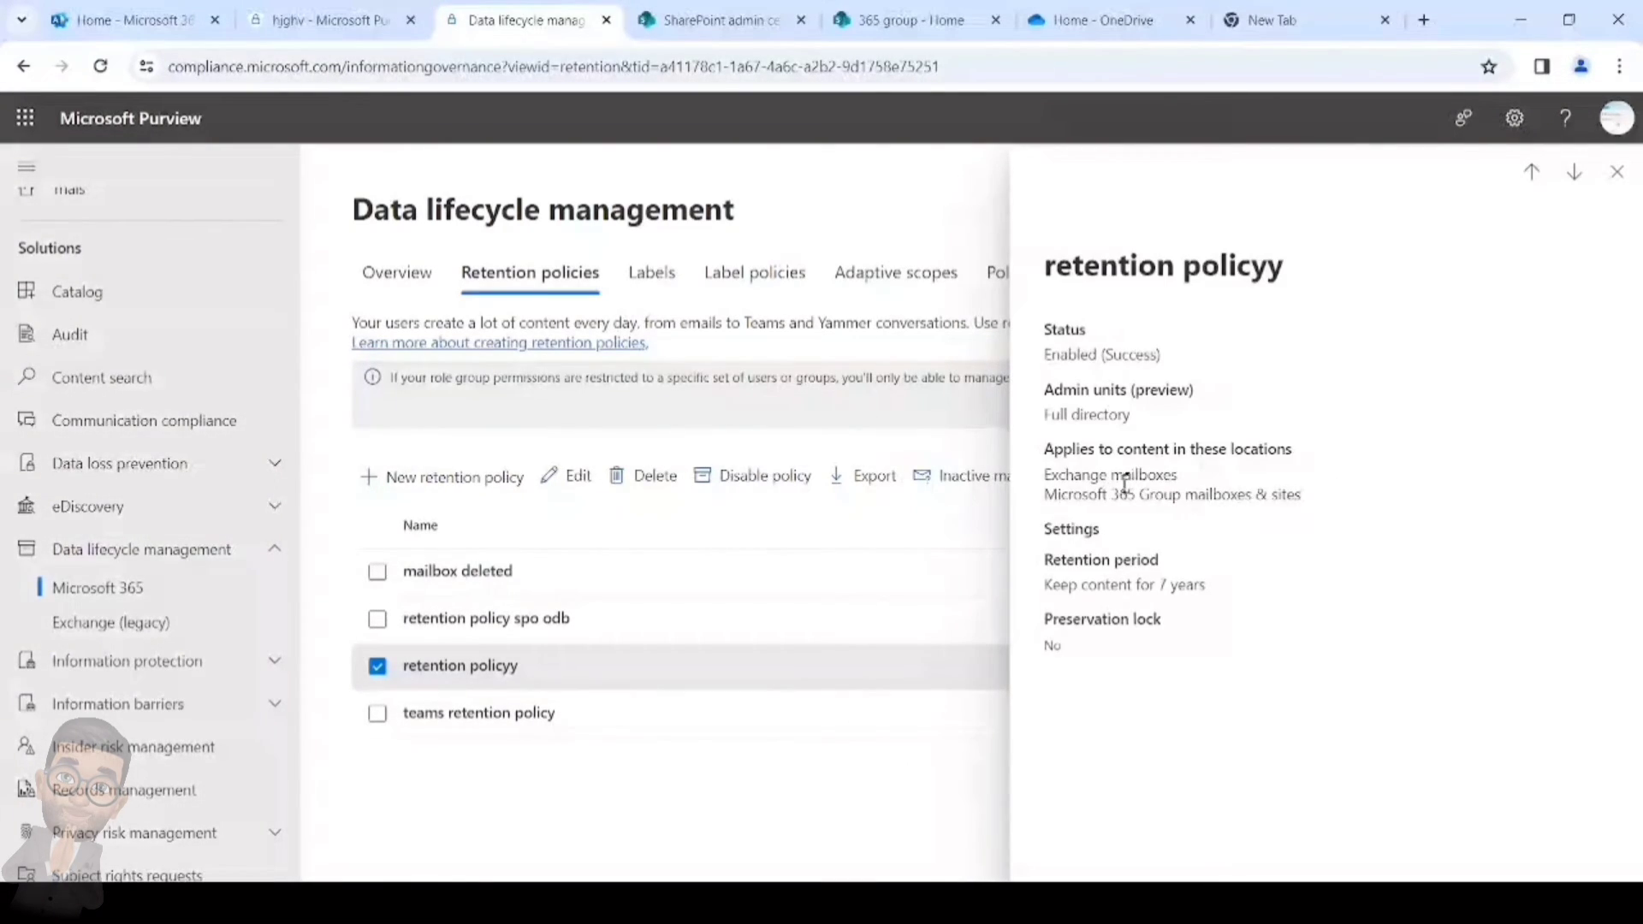
{"action": "double_click", "coordinate": [1171, 493]}
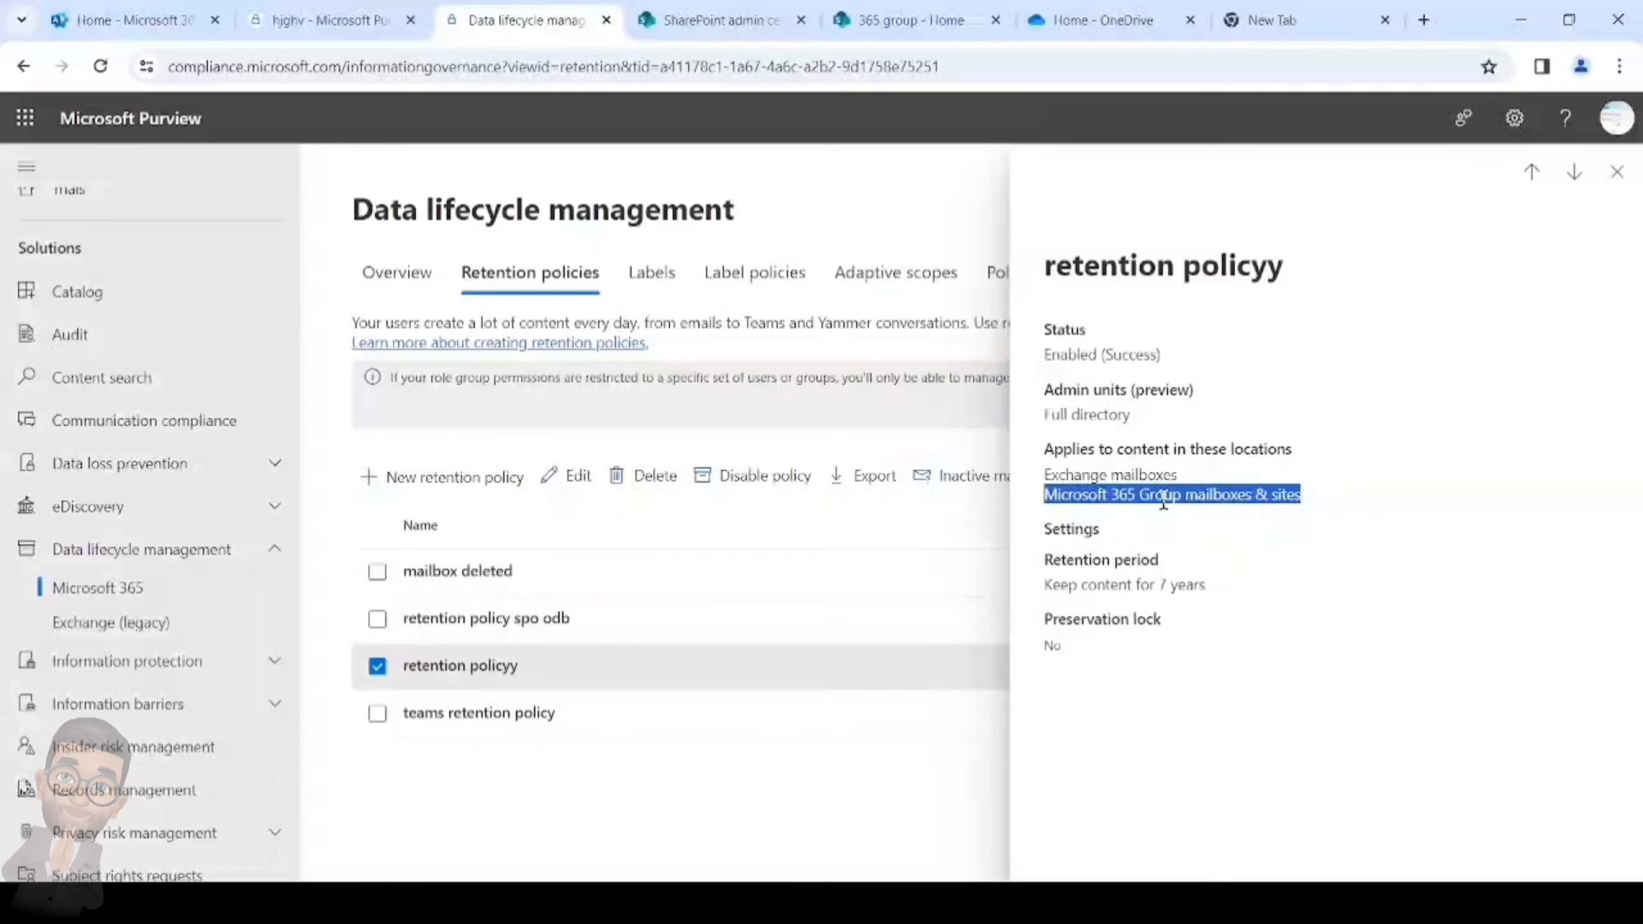
{"action": "left_click", "coordinate": [477, 712]}
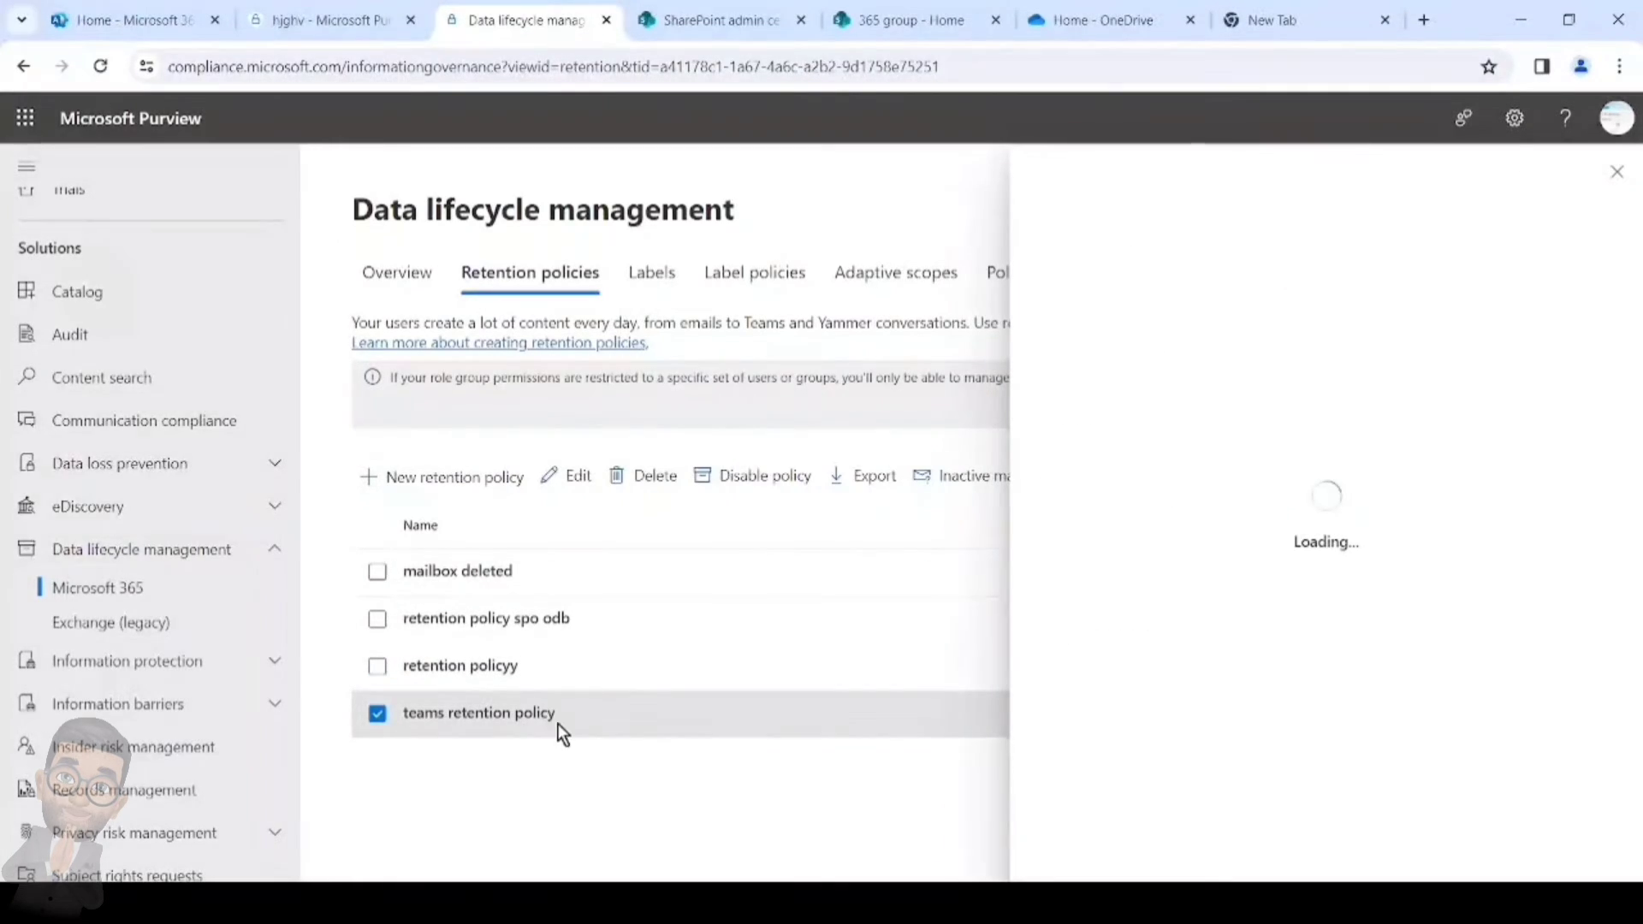
{"action": "mouse_move", "coordinate": [603, 628]}
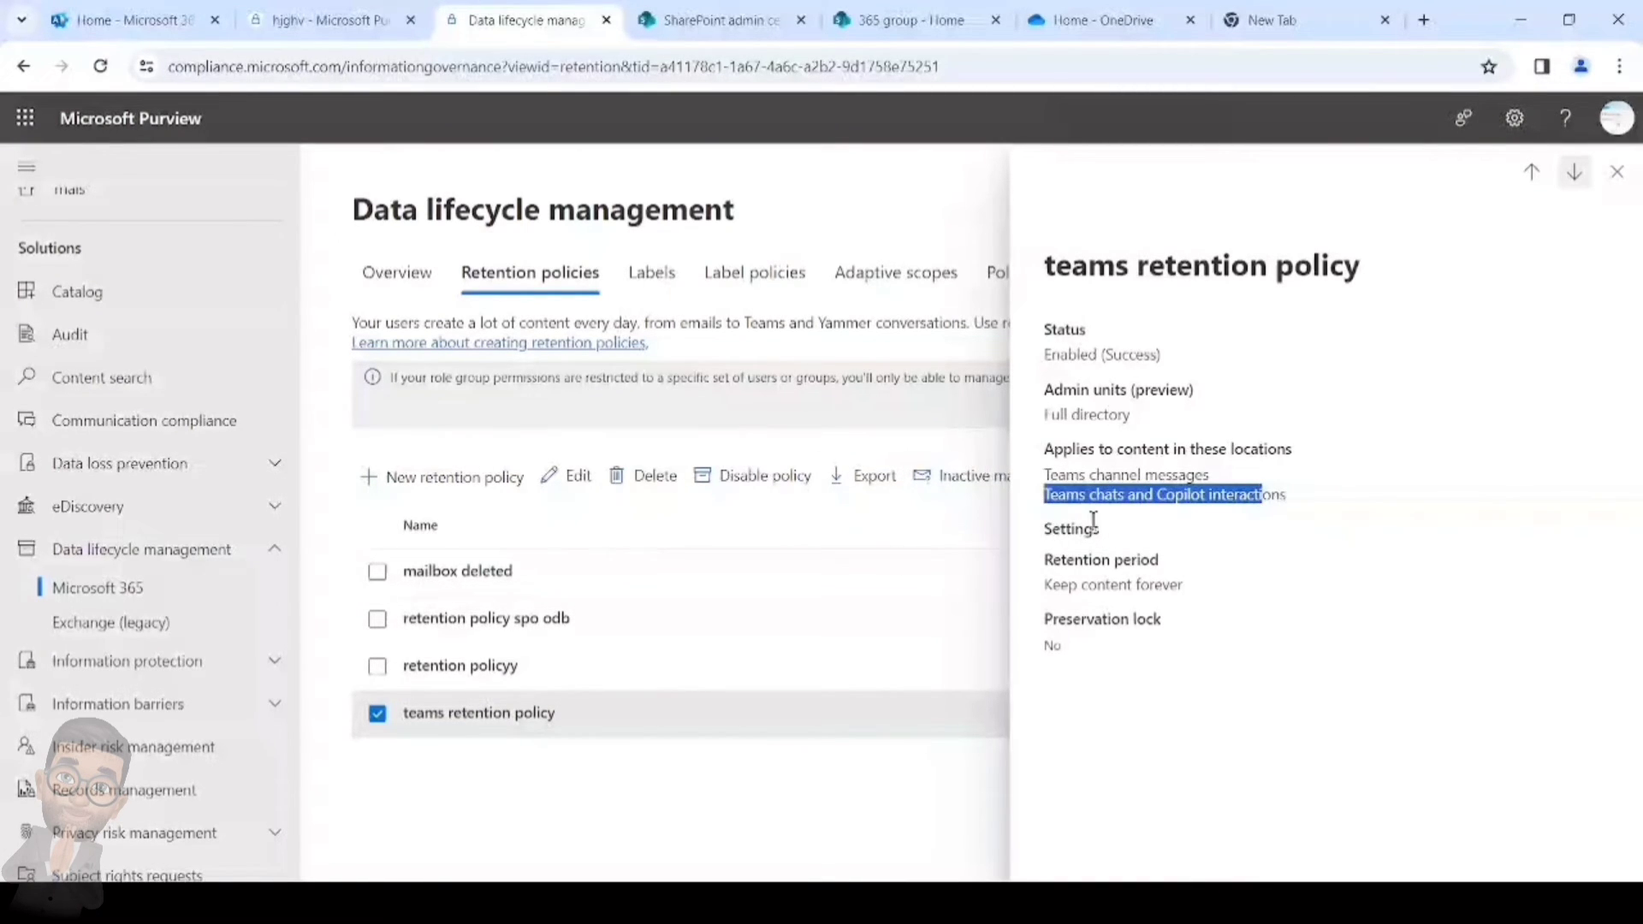
{"action": "left_click", "coordinate": [457, 570]}
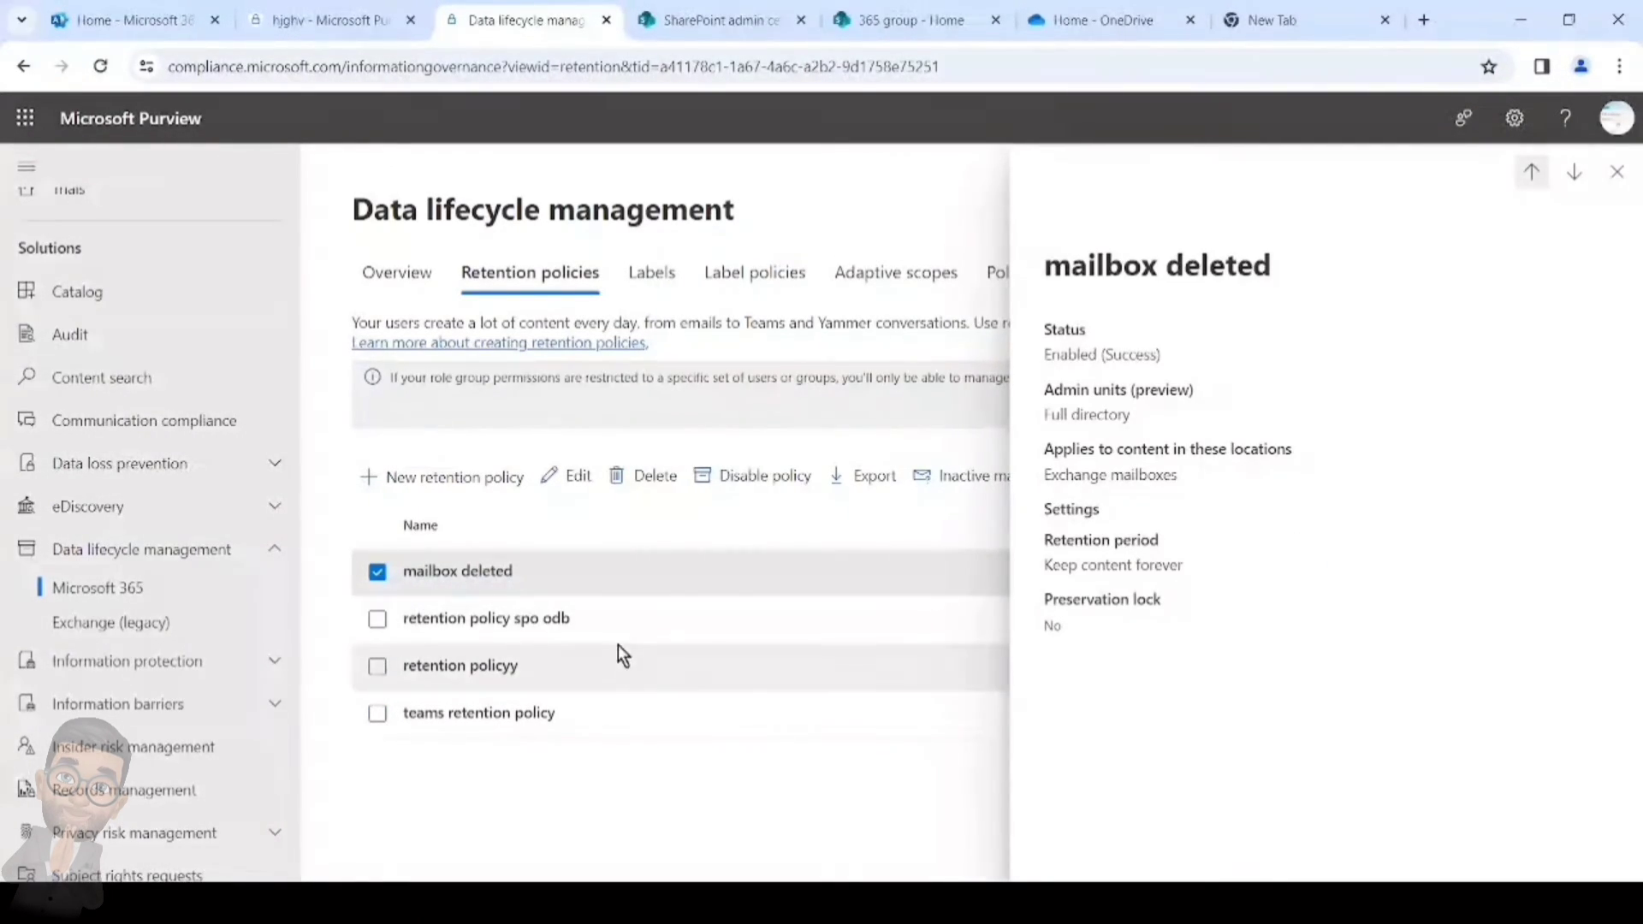
Edit 'retention policy spo odb' and advance to the Locations step showing Microsoft 365 Groups enabled
{"action": "left_click", "coordinate": [485, 618]}
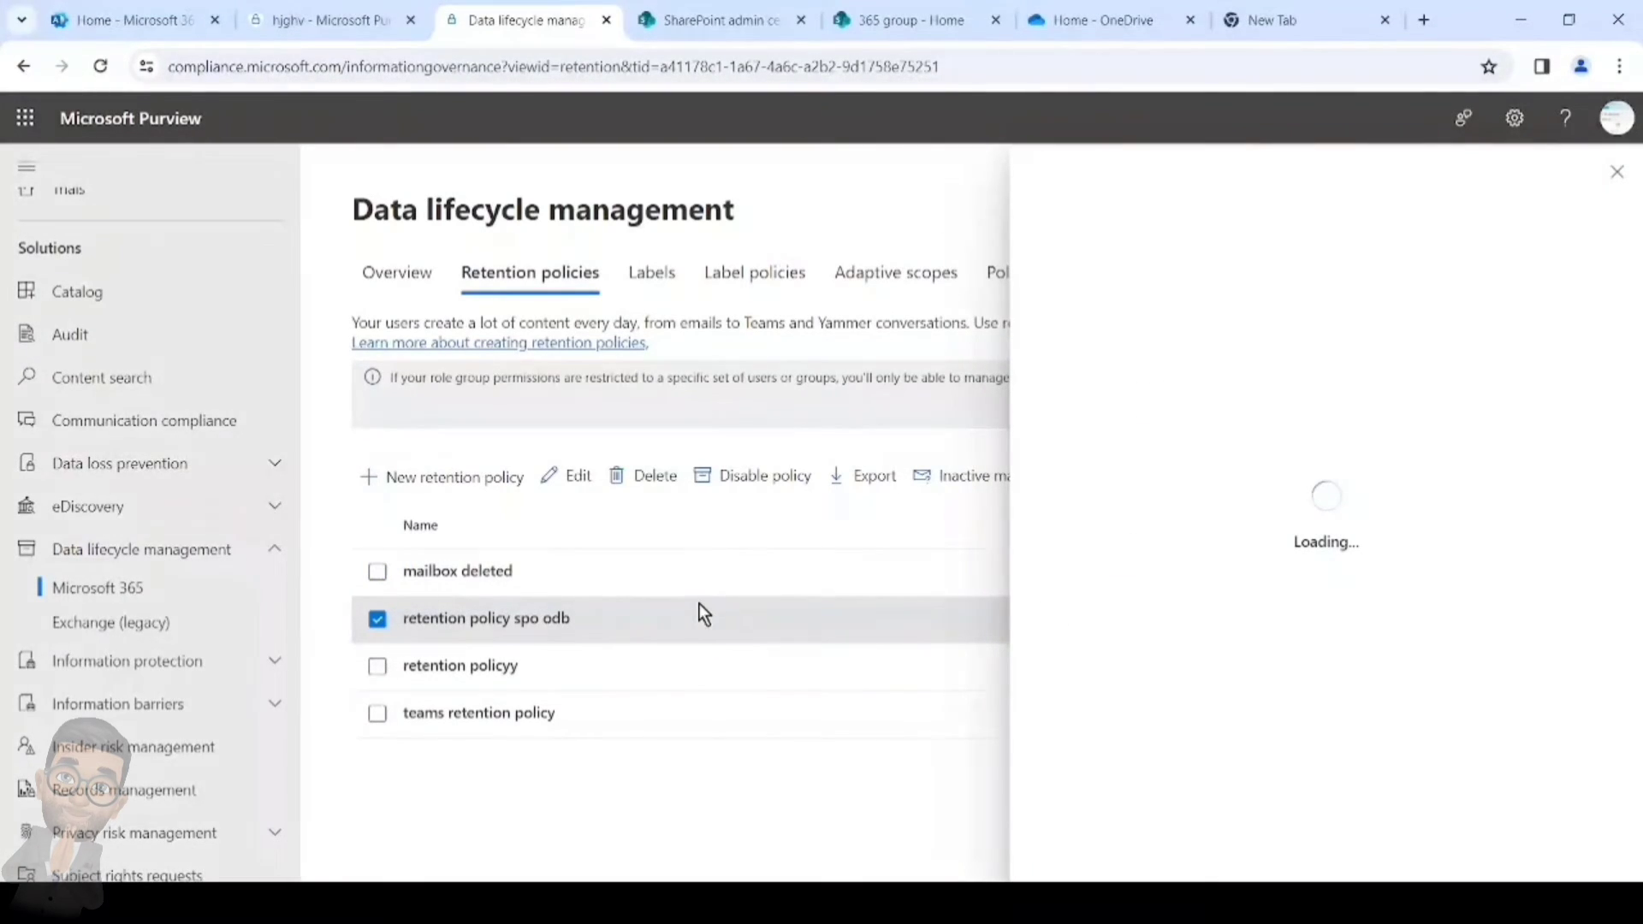
{"action": "left_click", "coordinate": [577, 475]}
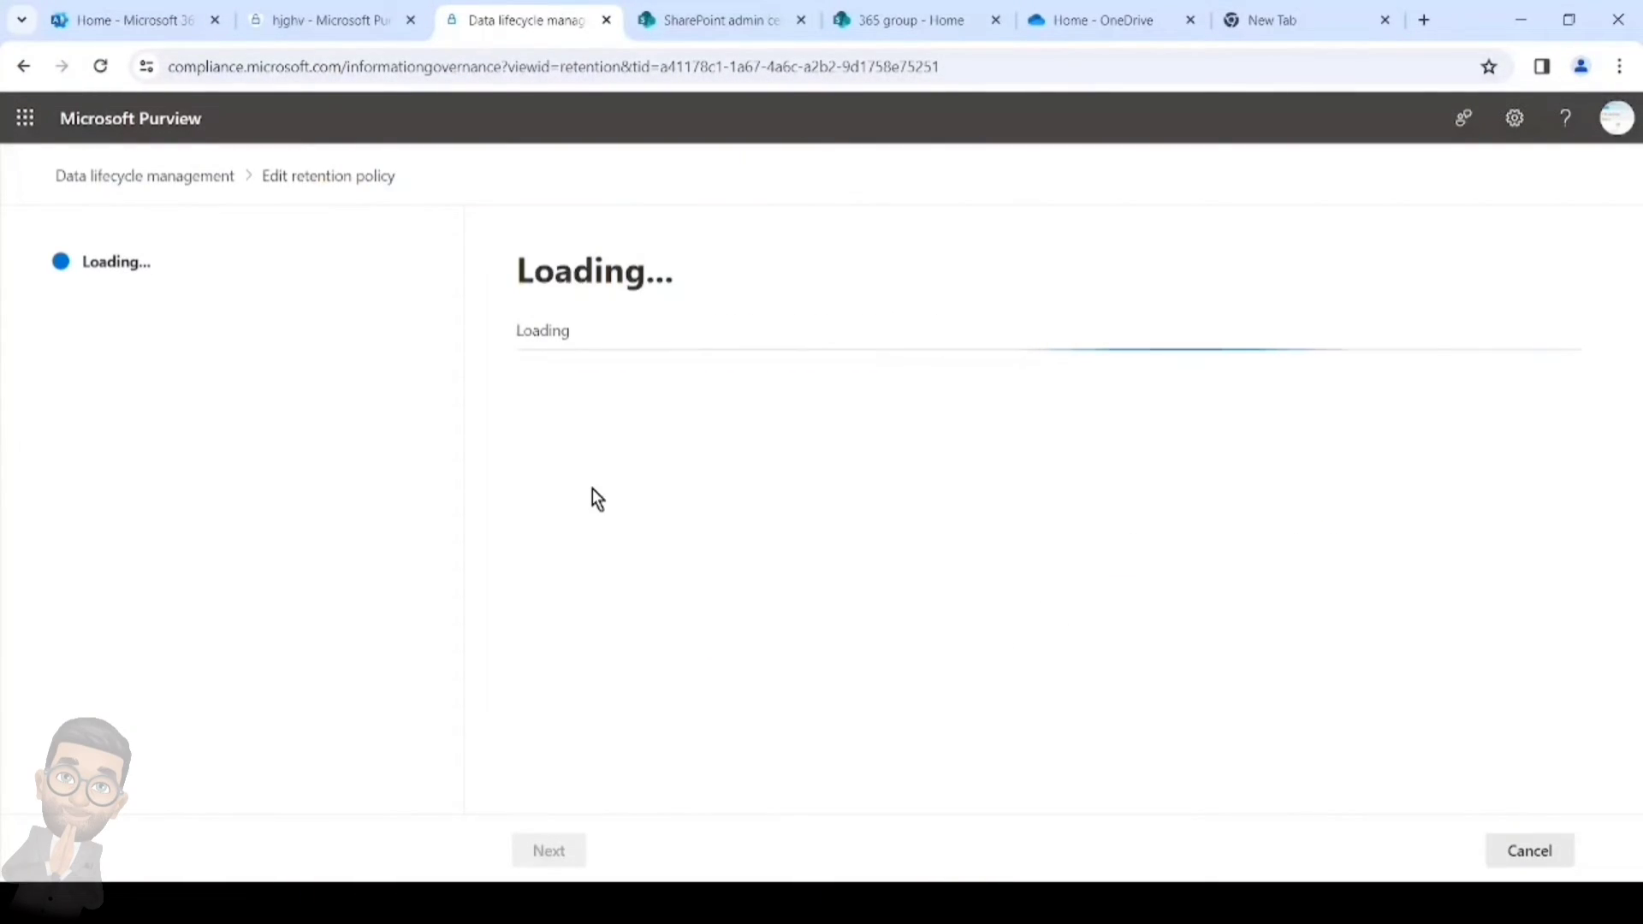
{"action": "mouse_move", "coordinate": [614, 506]}
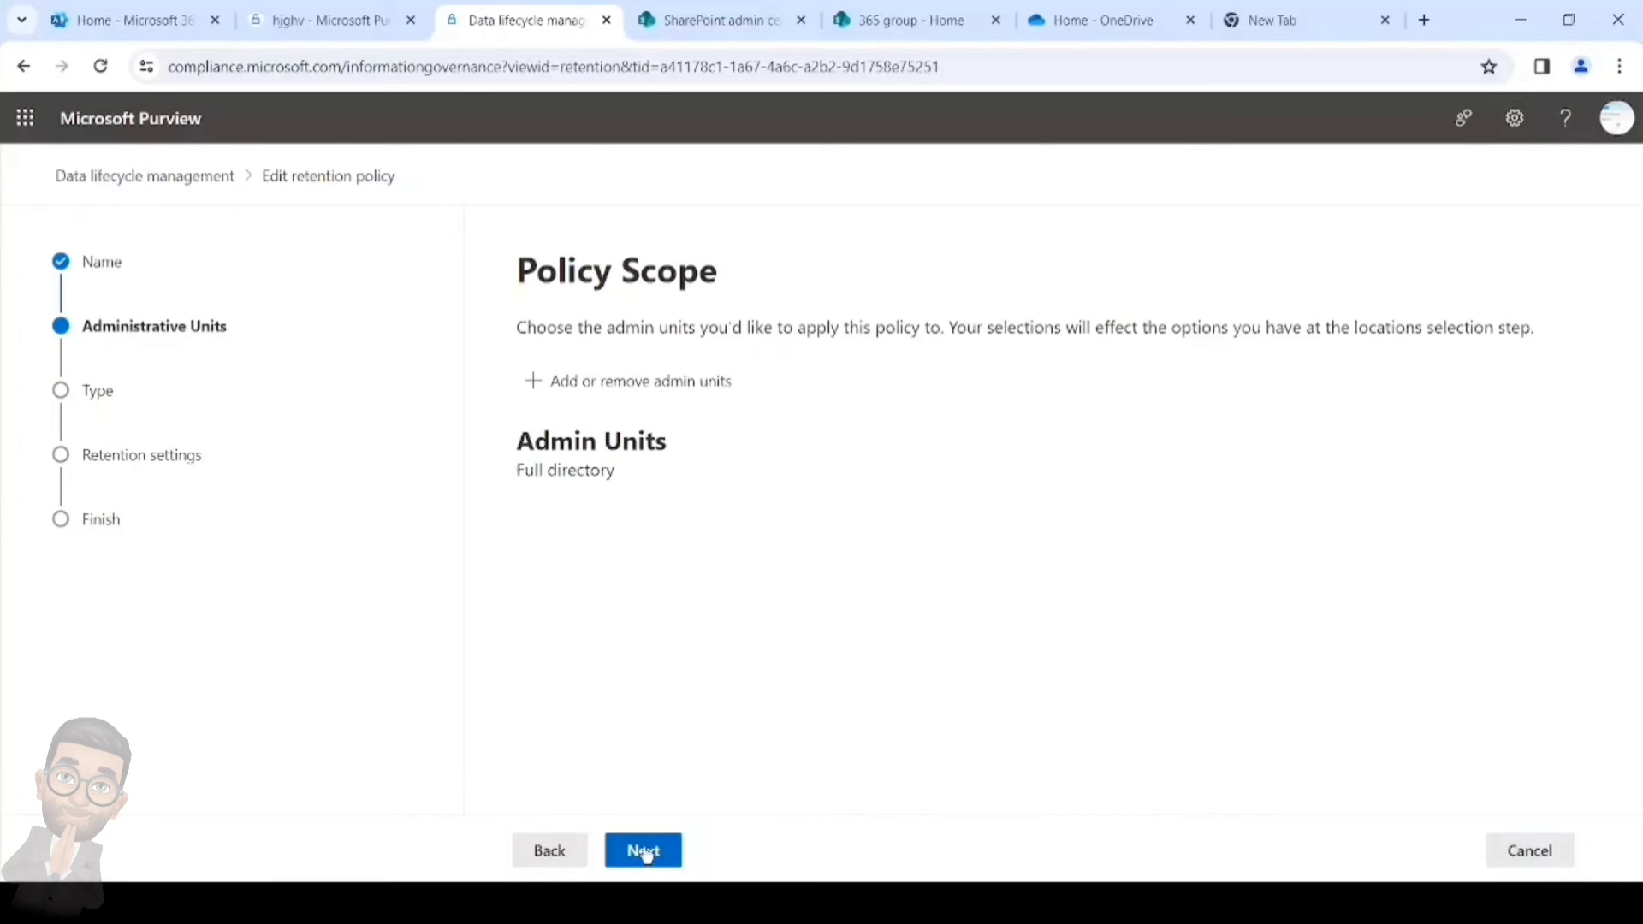
{"action": "left_click", "coordinate": [641, 850]}
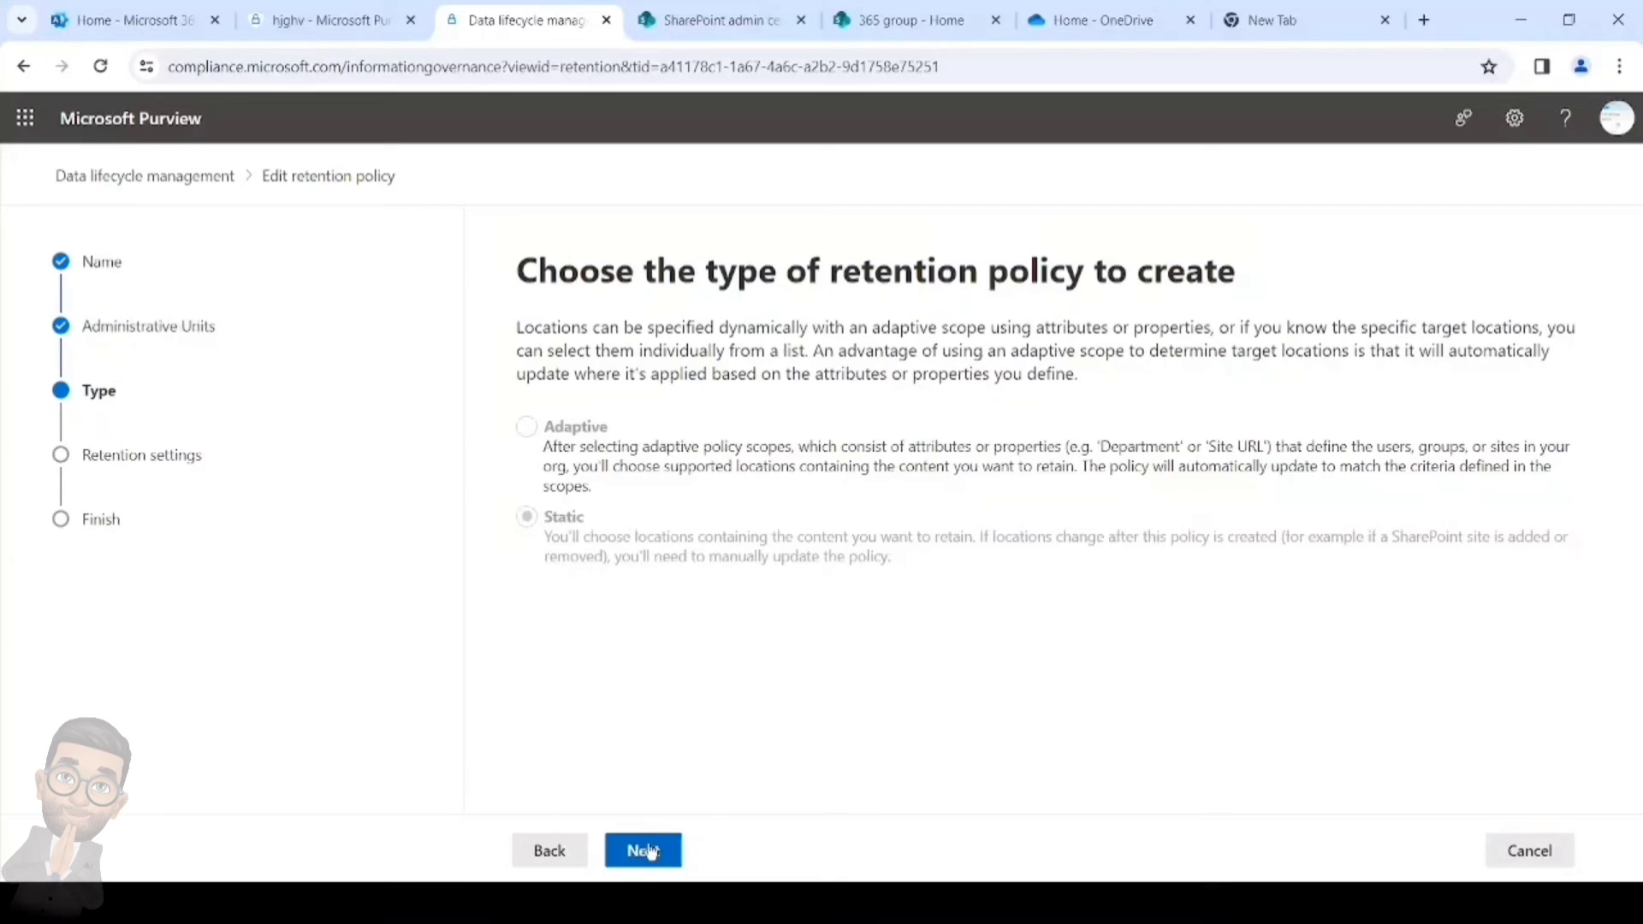
{"action": "left_click", "coordinate": [642, 850]}
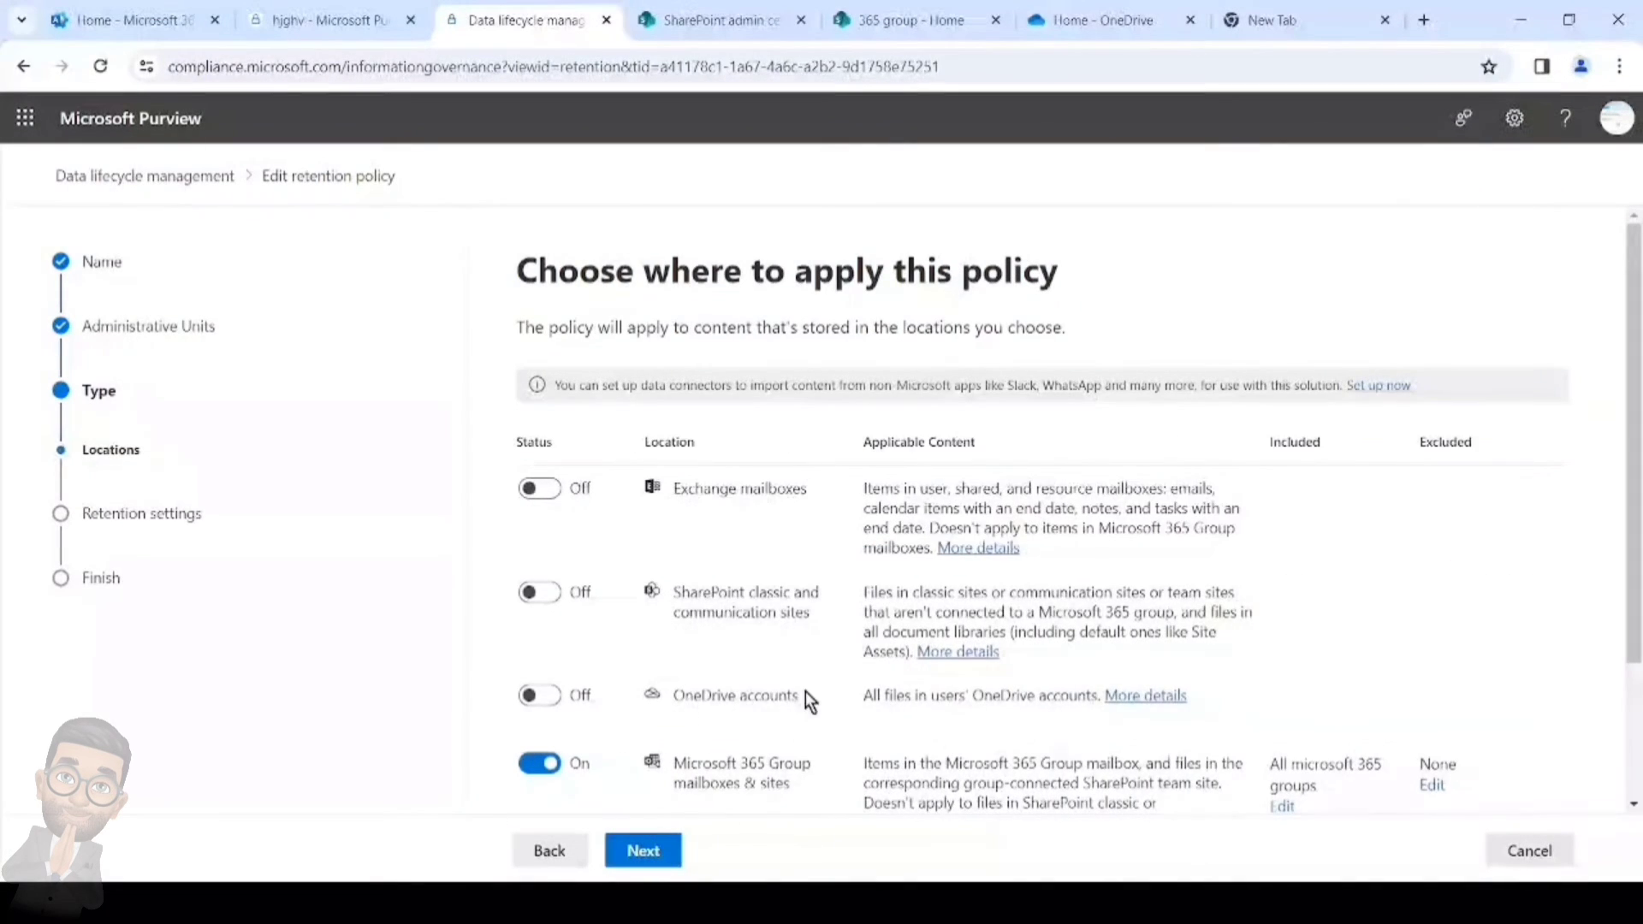
{"action": "scroll", "scroll_direction": "down", "scroll_amount": 3}
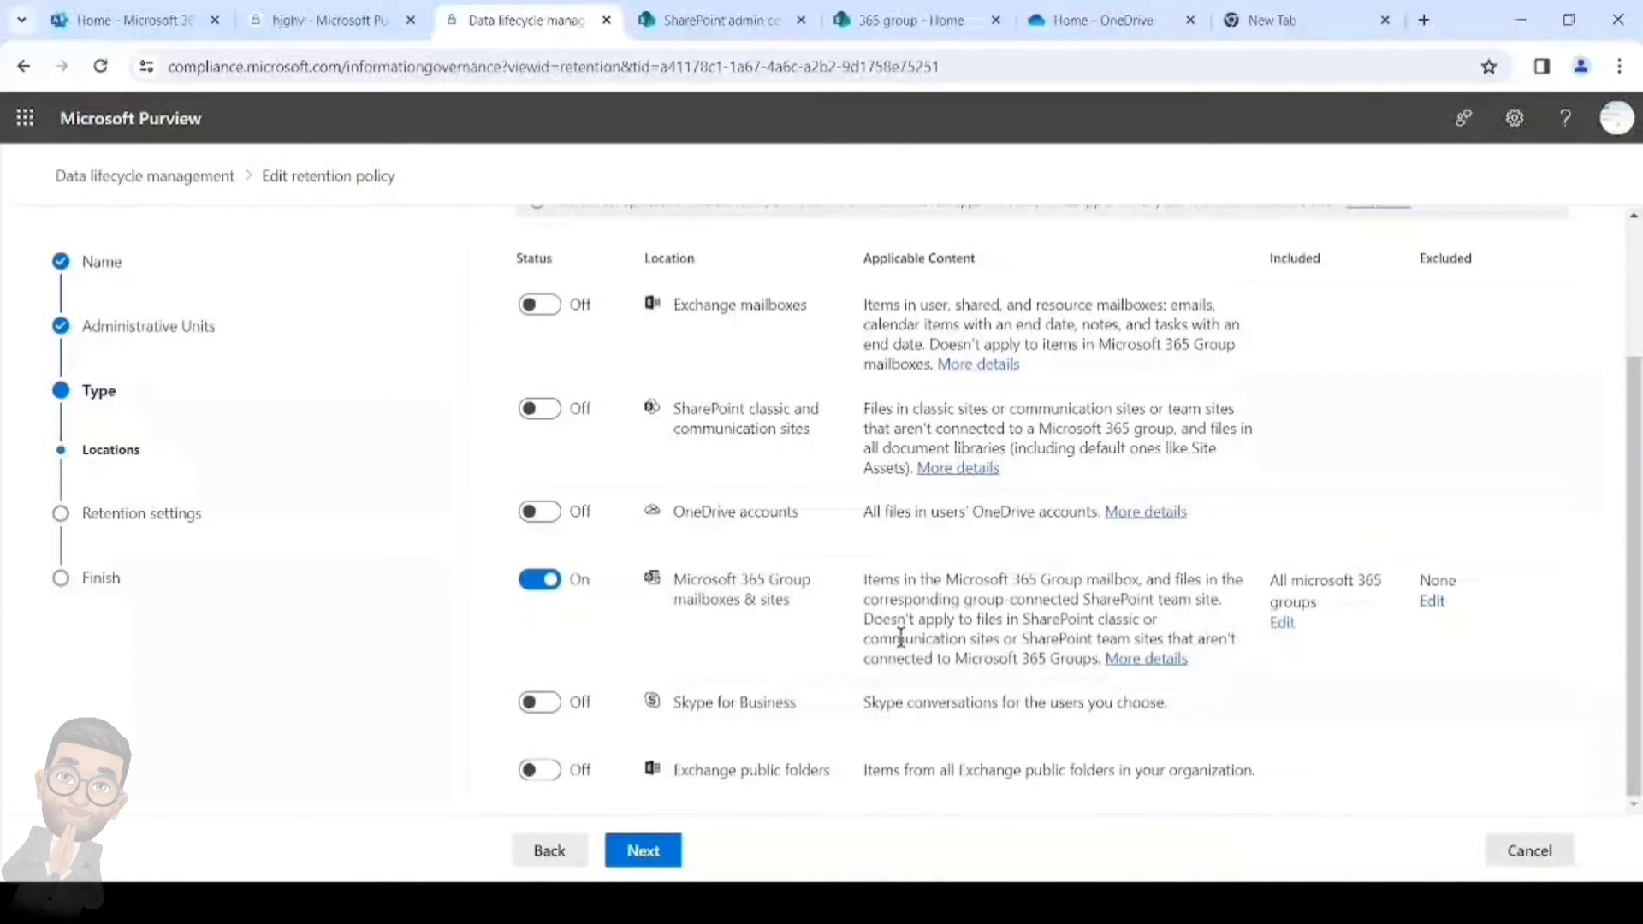
{"action": "mouse_move", "coordinate": [1218, 608]}
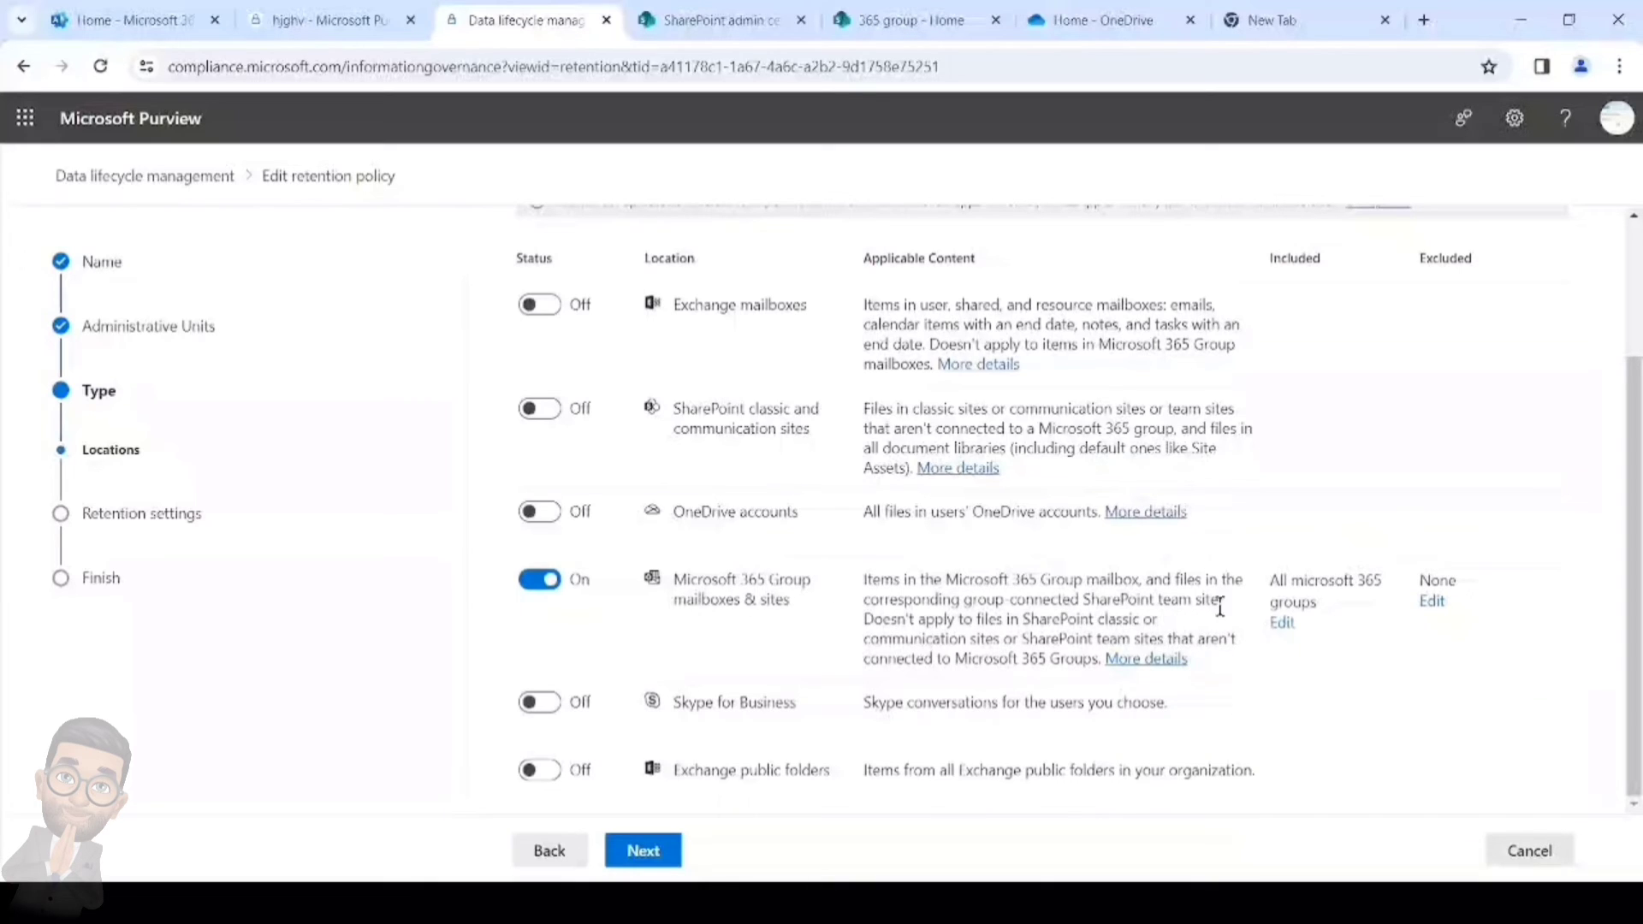
{"action": "mouse_move", "coordinate": [1434, 651]}
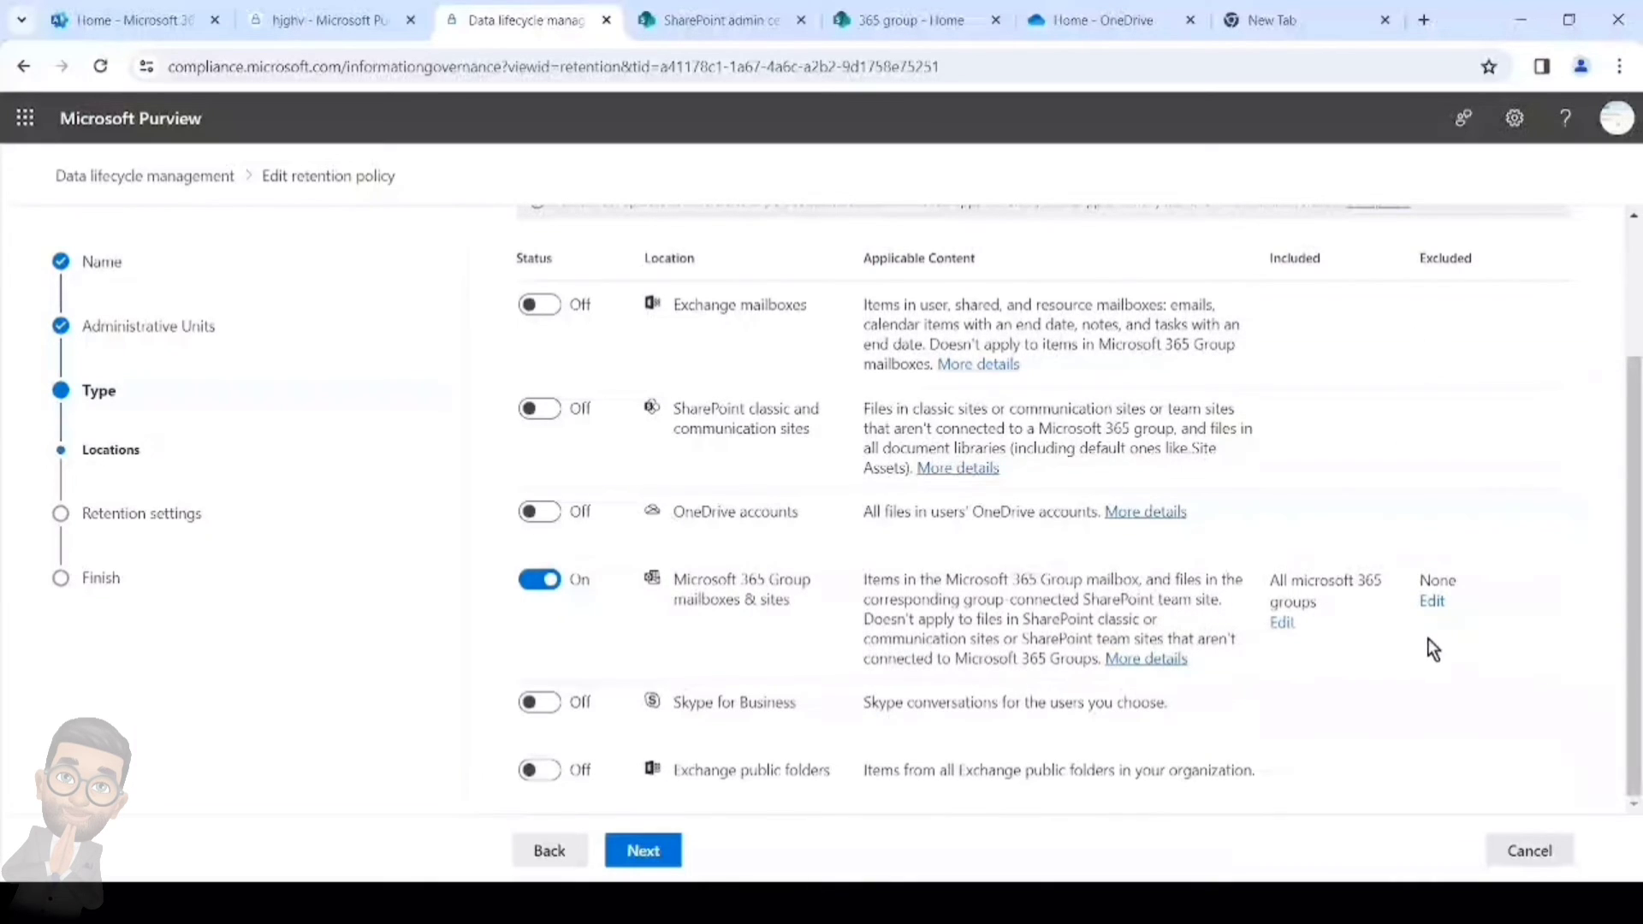
{"action": "scroll", "scroll_direction": "up", "scroll_amount": 3}
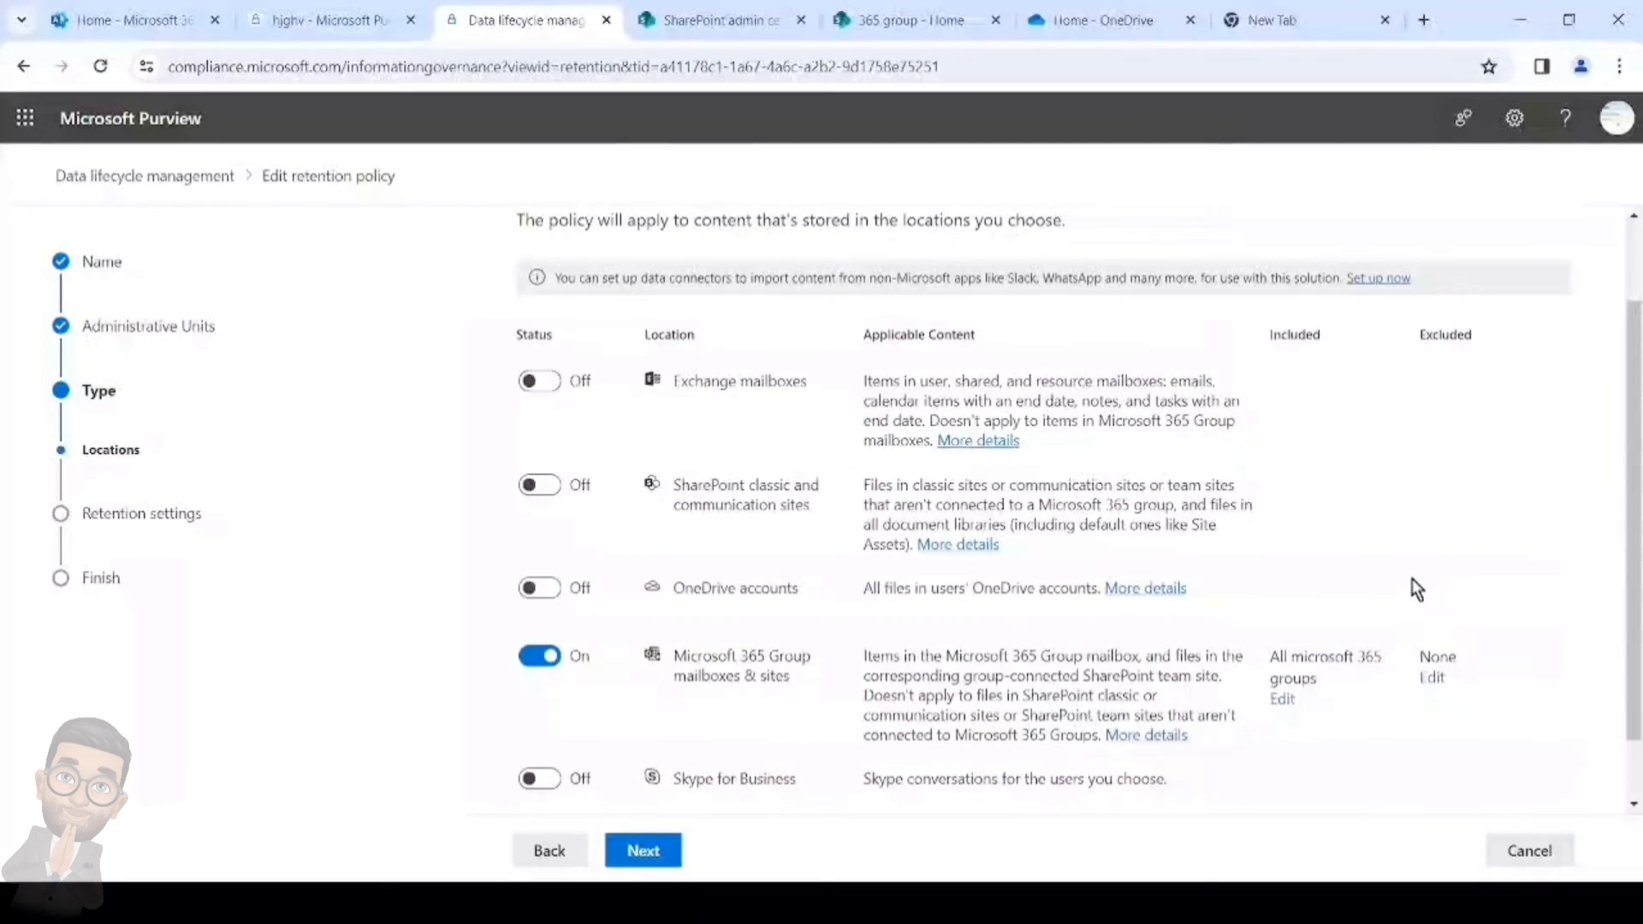
{"action": "mouse_move", "coordinate": [1428, 353]}
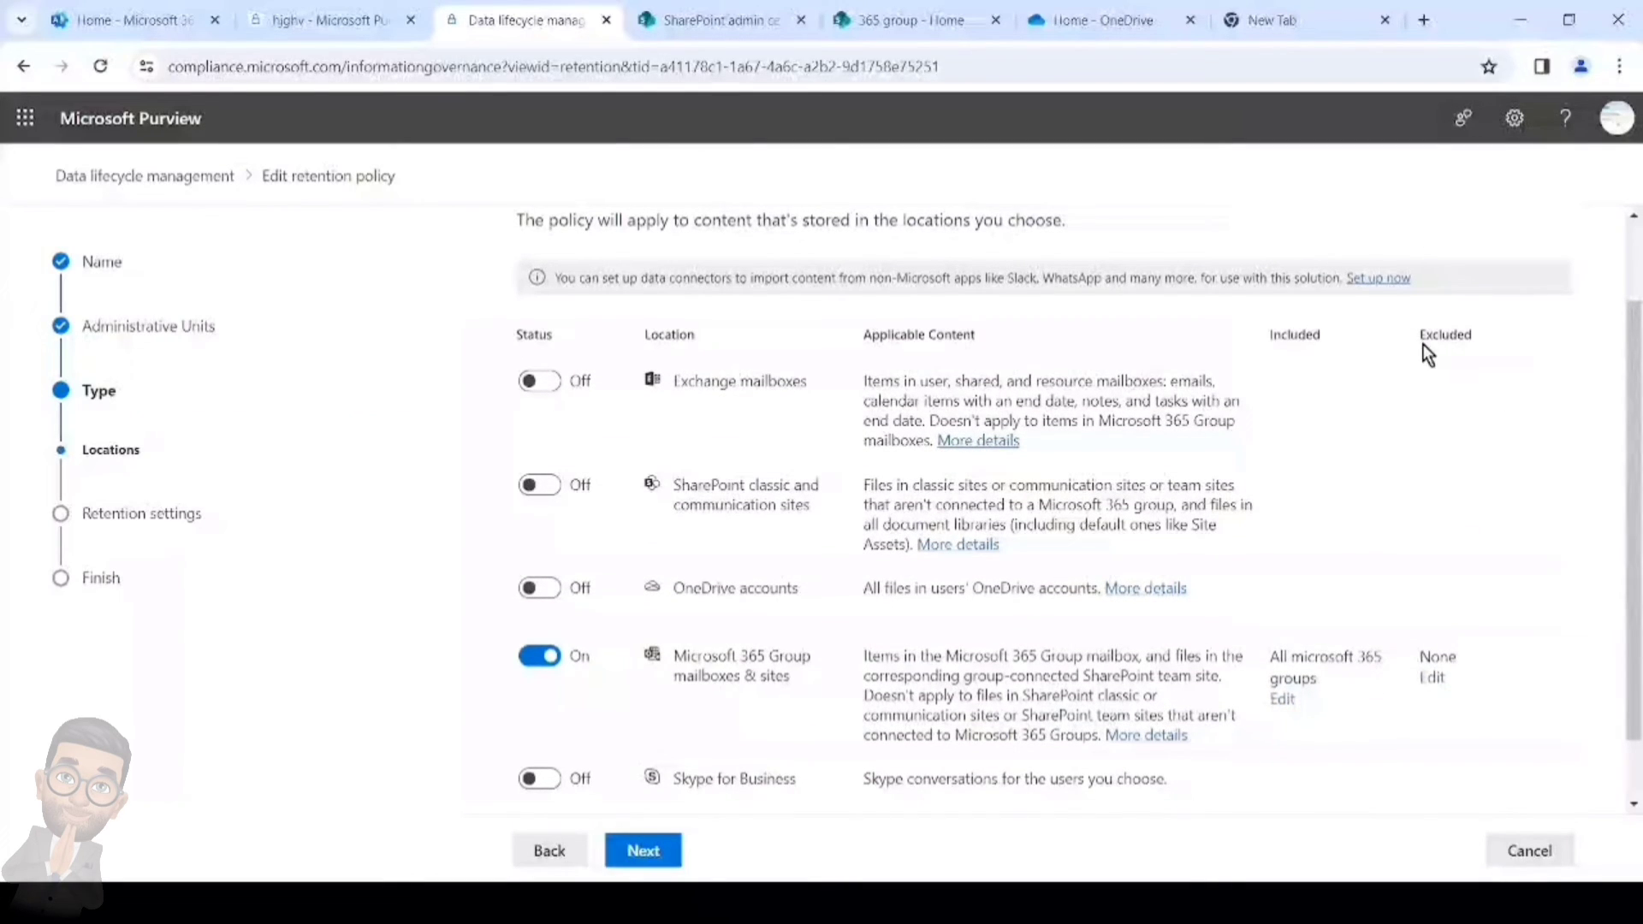
{"action": "mouse_move", "coordinate": [957, 650]}
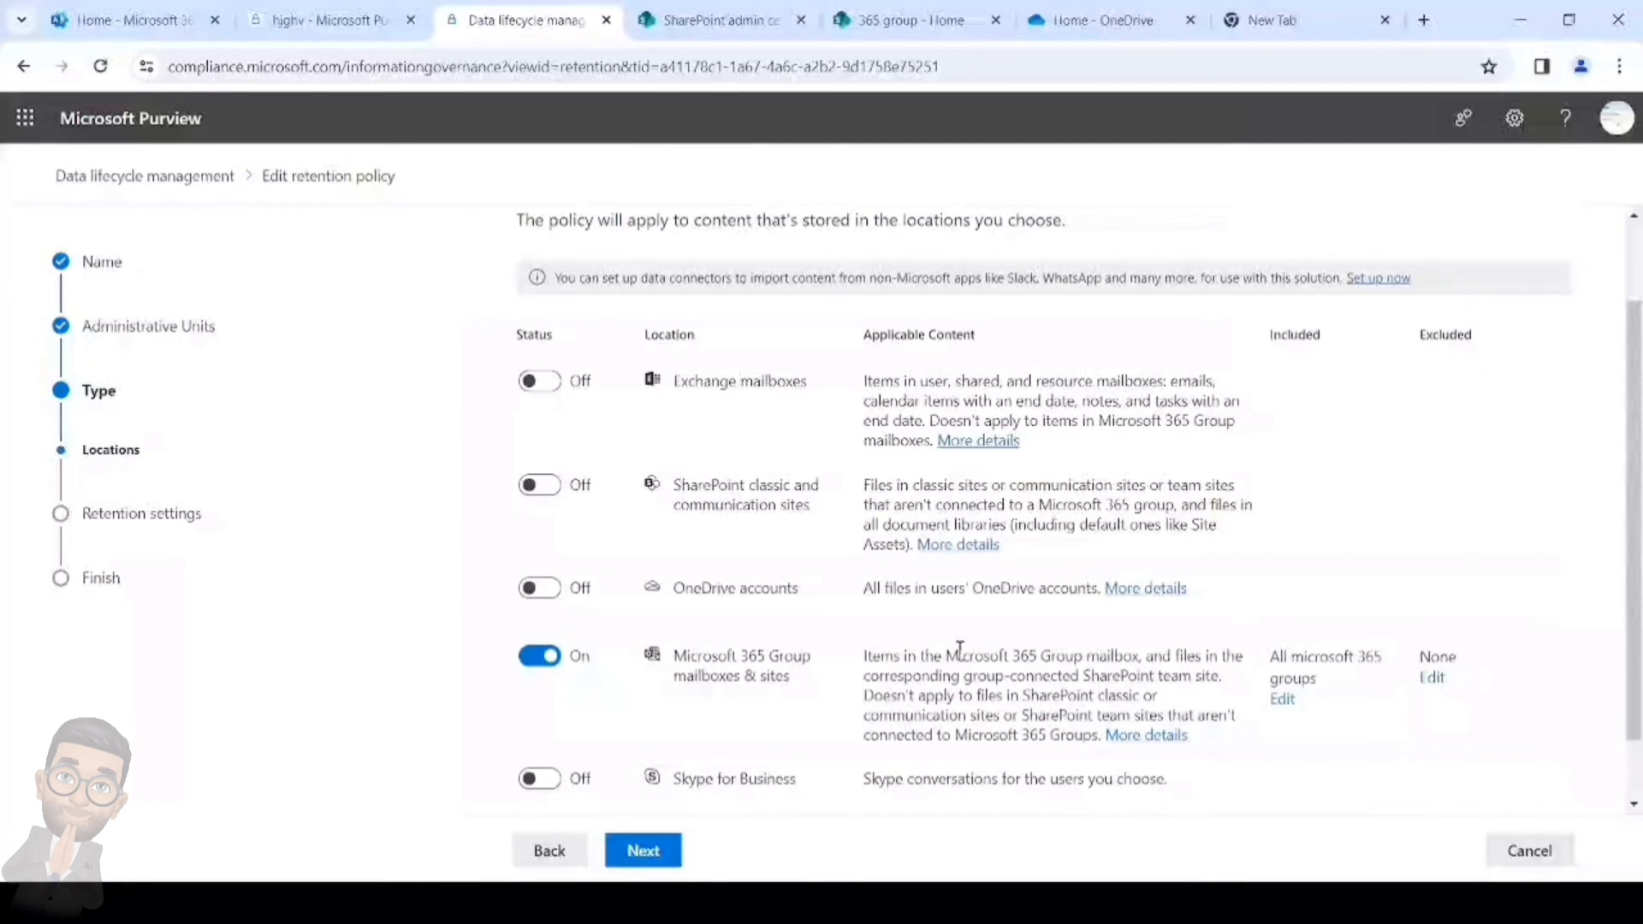
{"action": "mouse_move", "coordinate": [849, 701]}
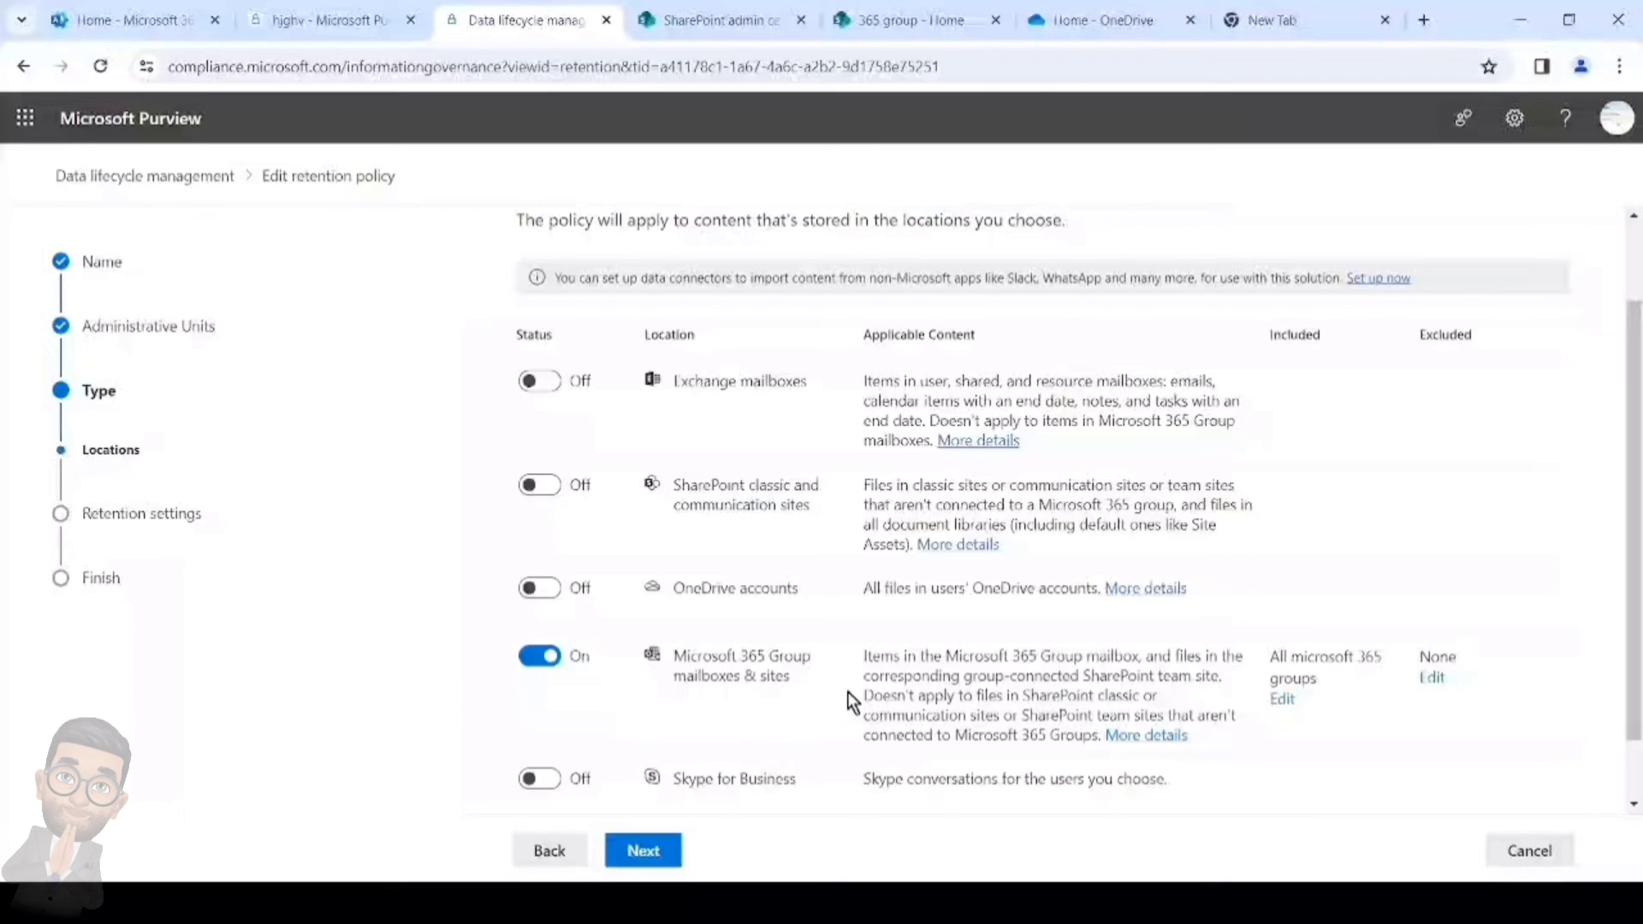
{"action": "mouse_move", "coordinate": [1288, 698]}
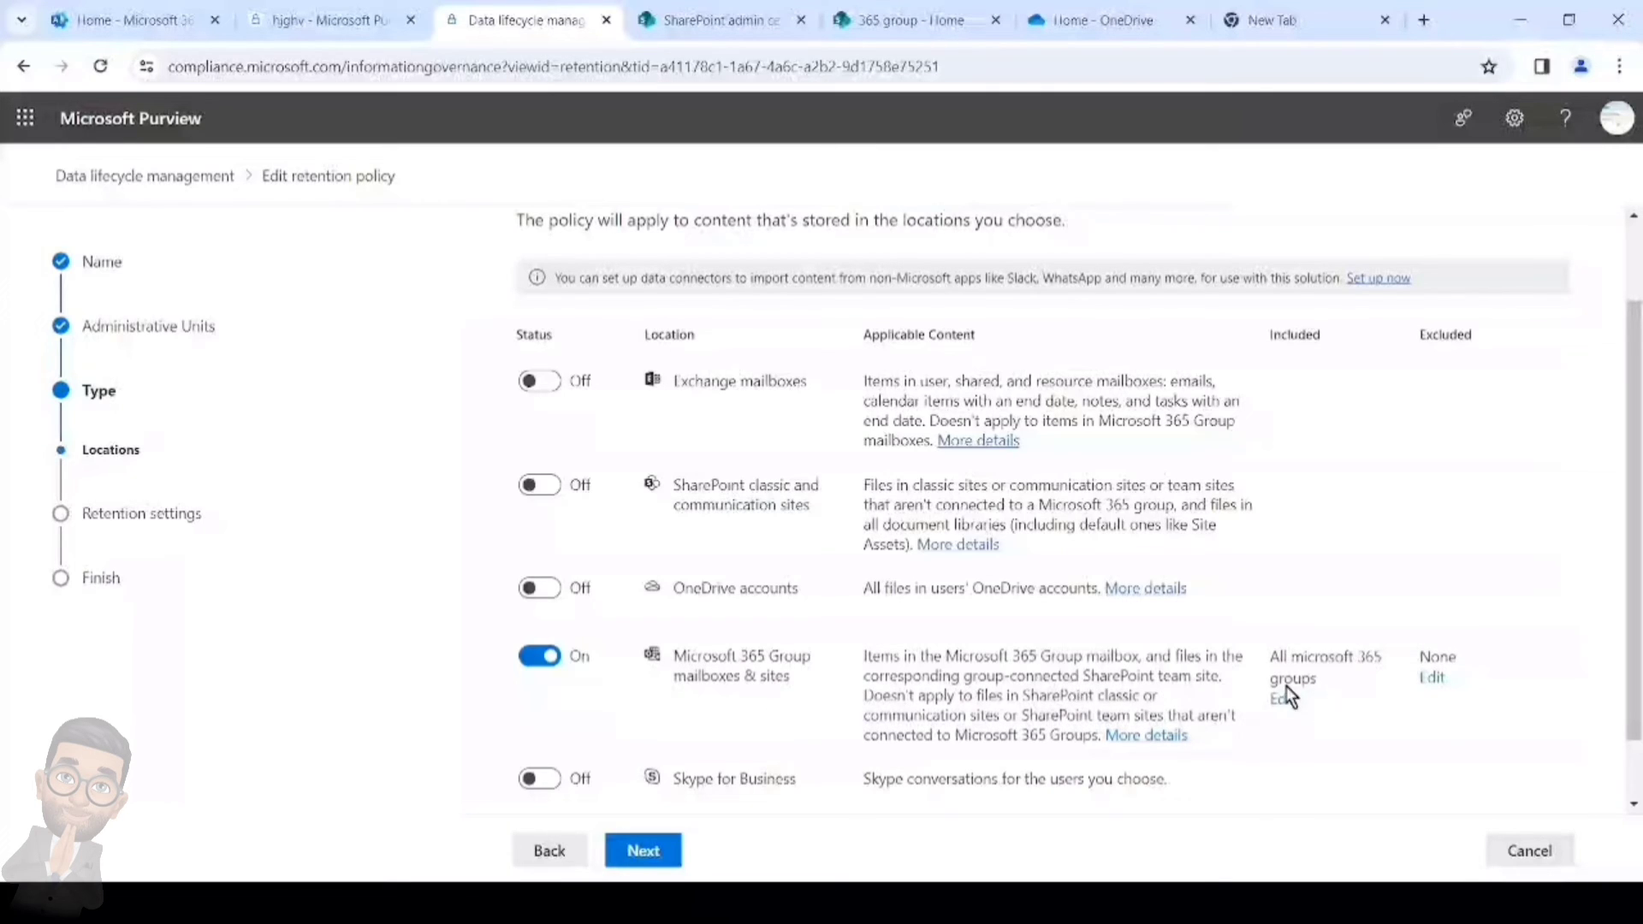
{"action": "left_click", "coordinate": [1280, 698]}
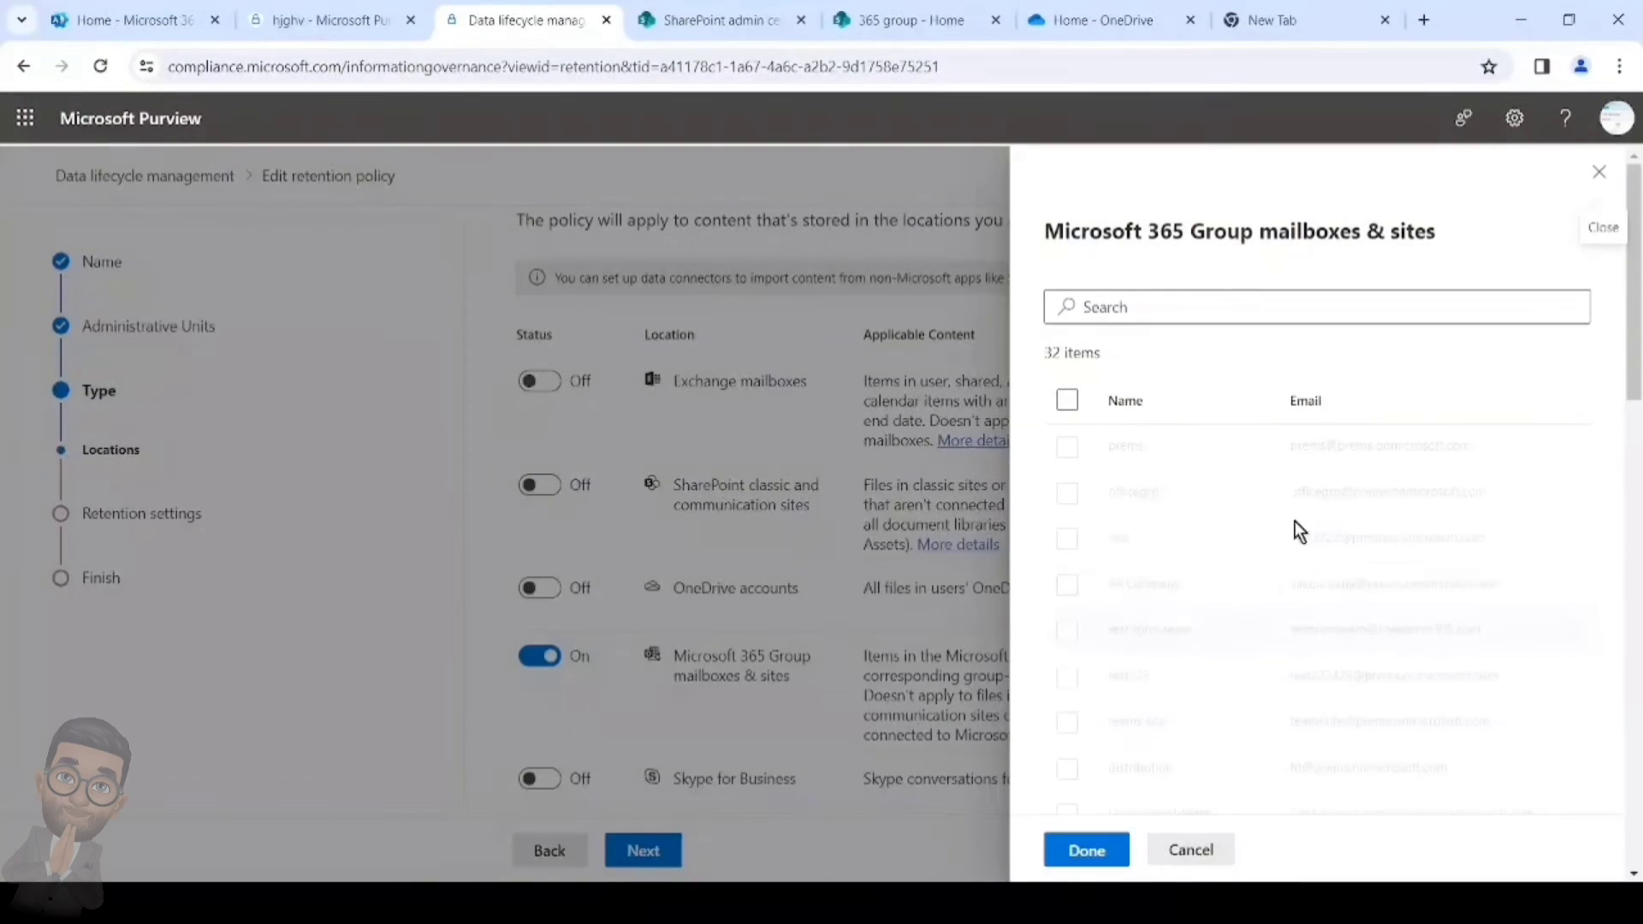
{"action": "left_click", "coordinate": [918, 20]}
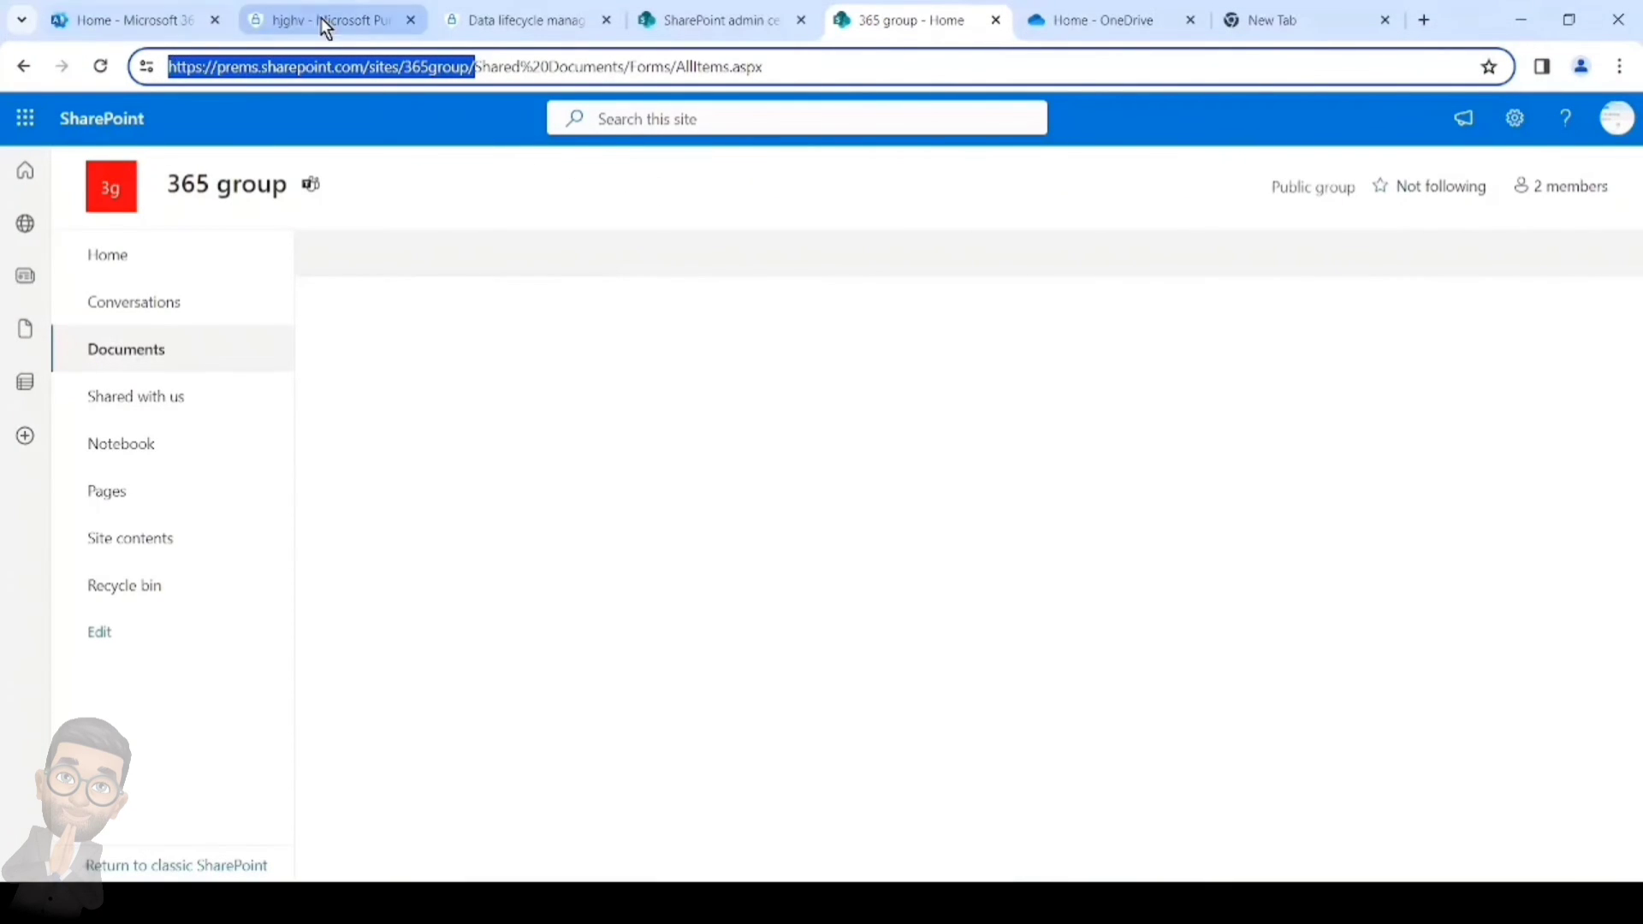
{"action": "left_click", "coordinate": [524, 19]}
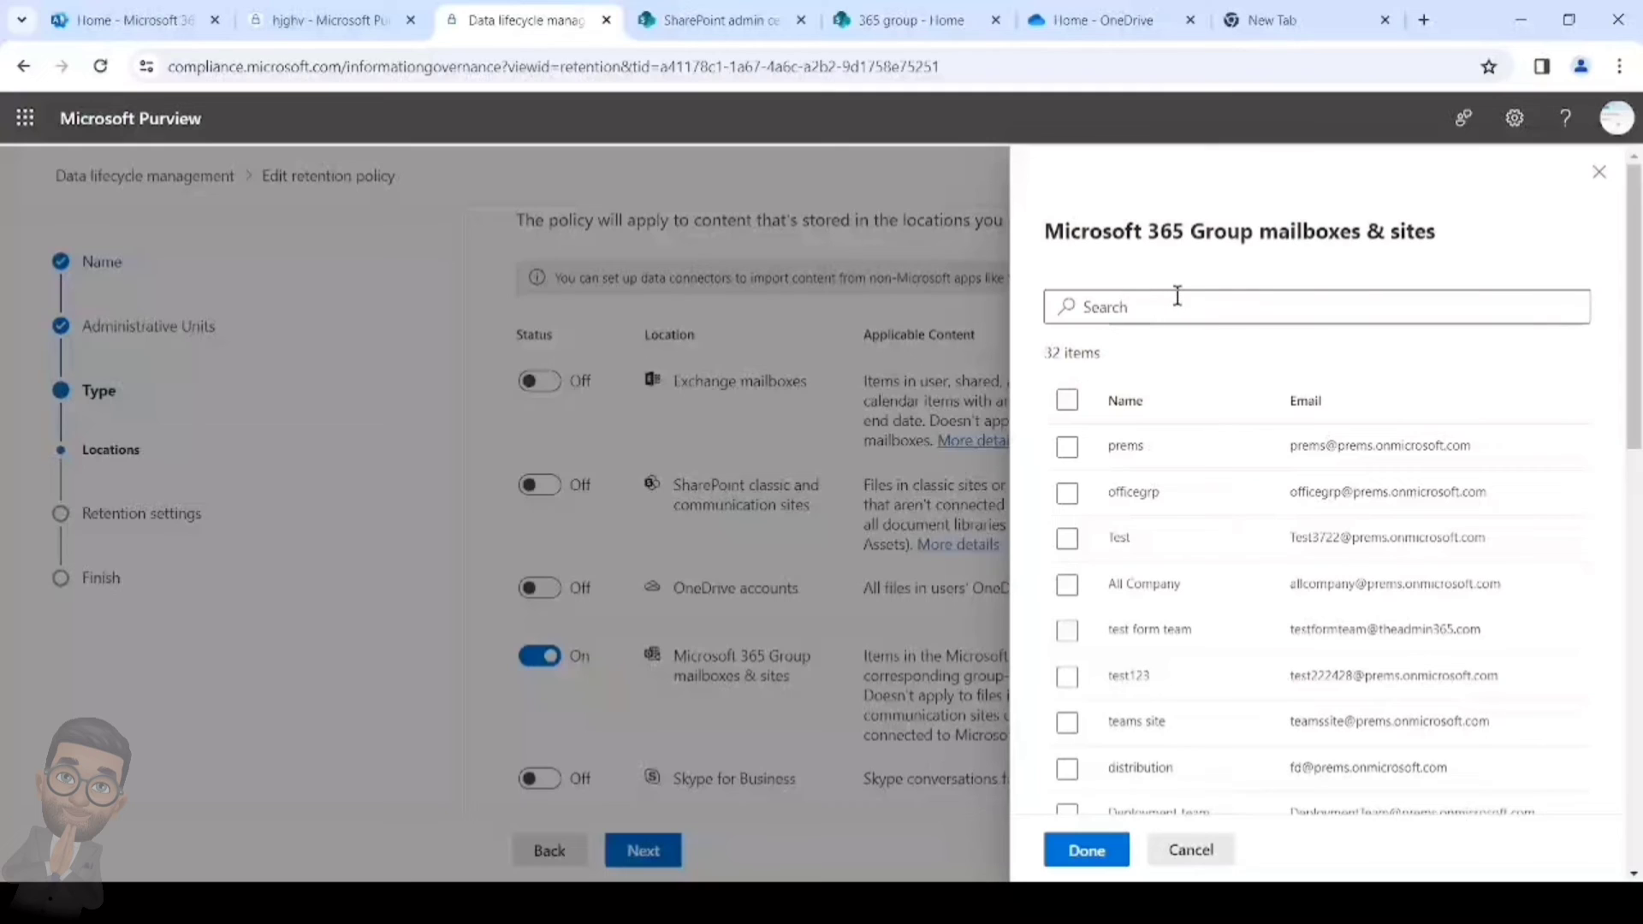
{"action": "type", "text": "https://prems.sharepoint.com/sites/365group/"}
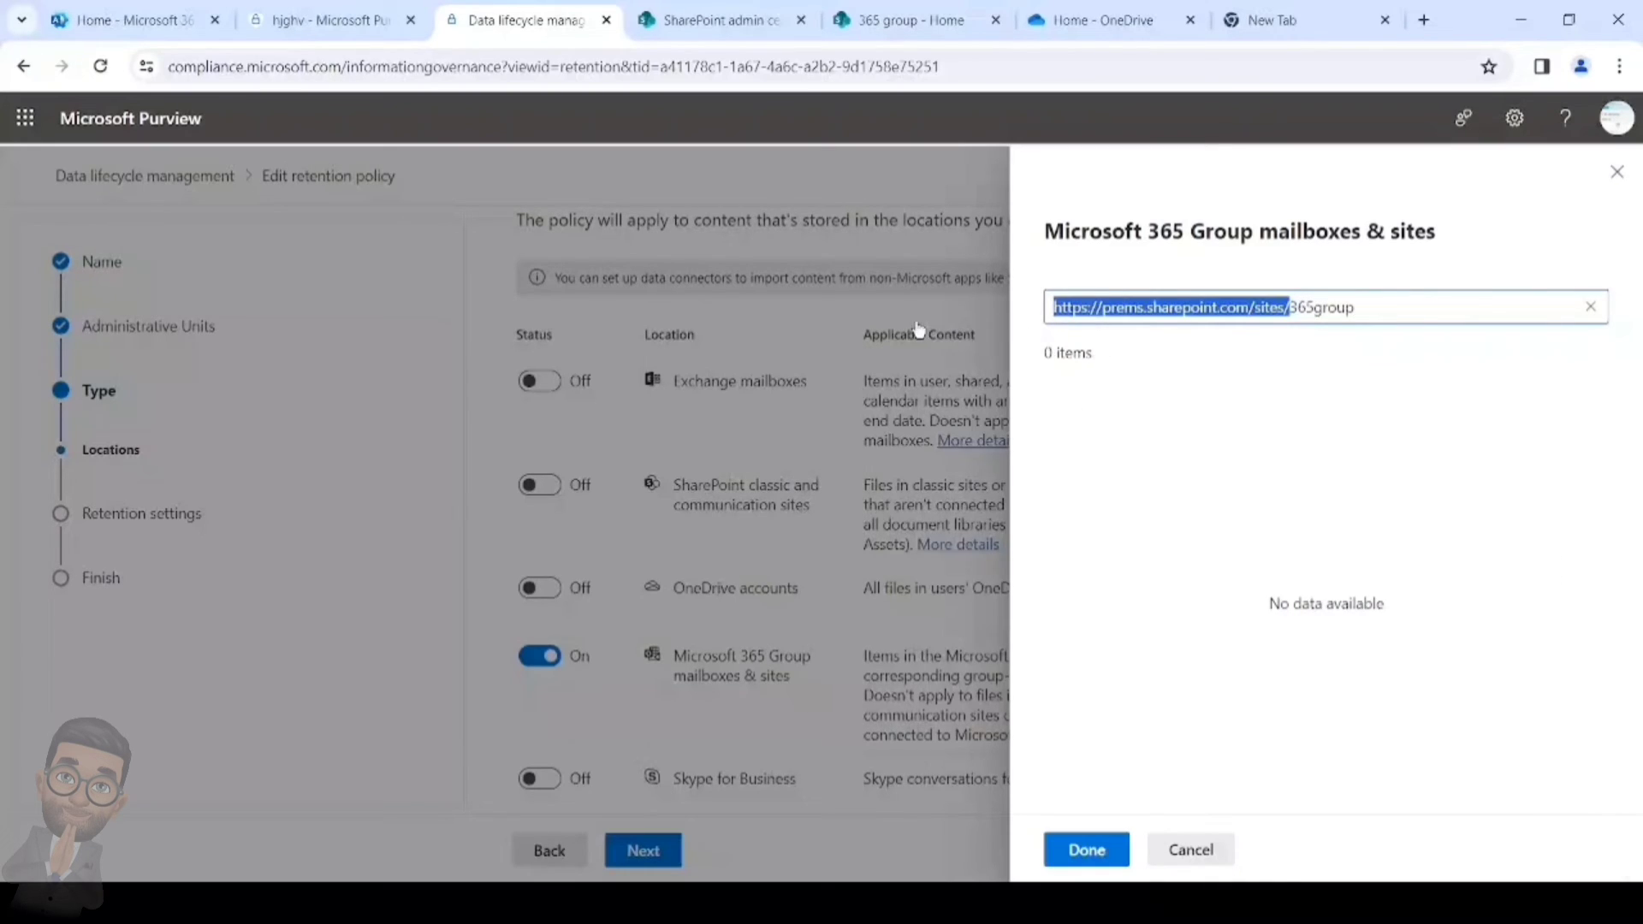
Search '365group' and tick the 365 group for exclusion
{"action": "type", "text": "365group"}
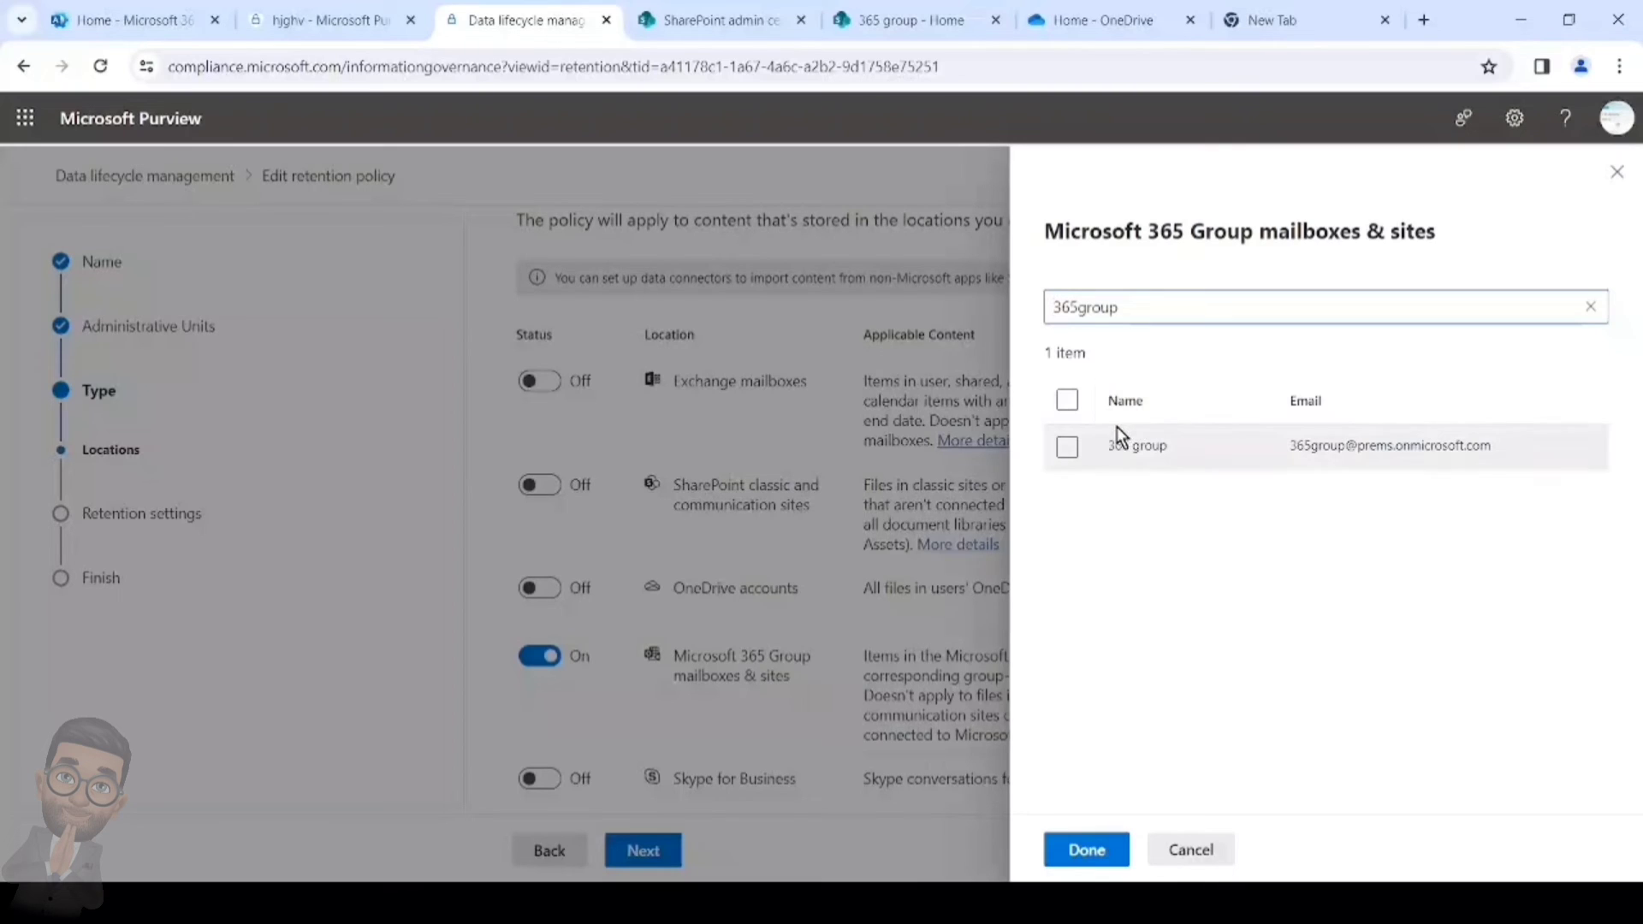
{"action": "left_click", "coordinate": [1066, 446]}
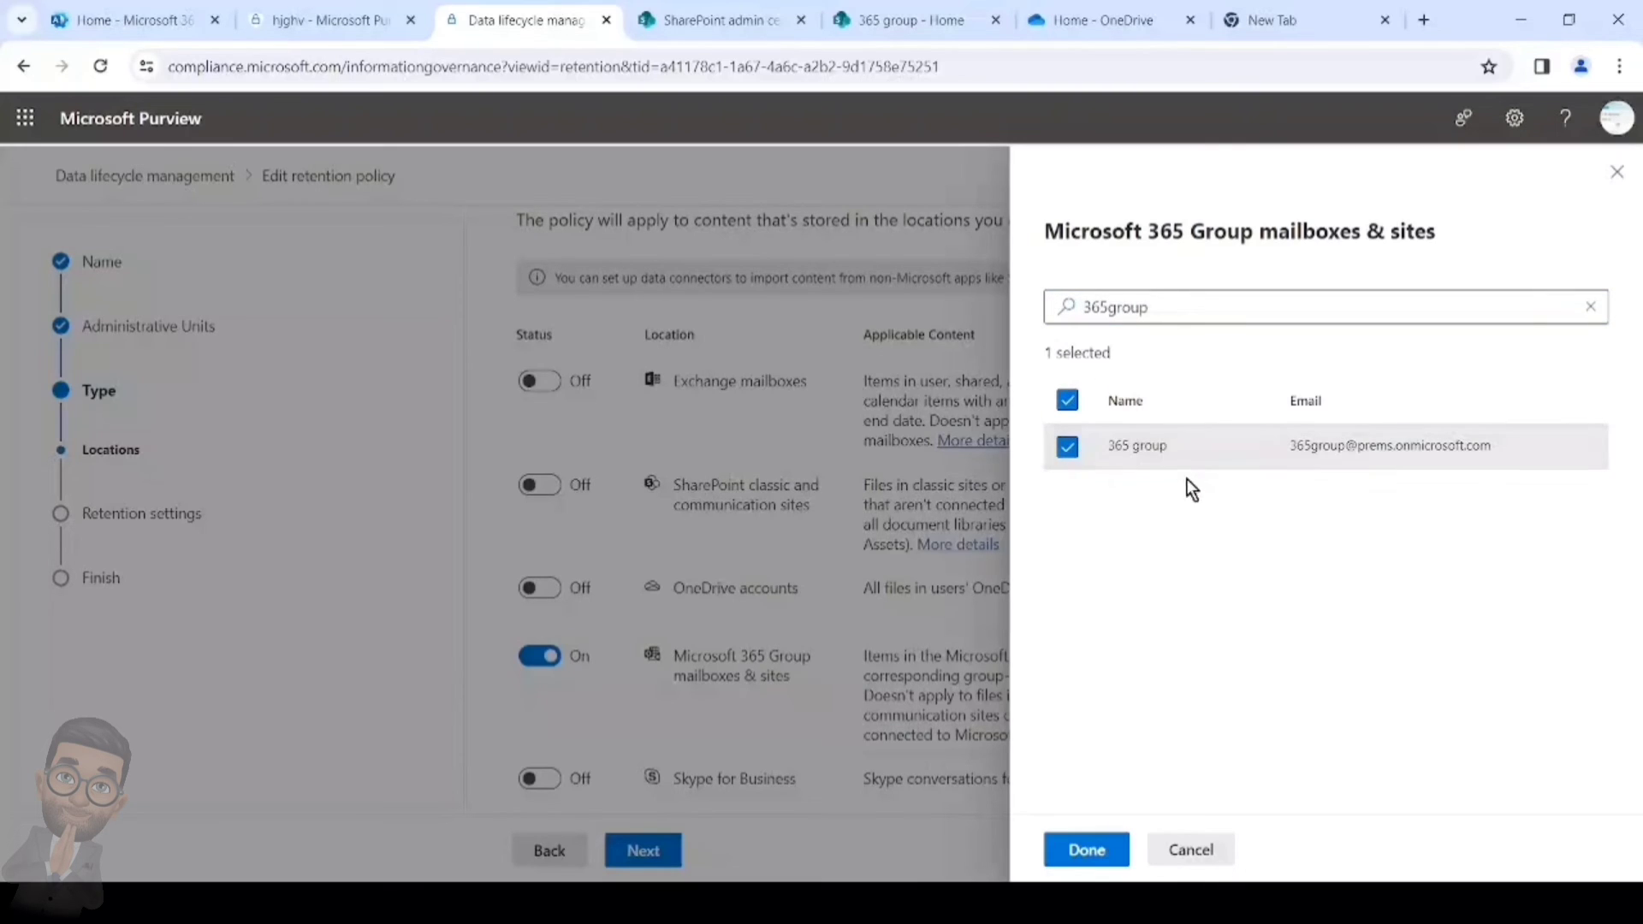
Confirm the excluded group and advance through Retention settings to Review and finish
{"action": "left_click", "coordinate": [1085, 850]}
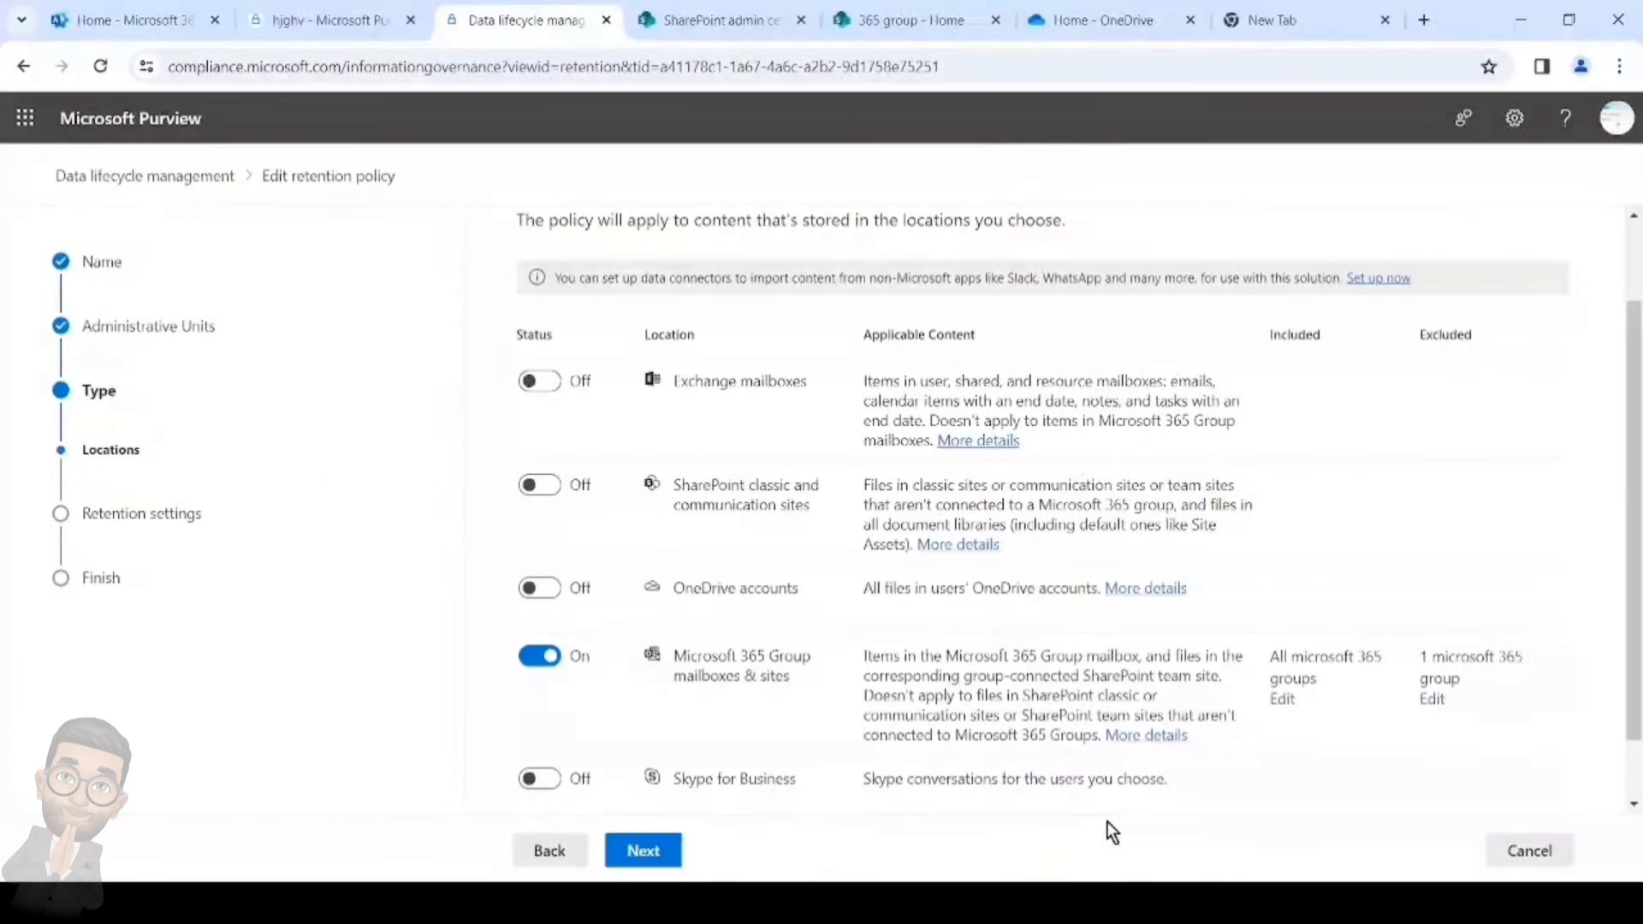
{"action": "mouse_move", "coordinate": [1496, 712]}
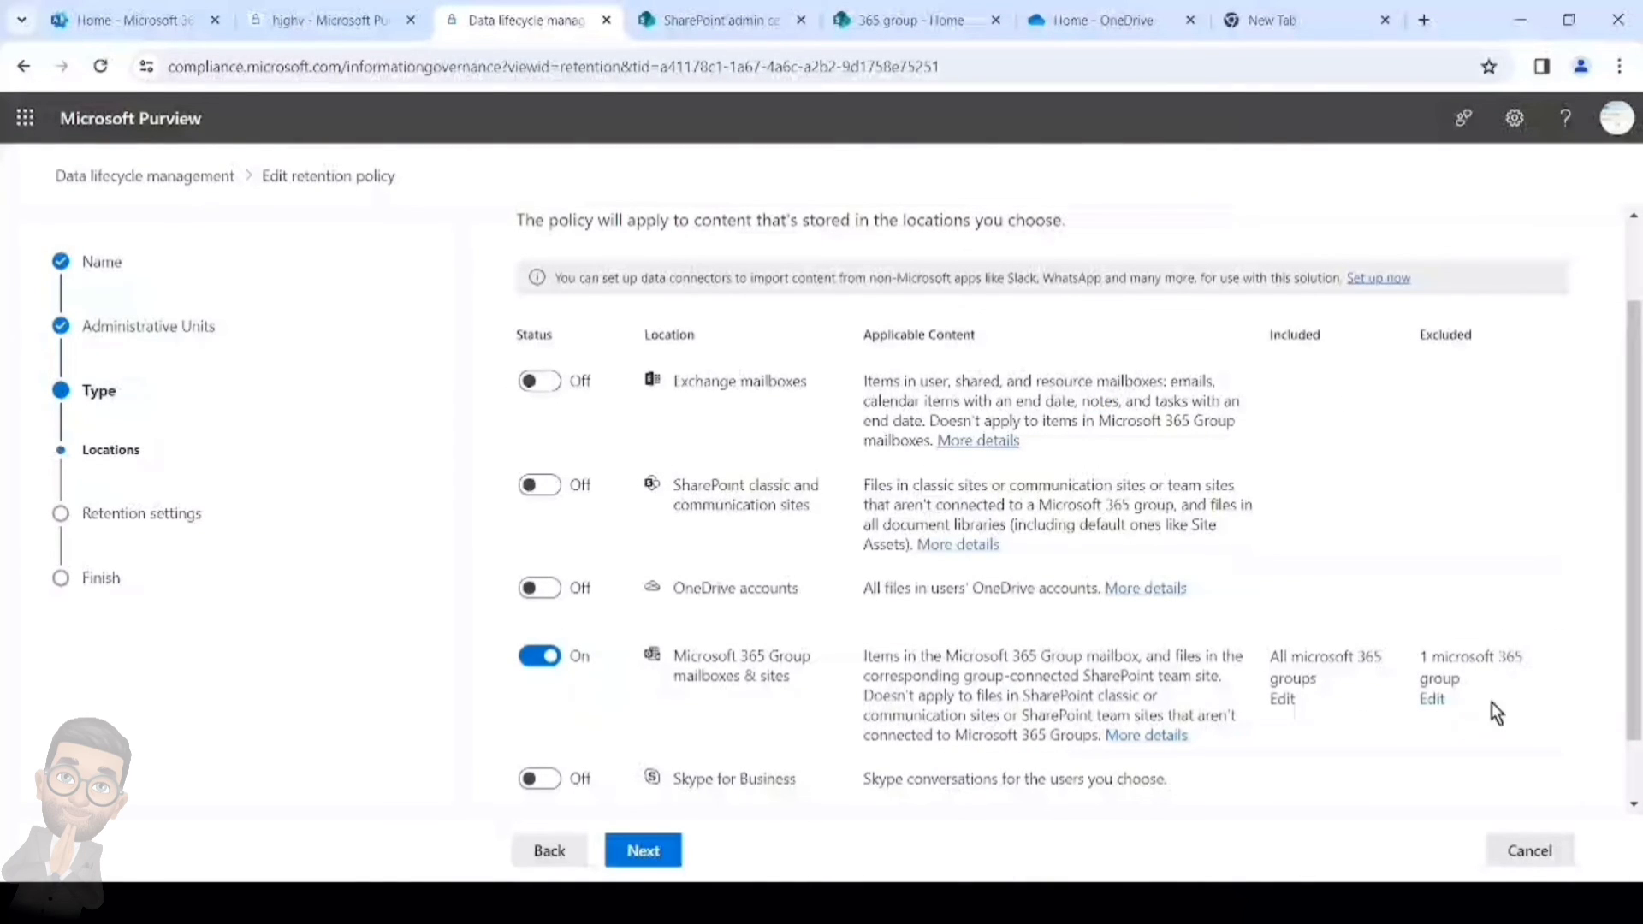
{"action": "scroll", "scroll_direction": "down", "scroll_amount": 3}
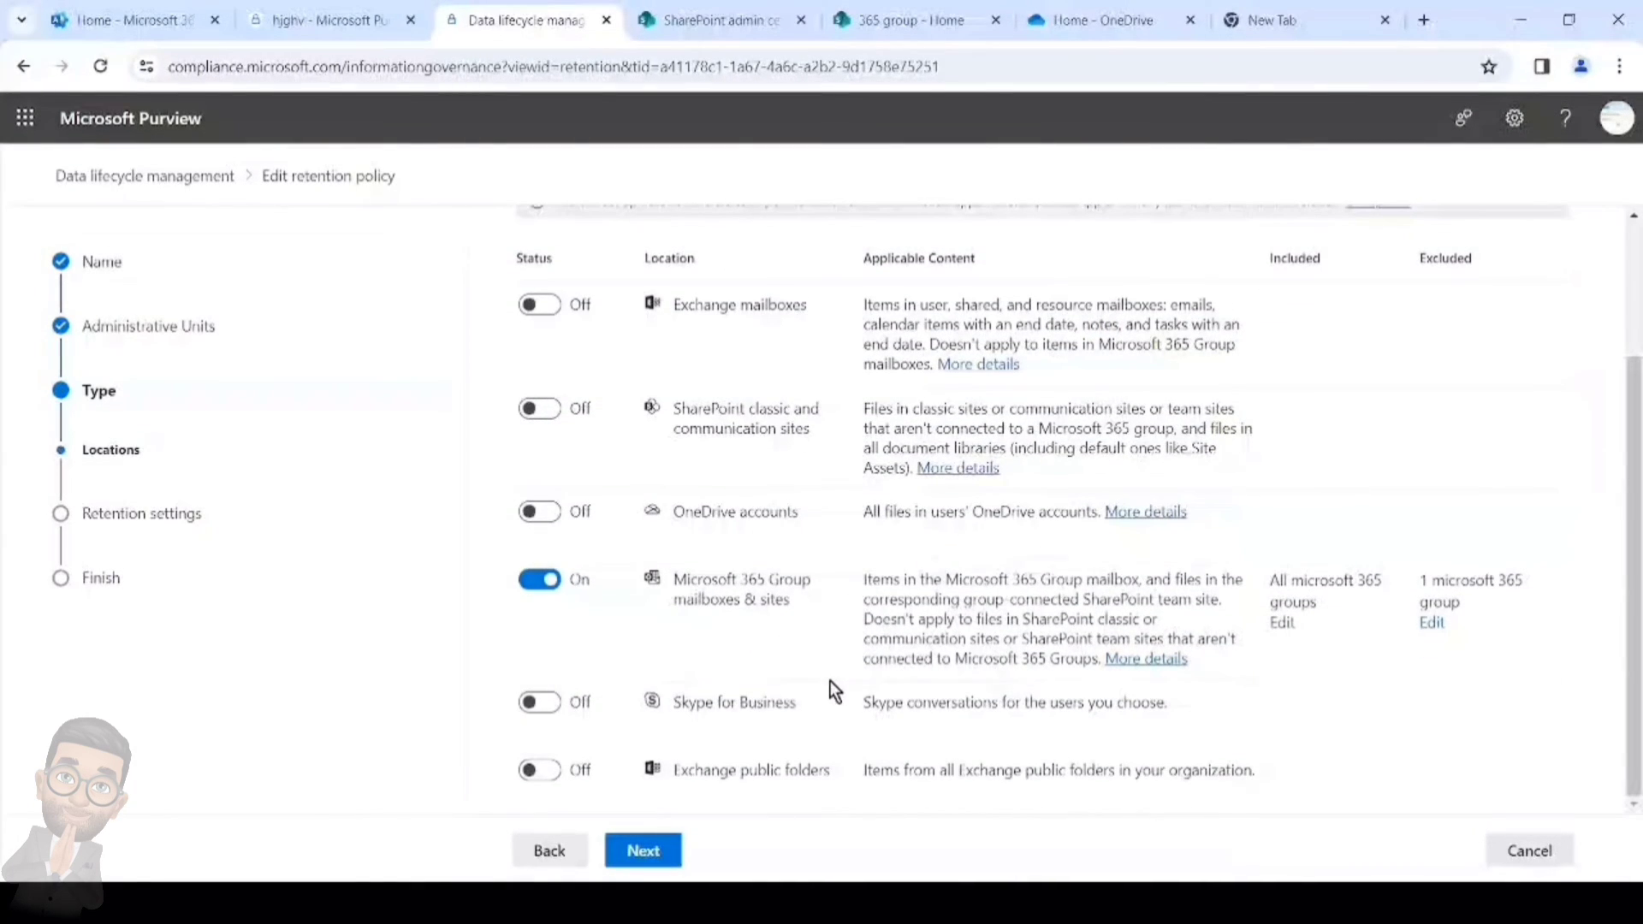
{"action": "left_click", "coordinate": [642, 851]}
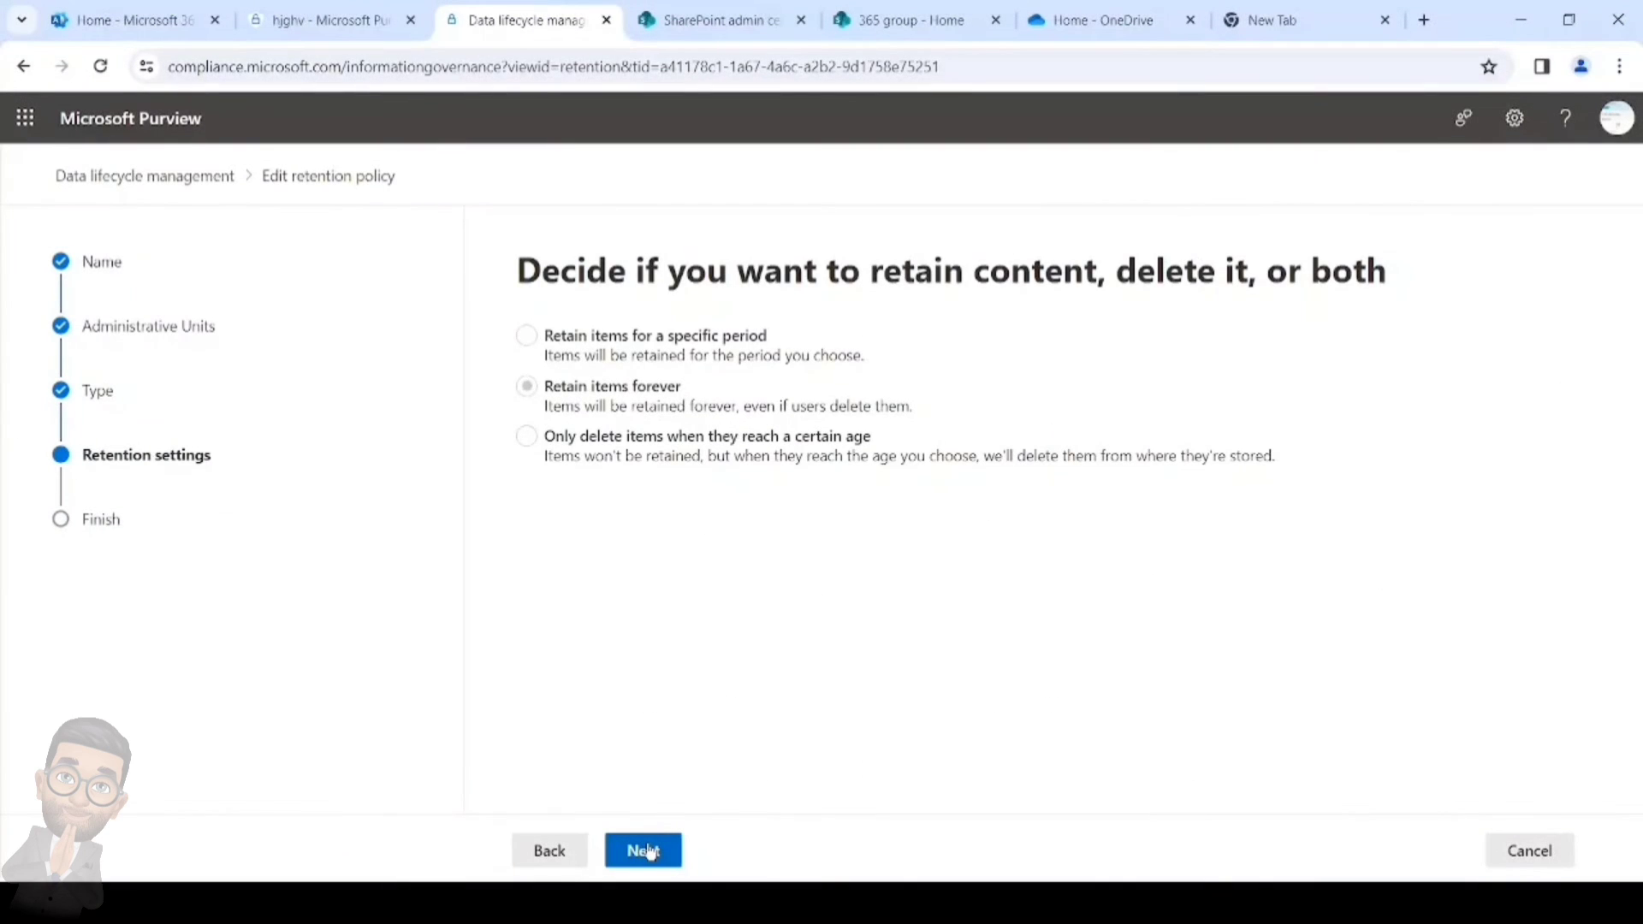
{"action": "left_click", "coordinate": [642, 851]}
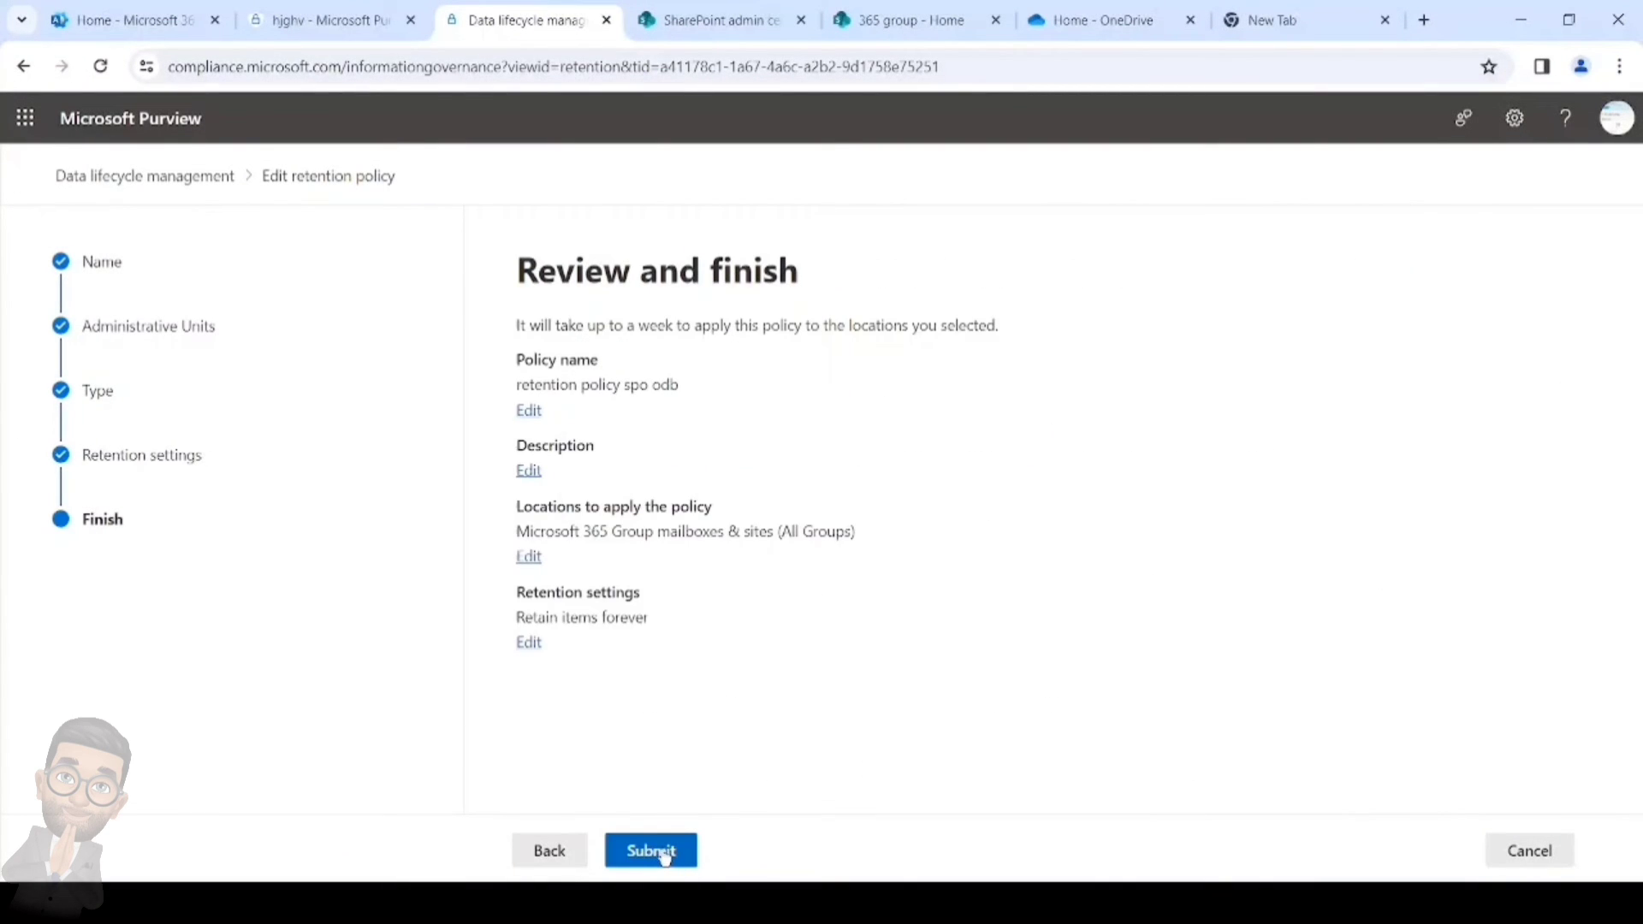
Submit the updated policy and return to the retention policies list
{"action": "left_click", "coordinate": [650, 851]}
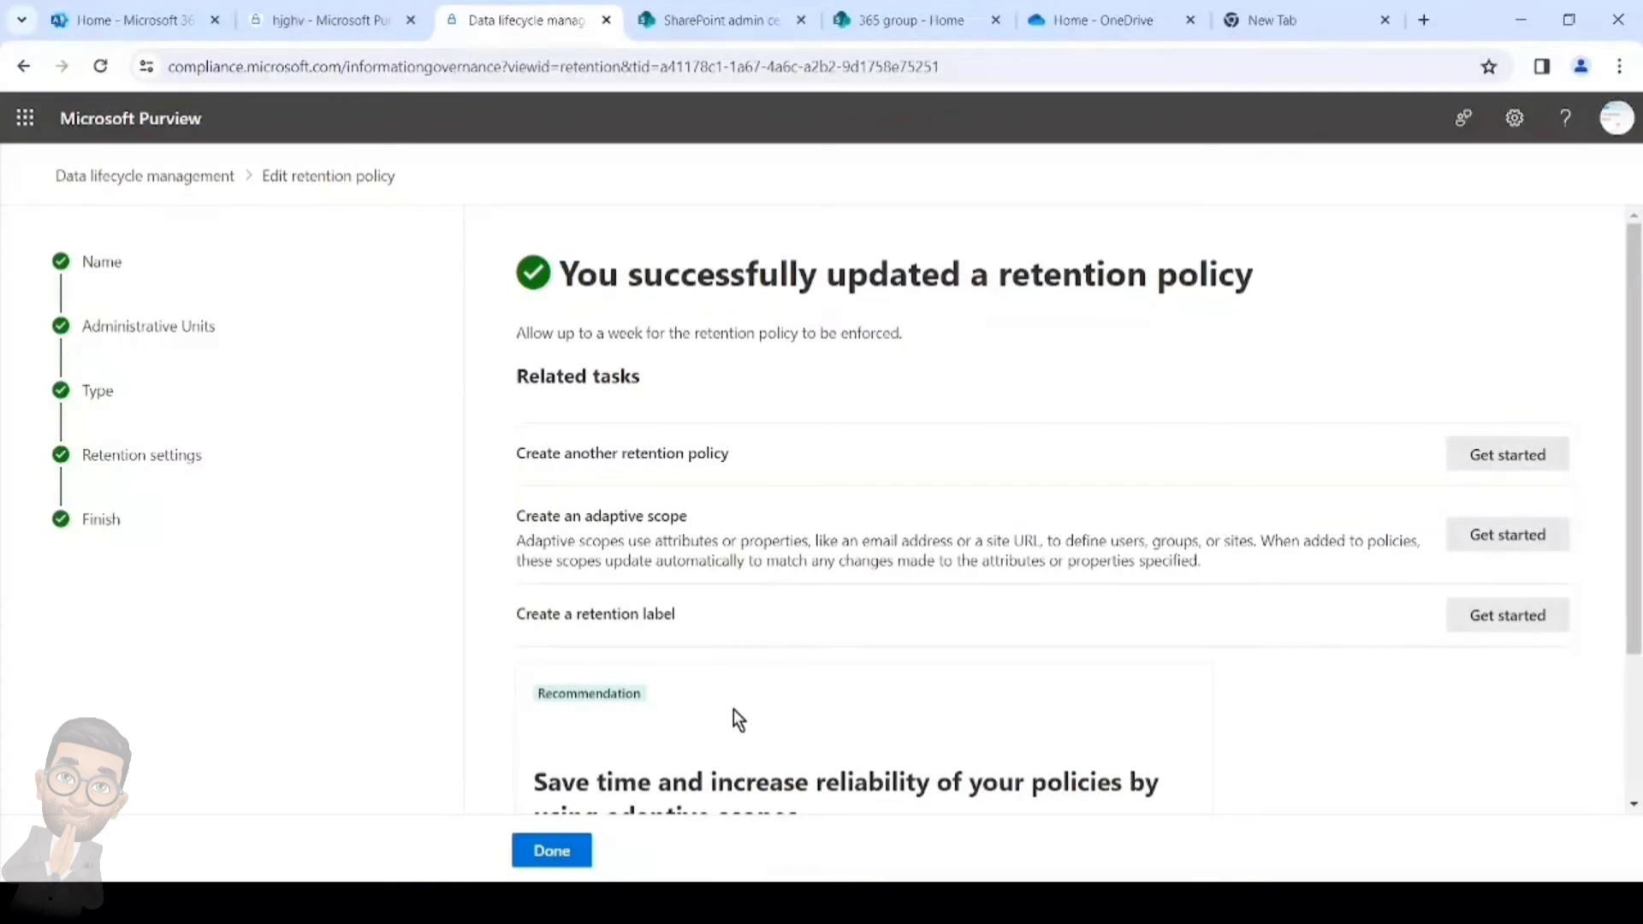
{"action": "scroll", "scroll_direction": "down", "scroll_amount": 3}
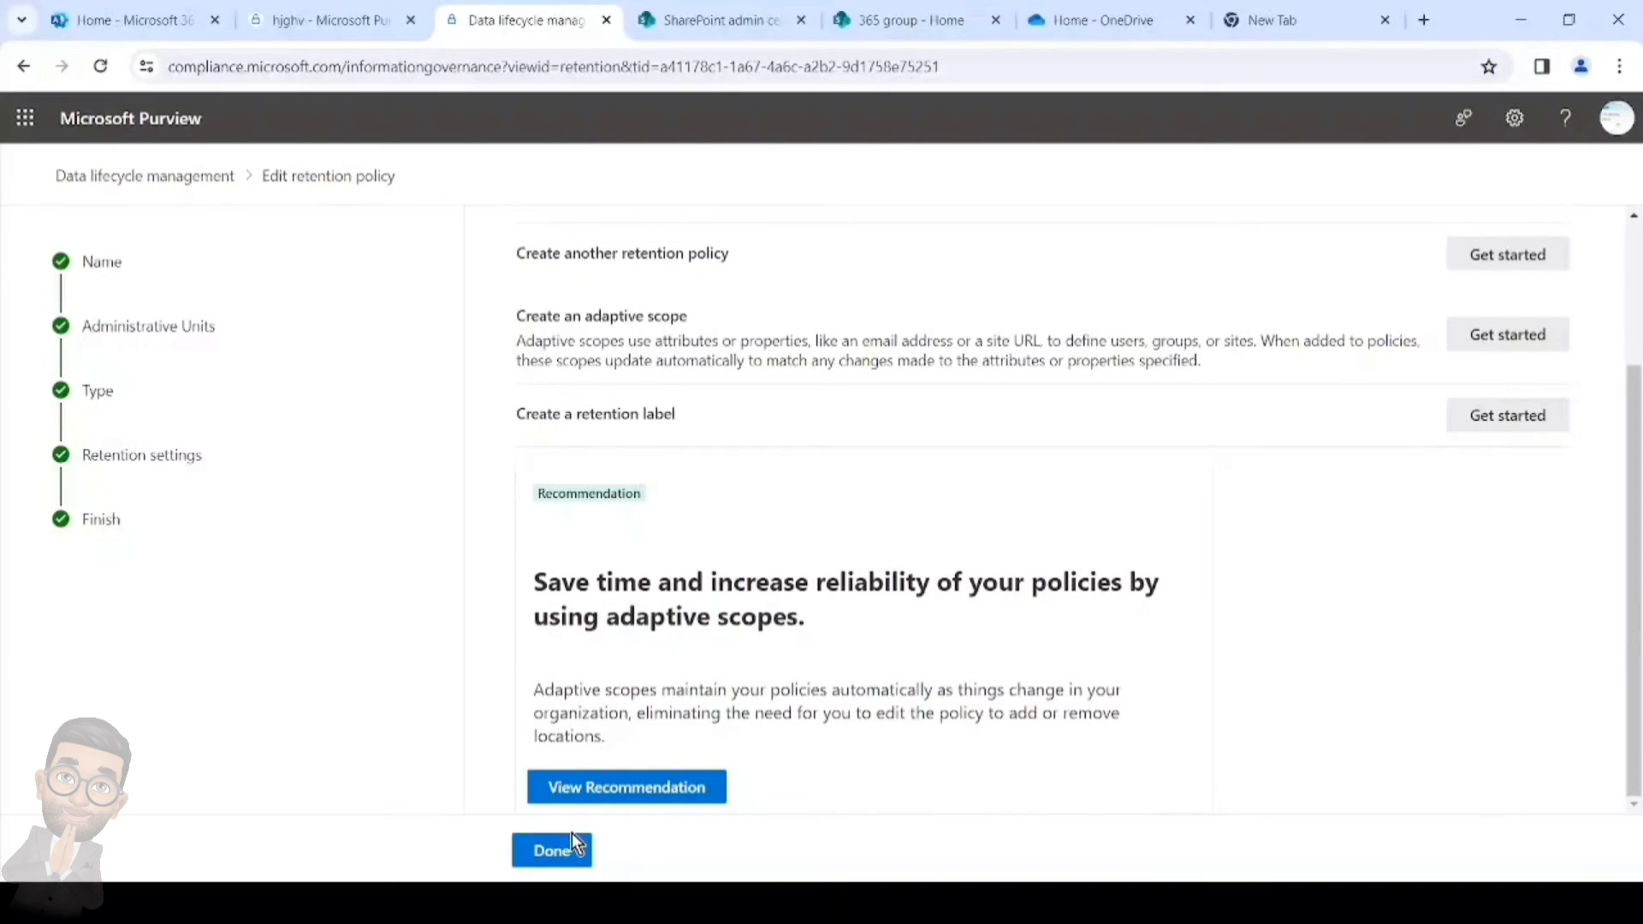
{"action": "left_click", "coordinate": [553, 850]}
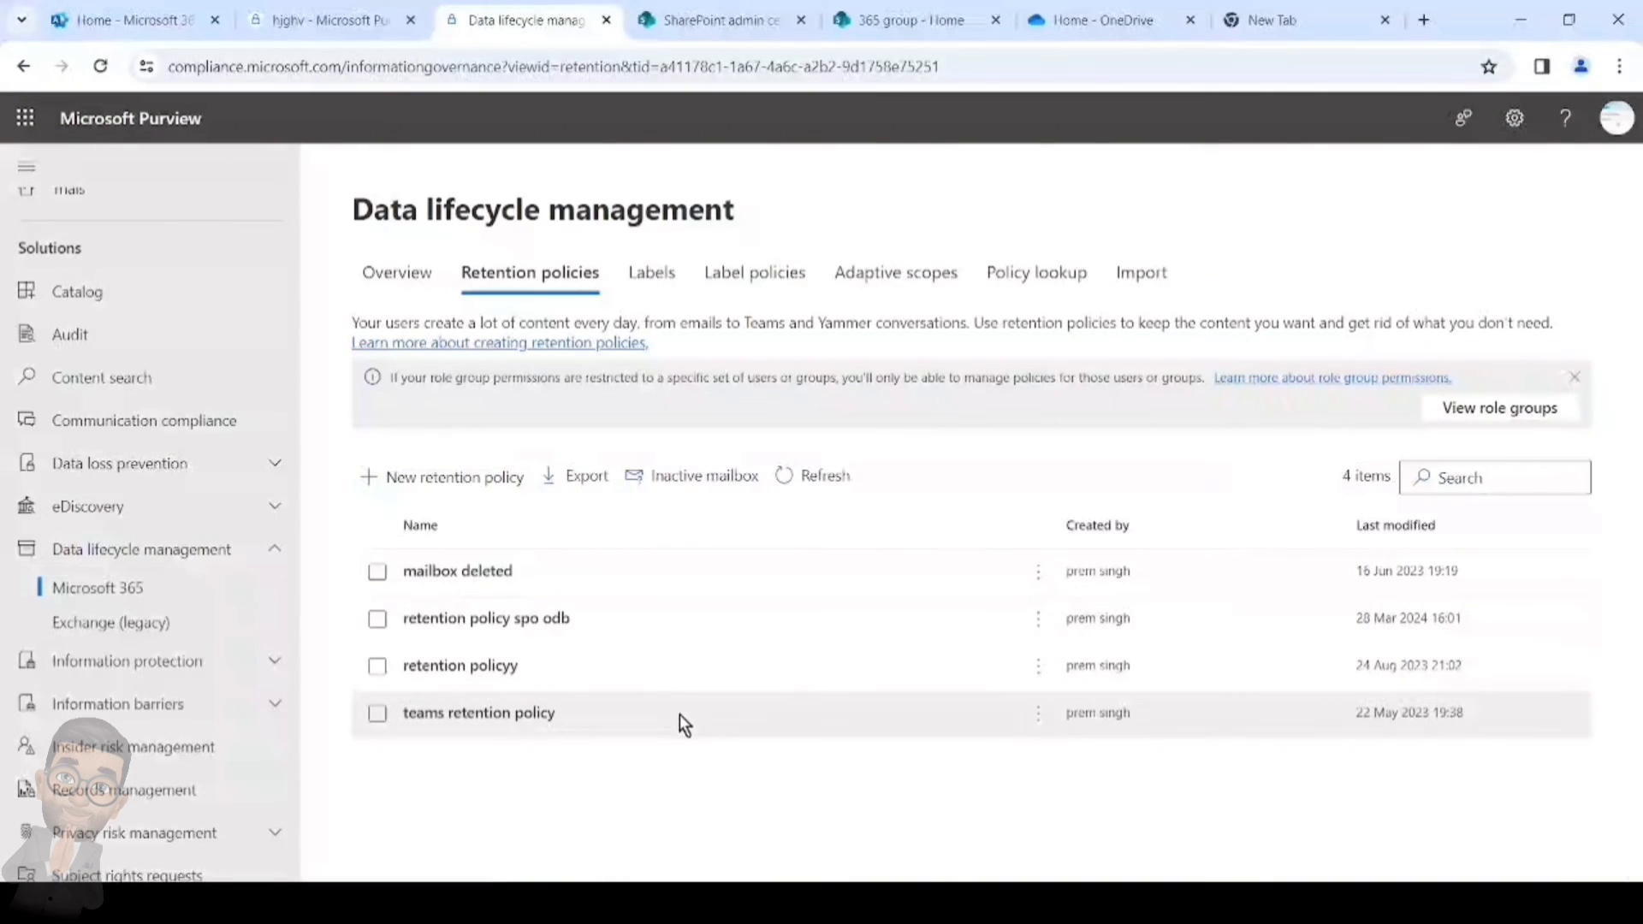
{"action": "mouse_move", "coordinate": [515, 618]}
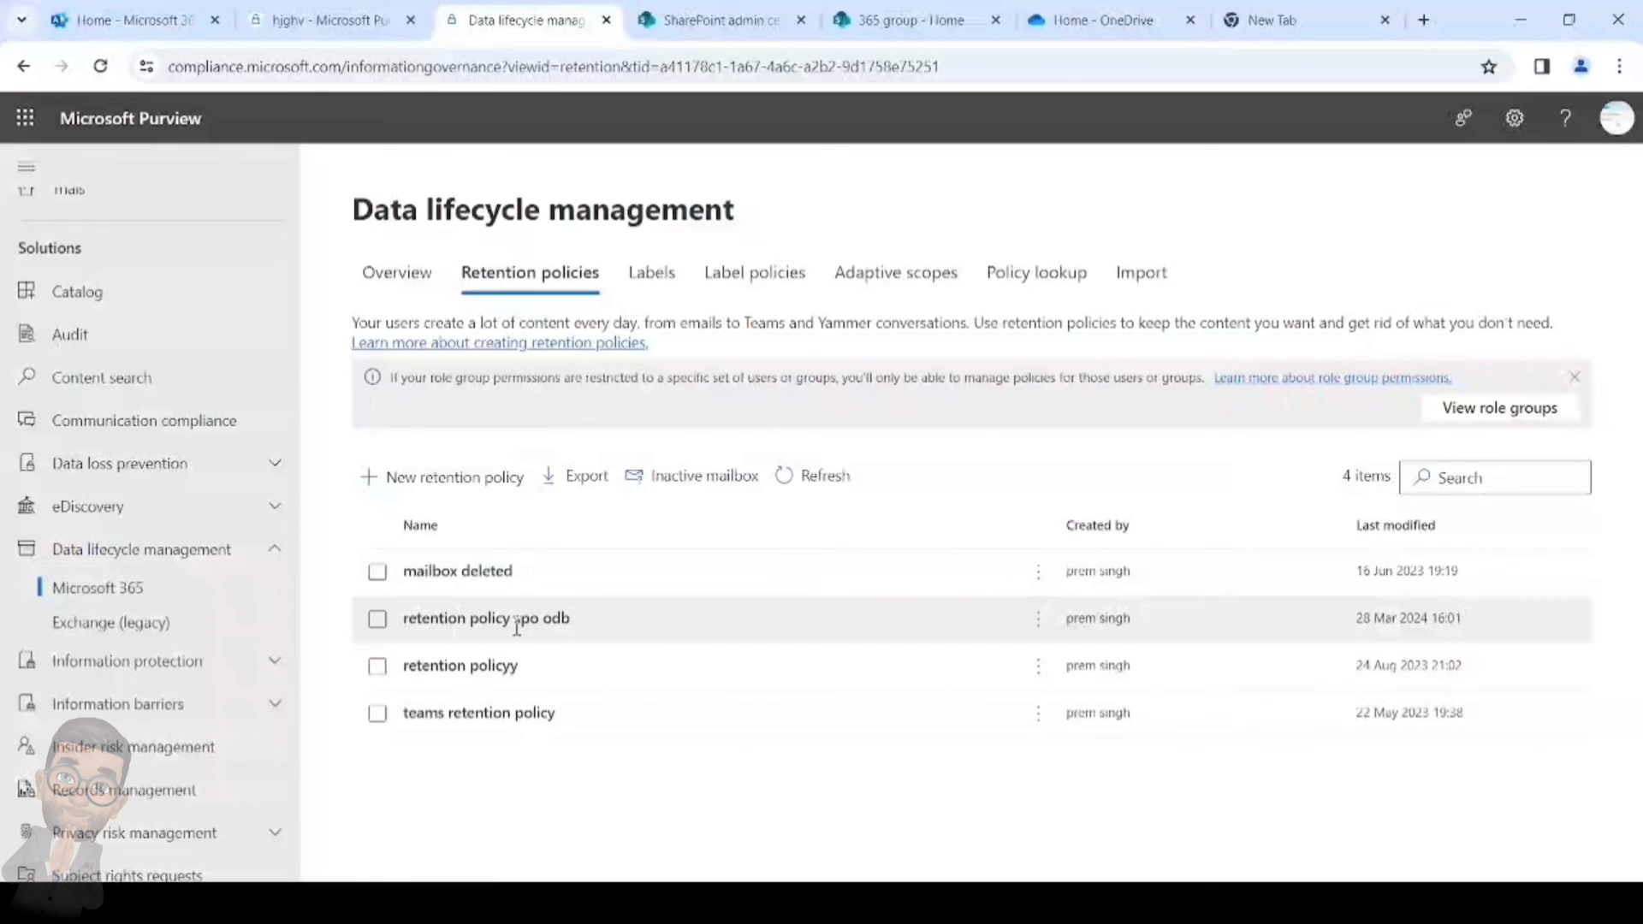
Start editing the 'retention policyy' policy and reach its Locations step
{"action": "left_click", "coordinate": [376, 666]}
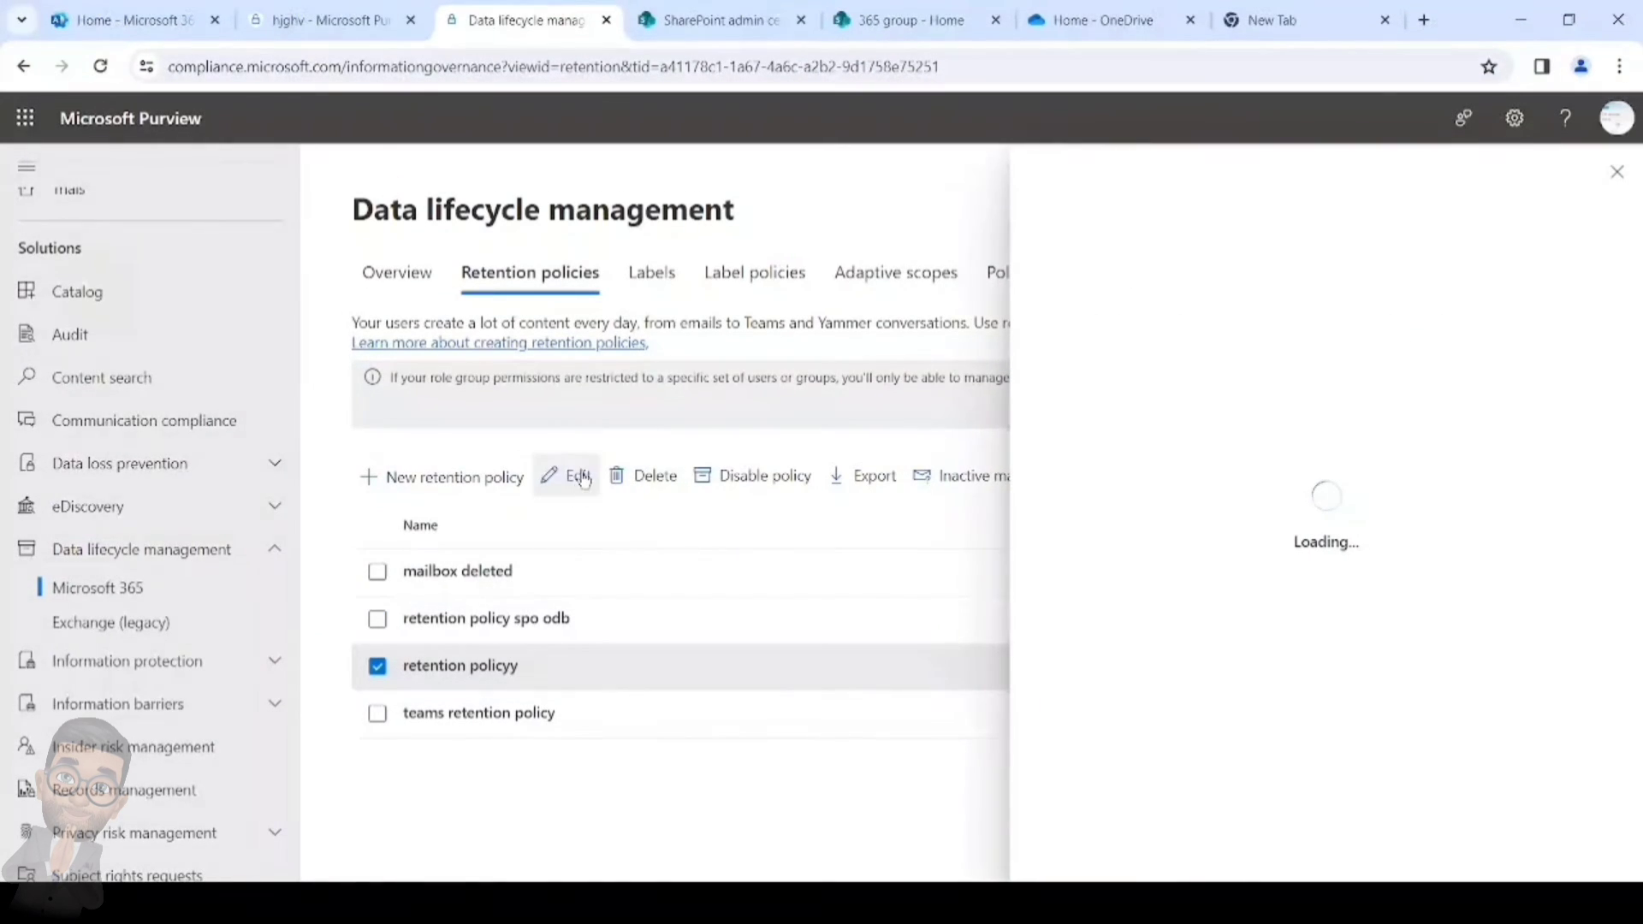
{"action": "left_click", "coordinate": [577, 478]}
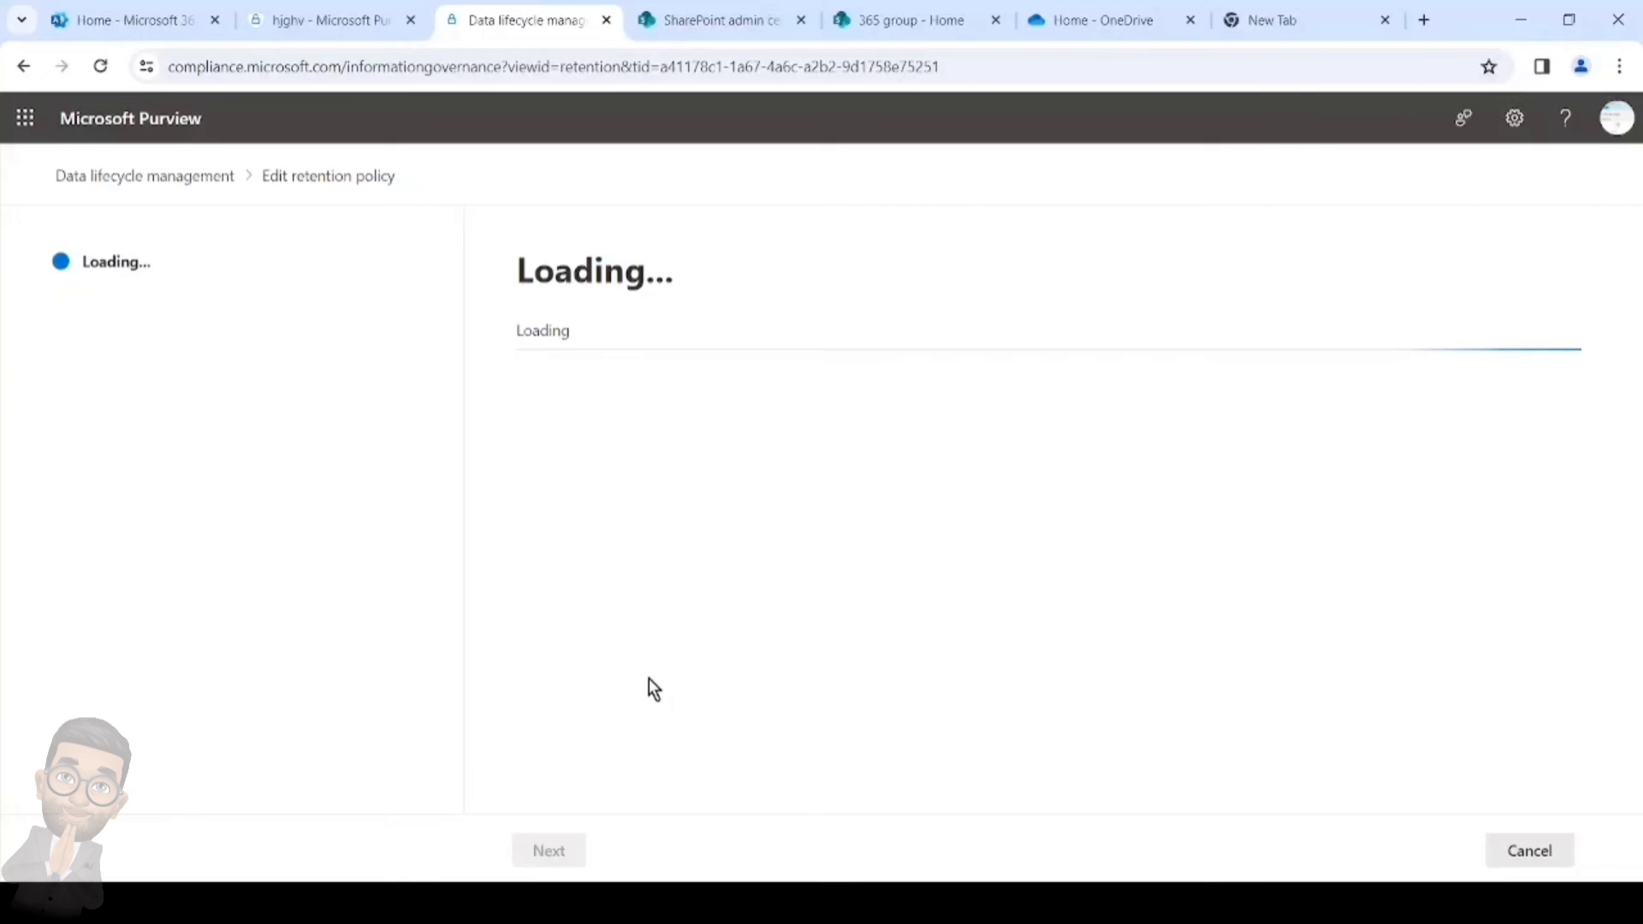
{"action": "mouse_move", "coordinate": [592, 857]}
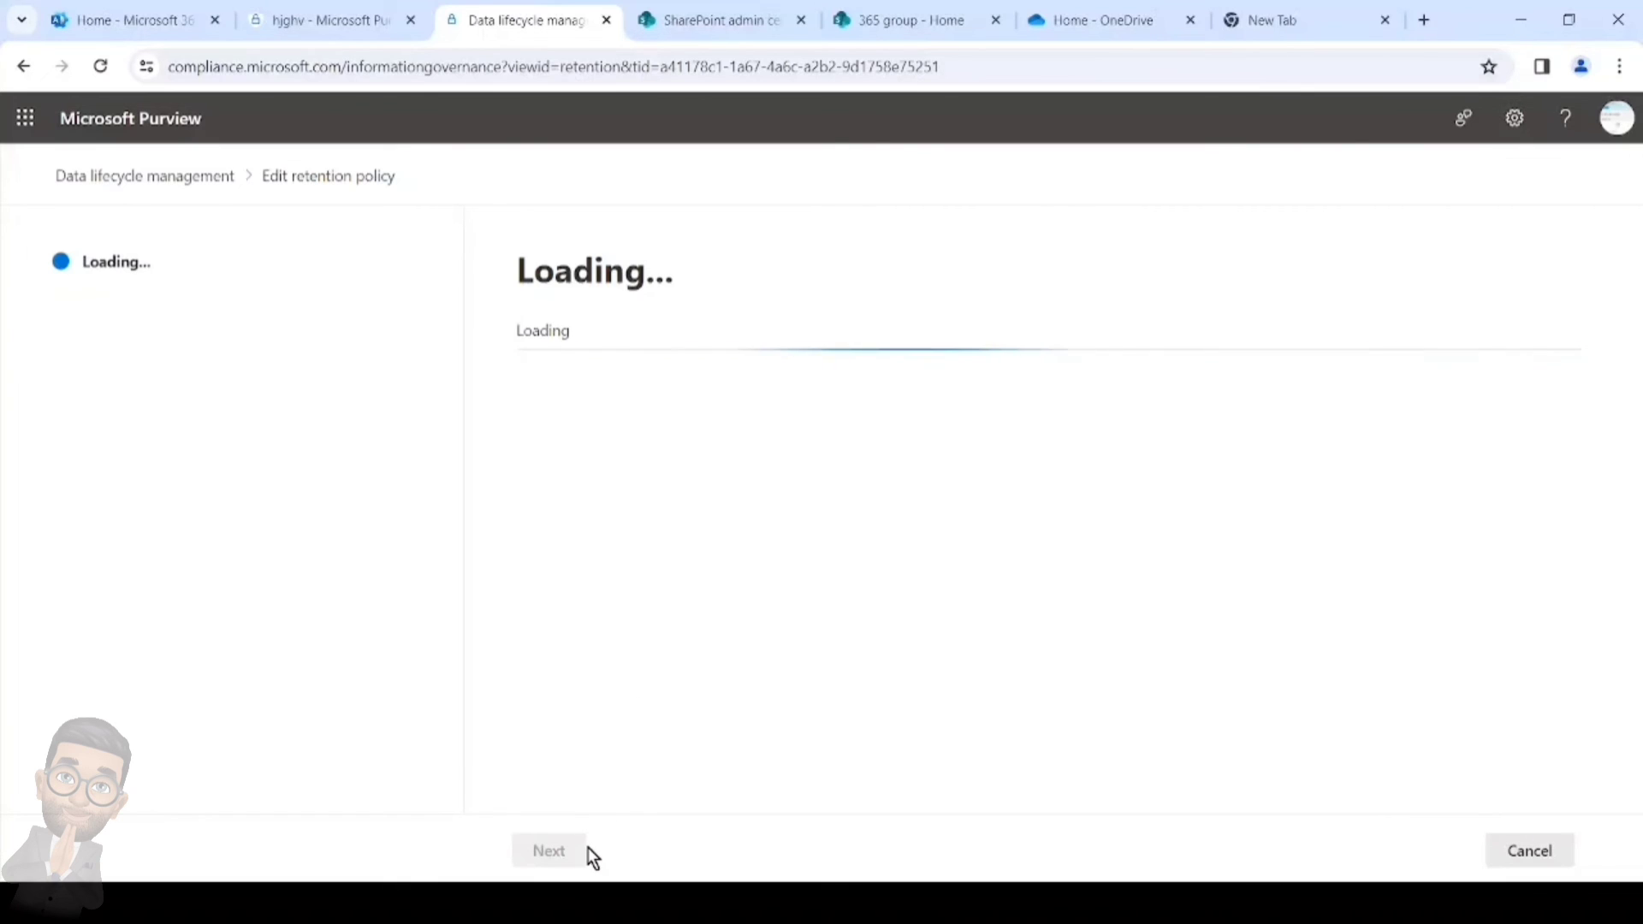
{"action": "left_click", "coordinate": [549, 851]}
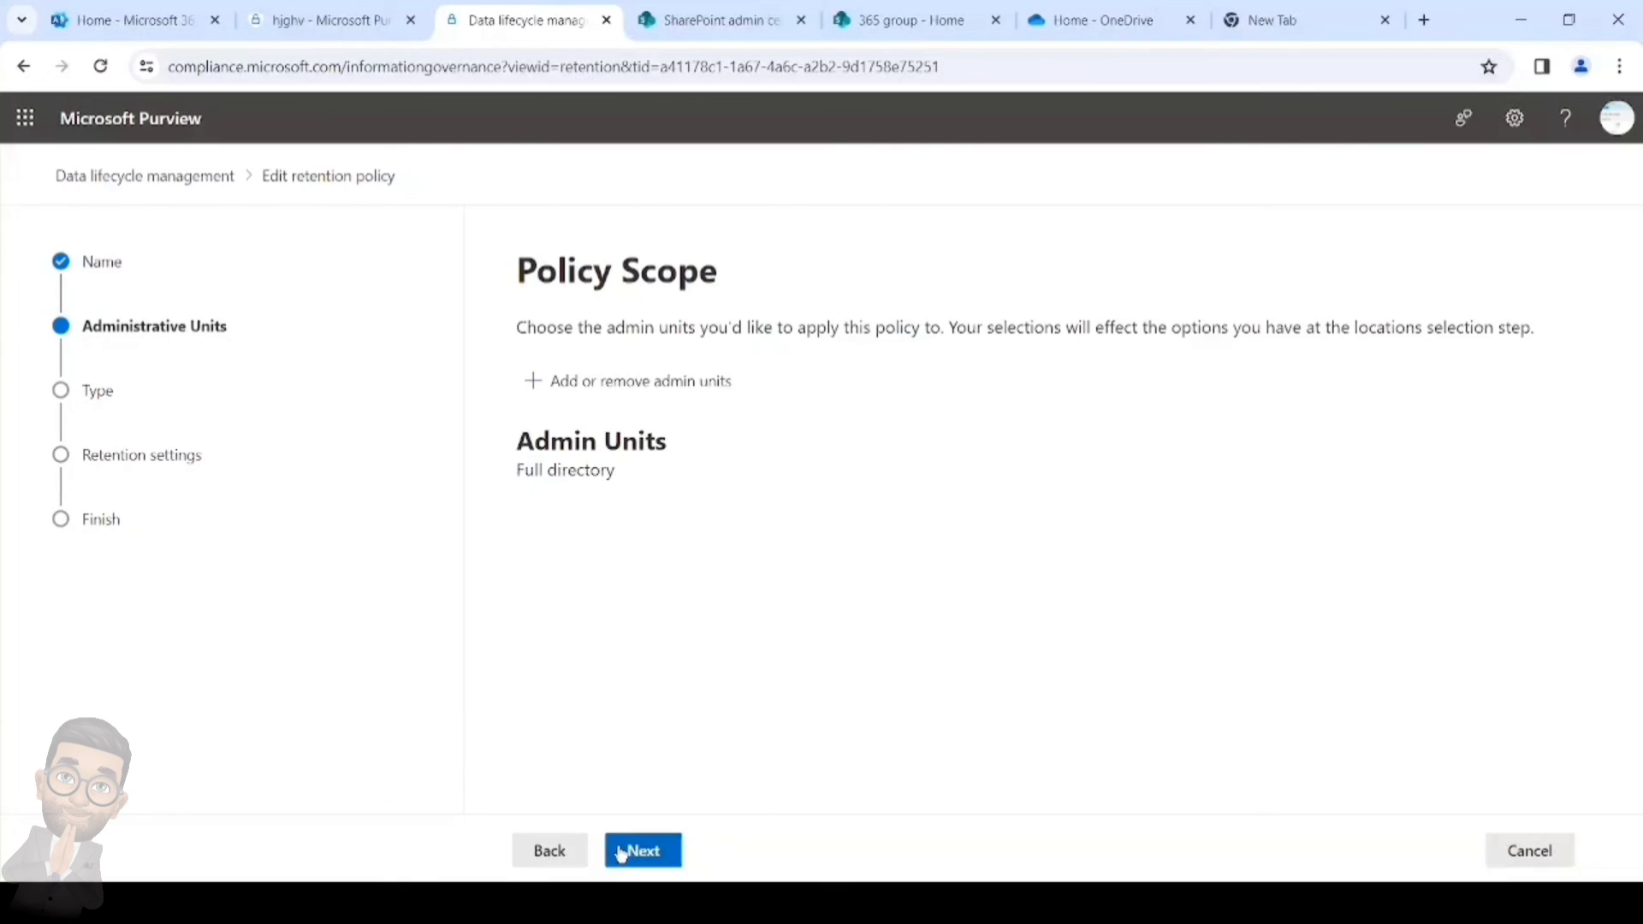
{"action": "left_click", "coordinate": [642, 851]}
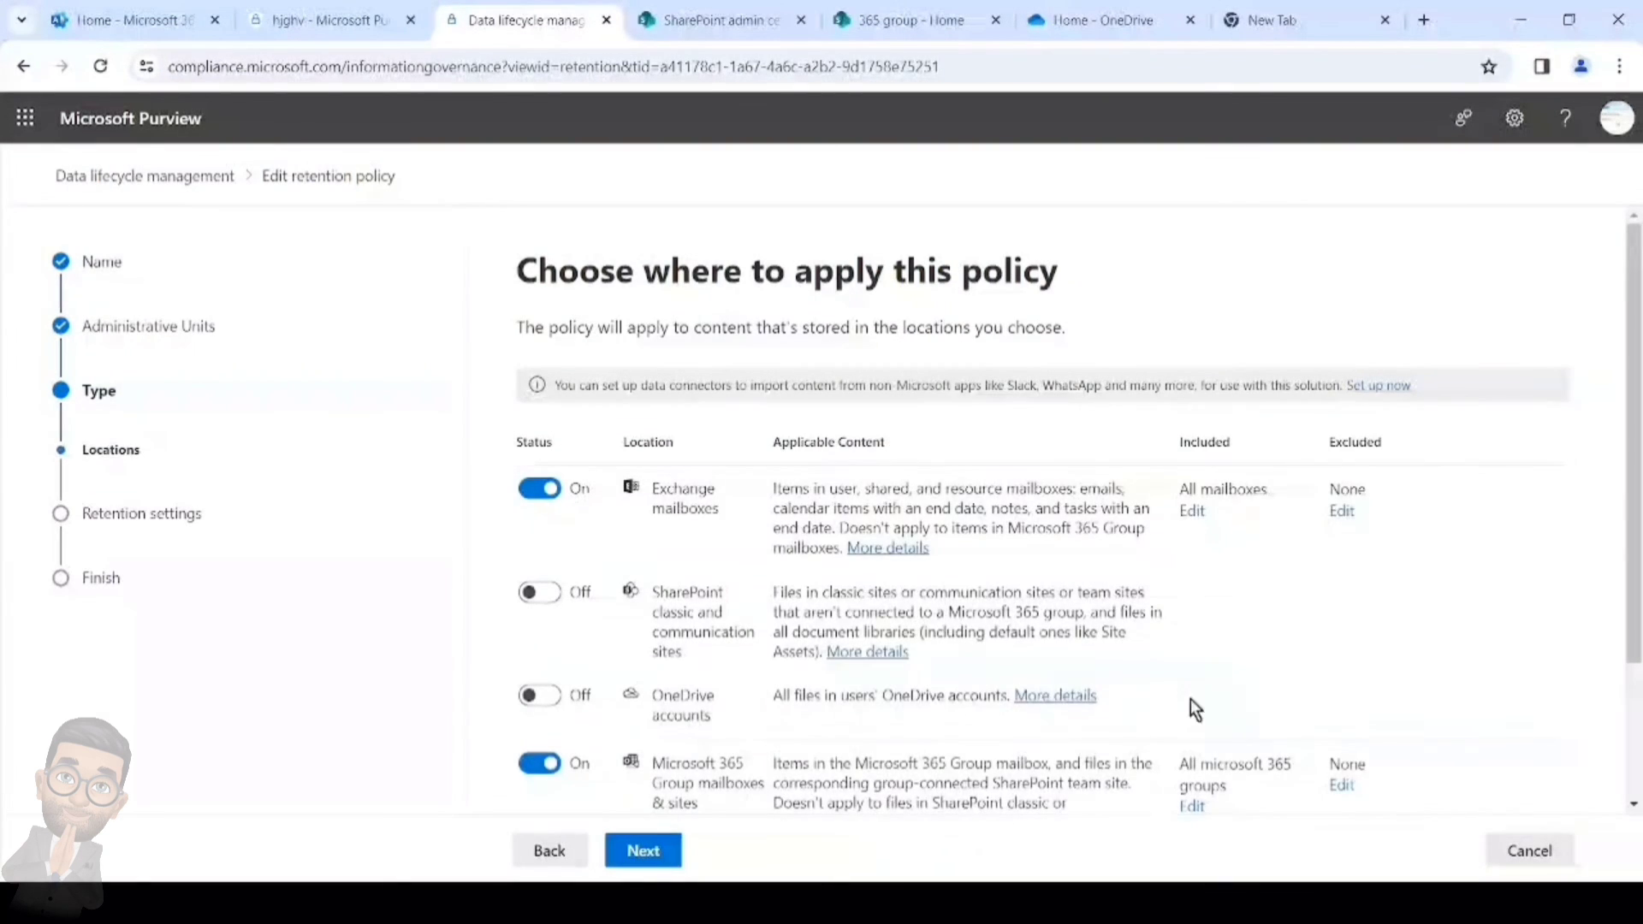
Filter the Microsoft 365 Groups exclusion picker by searching '365'
{"action": "scroll", "scroll_direction": "down", "scroll_amount": 3}
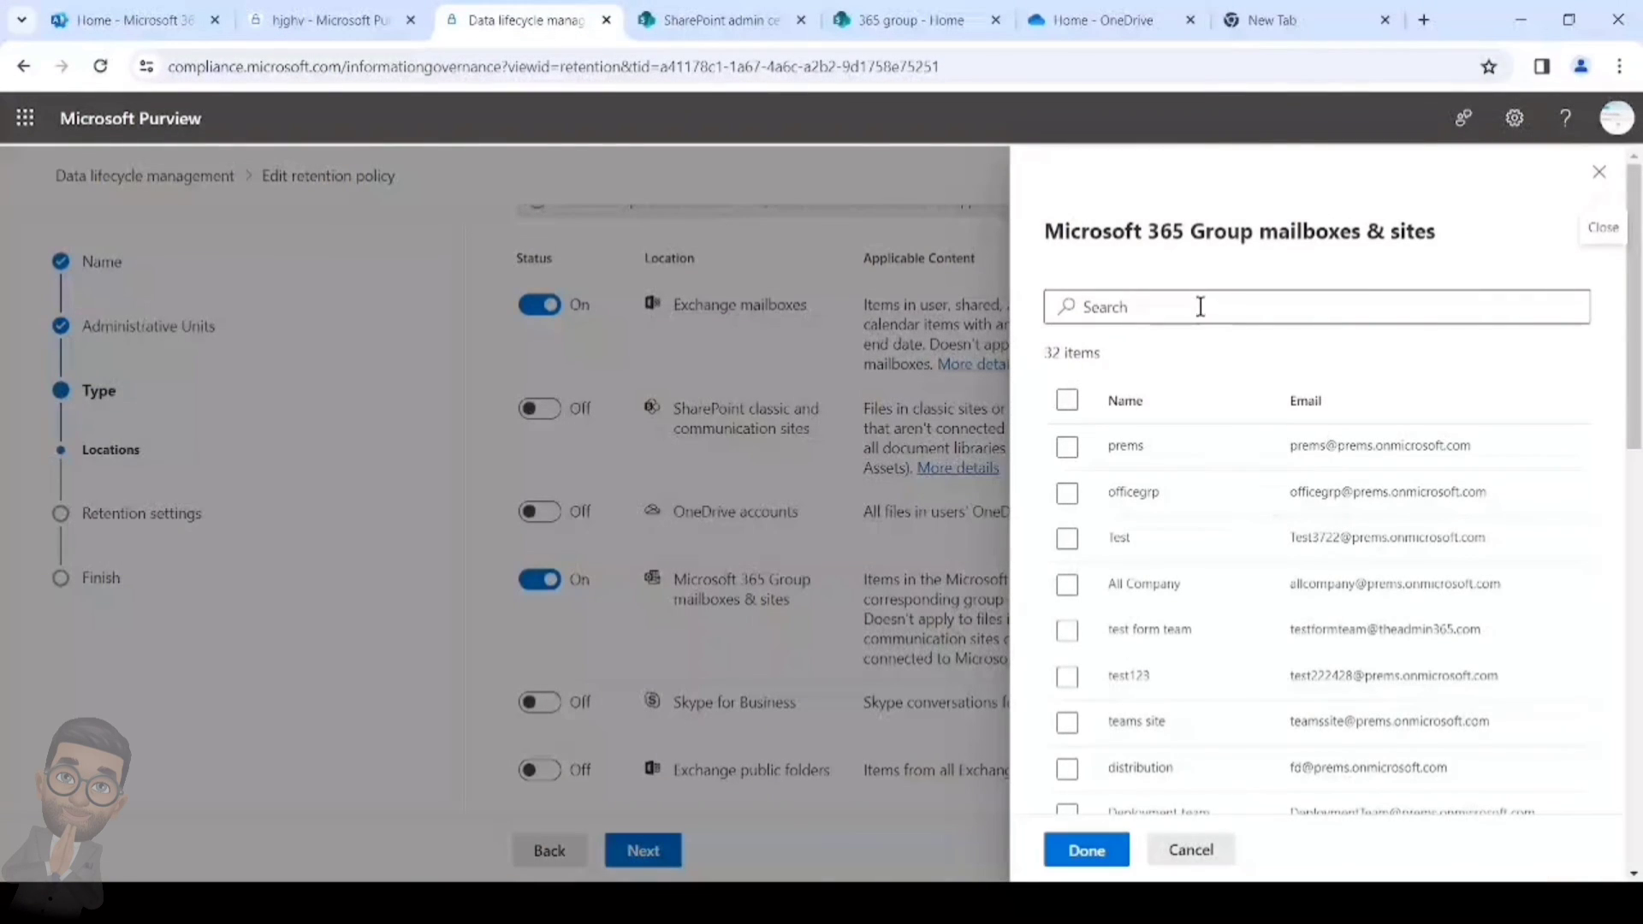
{"action": "type", "text": "36"}
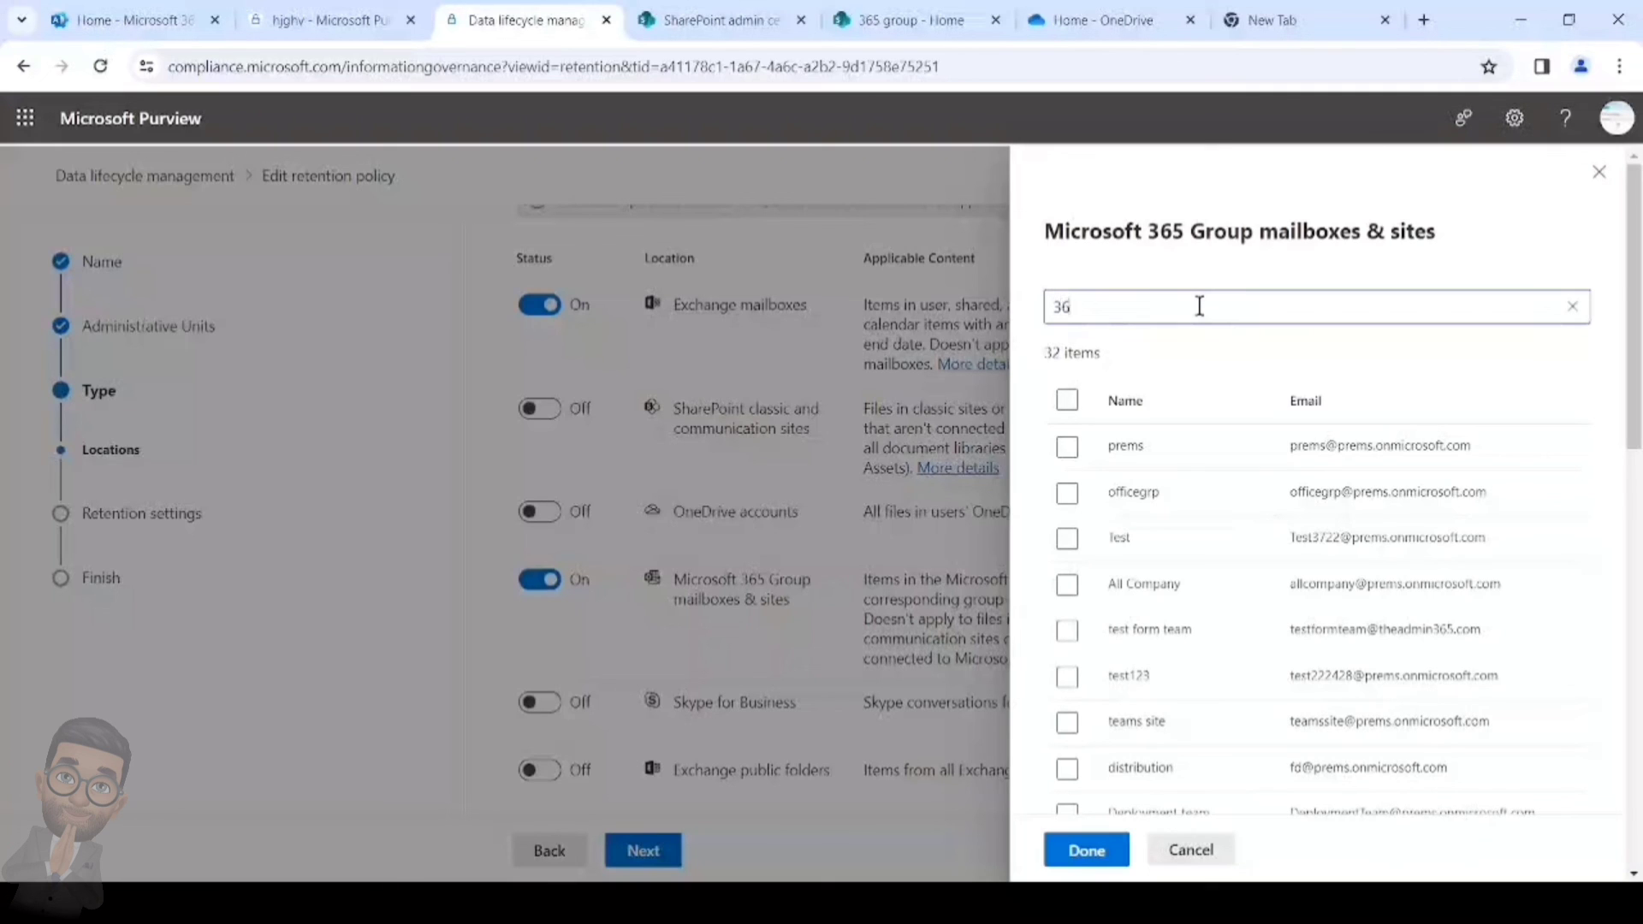
{"action": "type", "text": "5"}
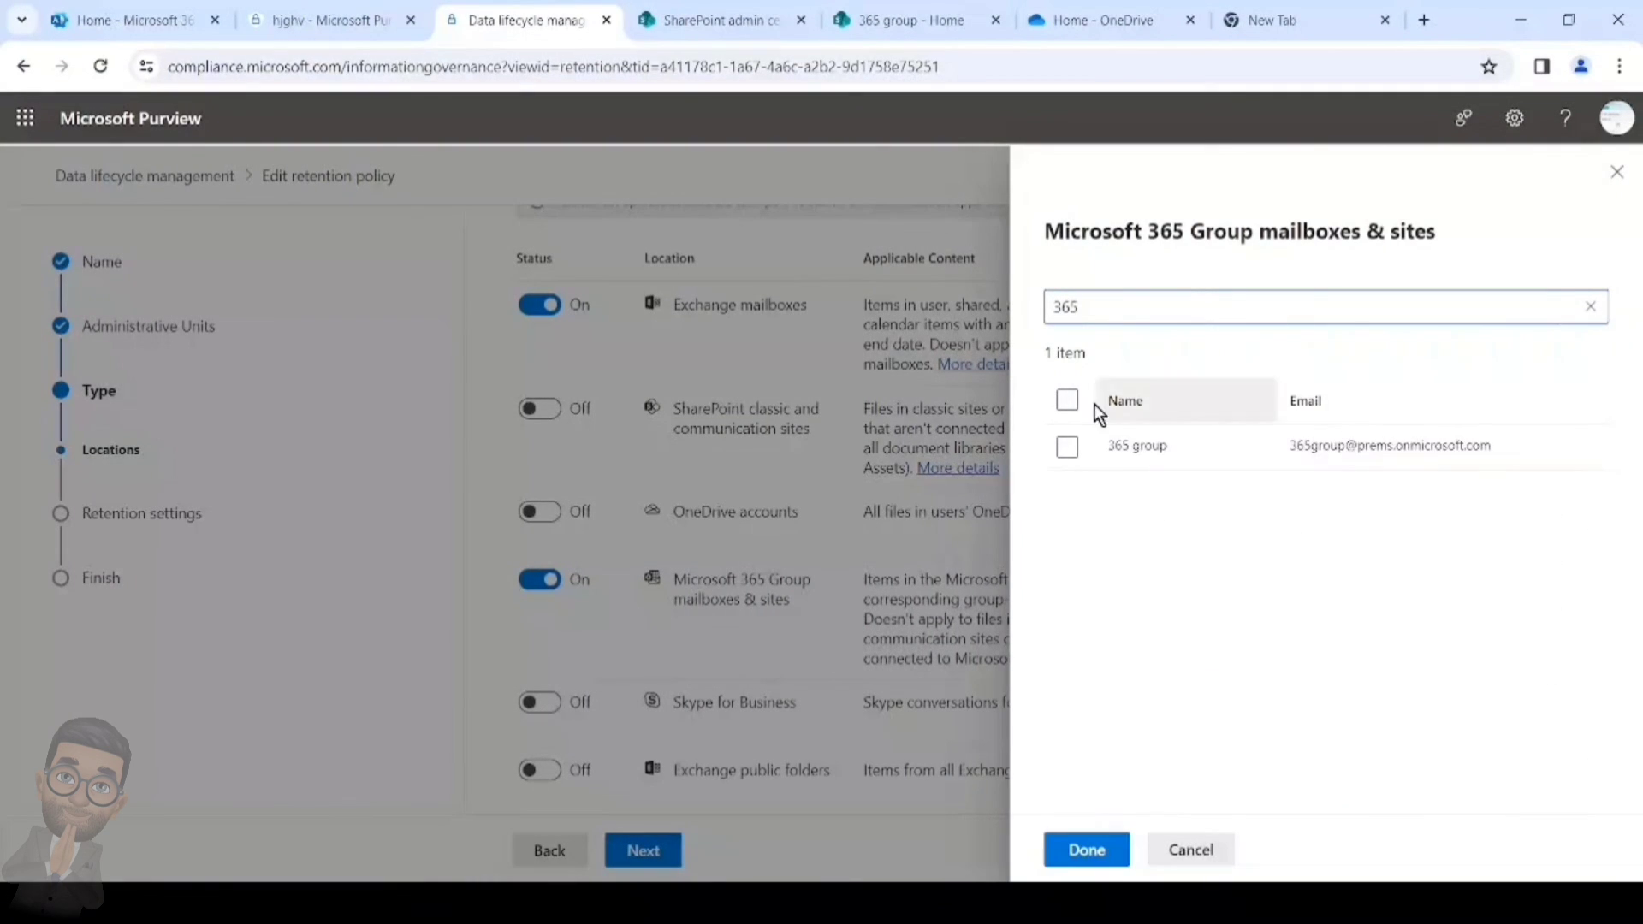
Exclude the 365 group and submit 'retention policyy', getting the successful-update confirmation
{"action": "left_click", "coordinate": [1085, 851]}
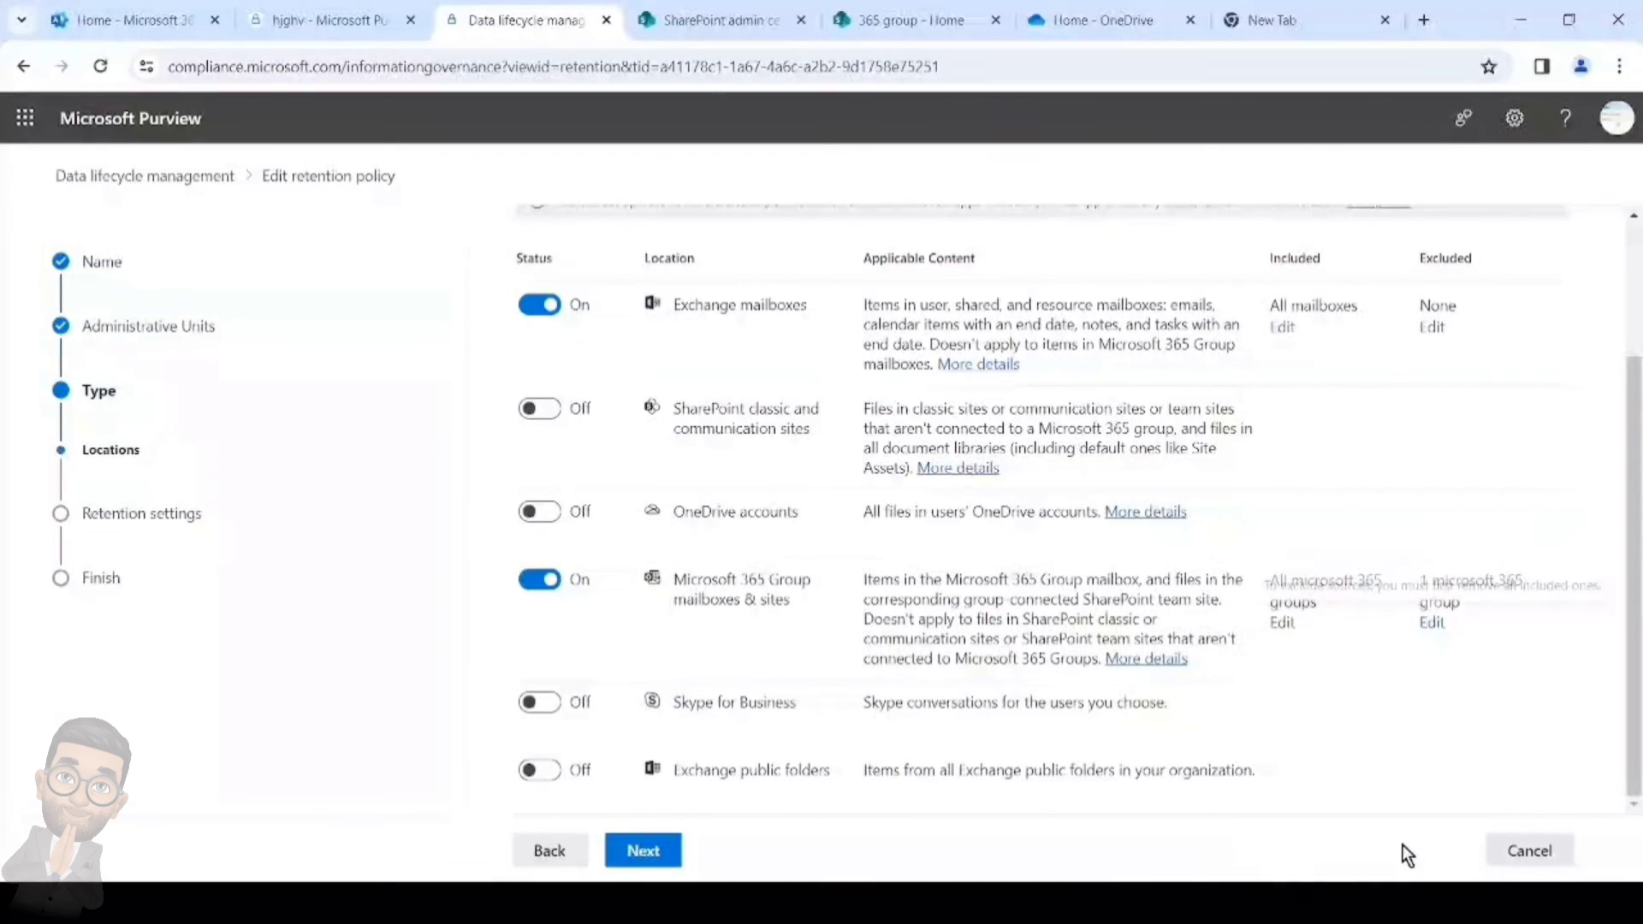
{"action": "left_click", "coordinate": [642, 850]}
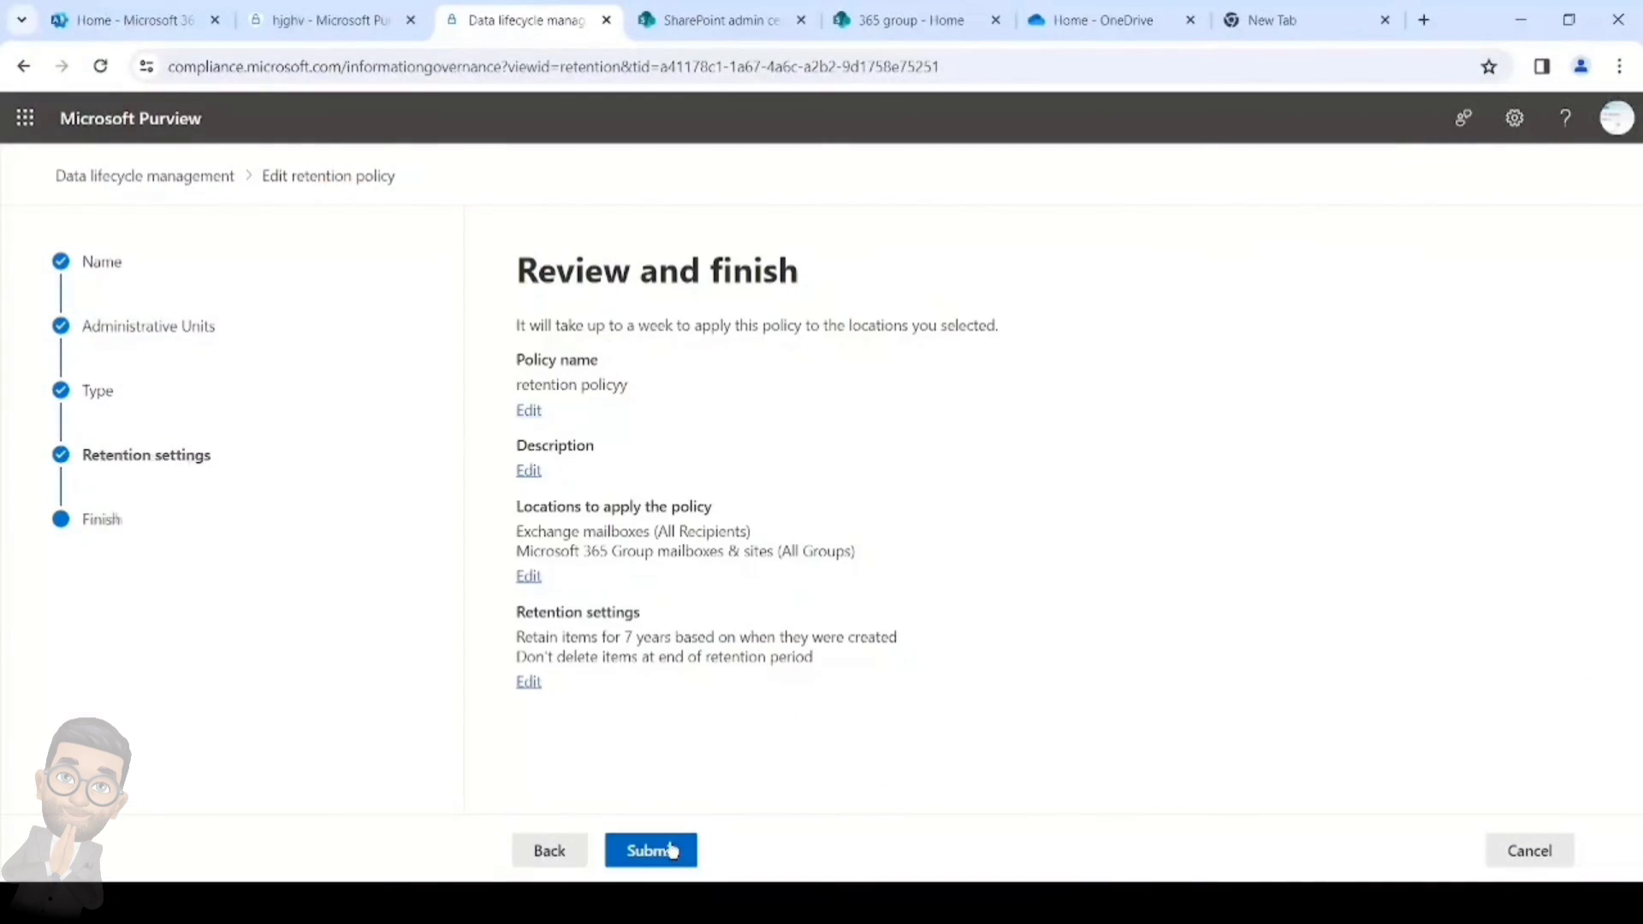
{"action": "left_click", "coordinate": [650, 851]}
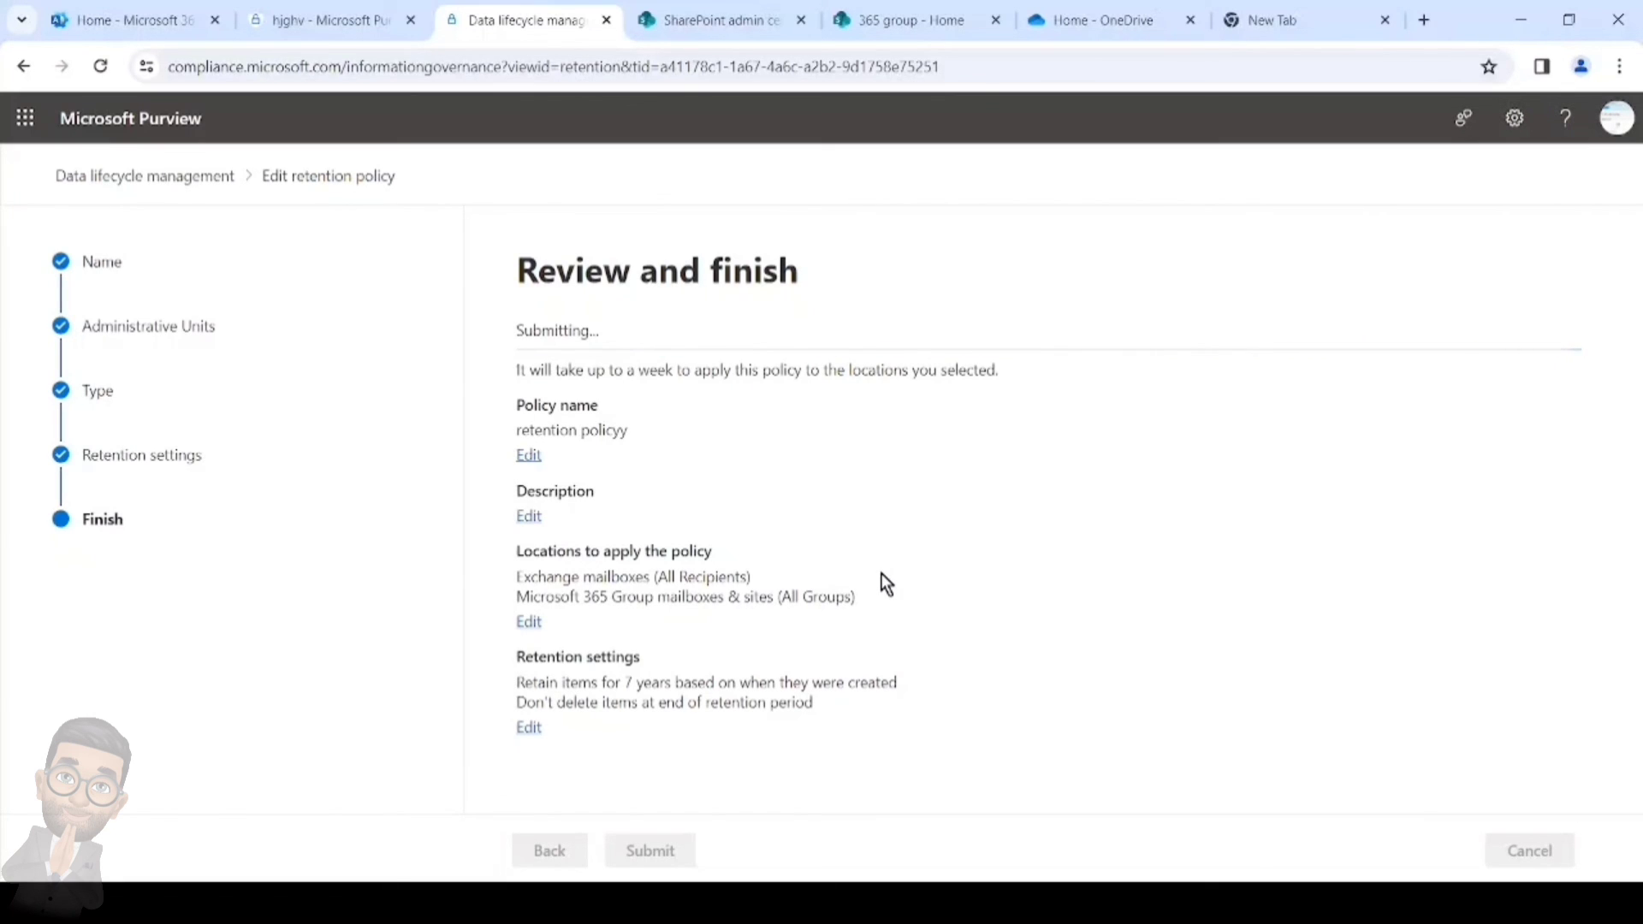
{"action": "left_click", "coordinate": [650, 850]}
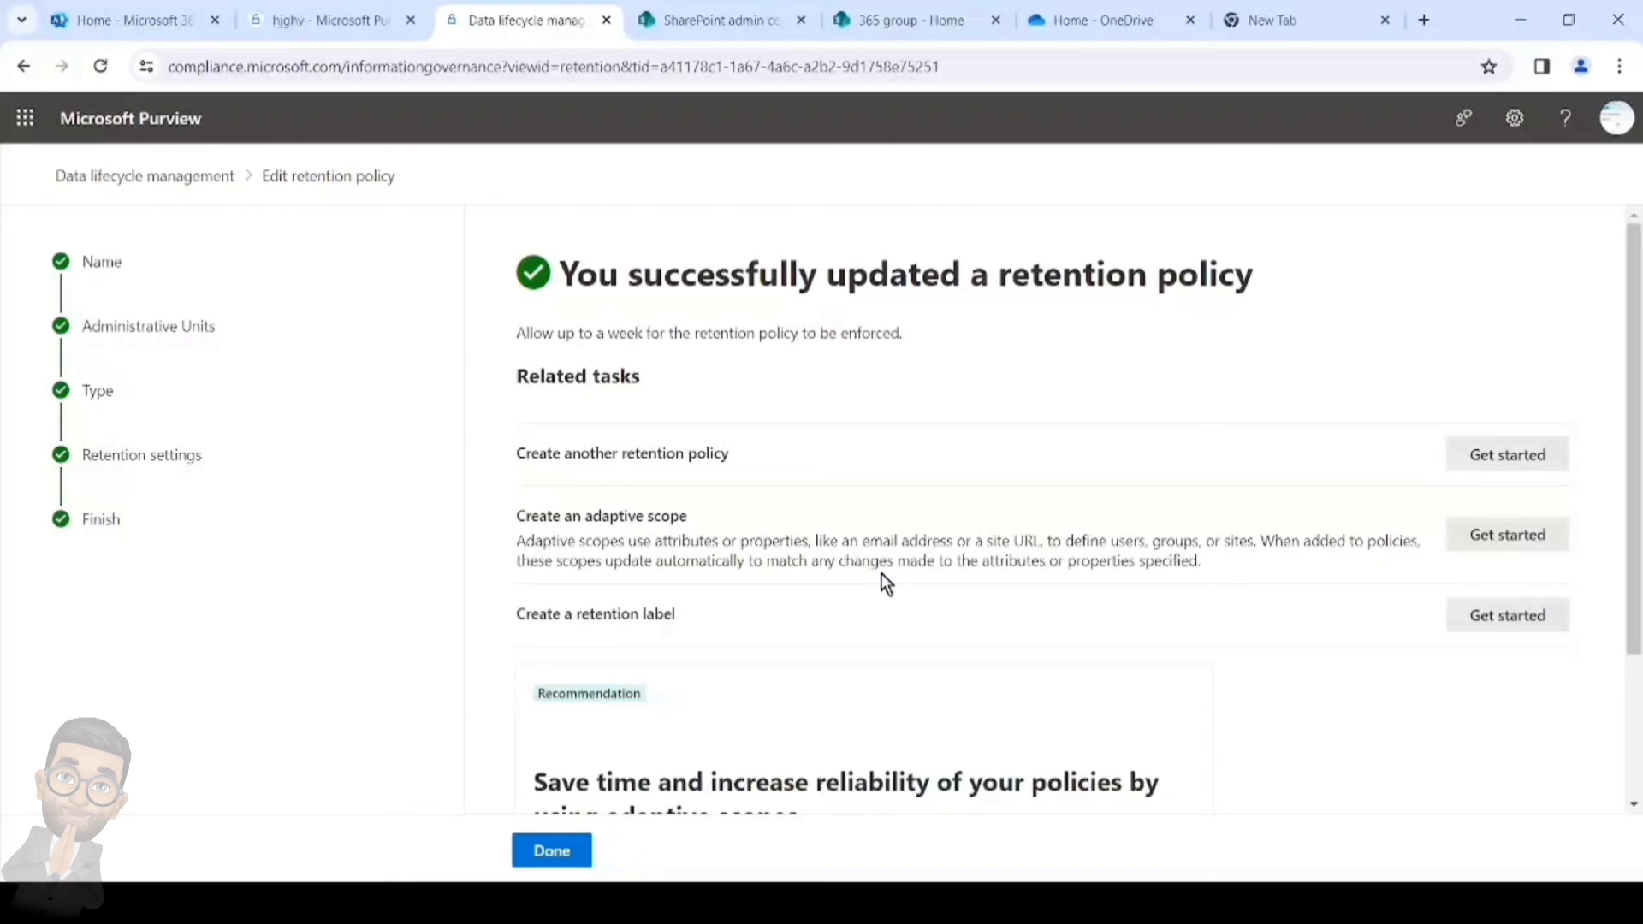
{"action": "mouse_move", "coordinate": [867, 609]}
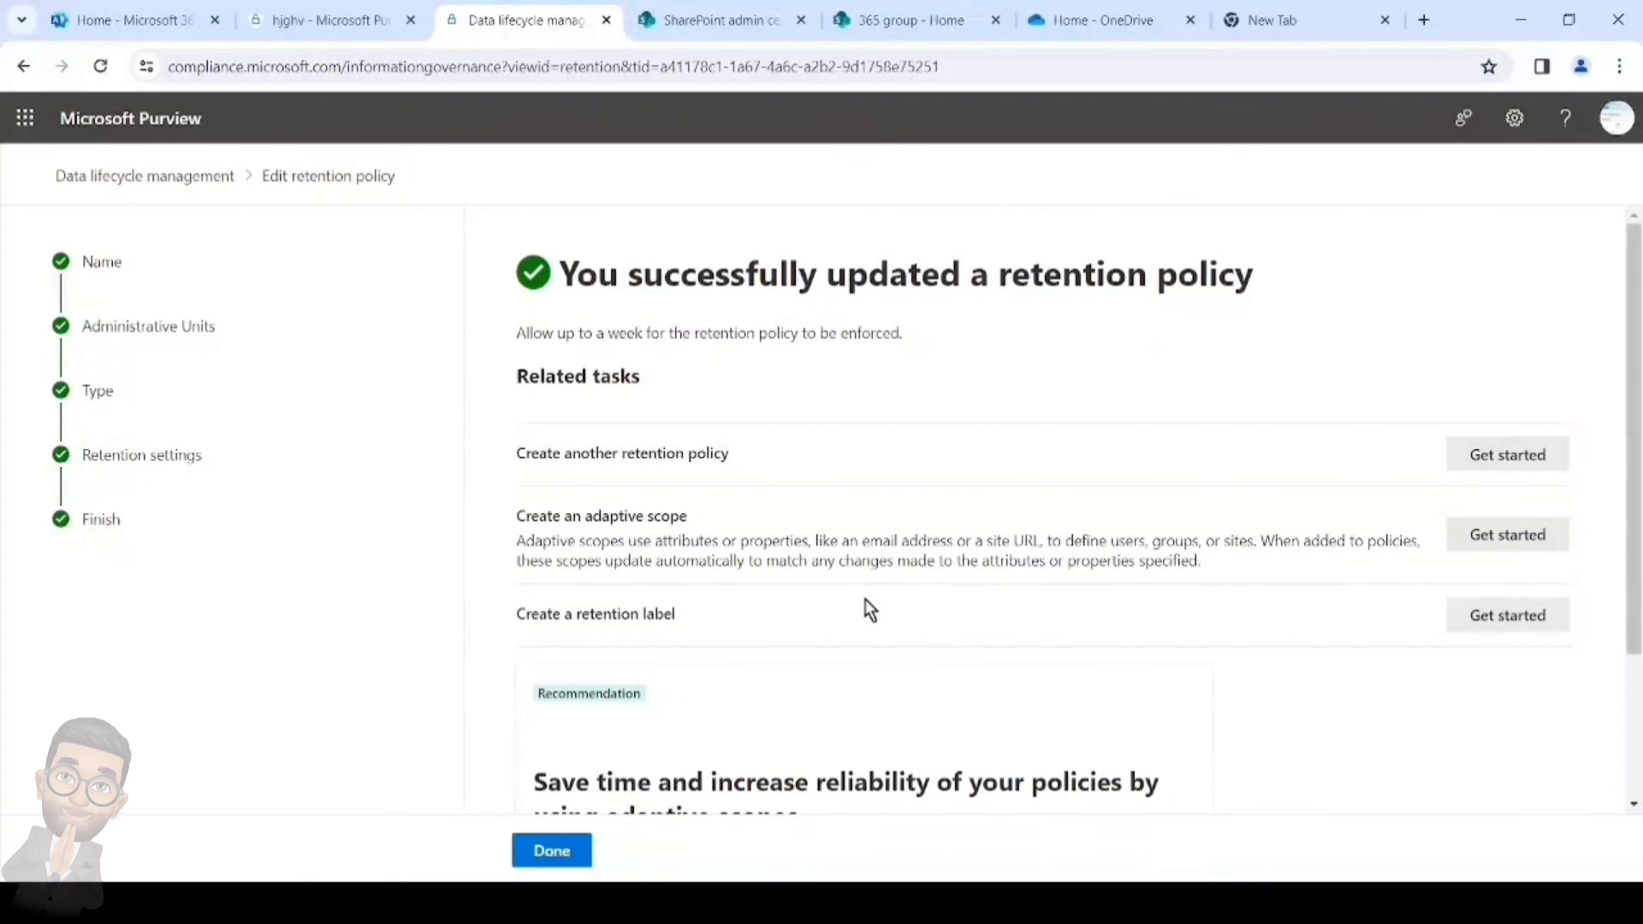